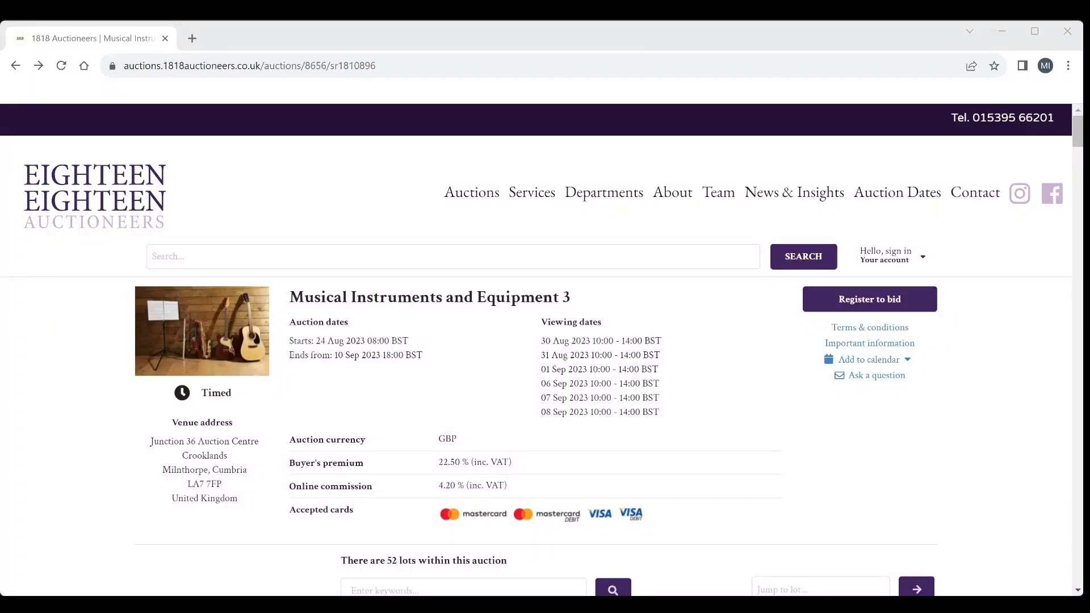
mouse_move(727, 363)
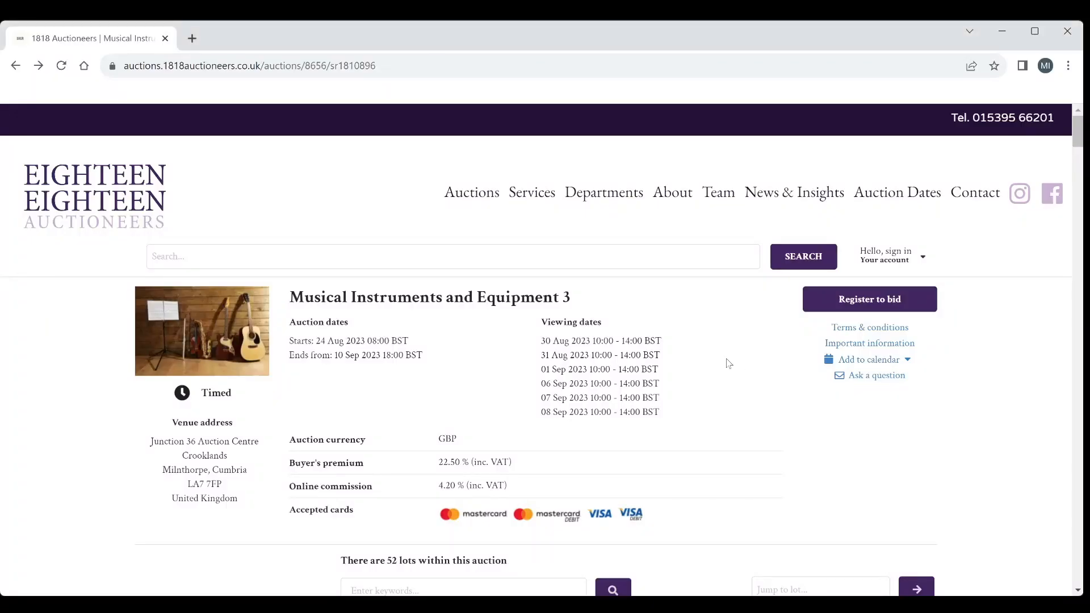
mouse_move(720, 377)
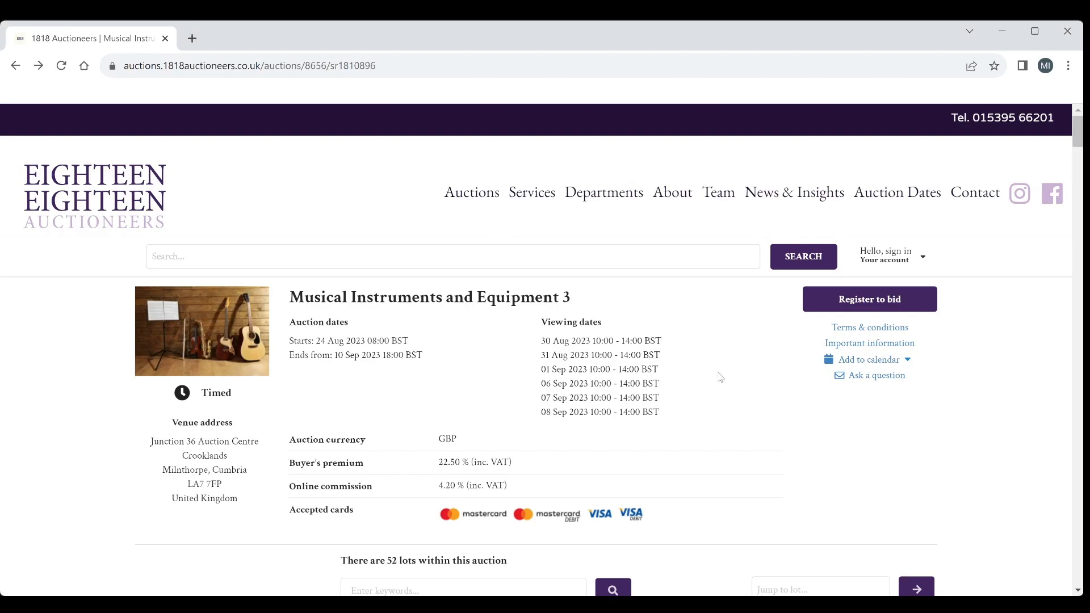
Step: Look over the auction listing and open lot 401, the 1977 Peterson model A concert guitar
scroll("down", 3)
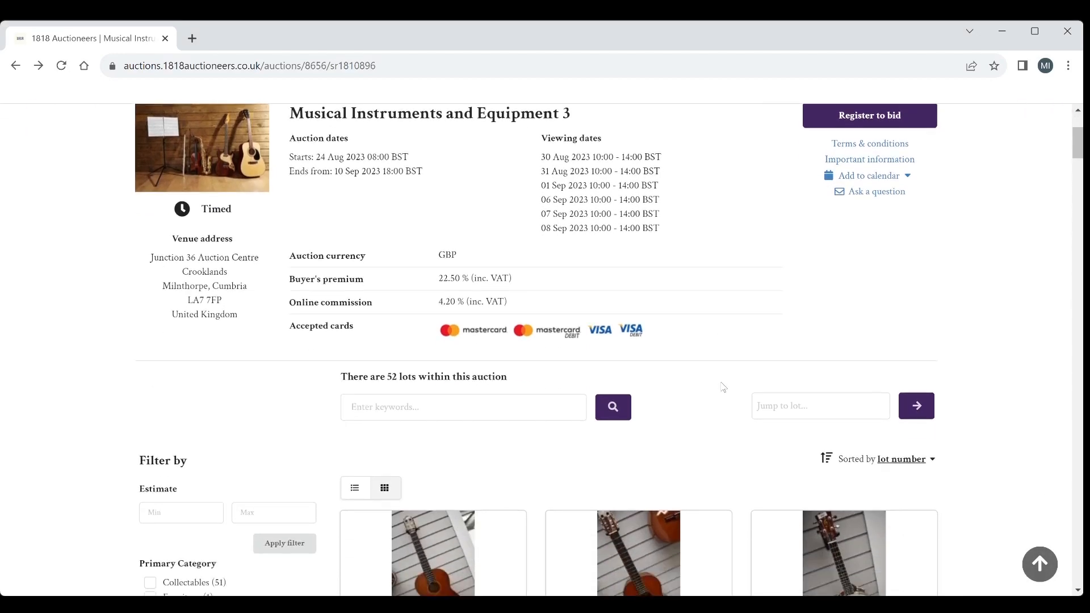
scroll("up", 3)
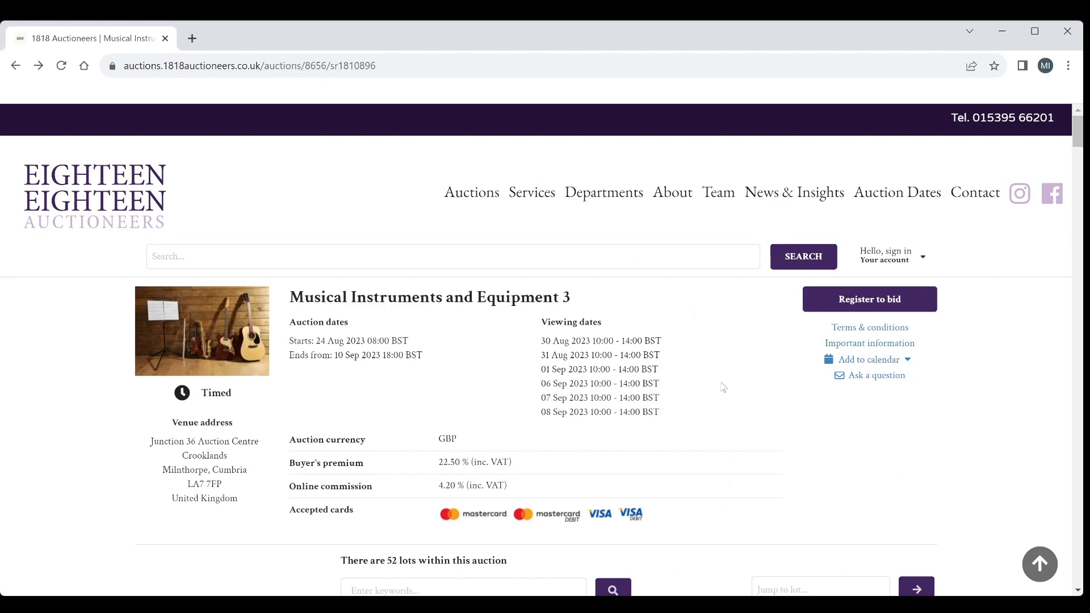
scroll("down", 3)
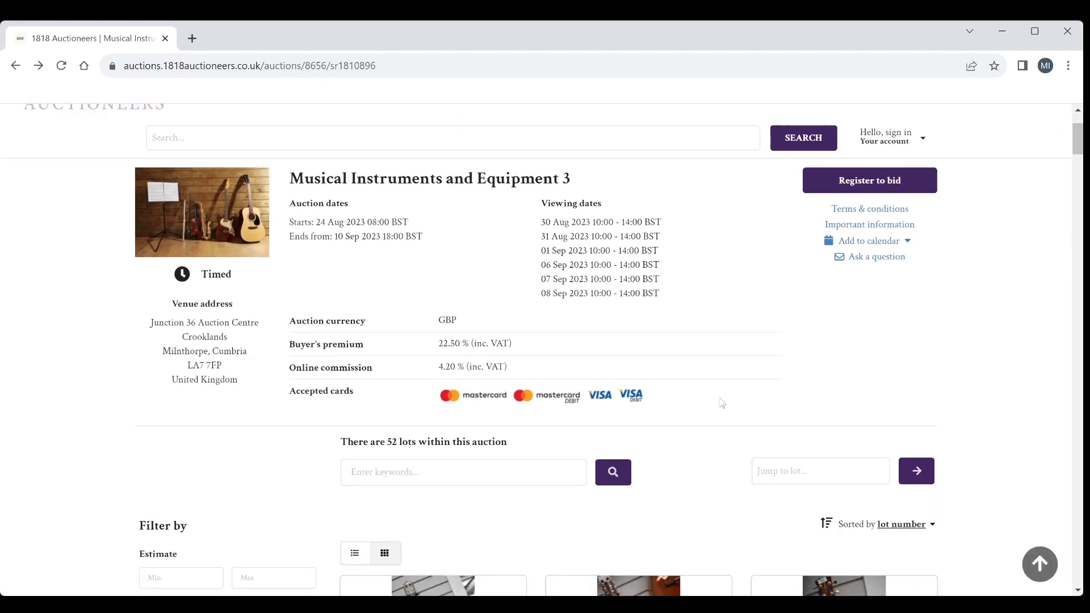
scroll("down", 3)
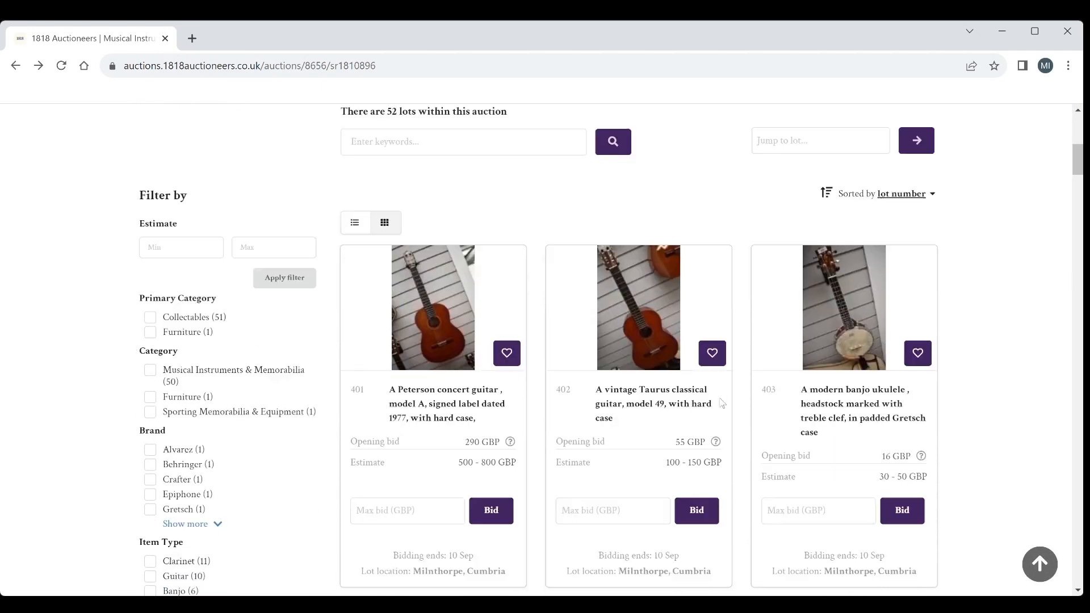
scroll("down", 3)
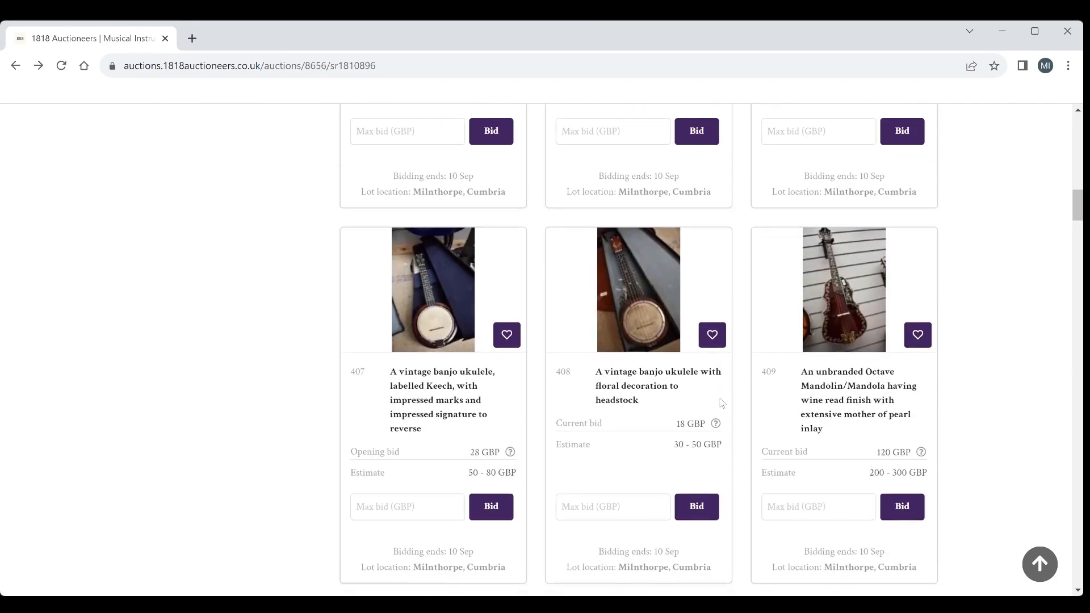
scroll("up", 3)
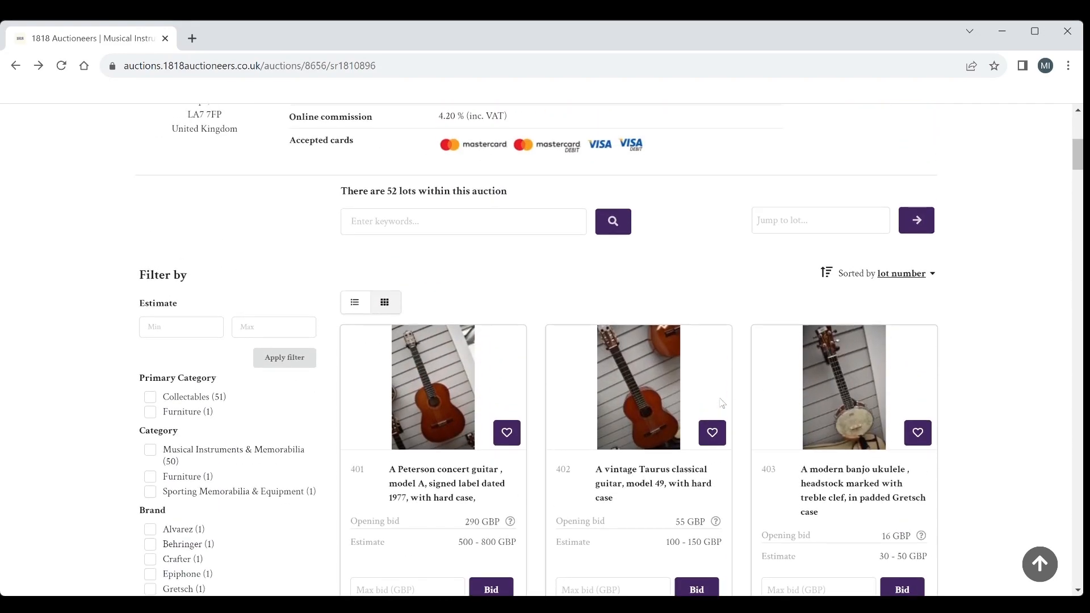
scroll("up", 3)
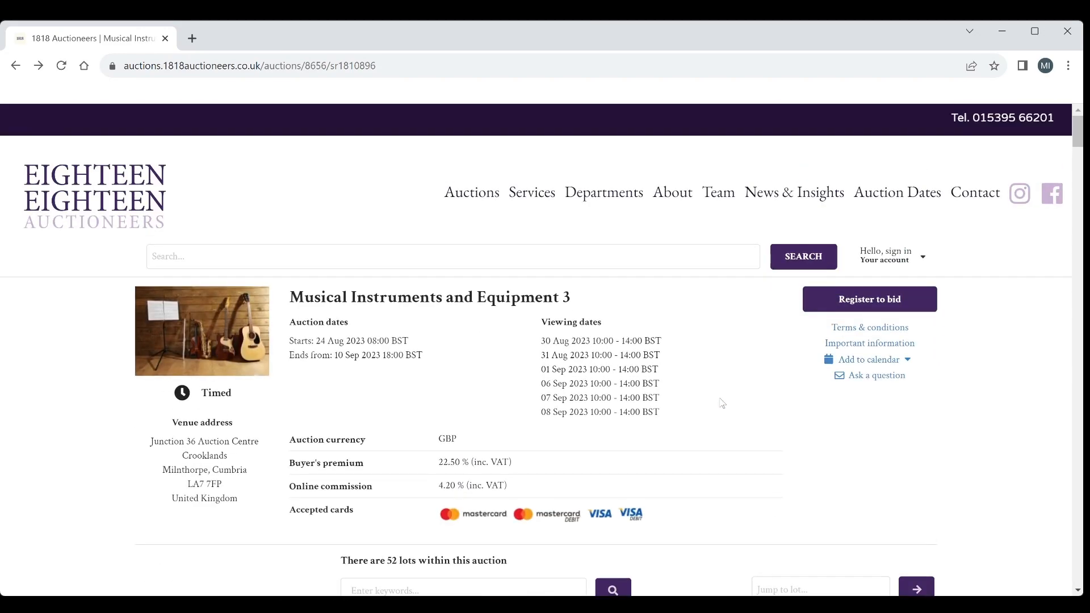
mouse_move(488, 343)
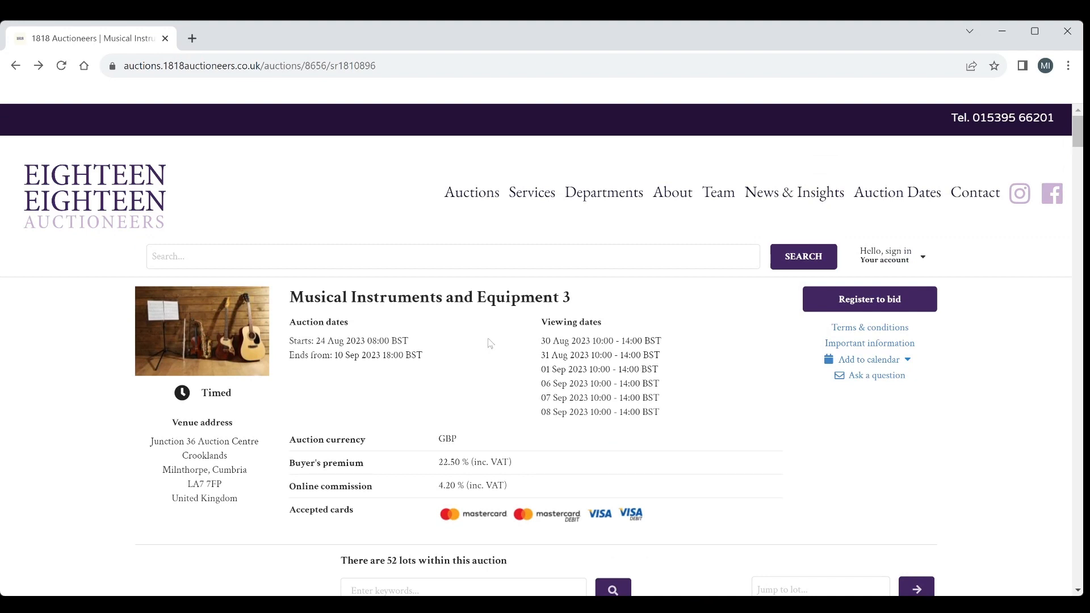
mouse_move(505, 388)
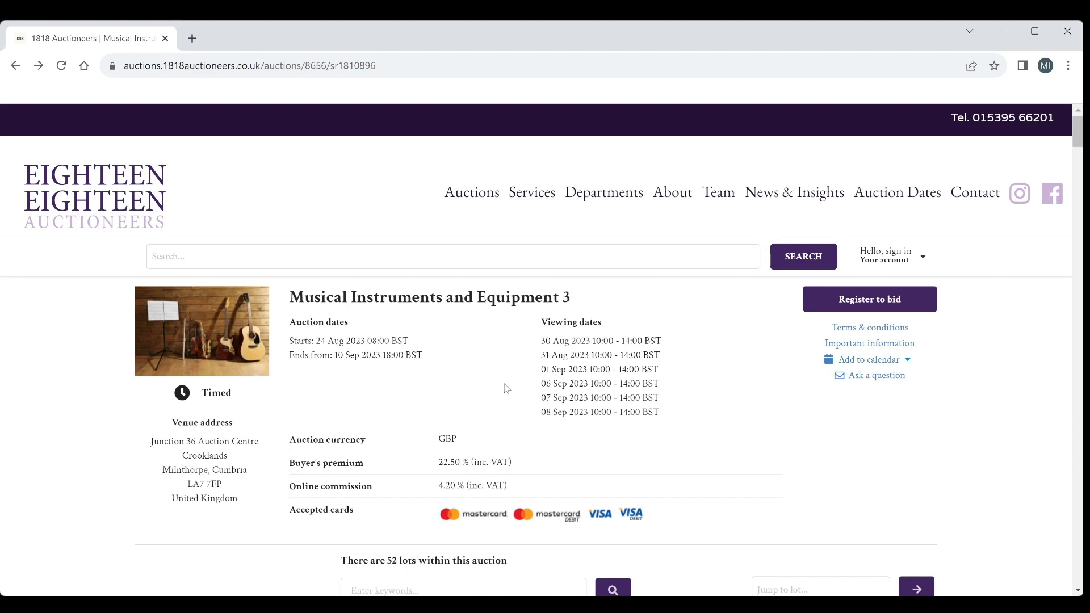
mouse_move(523, 346)
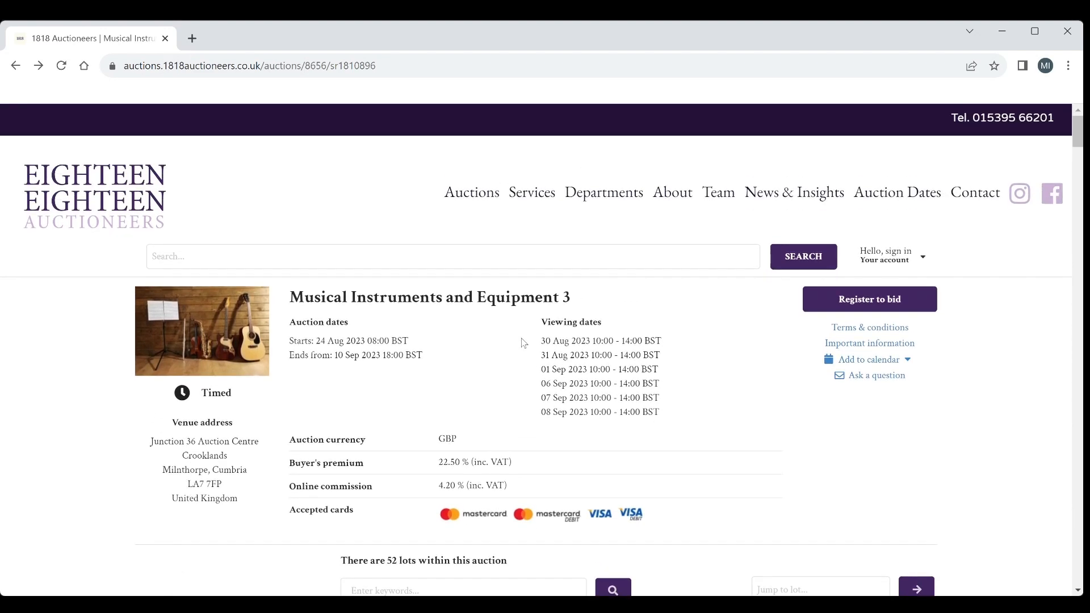
mouse_move(553, 342)
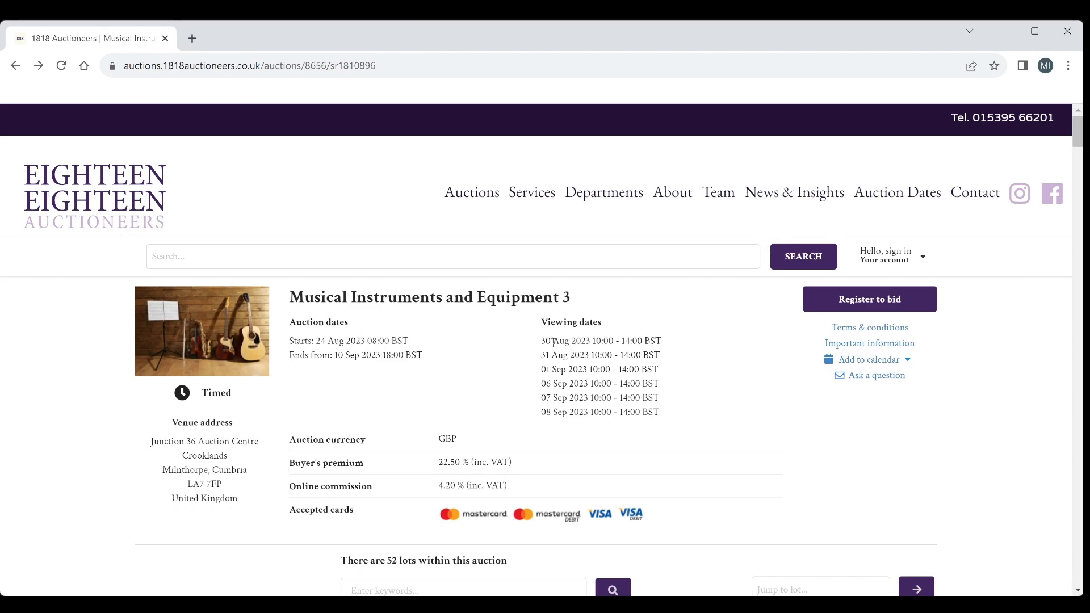
mouse_move(685, 426)
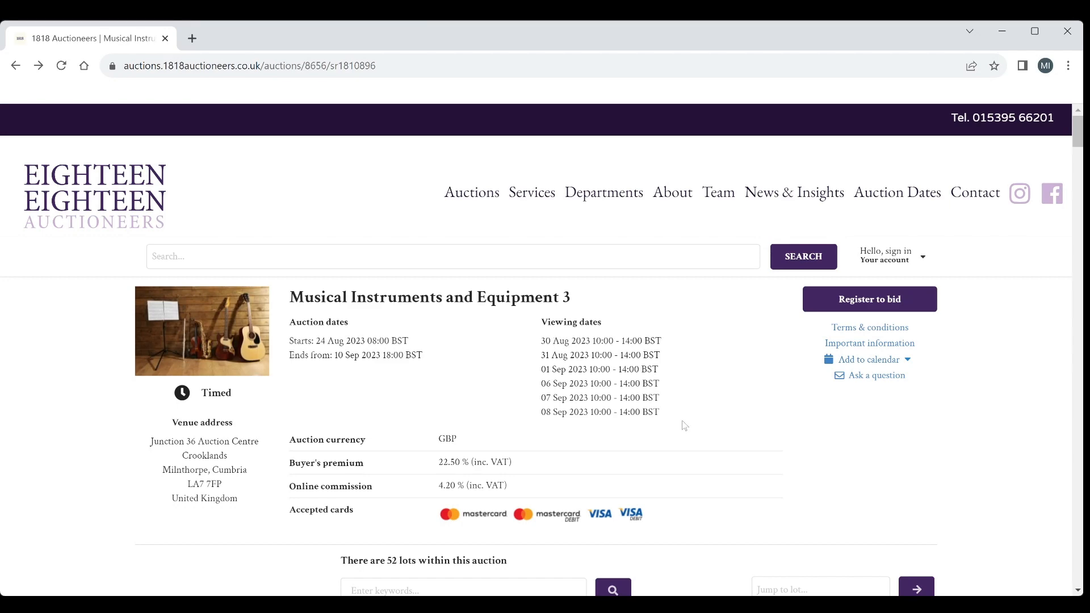
scroll("down", 3)
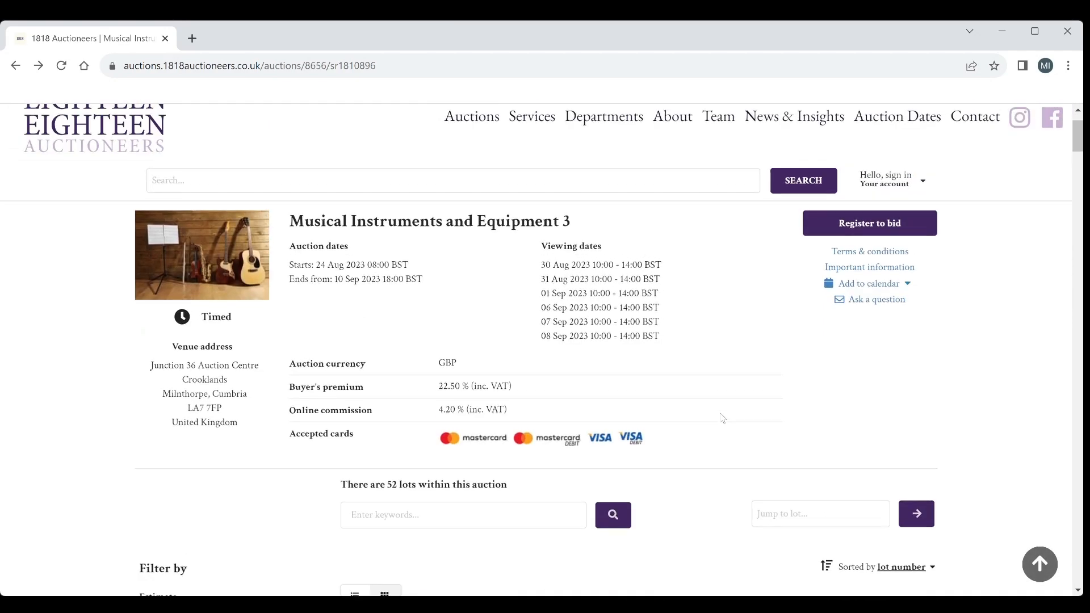
scroll("up", 3)
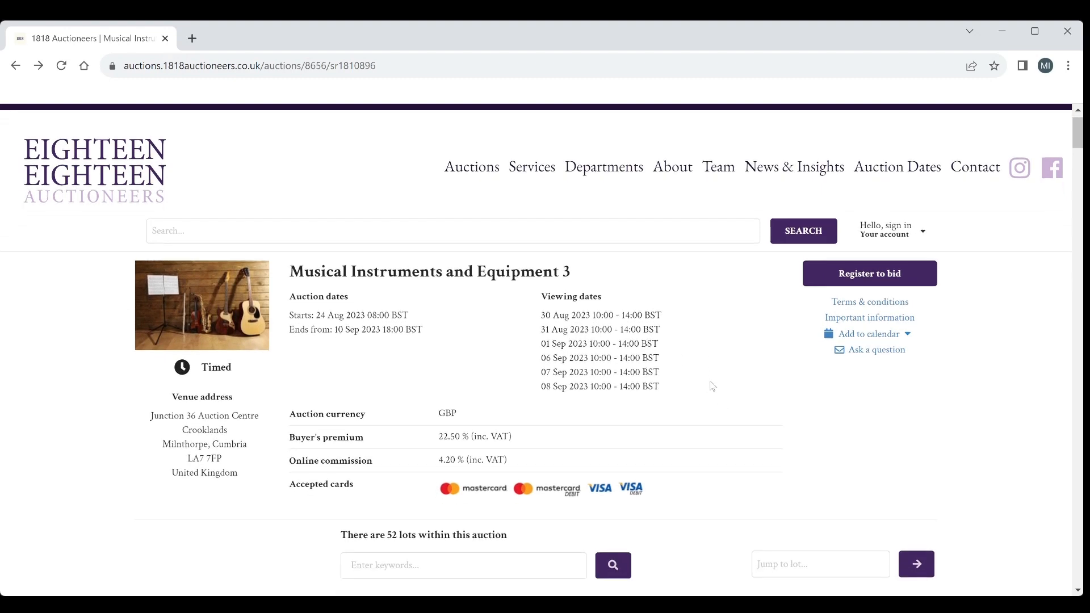
scroll("down", 3)
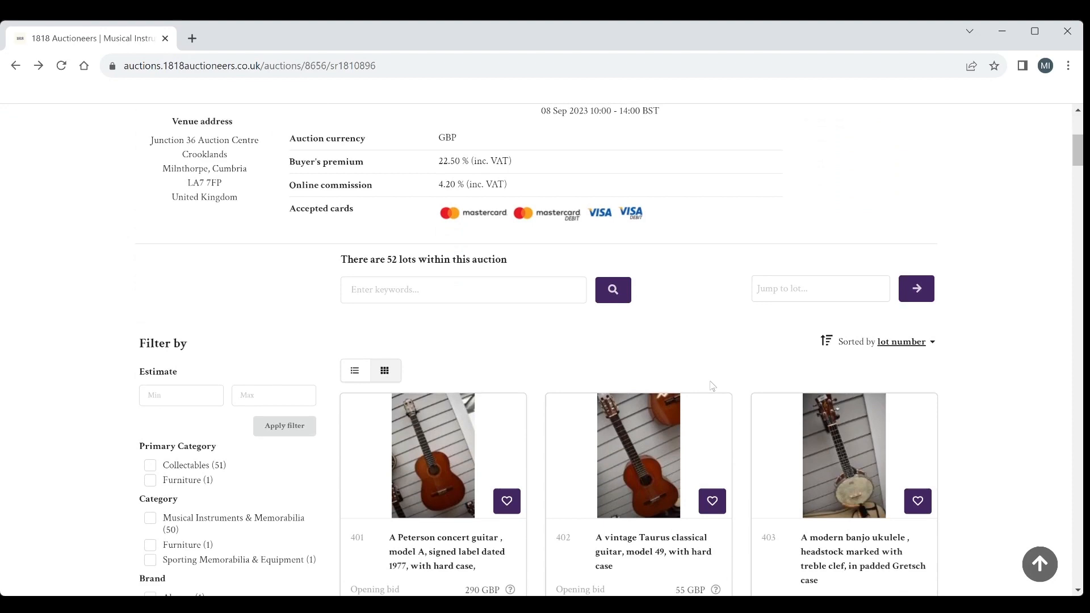
scroll("up", 3)
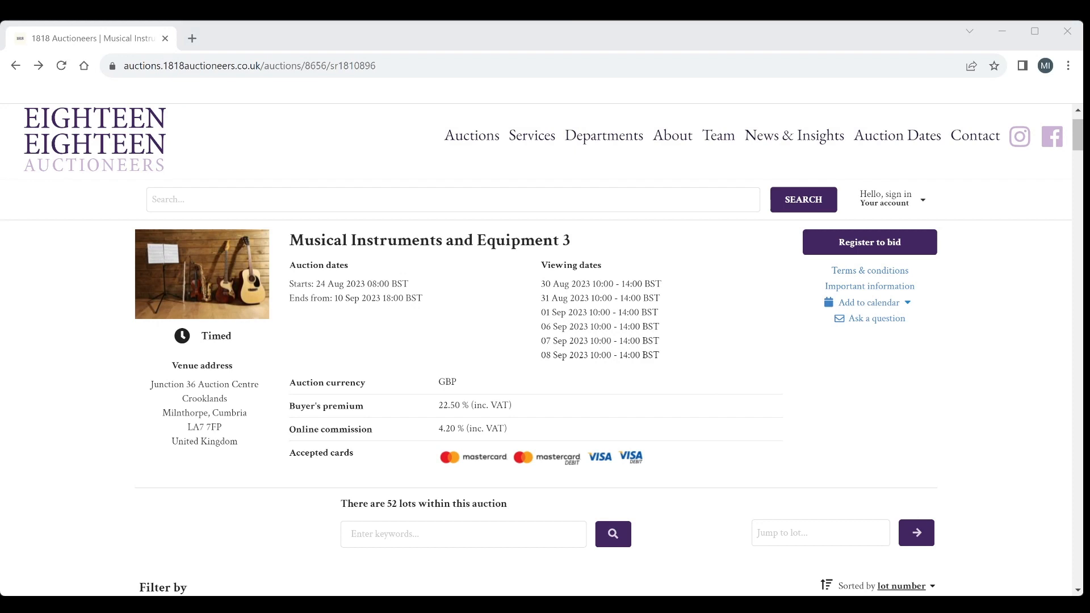
mouse_move(721, 384)
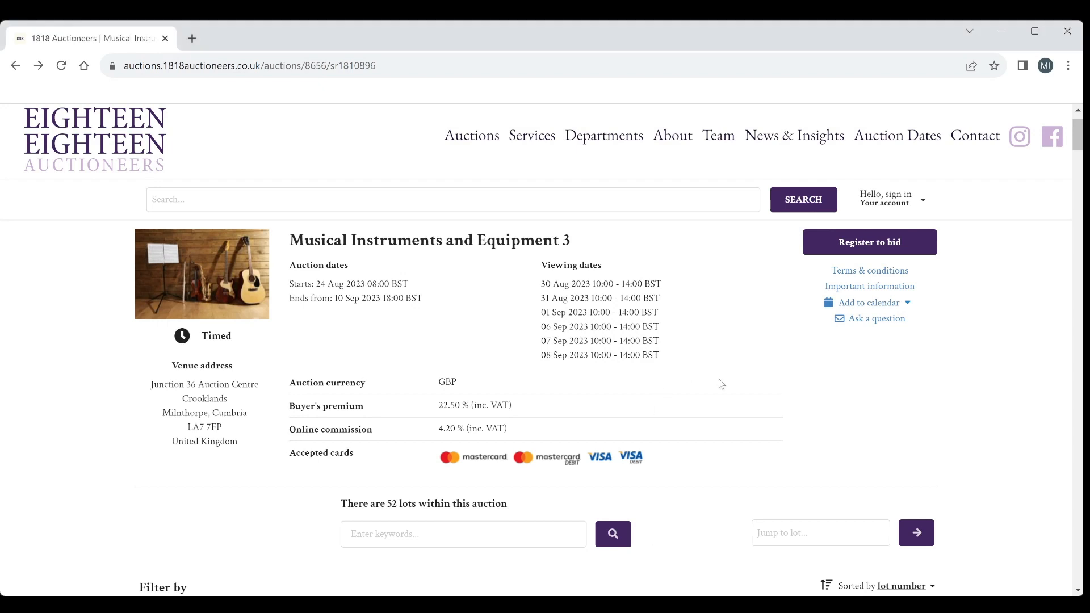
scroll("down", 3)
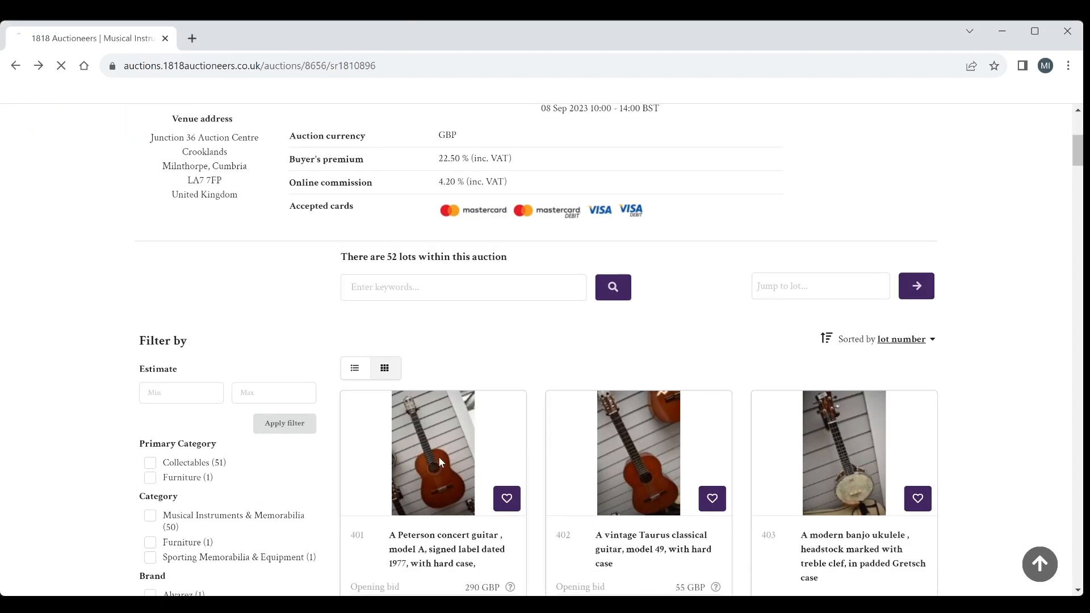
left_click(432, 453)
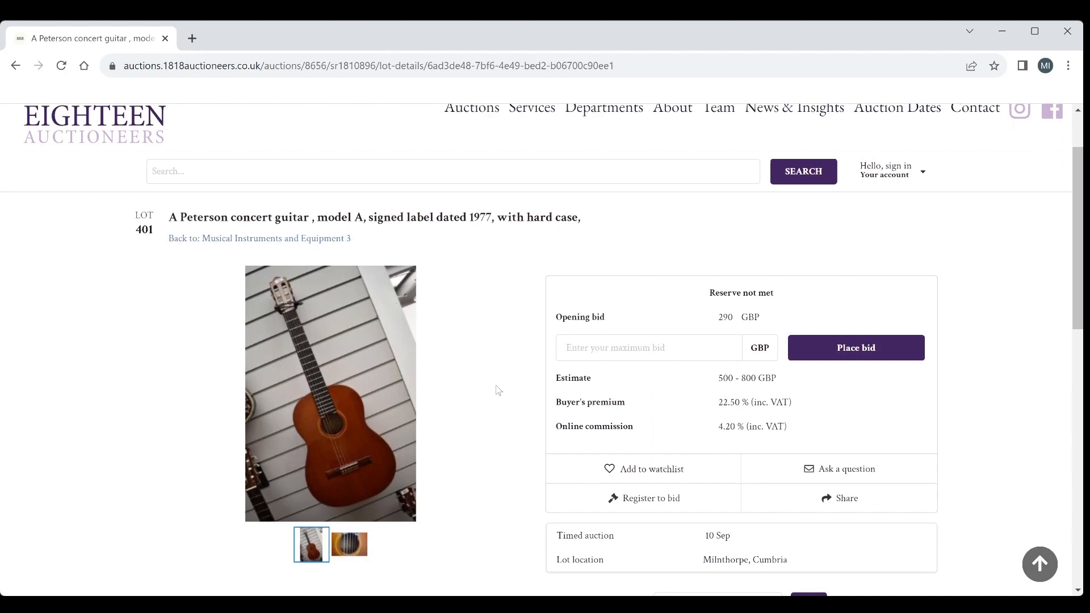
scroll("down", 3)
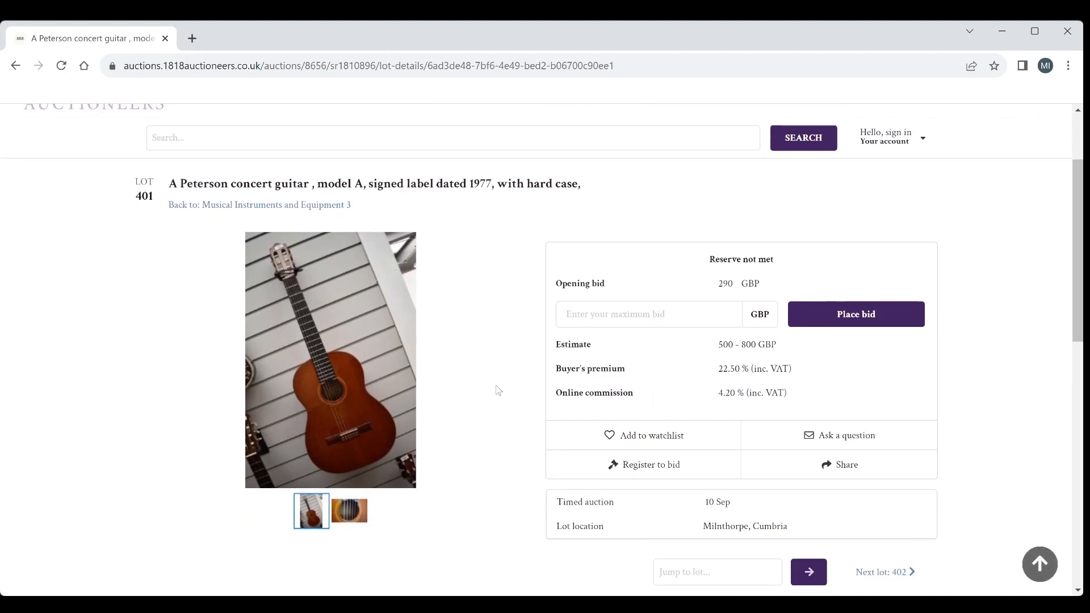
mouse_move(486, 453)
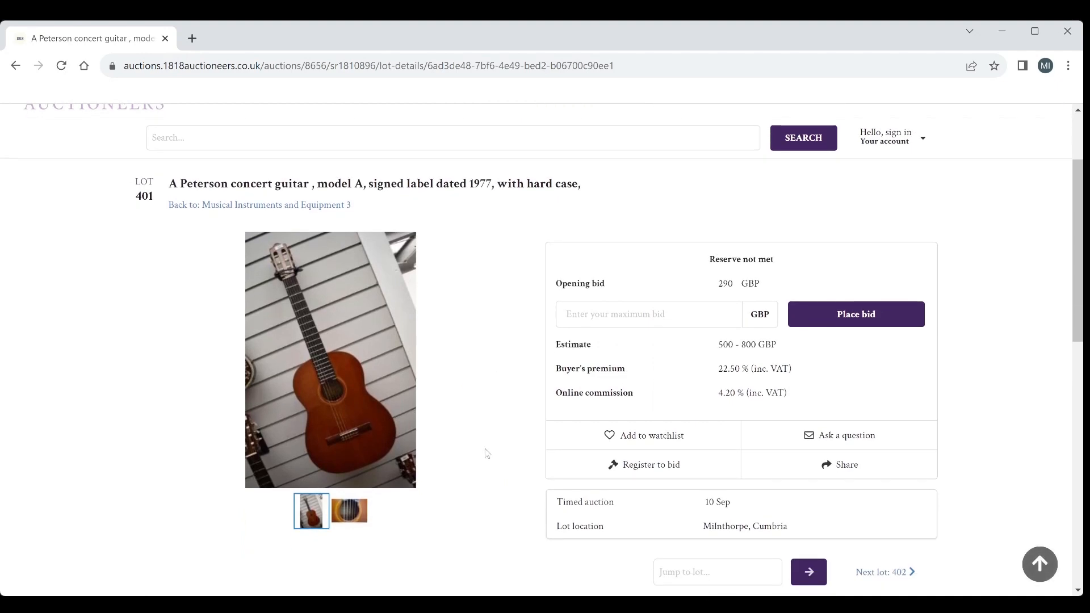
Step: Flip between the guitar photos, including the soundhole label close-up
left_click(349, 512)
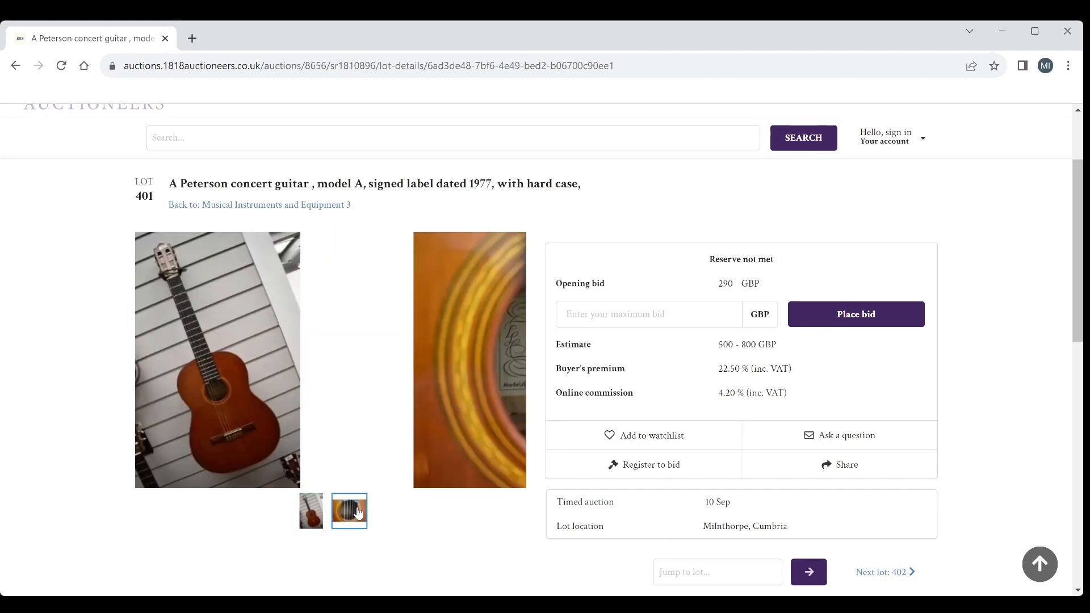
left_click(348, 511)
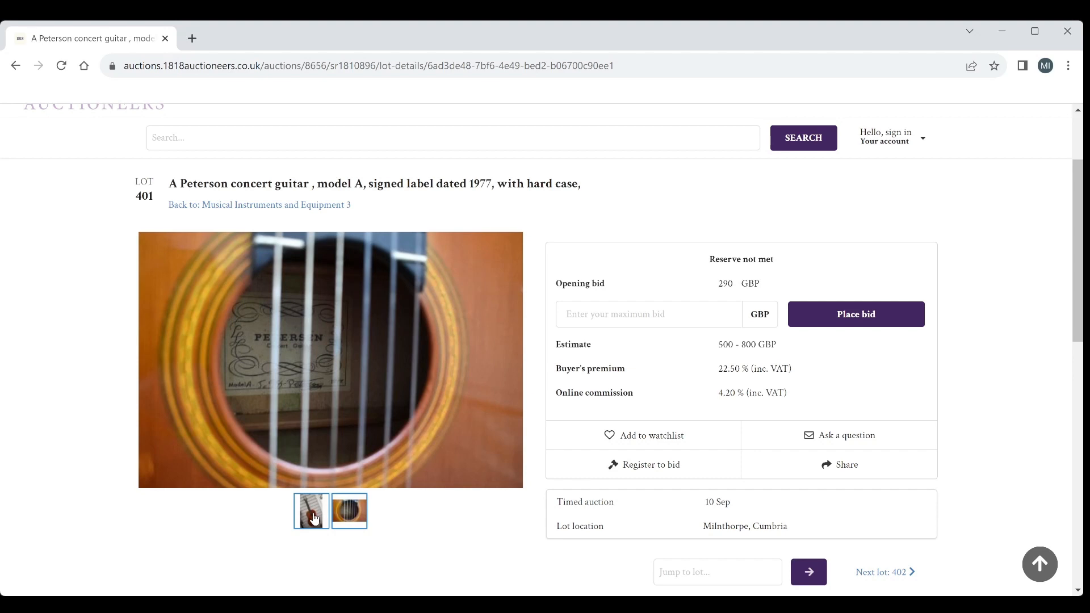
left_click(348, 512)
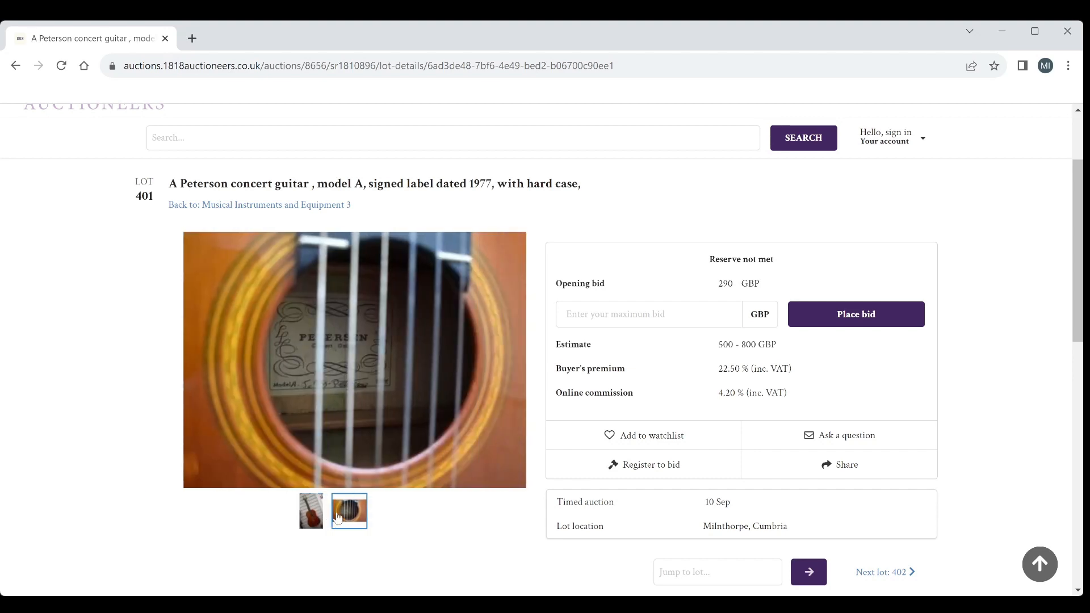
left_click(311, 511)
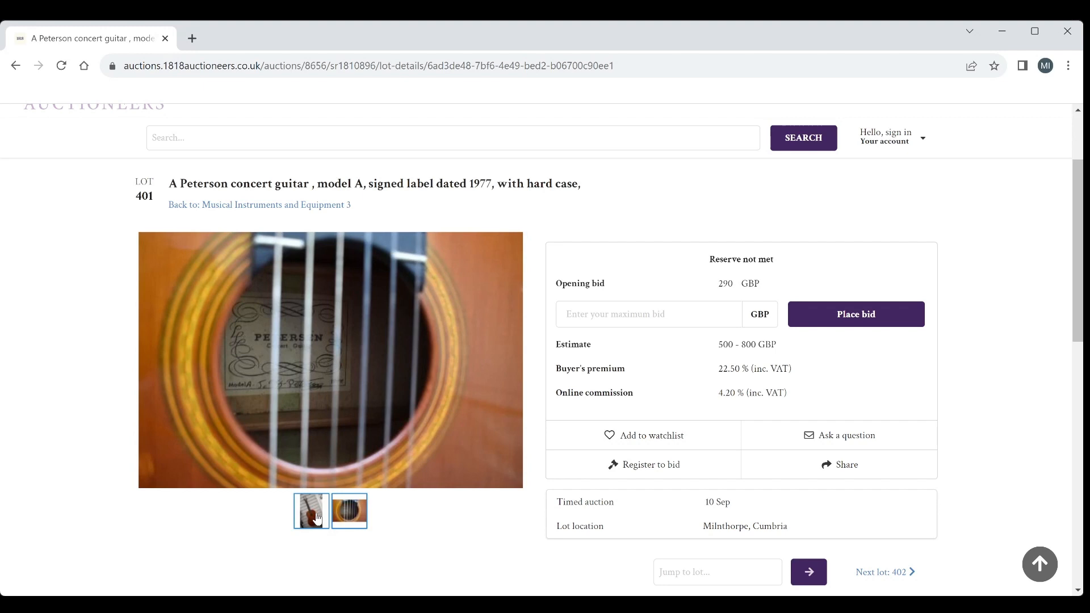
left_click(349, 512)
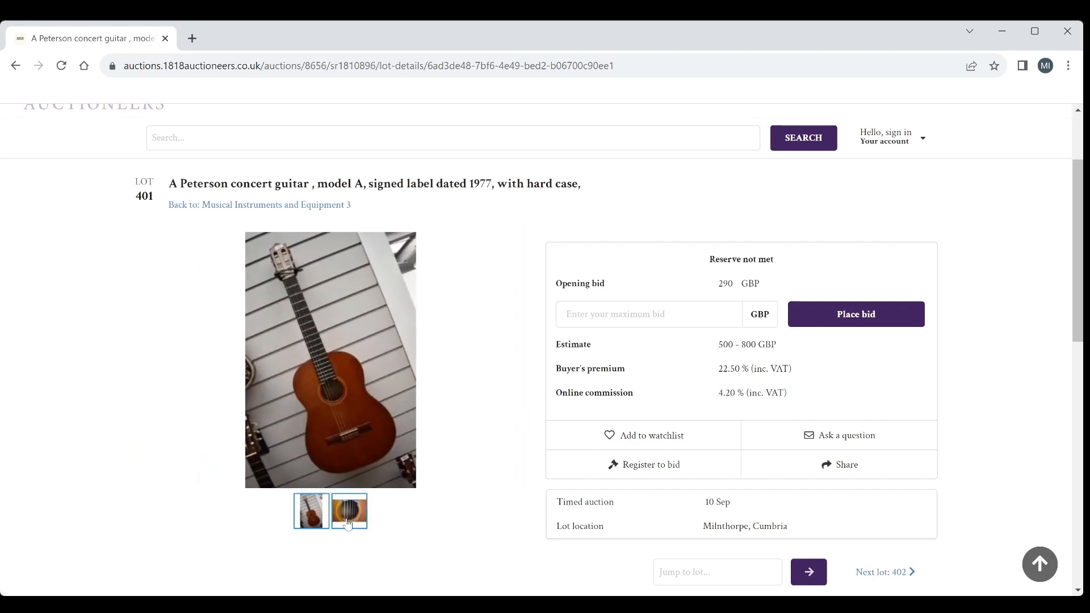
mouse_move(401, 530)
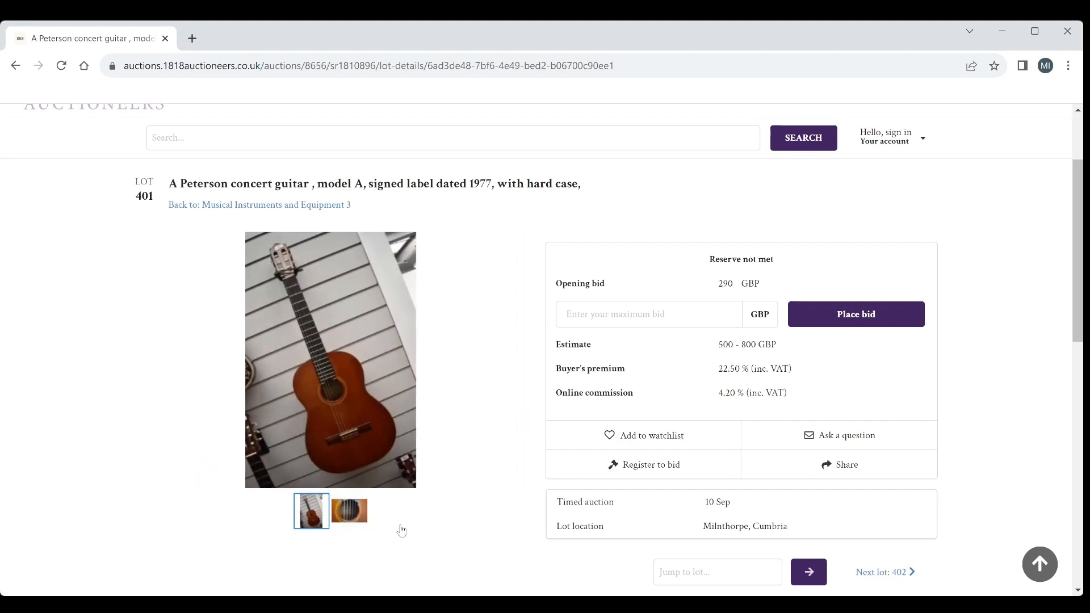
Step: Read lot 401's details: 290 GBP opening bid and 500–800 GBP estimate
scroll("down", 3)
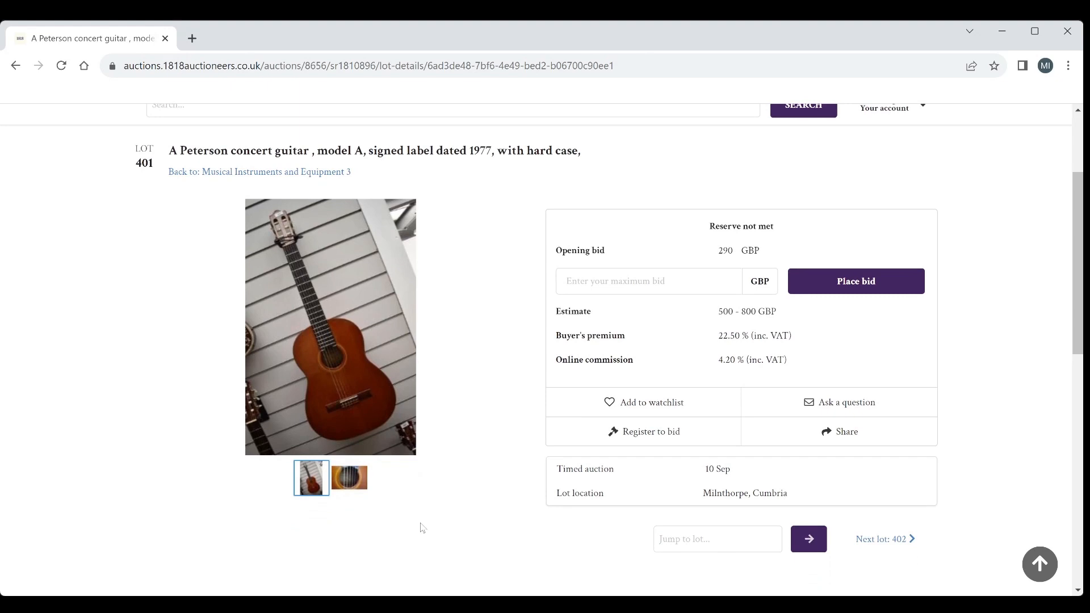
scroll("up", 3)
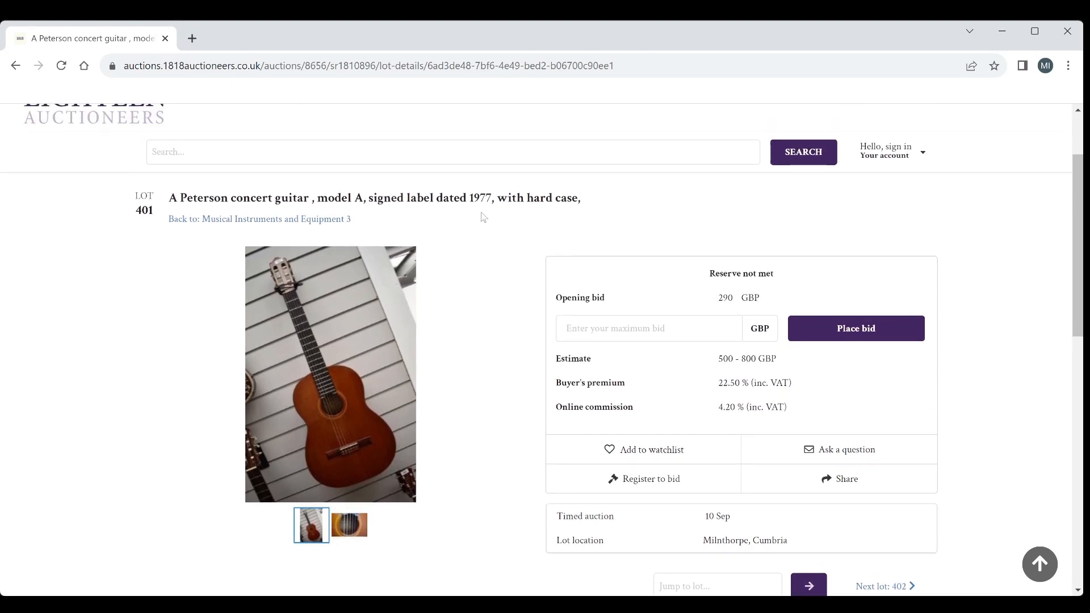
scroll("down", 3)
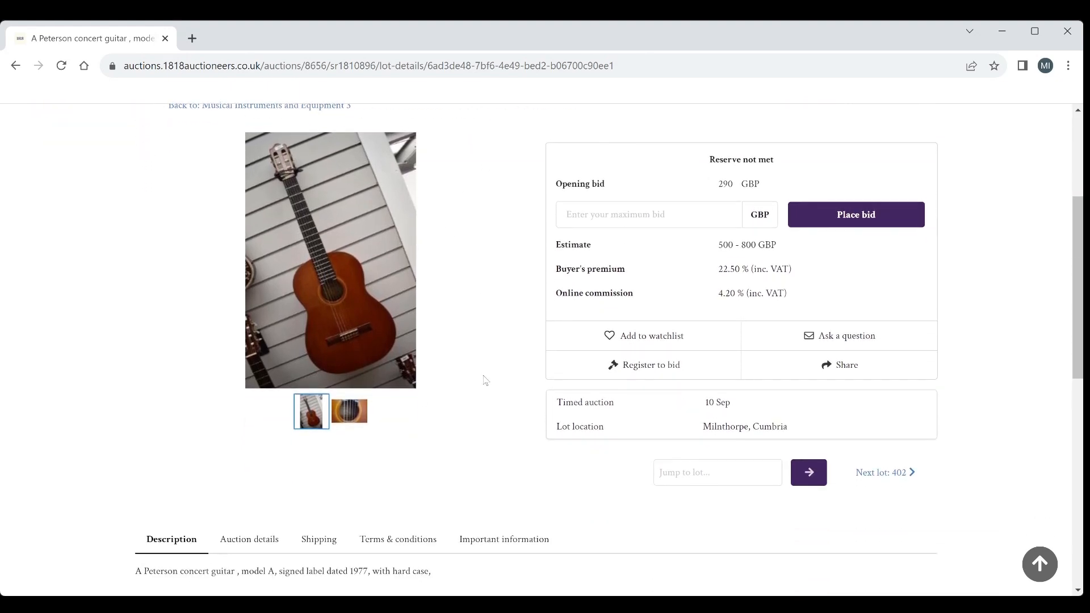
scroll("up", 3)
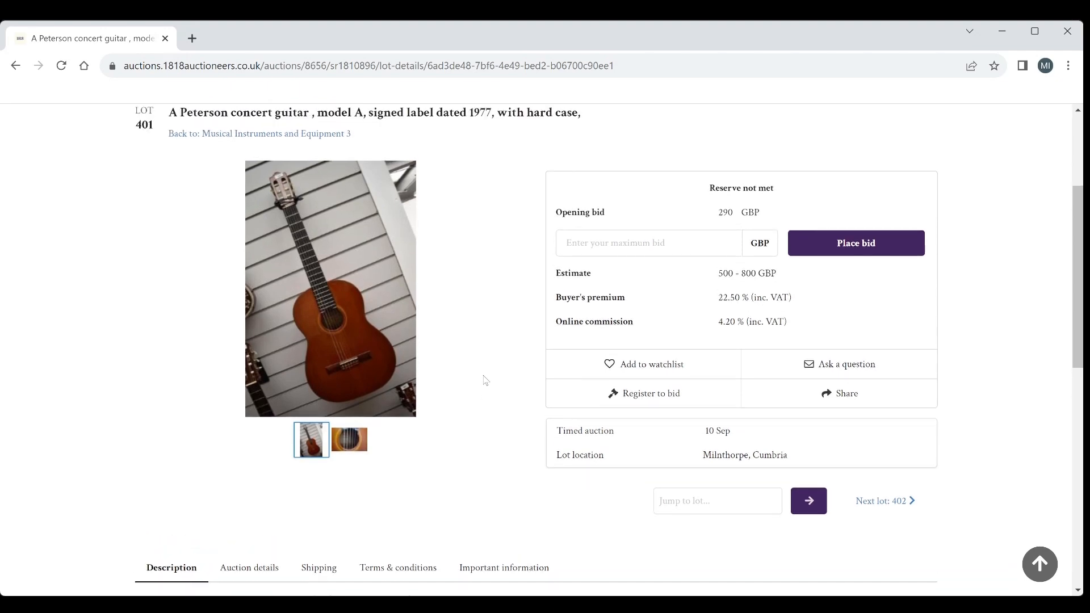
scroll("down", 3)
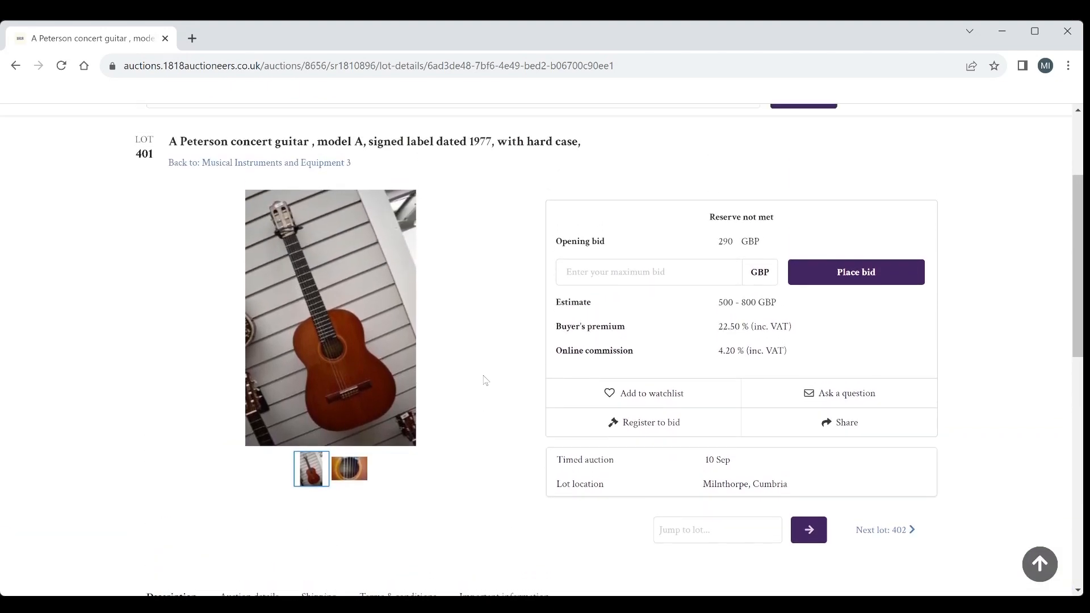
scroll("up", 3)
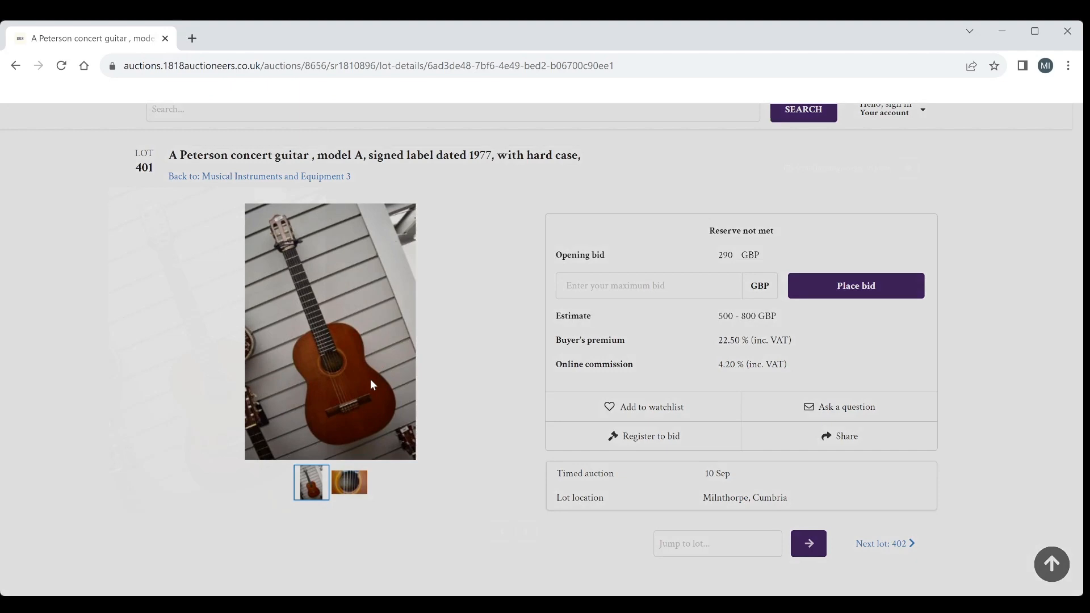
Step: View the lot 401 guitar photo enlarged in the lightbox, then close it
left_click(330, 331)
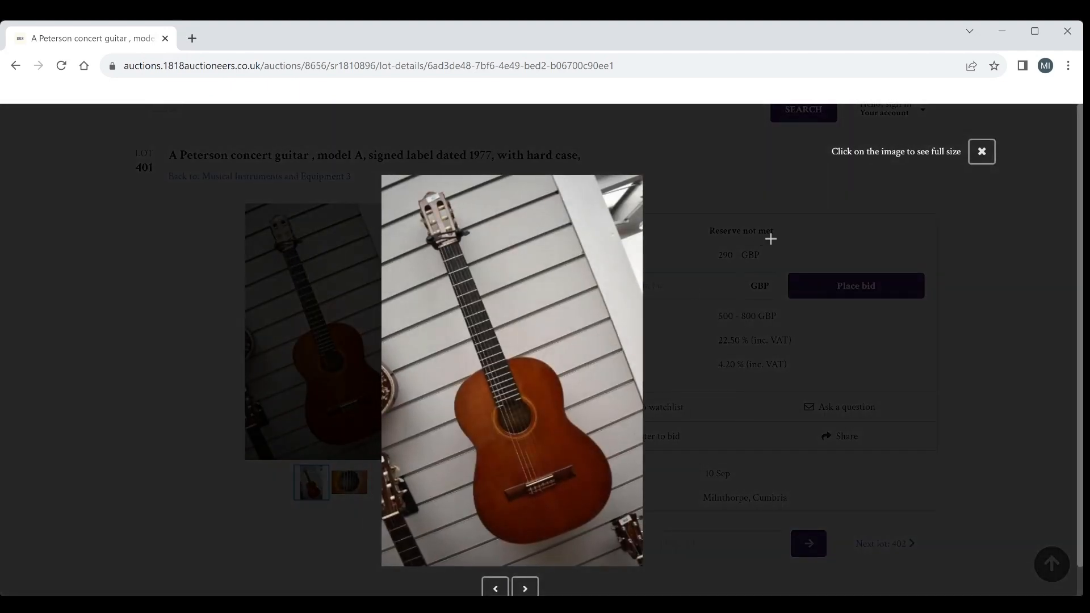
mouse_move(977, 128)
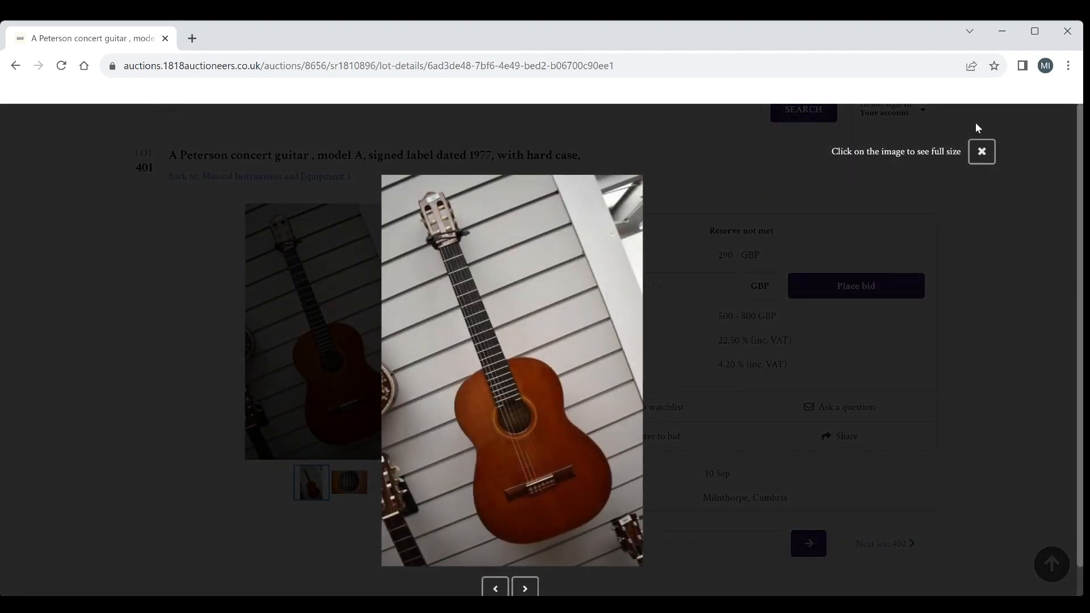
left_click(981, 151)
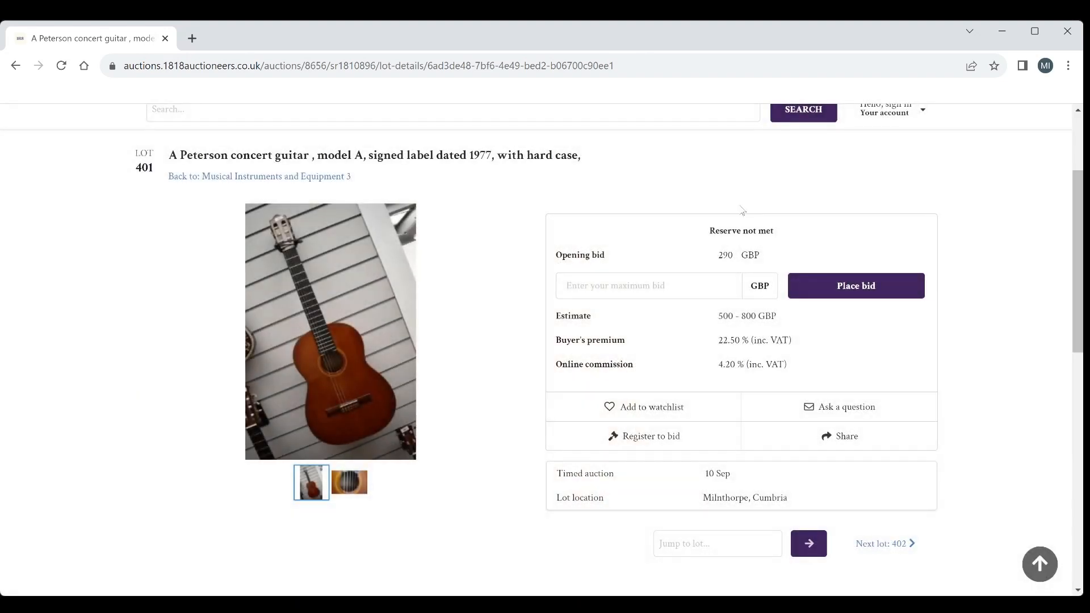
mouse_move(544, 219)
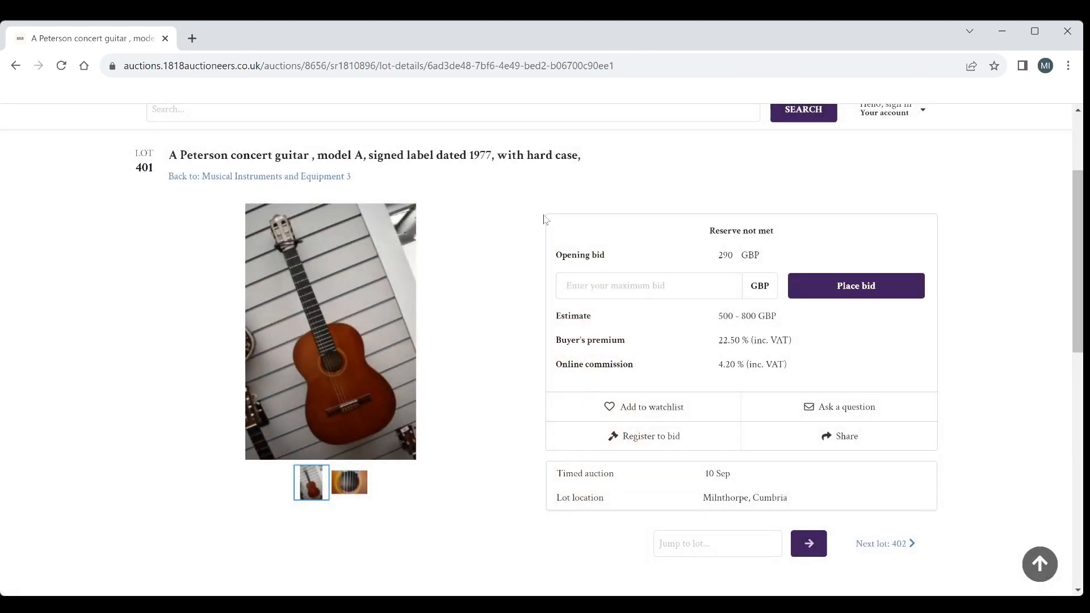
scroll("down", 3)
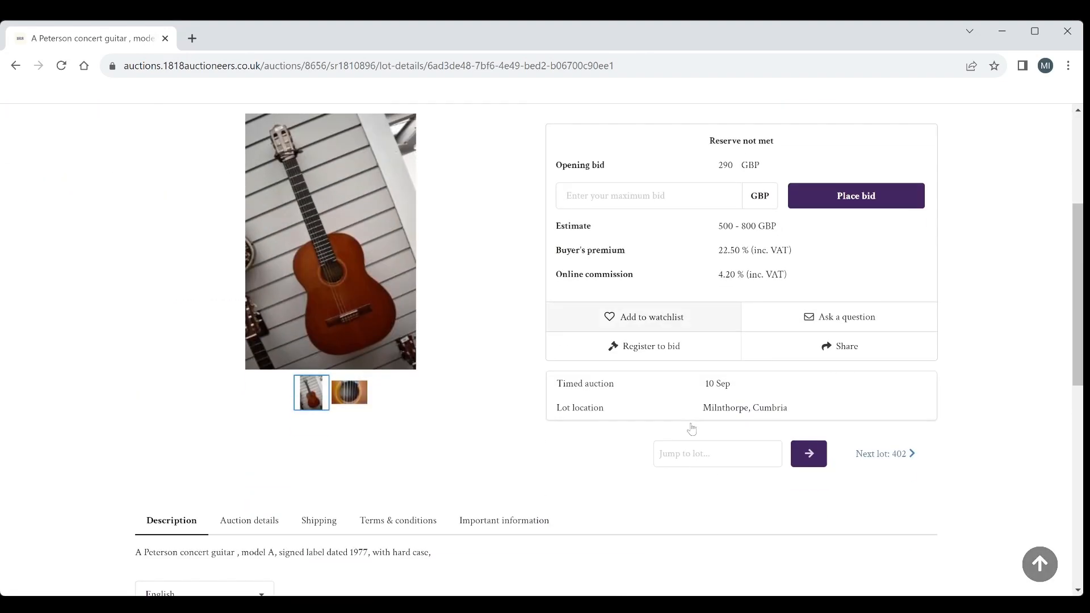
scroll("up", 3)
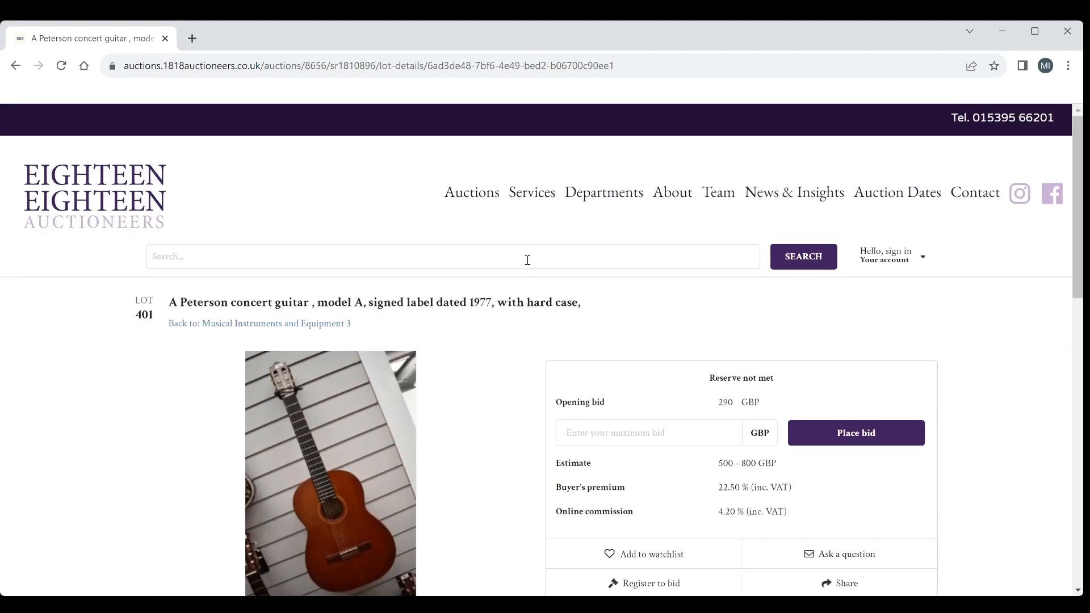
Step: Try the empty lot-number lookup, then head on to the next lot, 402
scroll("down", 3)
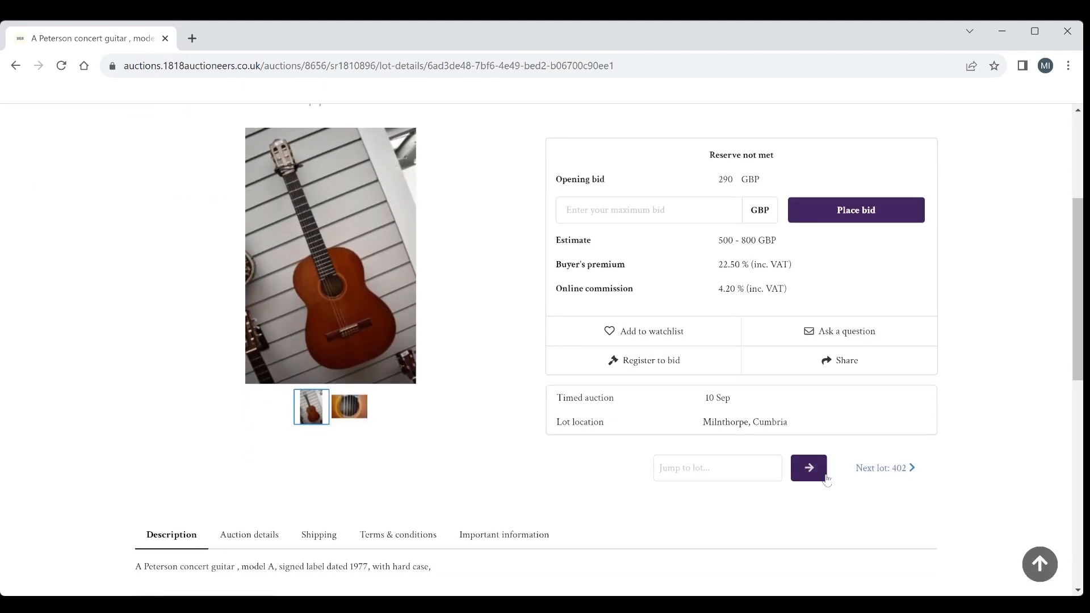
left_click(808, 468)
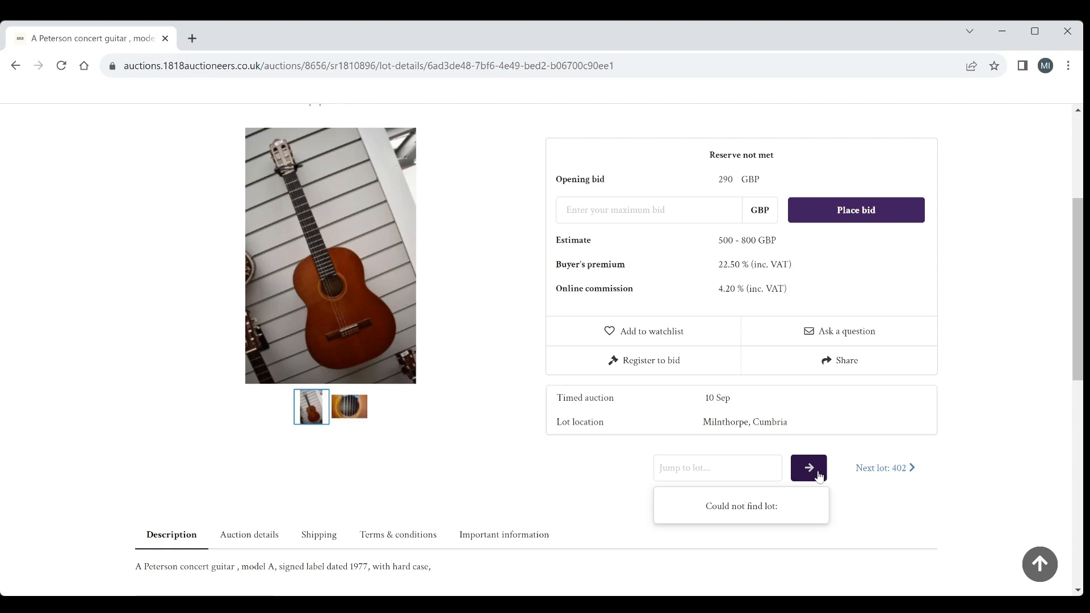
left_click(881, 467)
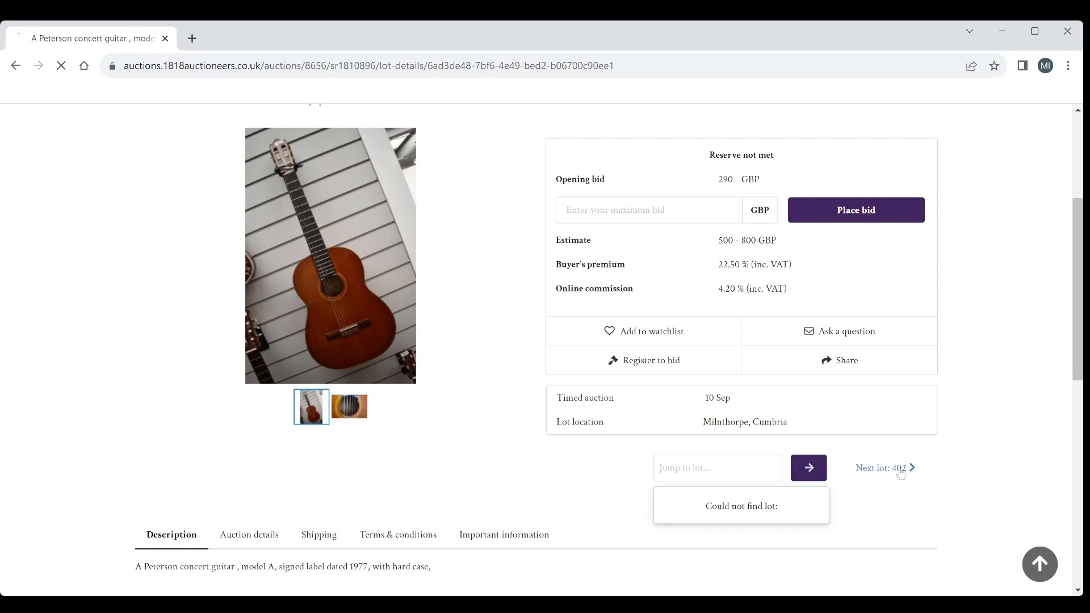
Step: Step from lot 402 through 403 to lot 404, the Clifford Essex banjo ukulele
left_click(882, 467)
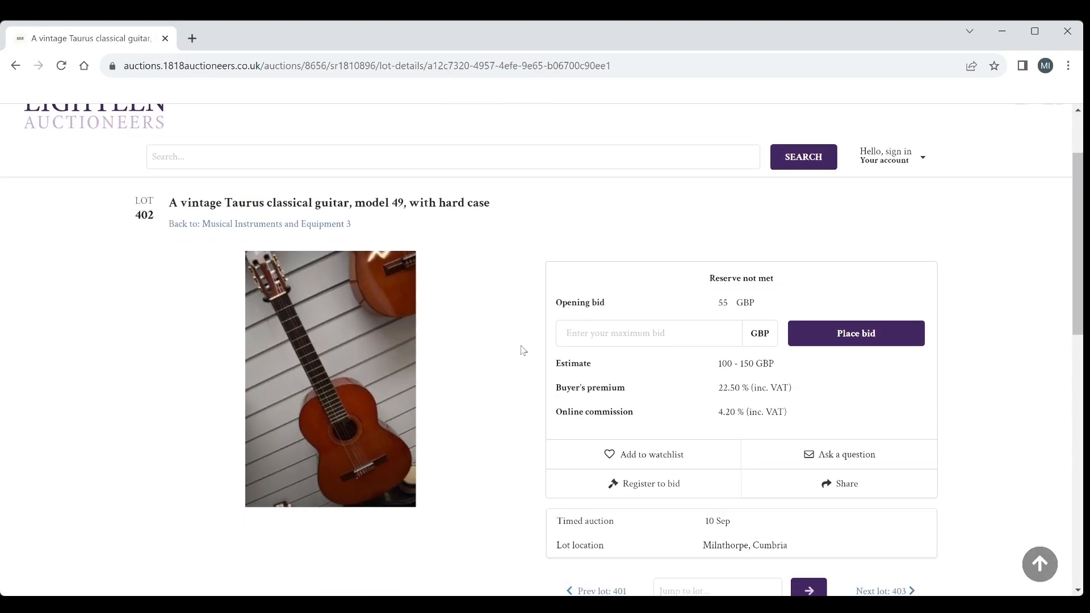
scroll("down", 3)
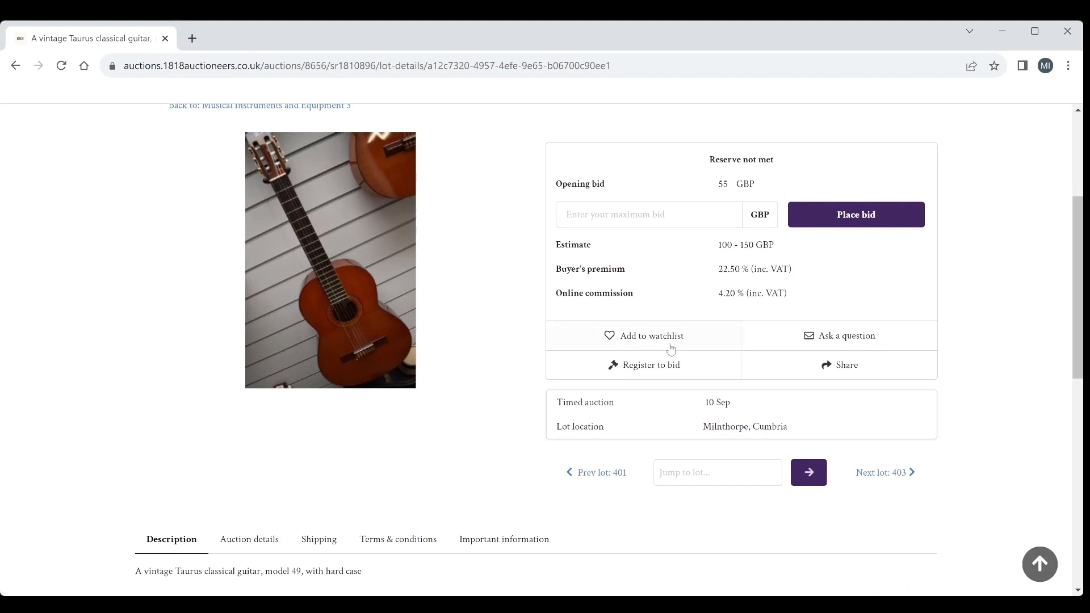
left_click(881, 472)
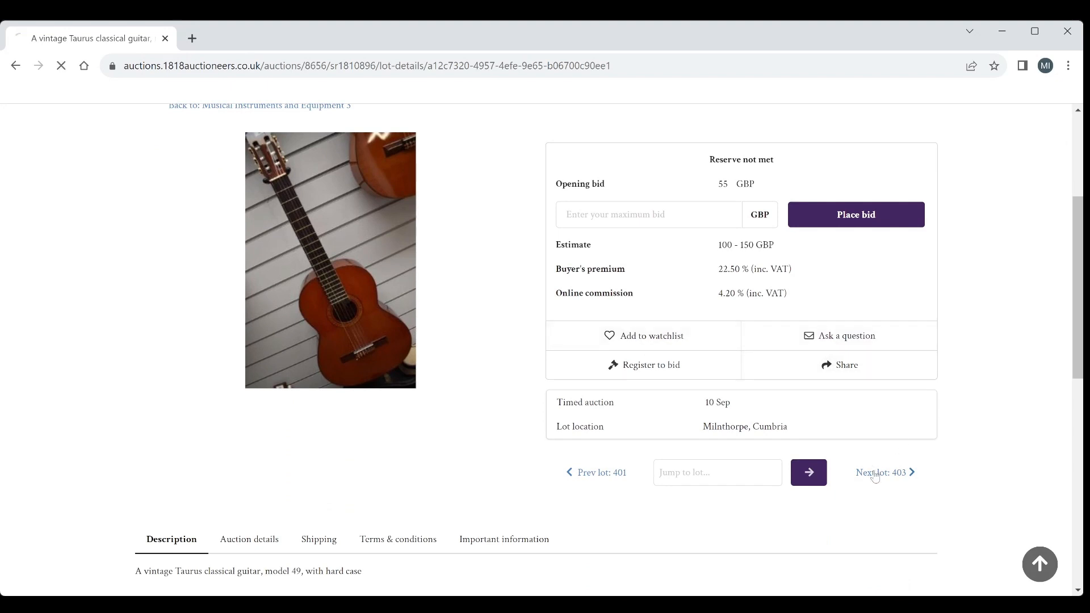
left_click(882, 473)
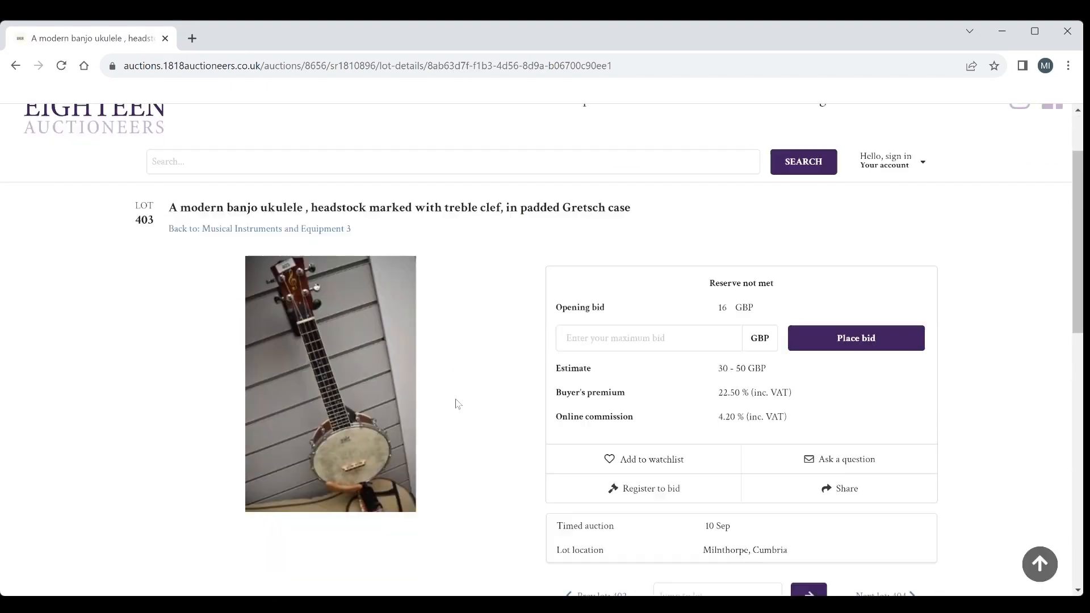
scroll("down", 3)
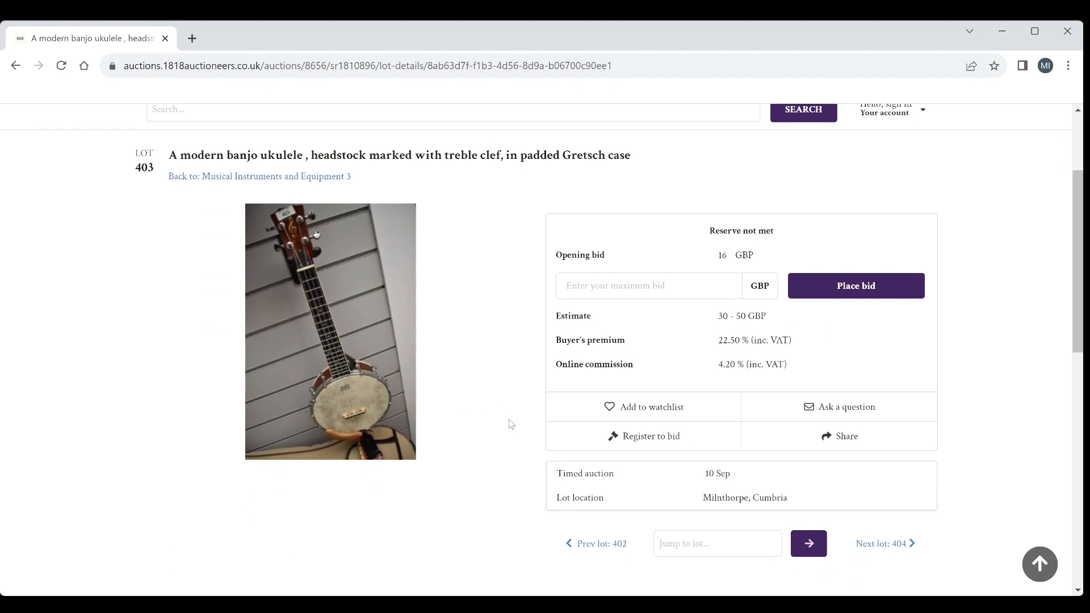
mouse_move(1006, 464)
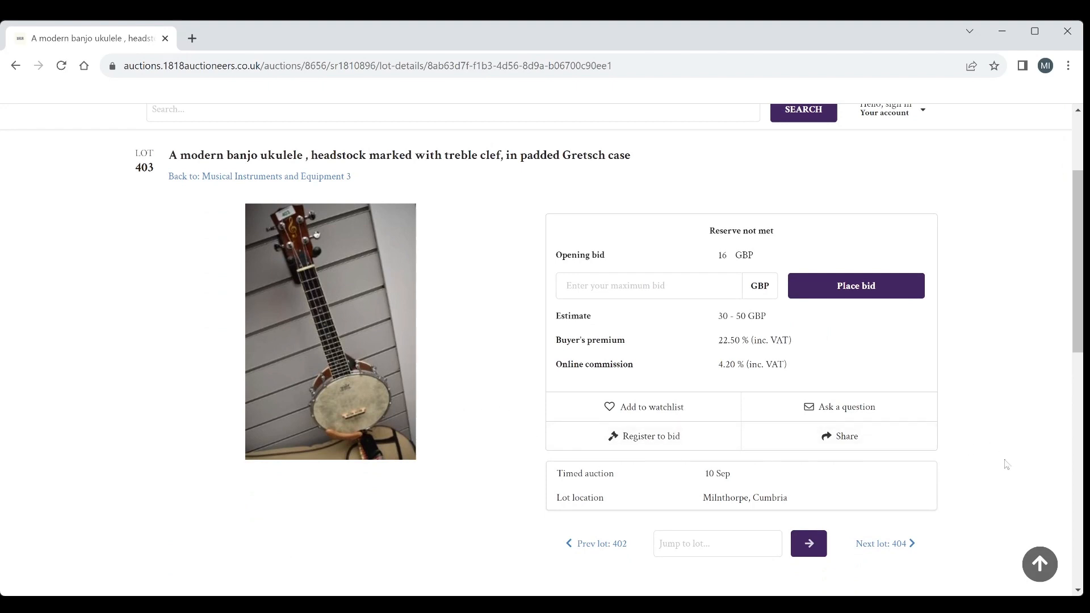
mouse_move(1028, 523)
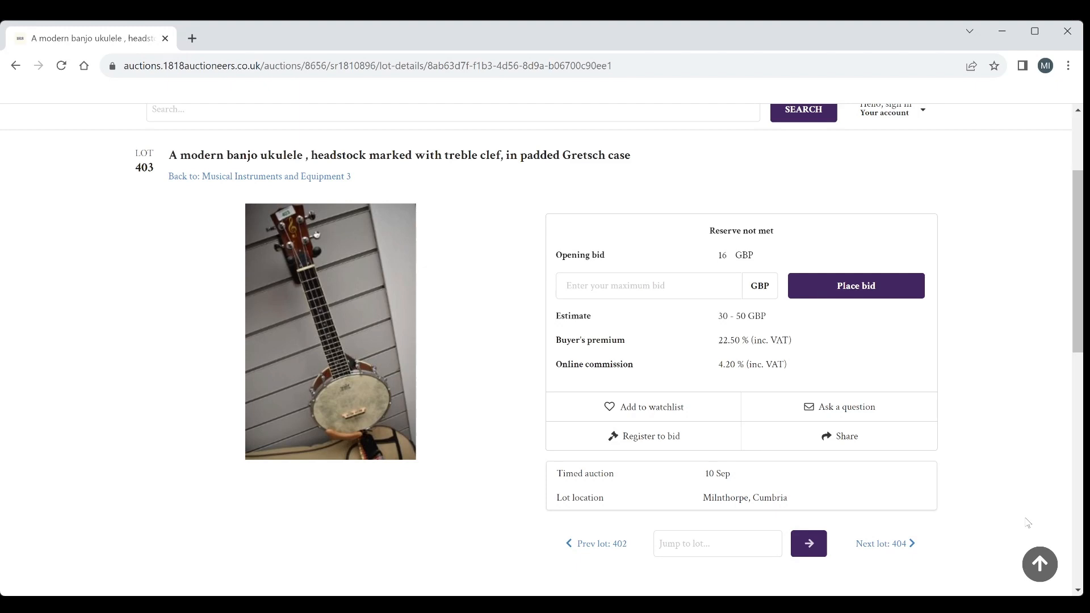
left_click(881, 544)
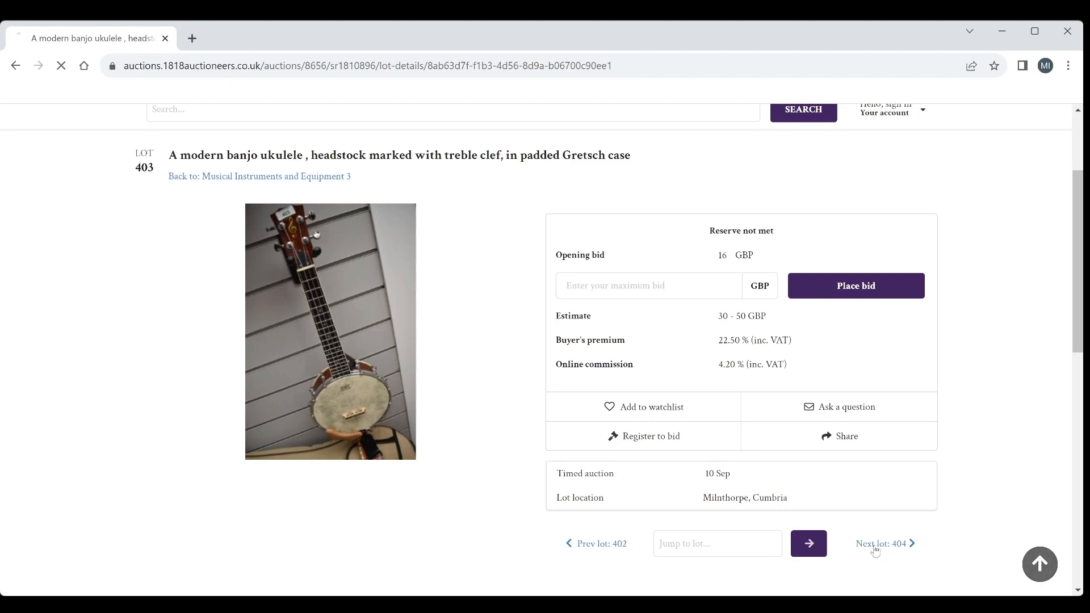
left_click(881, 543)
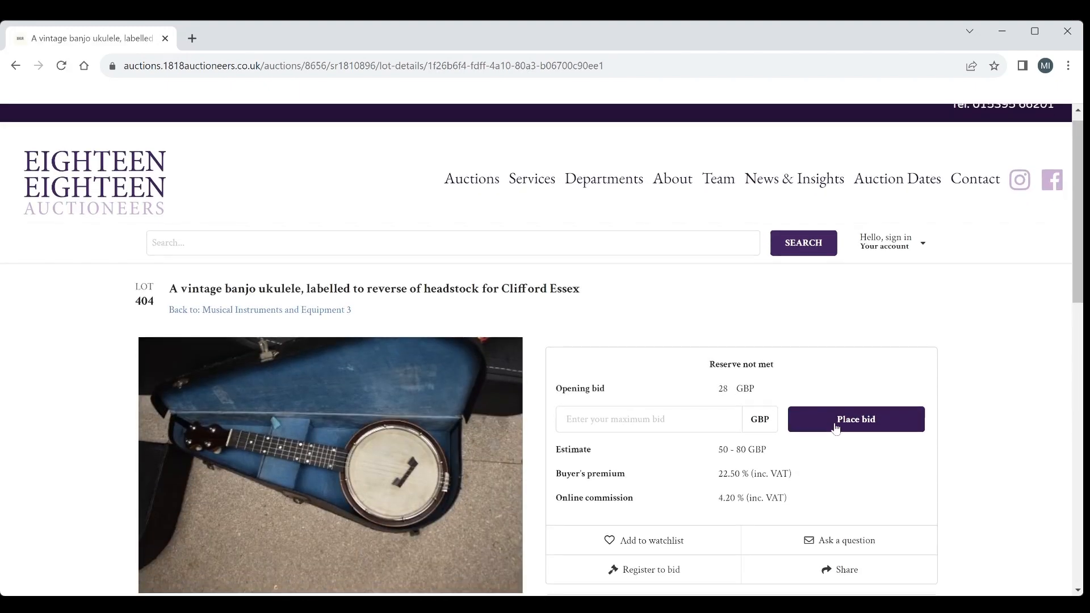
scroll("down", 3)
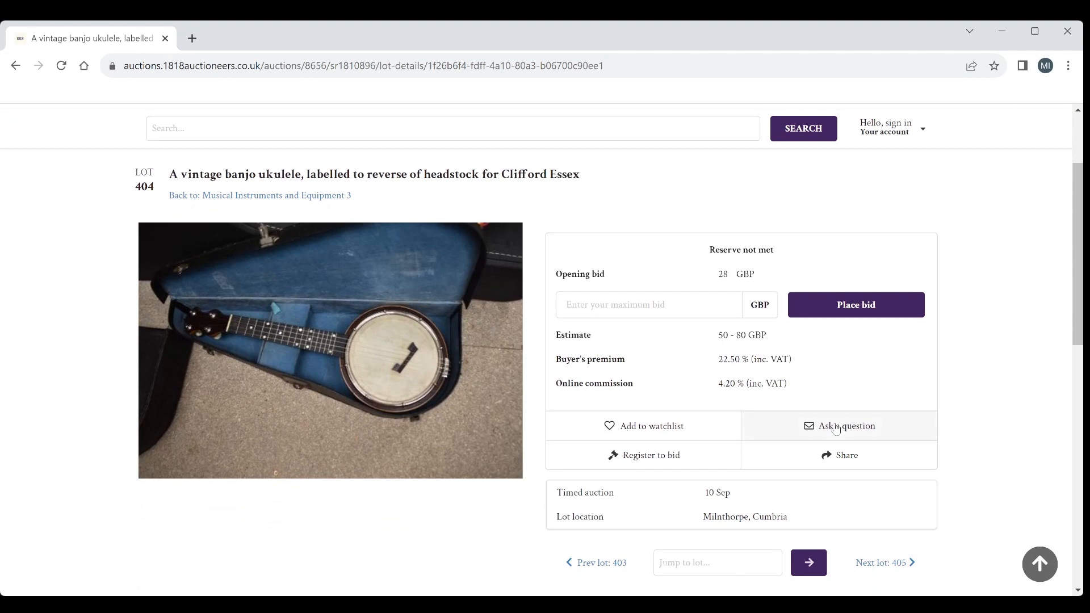
mouse_move(788, 344)
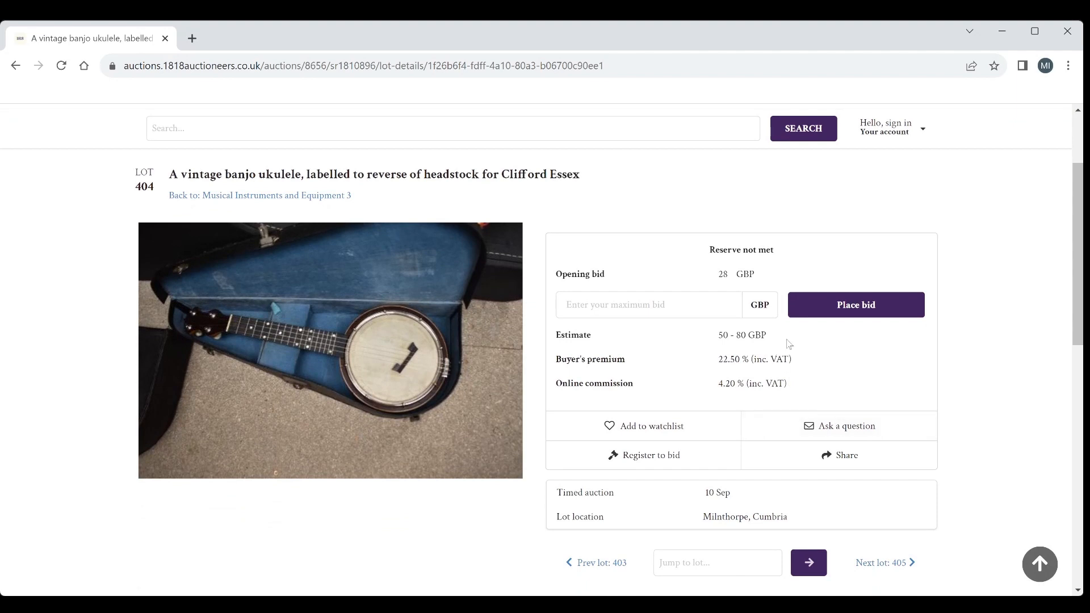
mouse_move(841, 430)
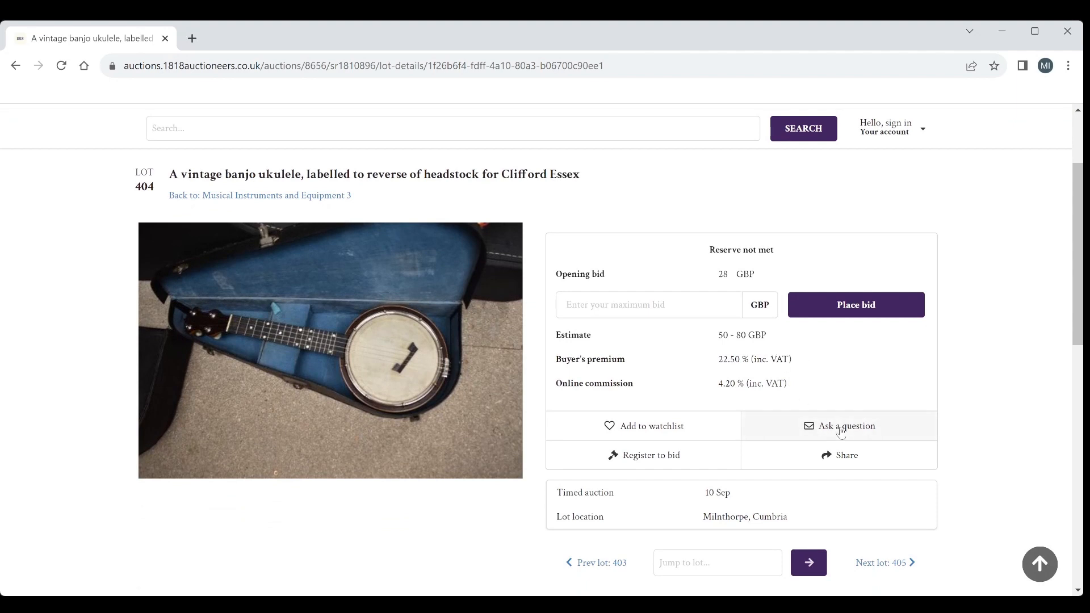
mouse_move(881, 566)
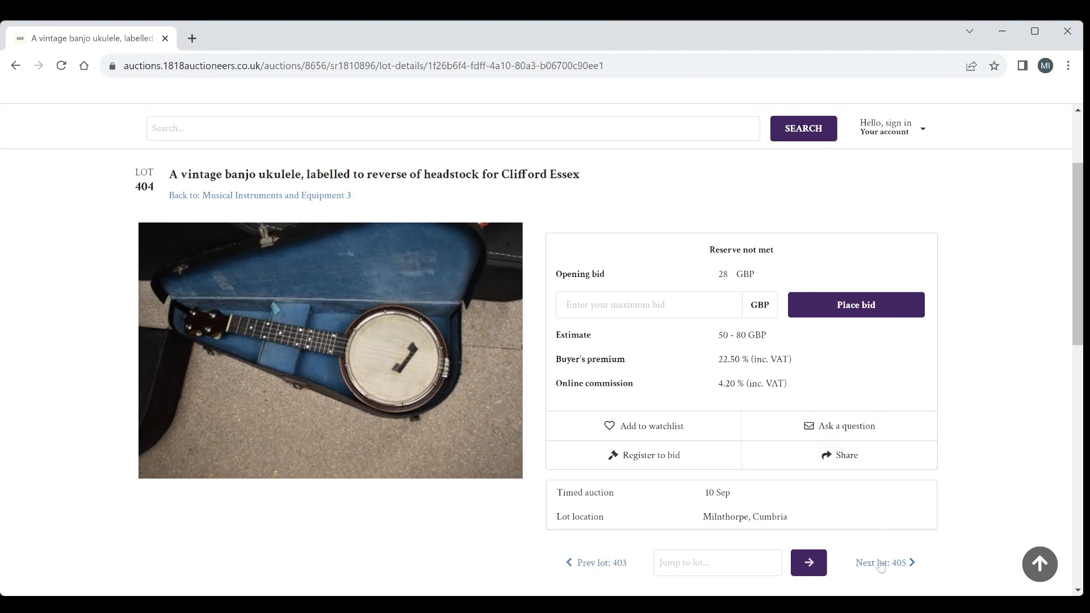
Step: Advance through lots 405, 406 and 407 to lot 408, the floral-headstock banjo ukulele
left_click(881, 562)
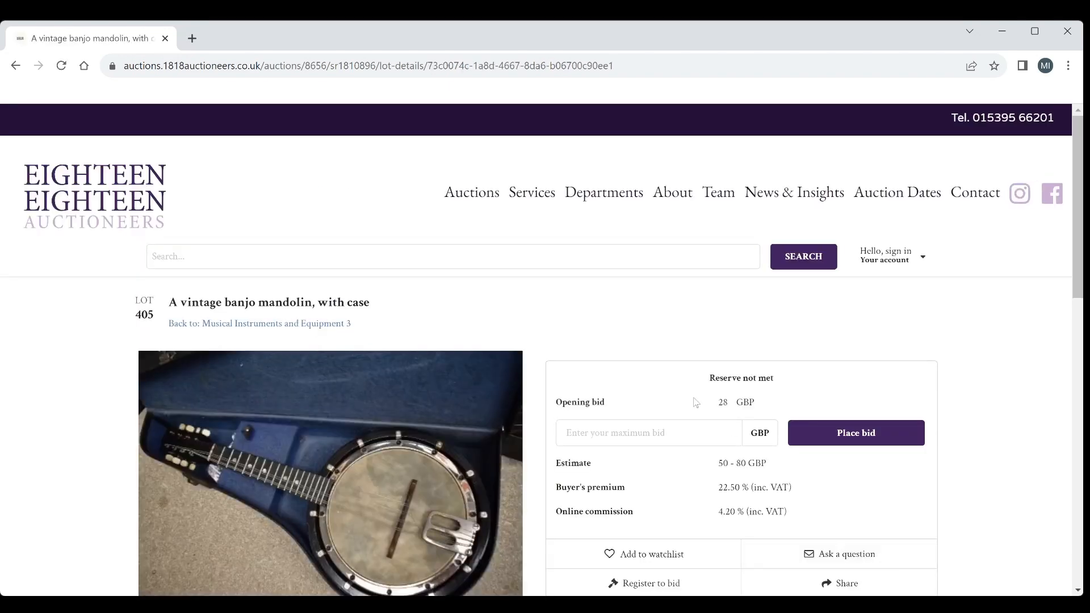
scroll("down", 3)
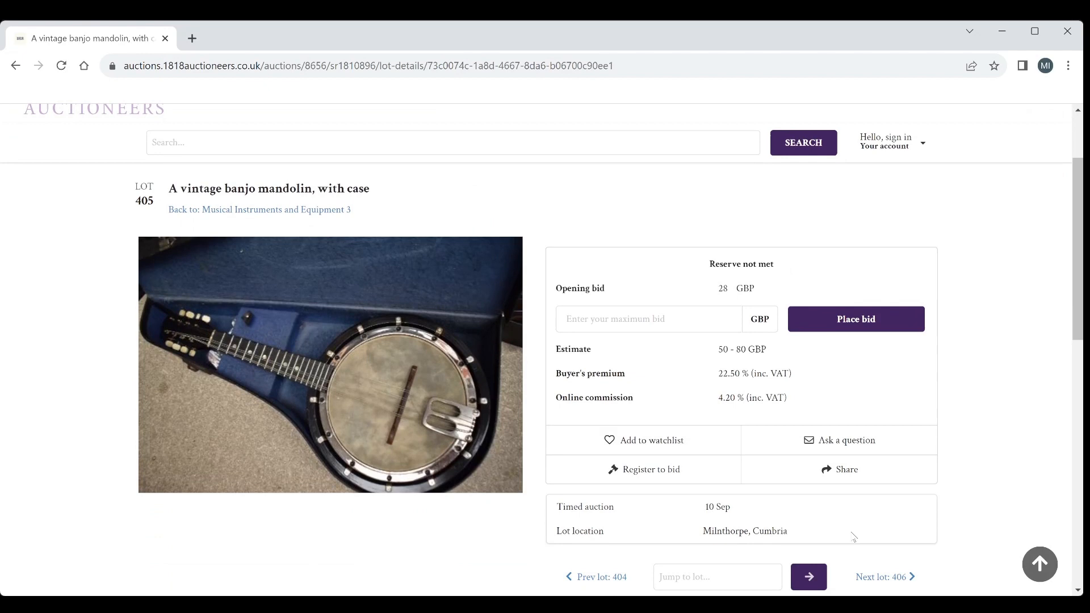
mouse_move(869, 579)
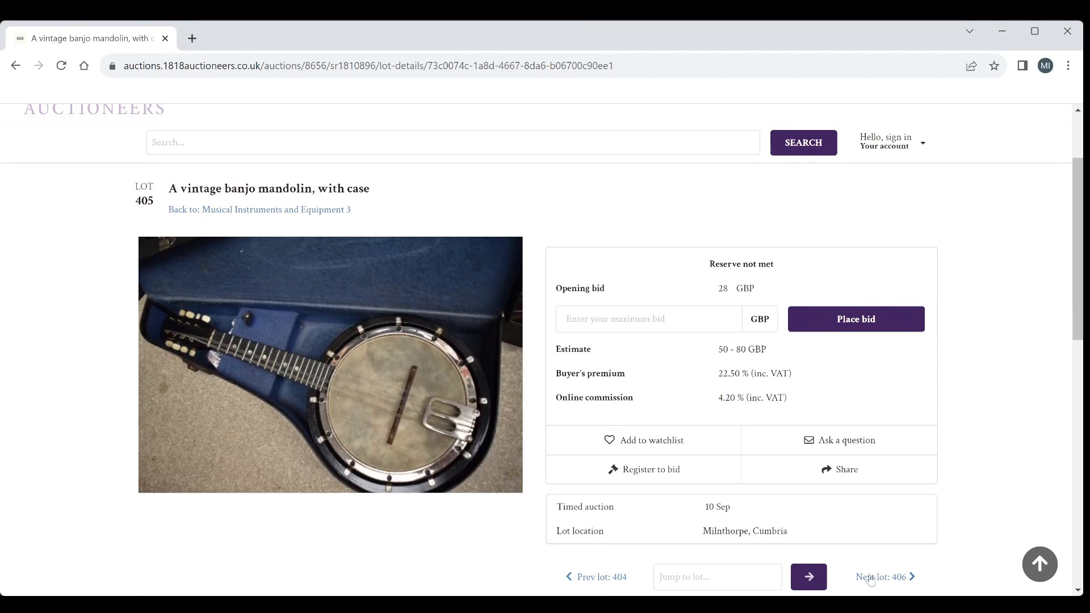
left_click(880, 577)
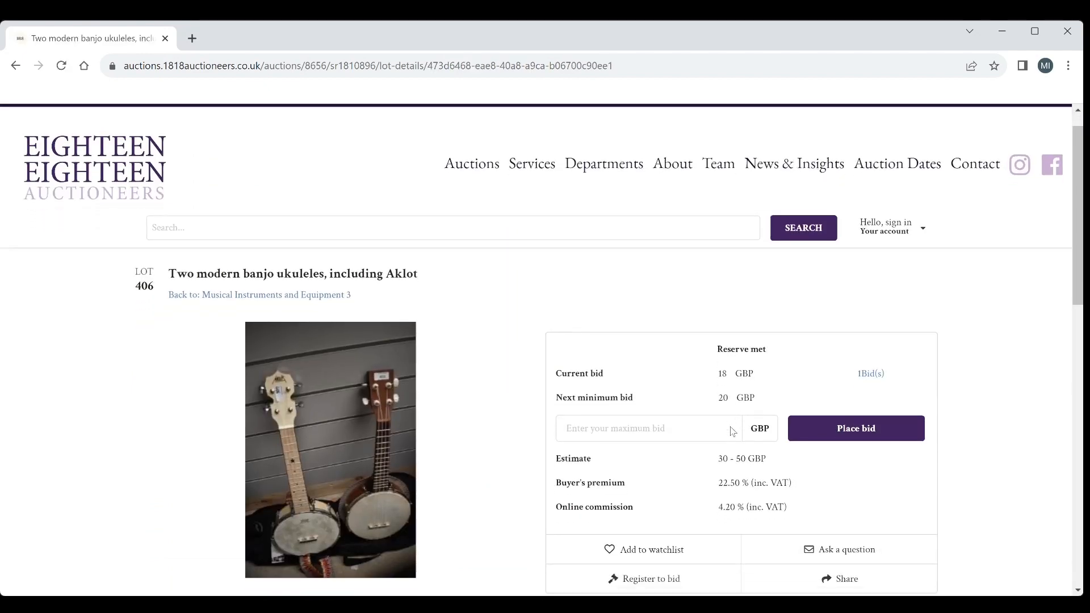
scroll("down", 3)
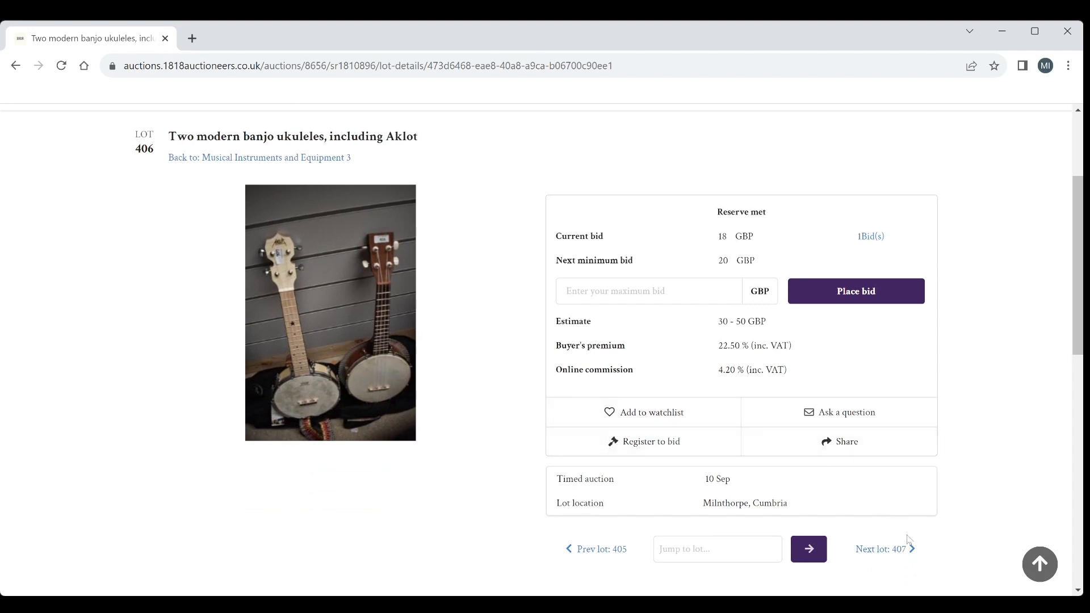
mouse_move(890, 557)
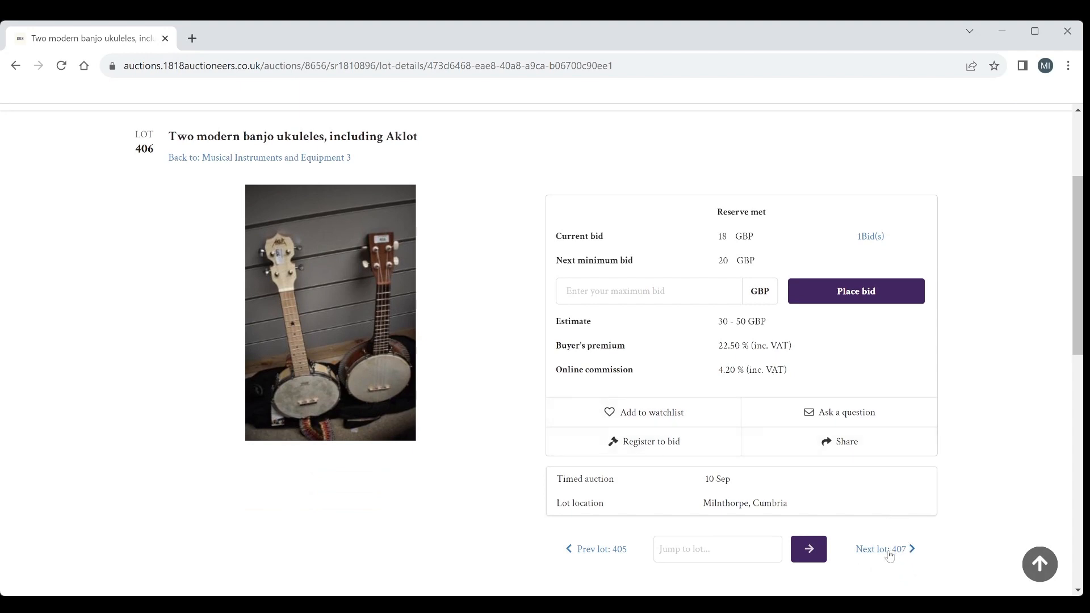
left_click(881, 550)
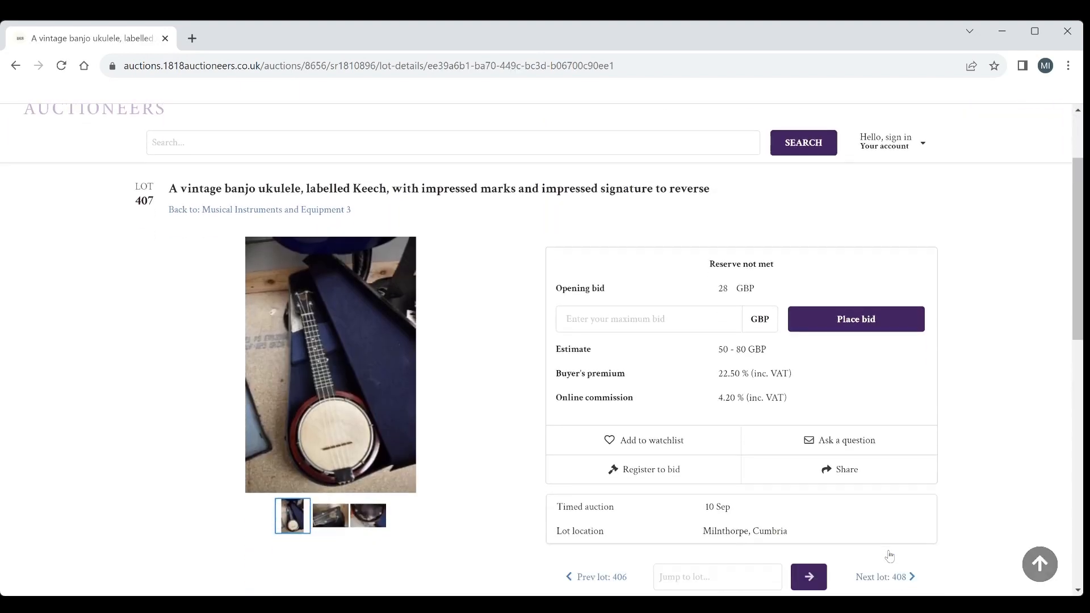
scroll("down", 3)
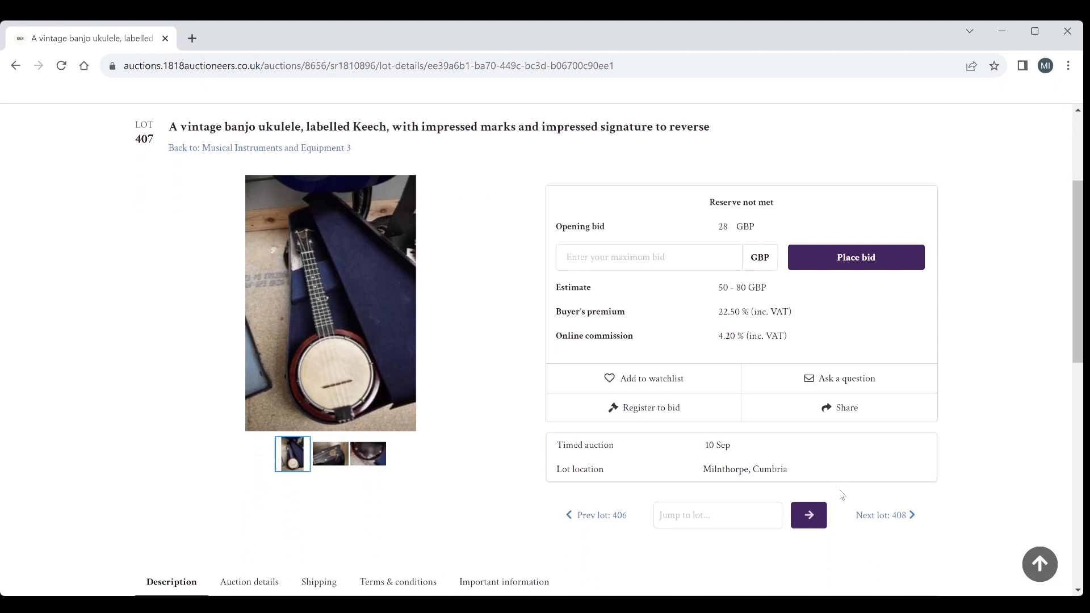
mouse_move(884, 516)
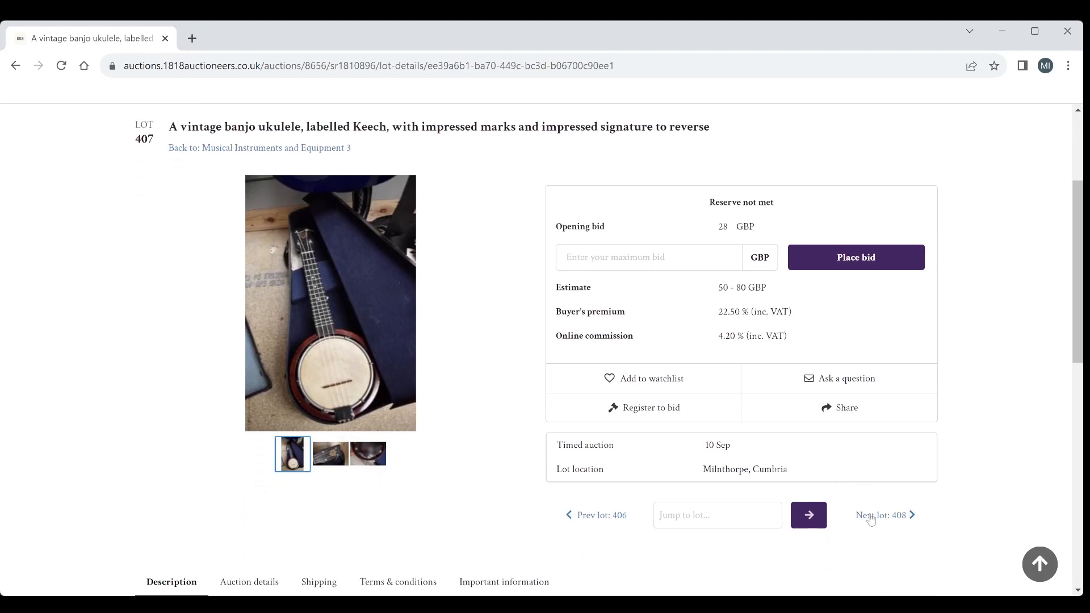
left_click(880, 515)
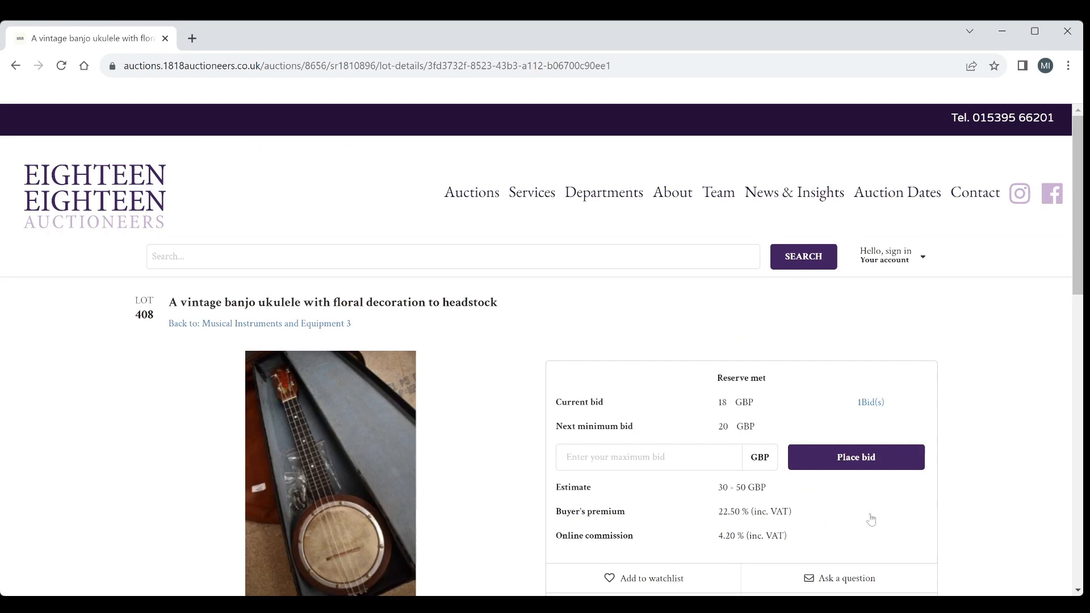
scroll("down", 3)
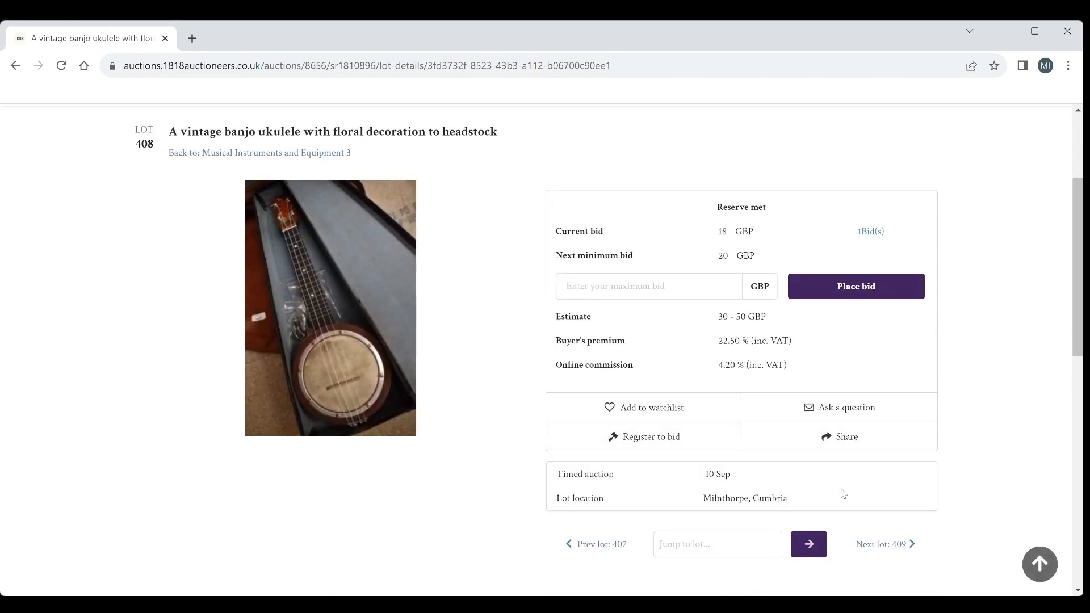
mouse_move(892, 547)
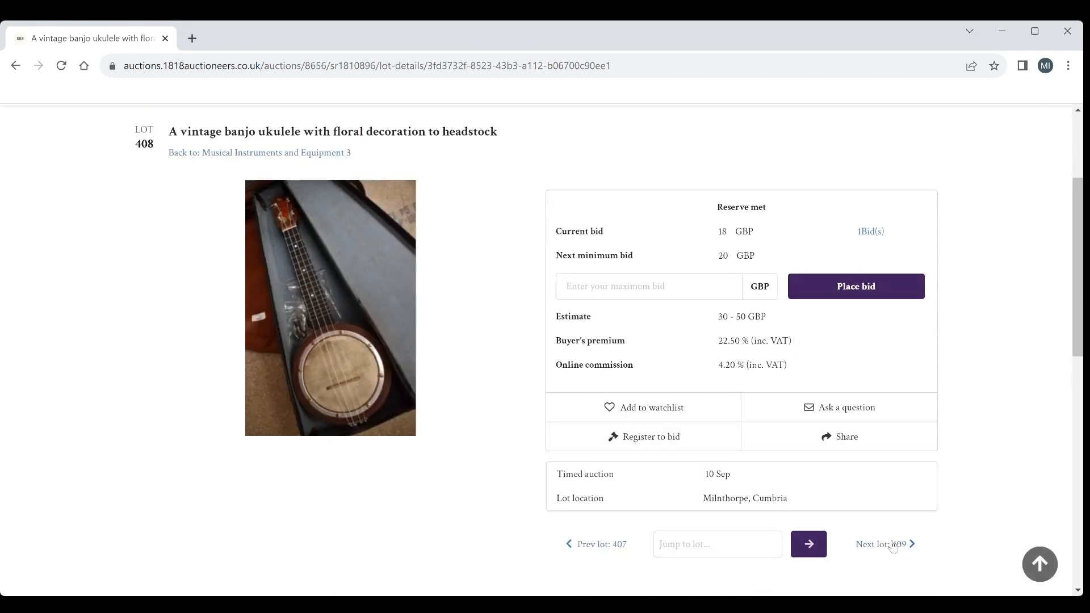
Step: Open lot 409, the octave mandolin, view its photo at full size, then close the viewer
left_click(881, 543)
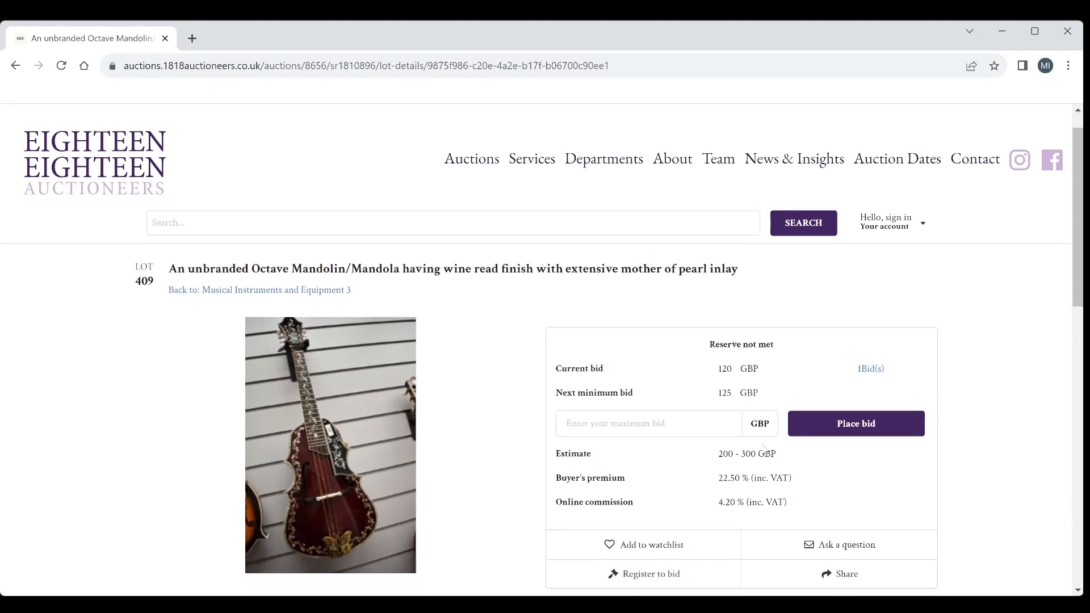
scroll("down", 3)
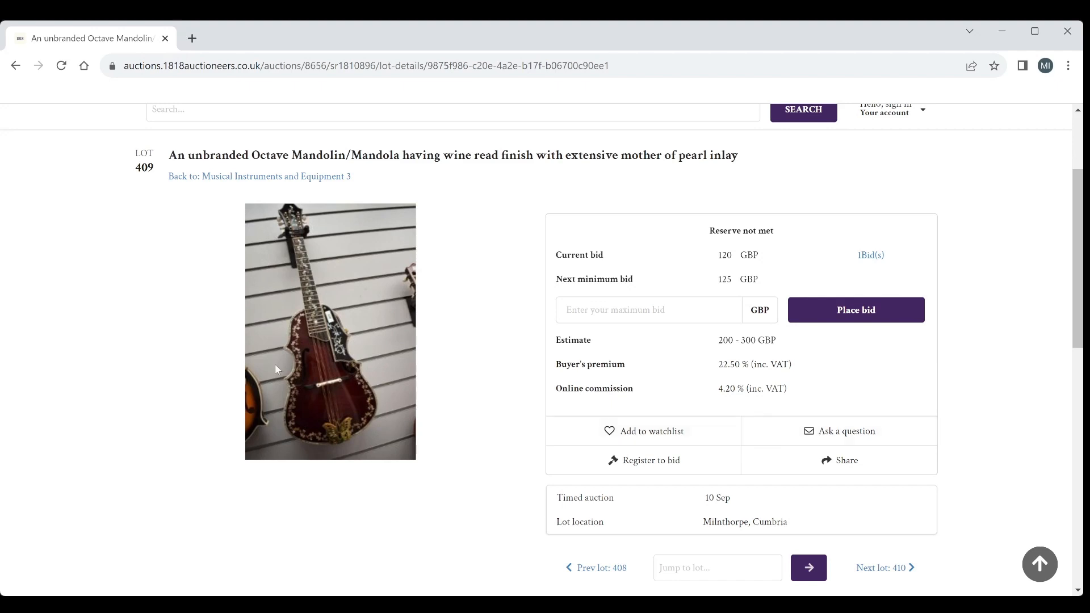
left_click(330, 332)
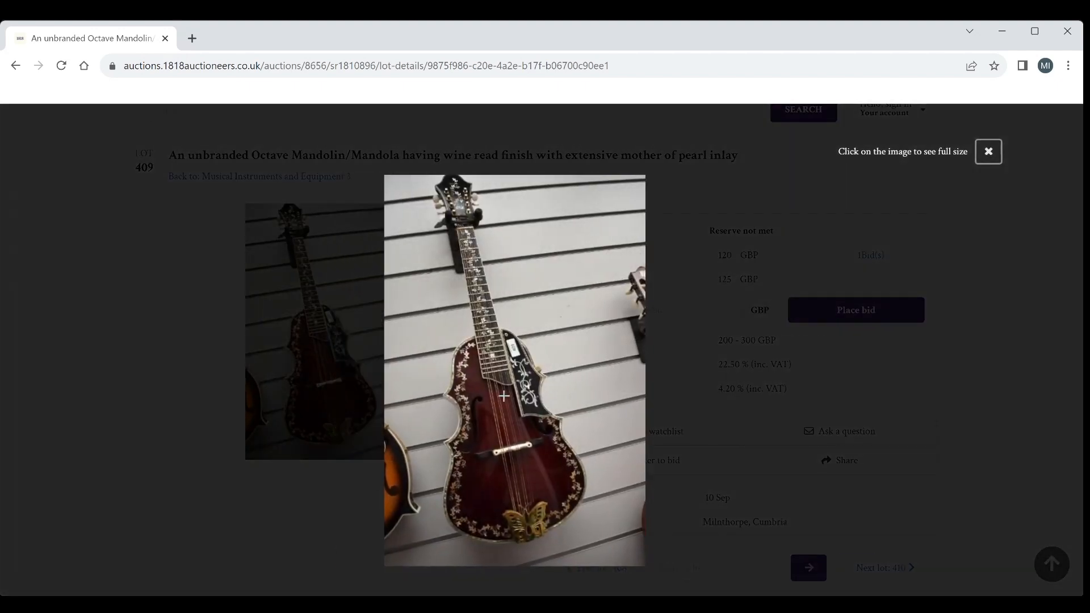
left_click(504, 395)
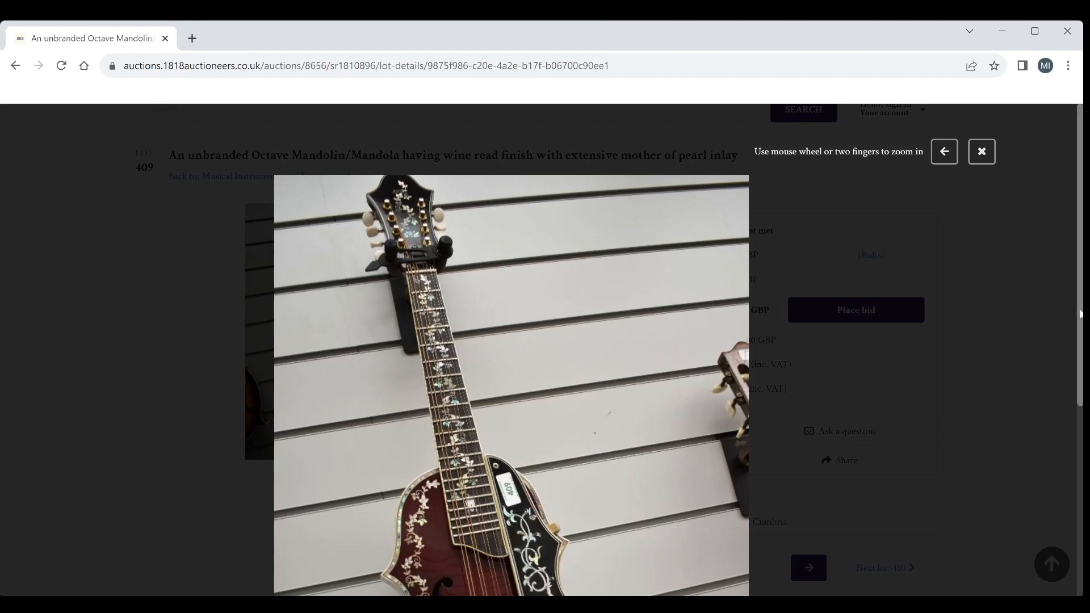
scroll("down", 3)
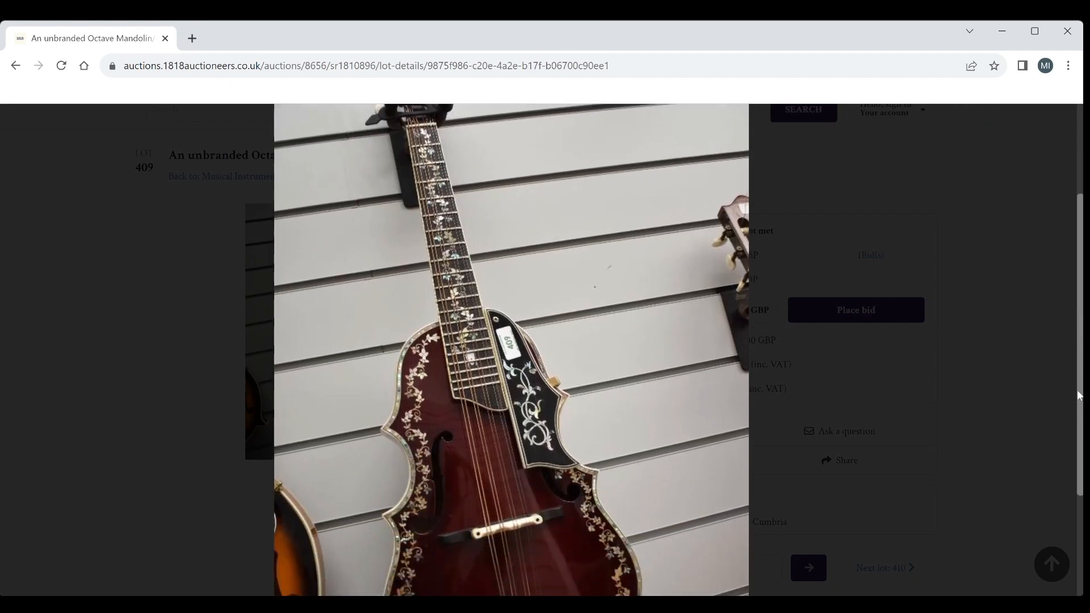
scroll("down", 3)
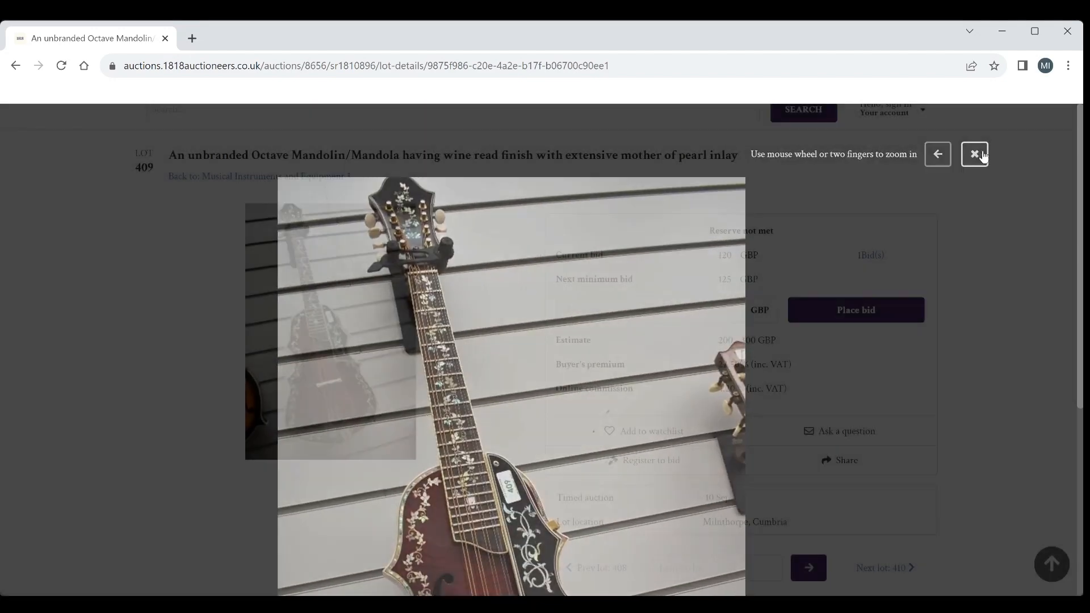
left_click(975, 155)
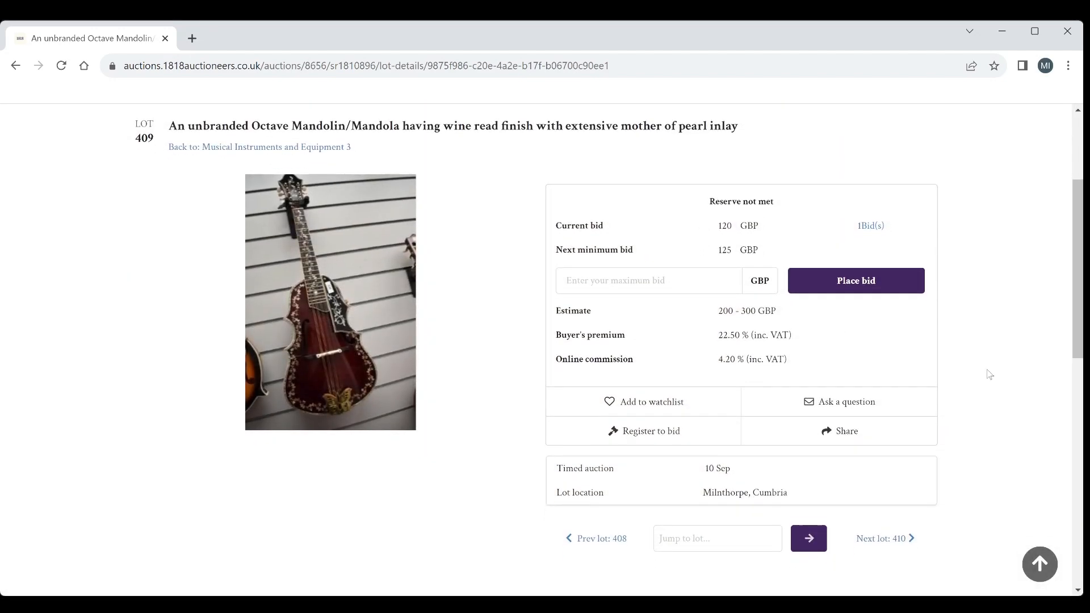
scroll("down", 3)
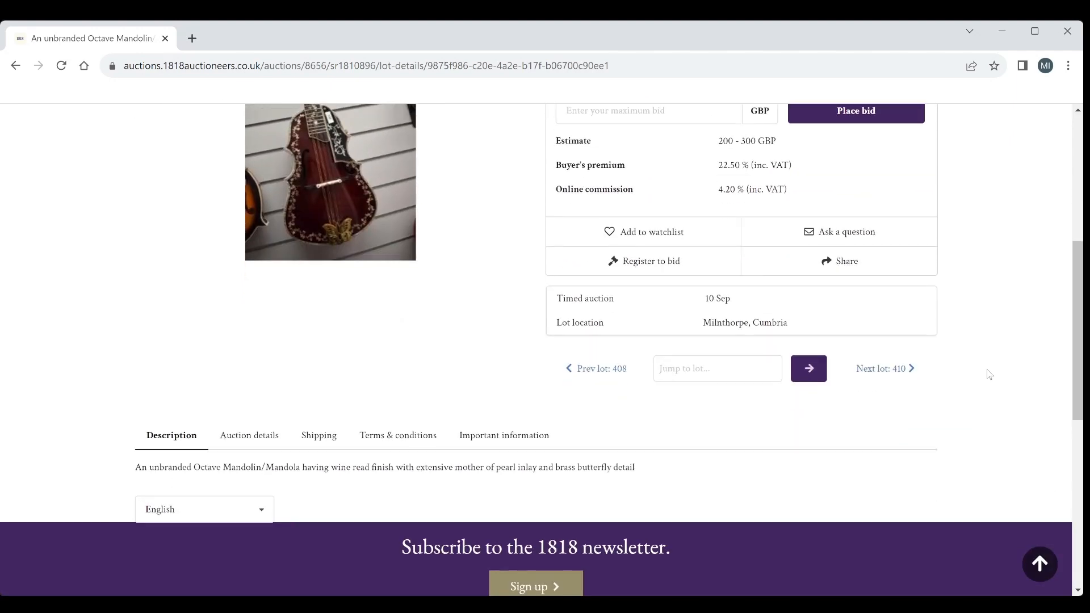
Step: Review lots 410 and 411 with the guitar's soundhole close-up, then move to lot 412
left_click(881, 368)
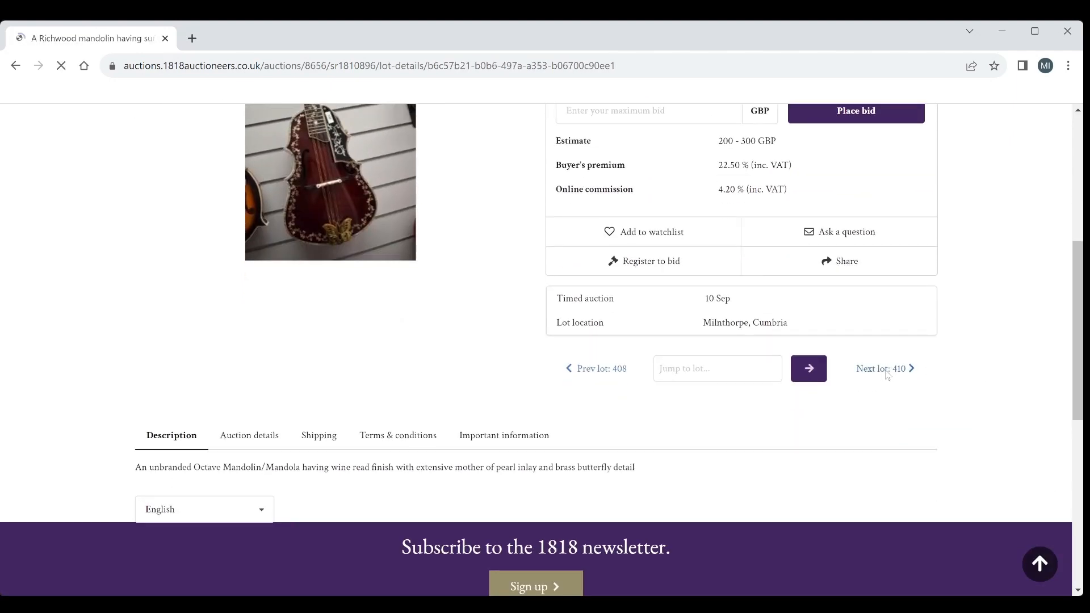
left_click(882, 368)
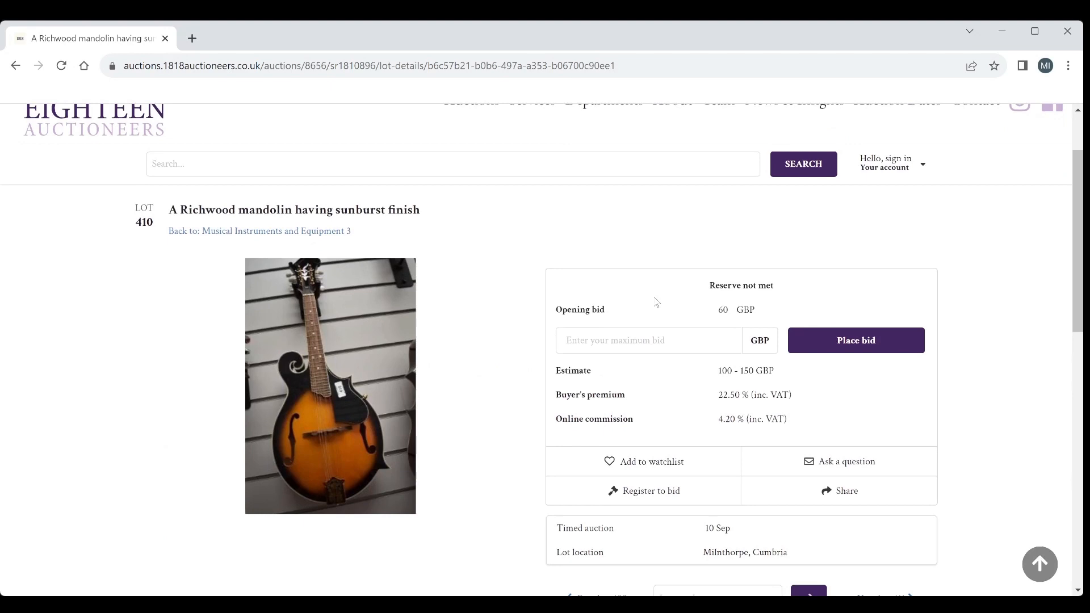
scroll("down", 3)
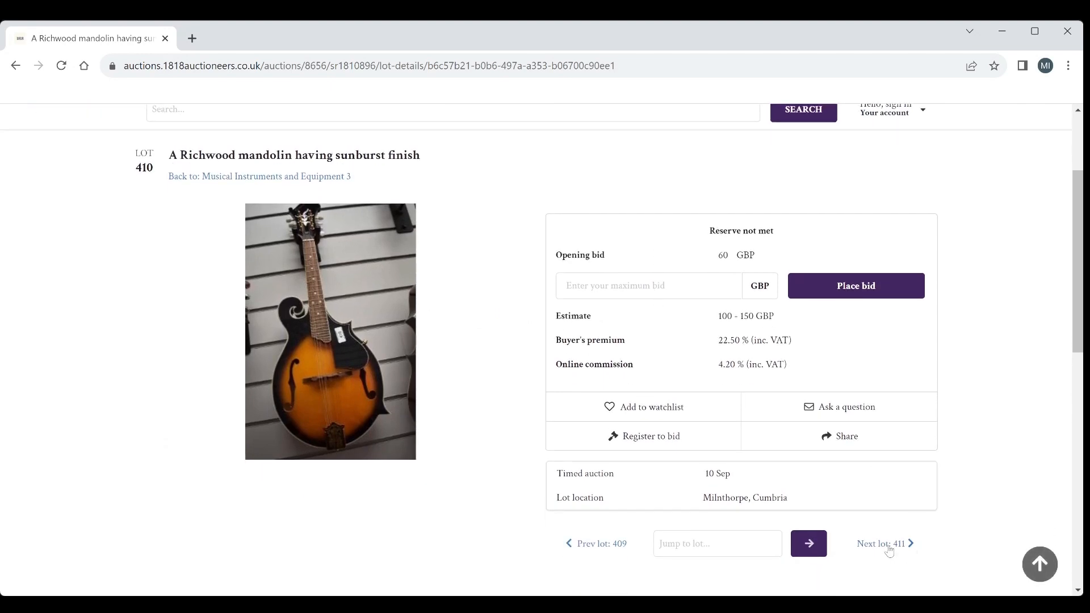
left_click(885, 544)
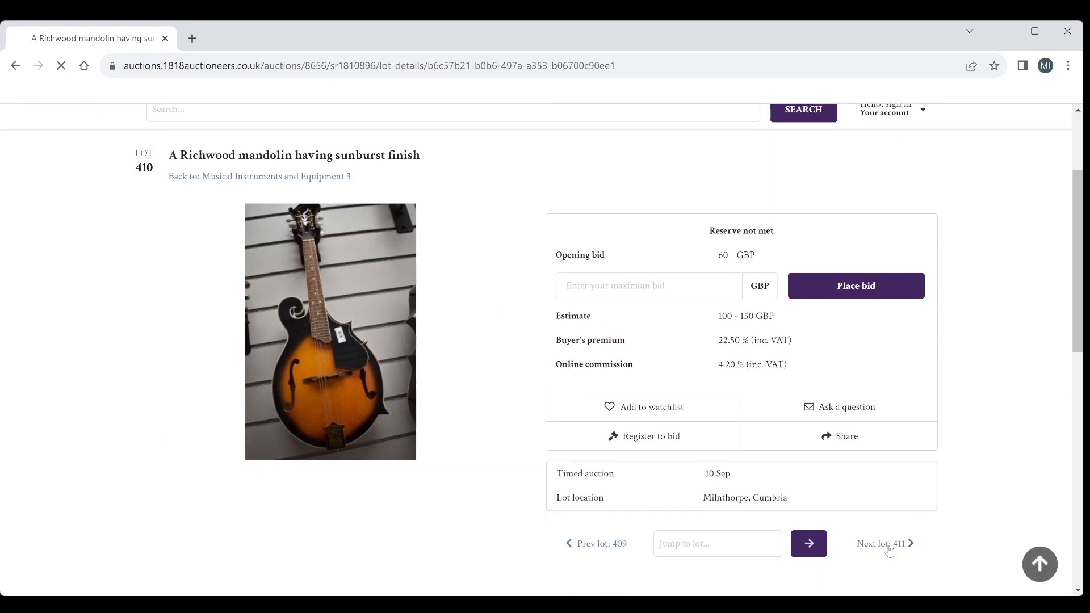
left_click(884, 544)
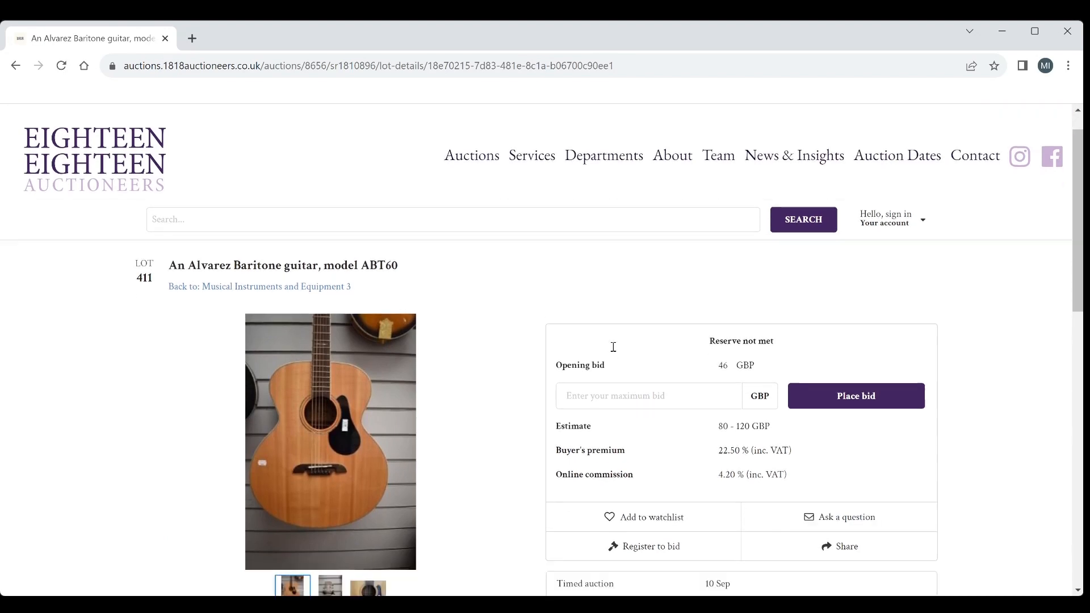
scroll("down", 3)
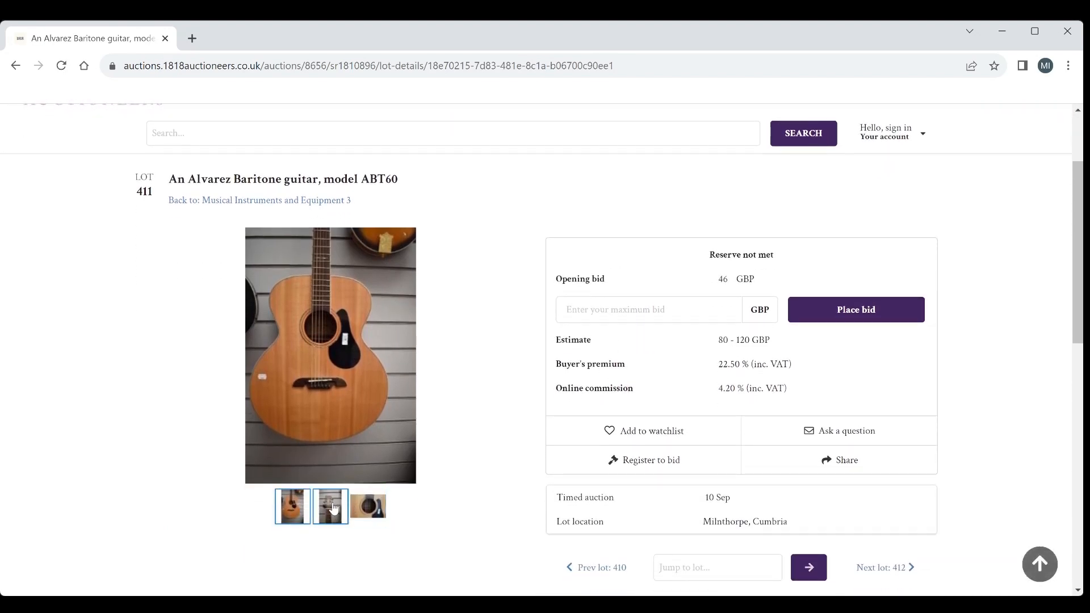
left_click(368, 506)
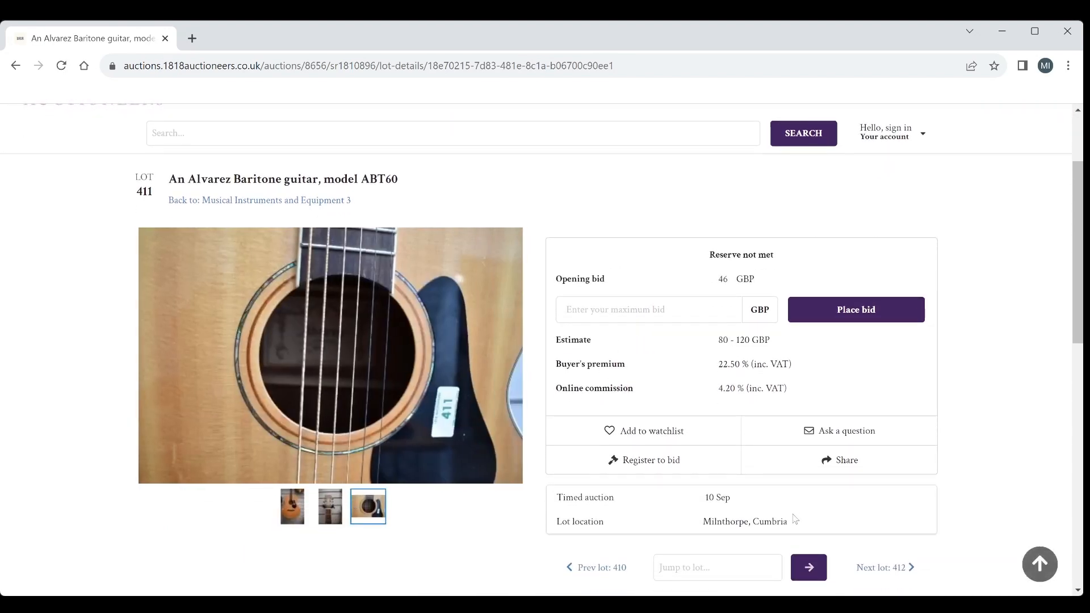
left_click(885, 567)
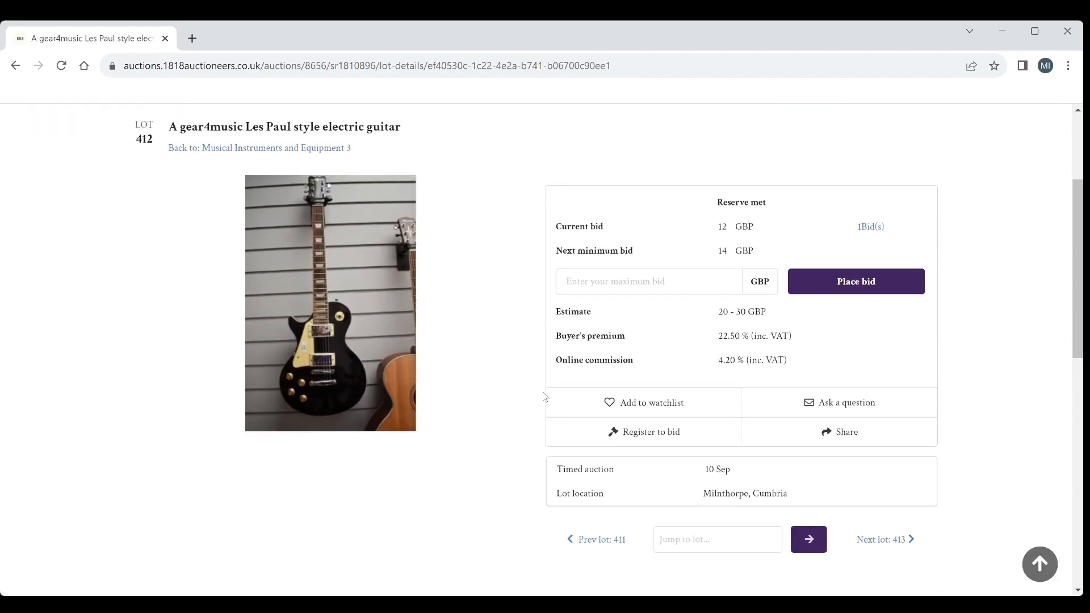
mouse_move(892, 544)
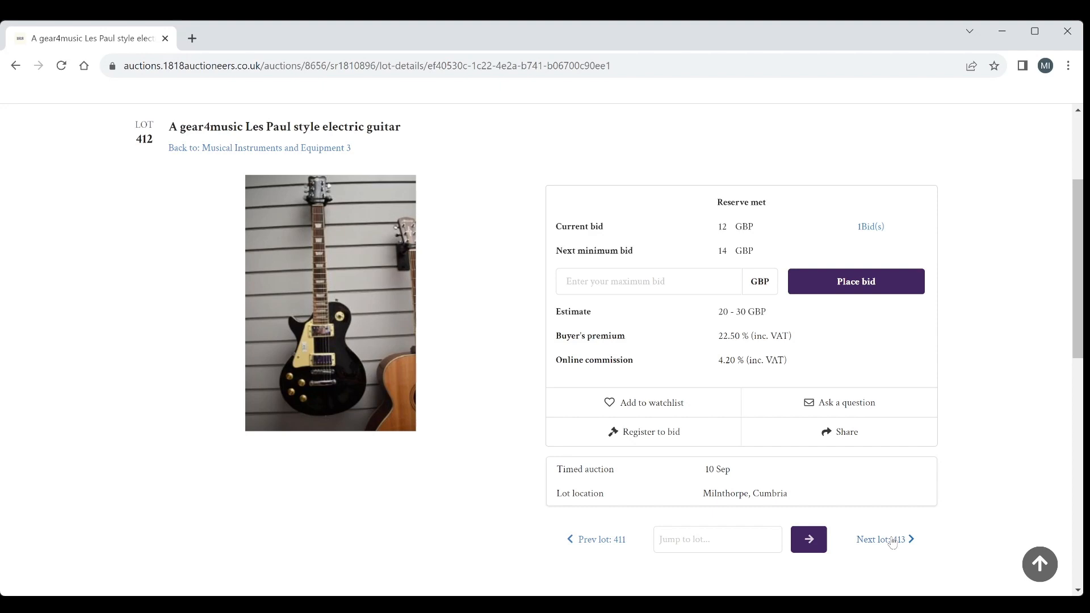
Step: Page through lots 413, 414 and 415, checking the soundhole close-ups on 414 and 415
left_click(881, 539)
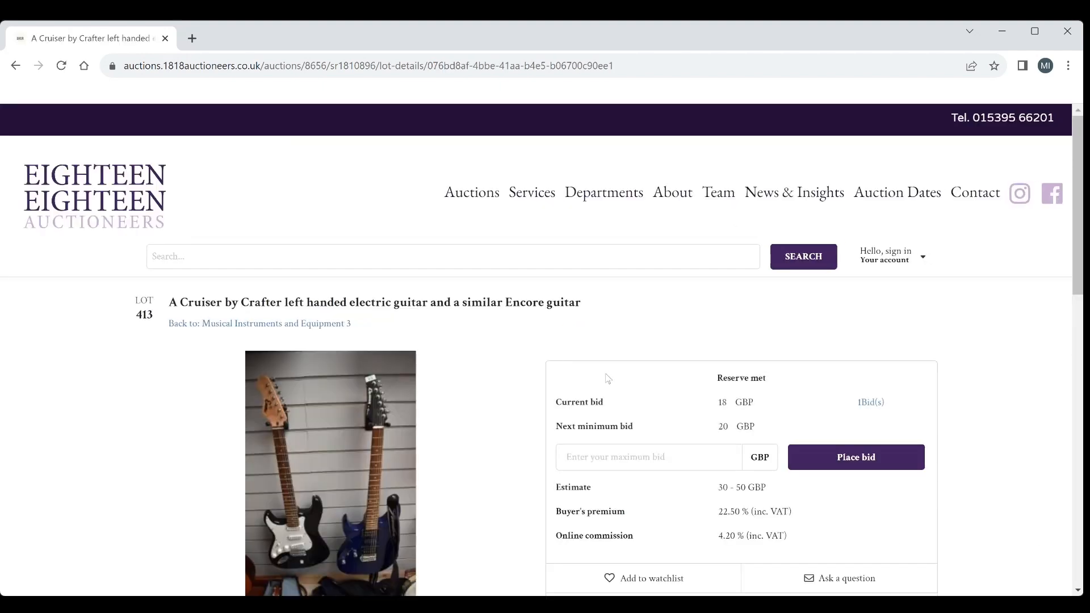
scroll("down", 3)
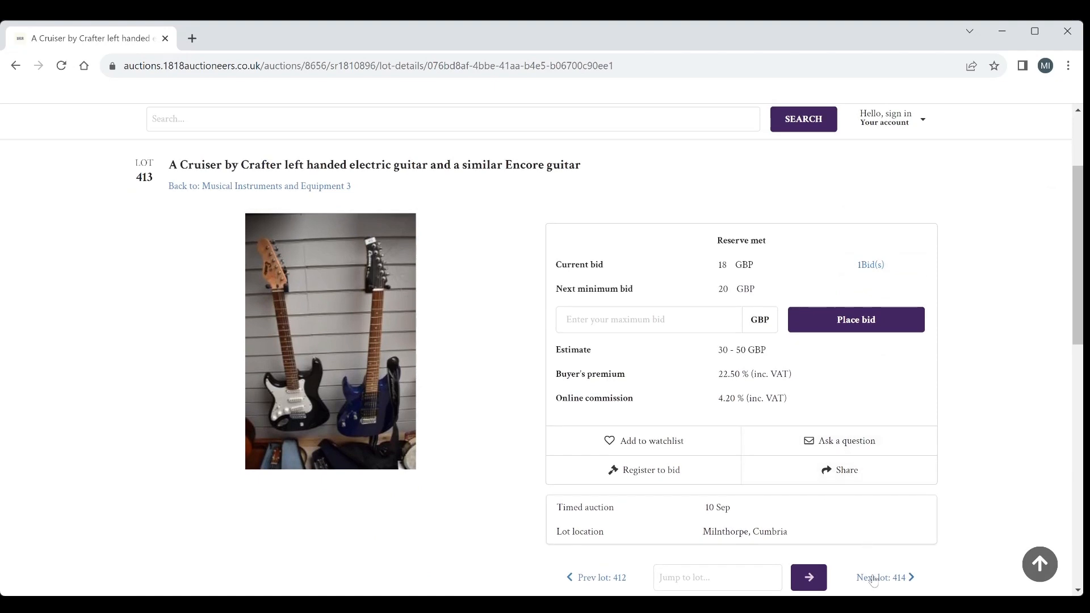
left_click(881, 576)
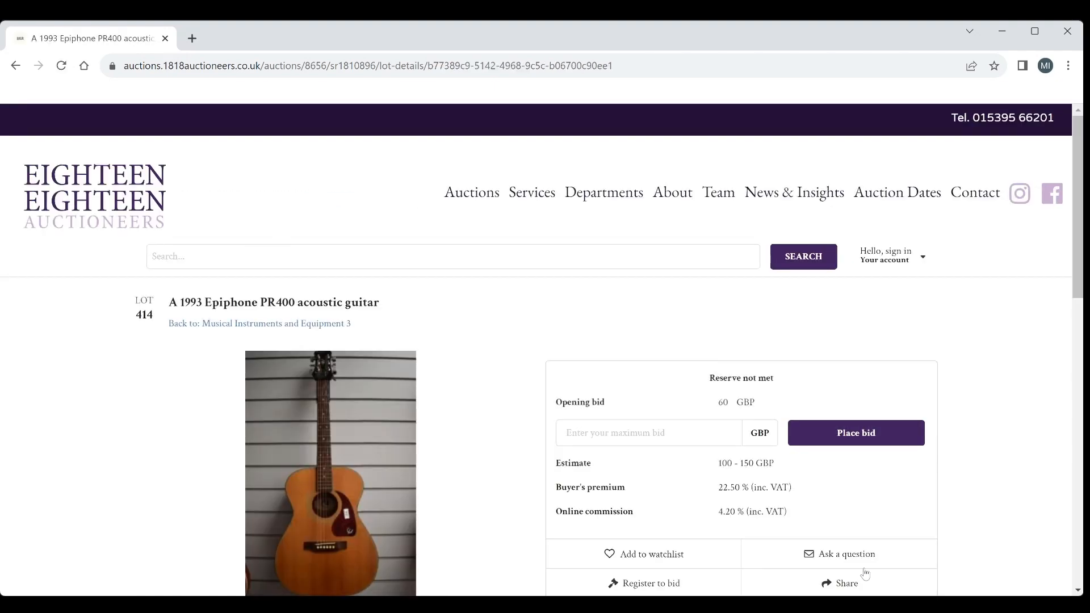
scroll("down", 3)
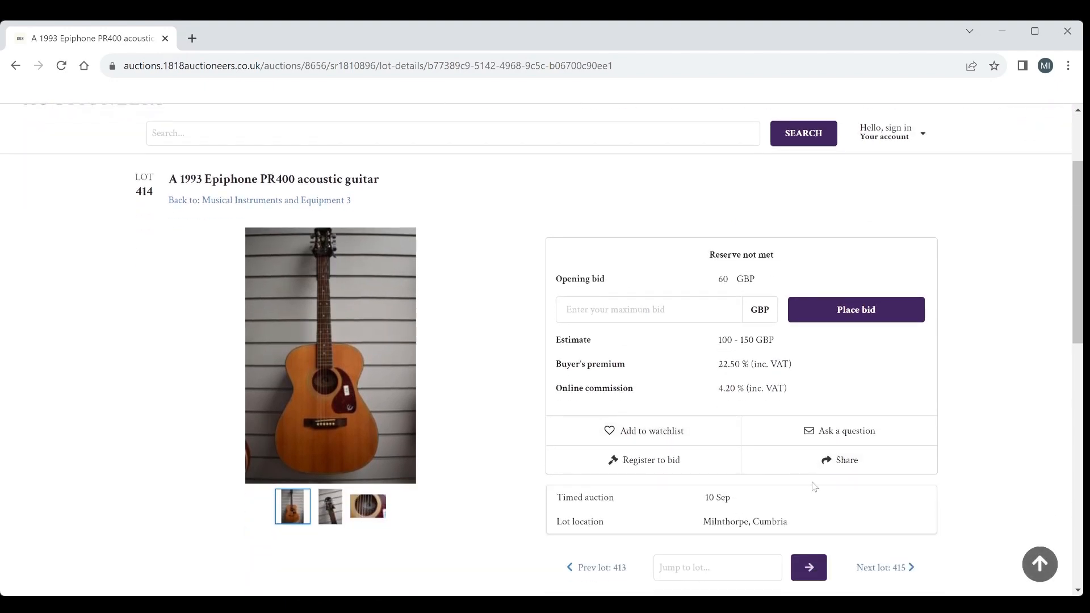
mouse_move(895, 573)
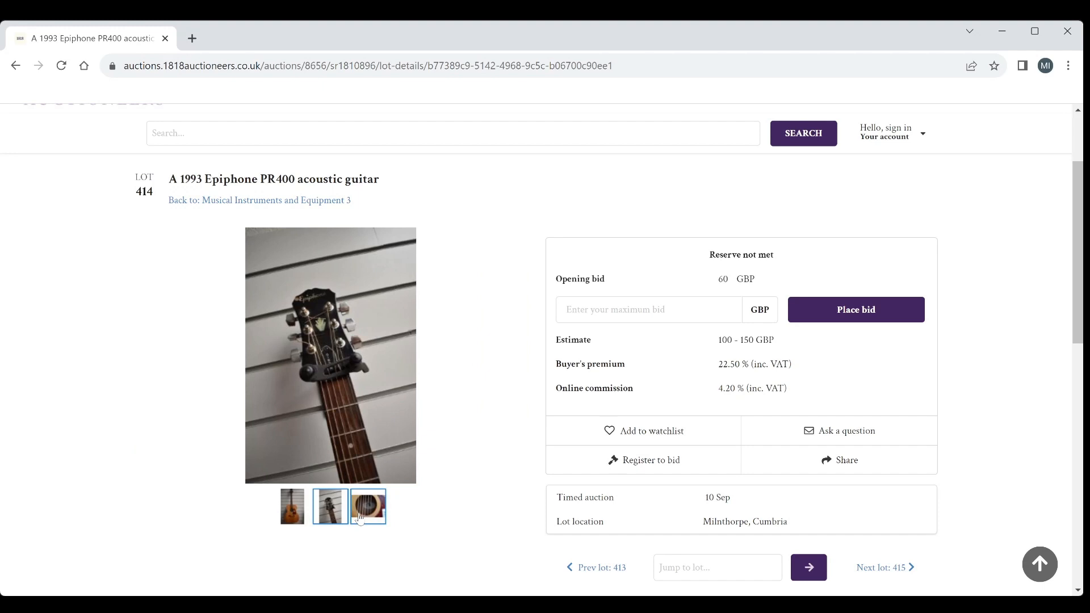
left_click(367, 507)
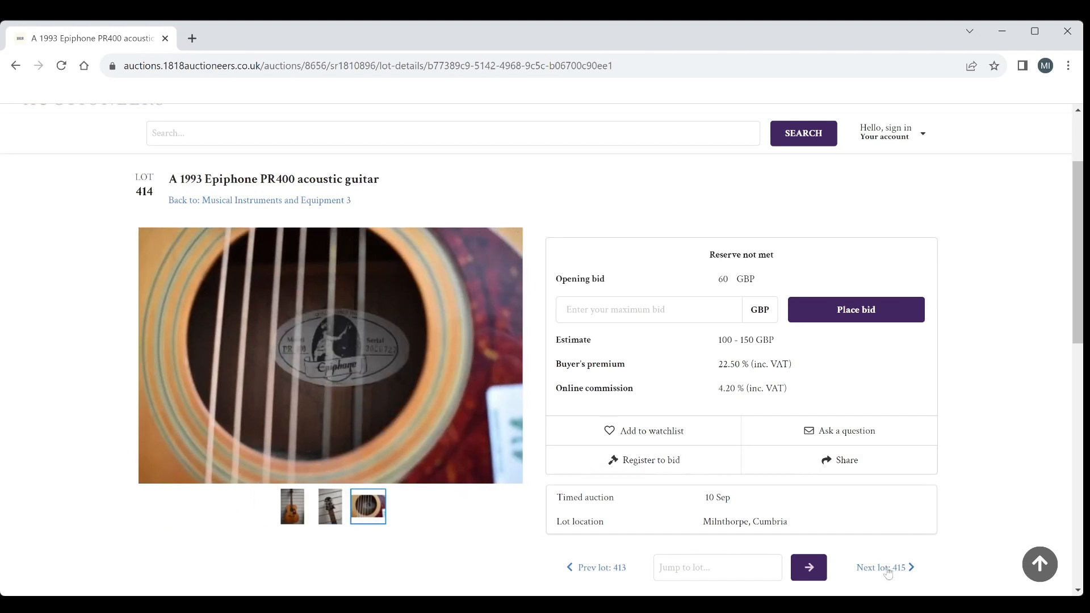
left_click(884, 568)
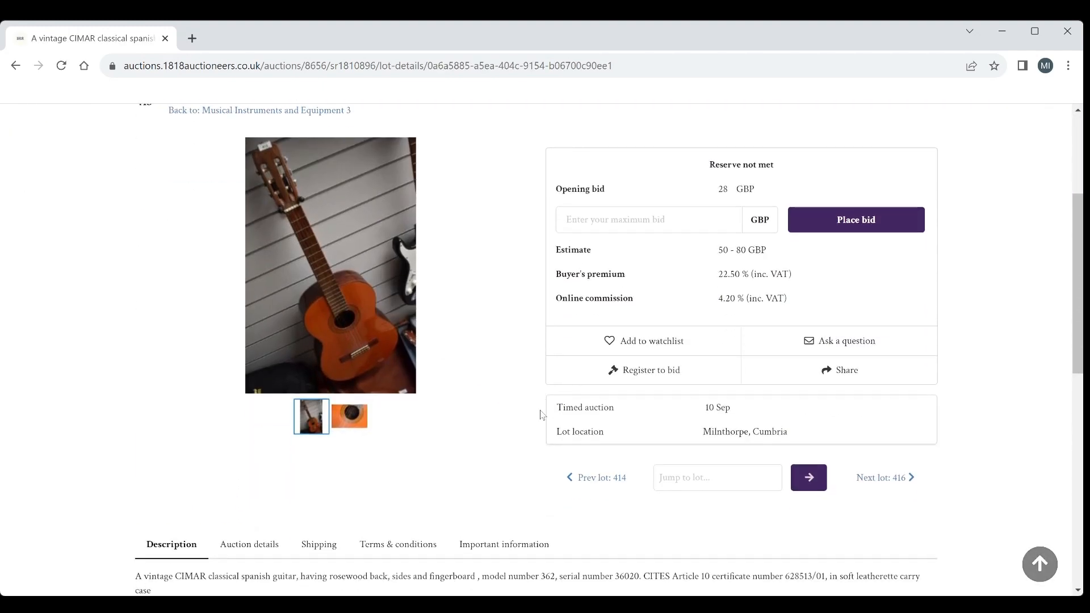
scroll("up", 3)
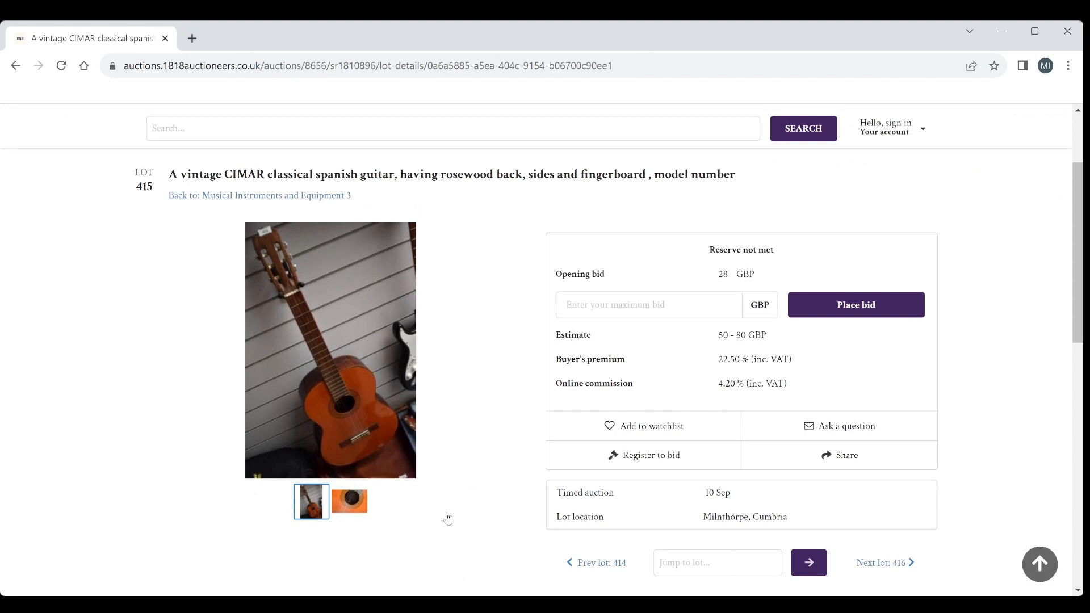
left_click(349, 501)
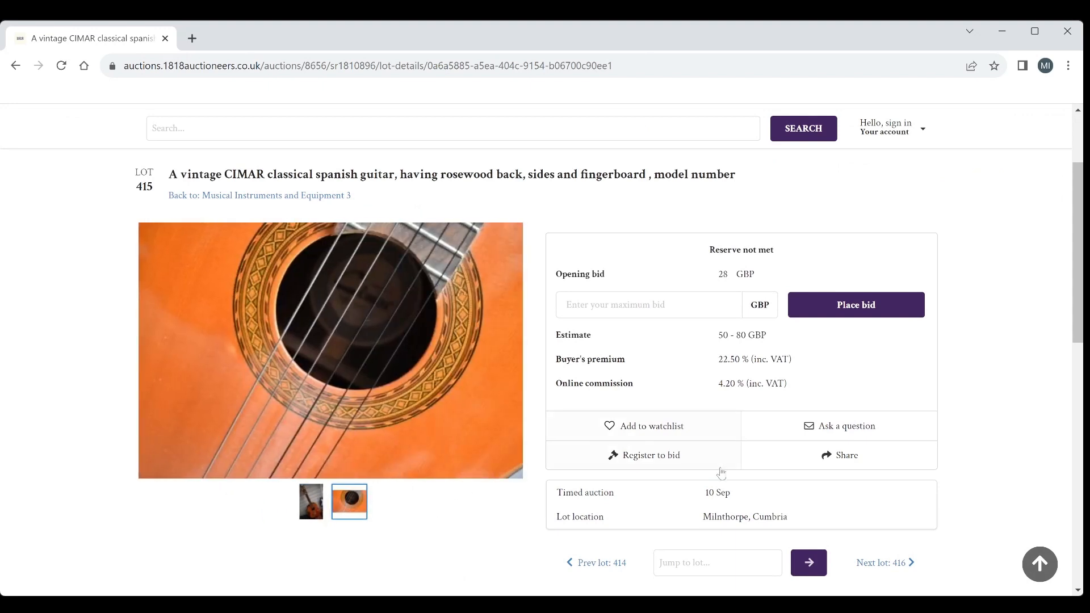
mouse_move(881, 567)
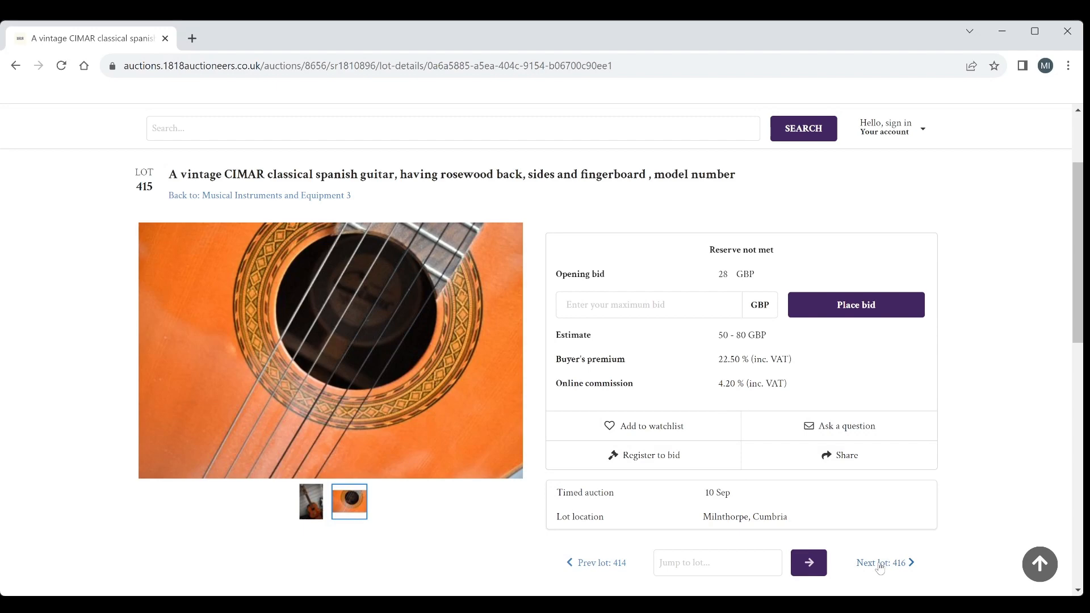
Step: Continue through lots 416 and 417 to lot 418, the silver plated metronome
left_click(881, 562)
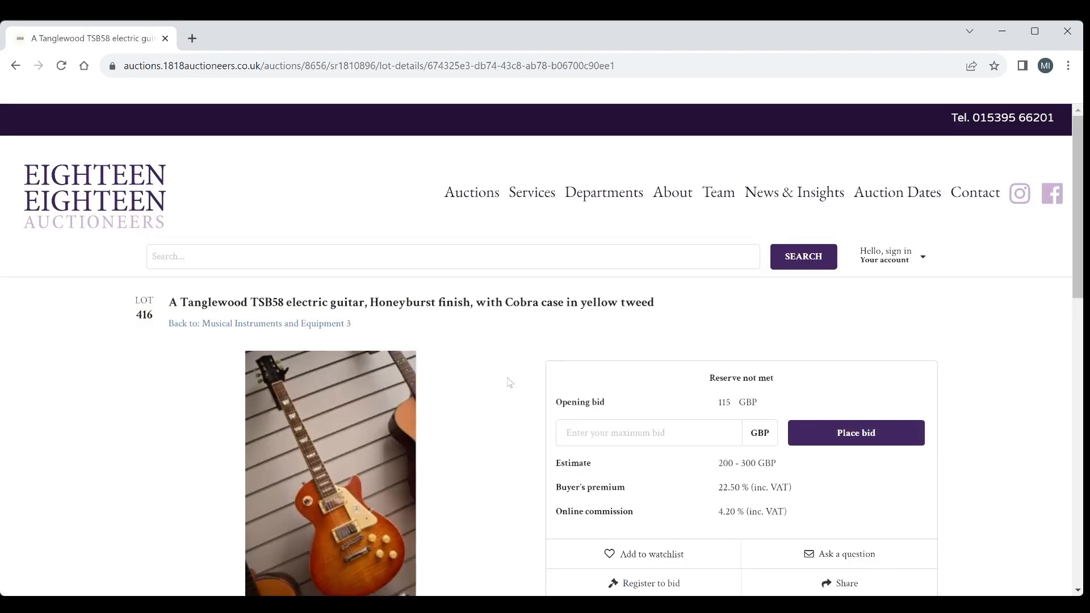
scroll("down", 3)
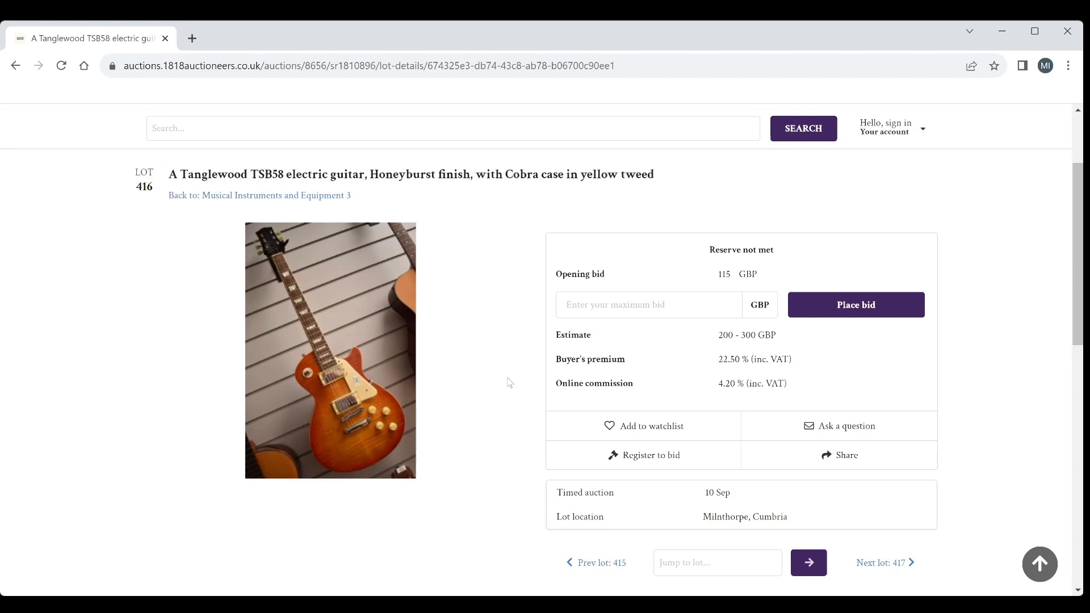
mouse_move(642, 426)
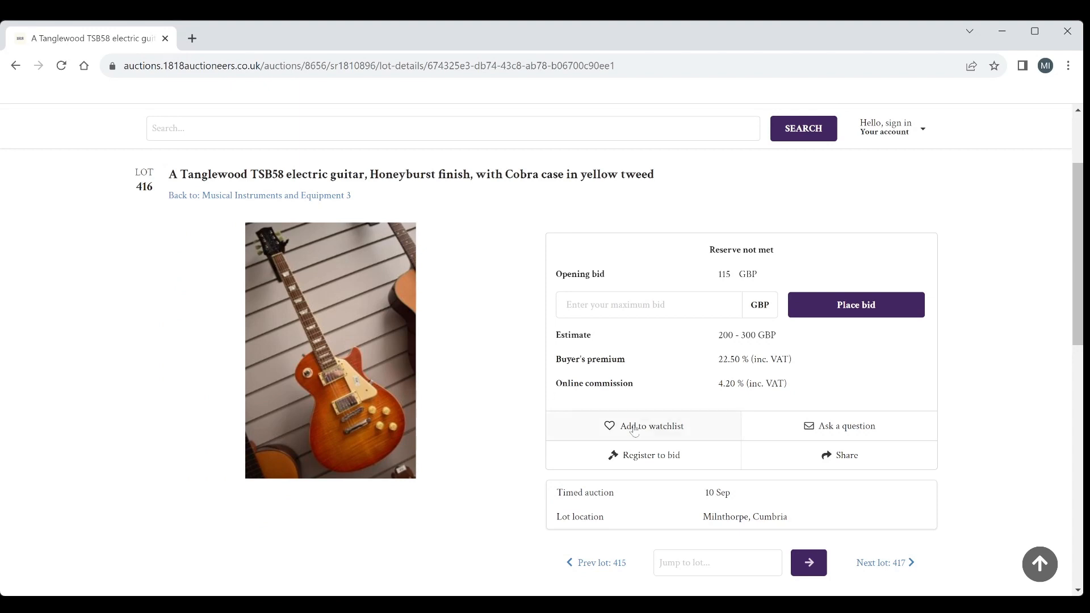
scroll("down", 3)
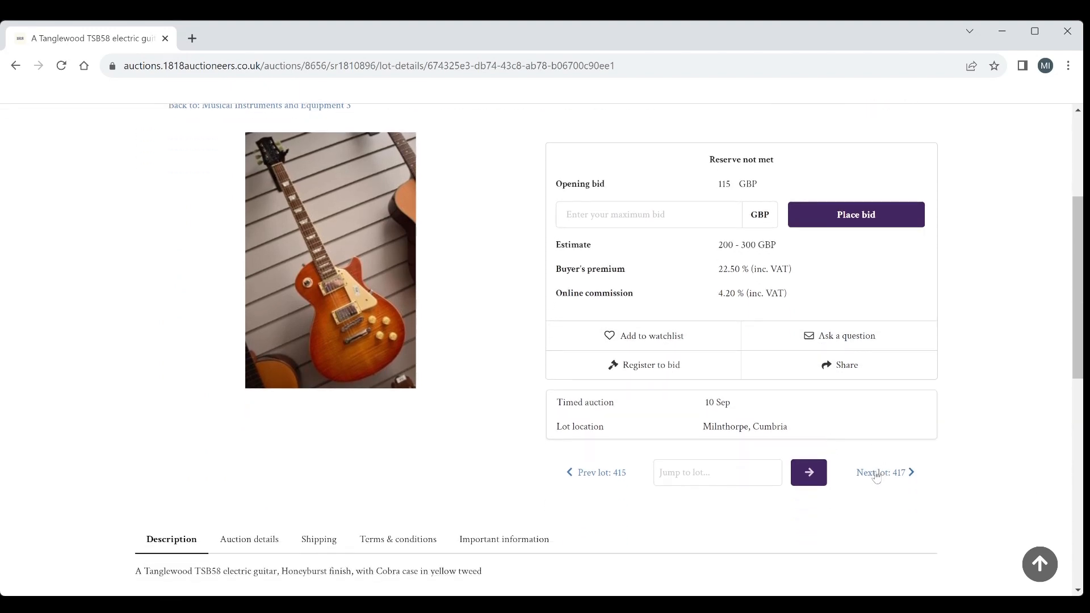
left_click(881, 472)
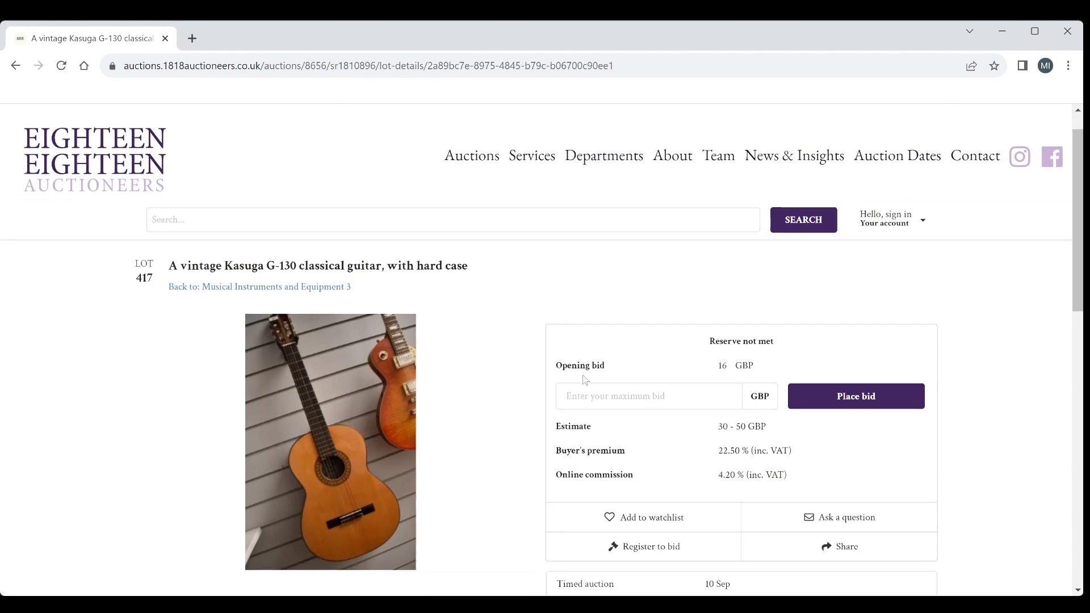
scroll("down", 3)
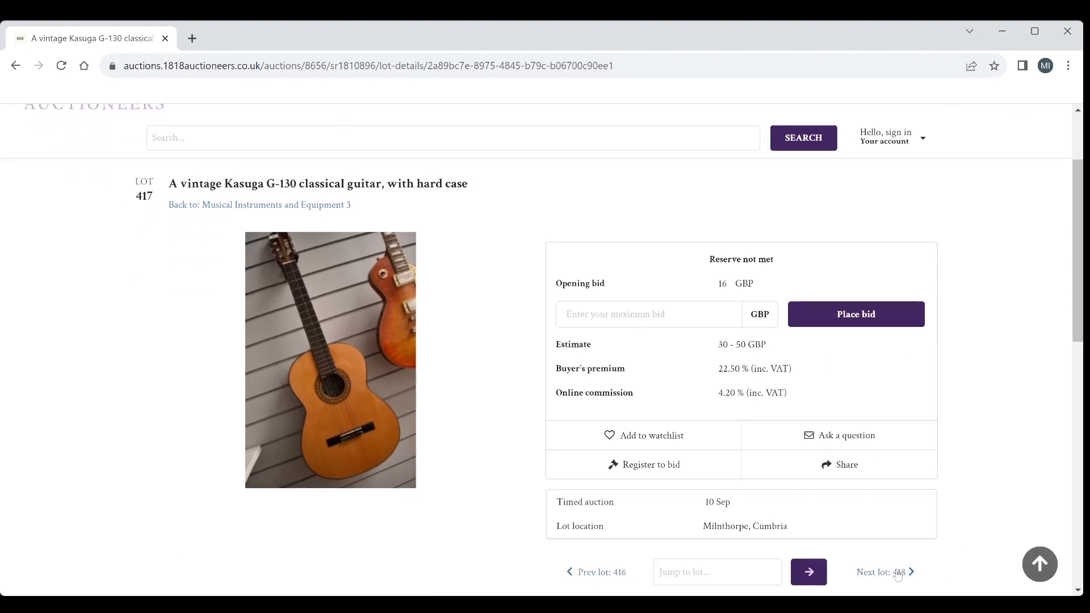
left_click(873, 572)
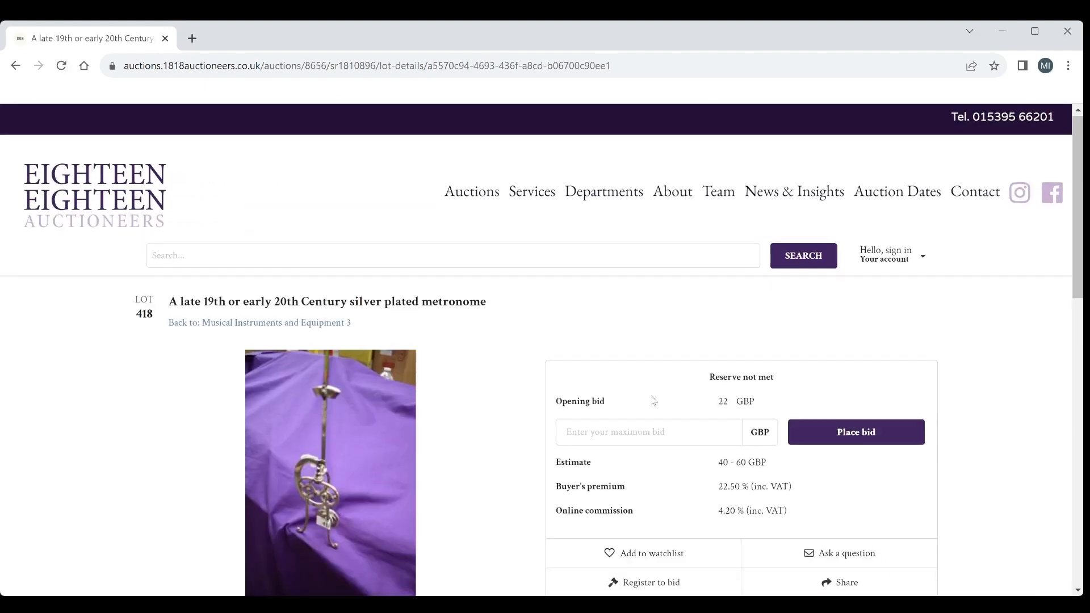
Step: View the metronome photo enlarged, close it, and move on to lot 419, the Fender tuner
scroll("down", 3)
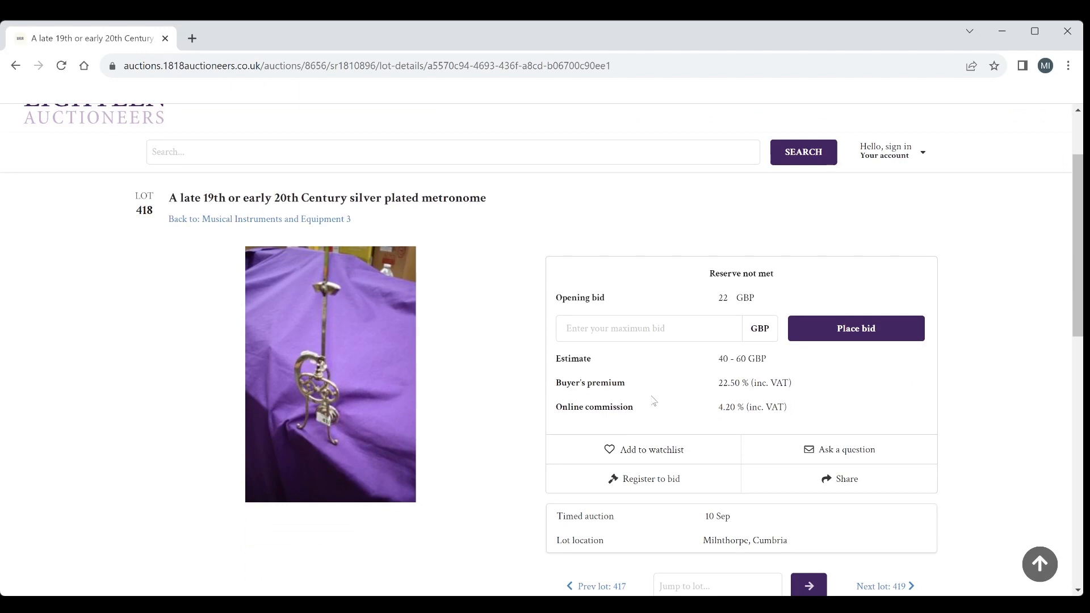
left_click(330, 373)
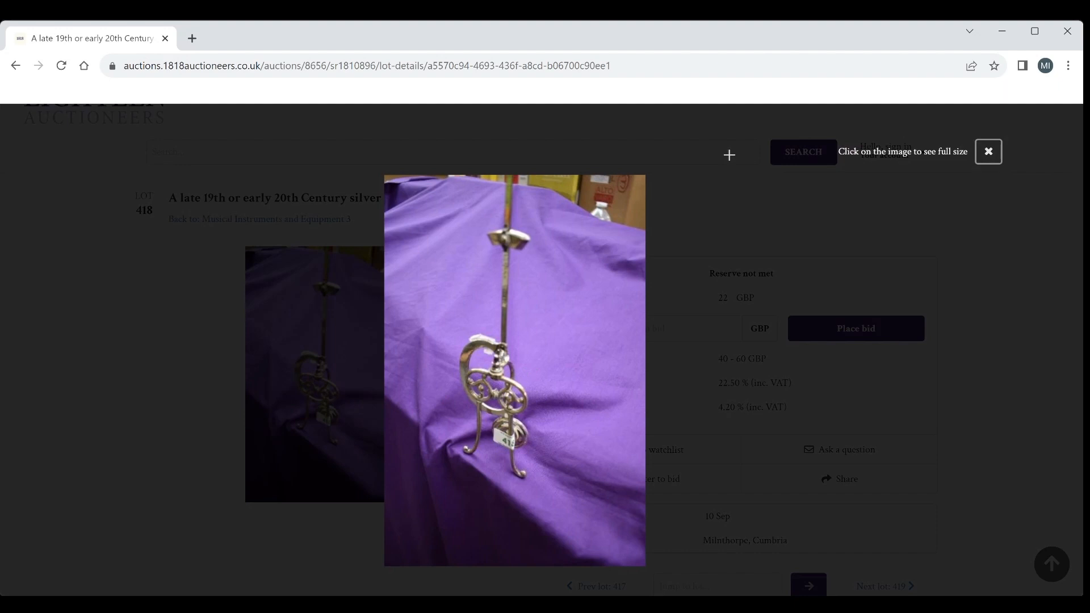
left_click(986, 151)
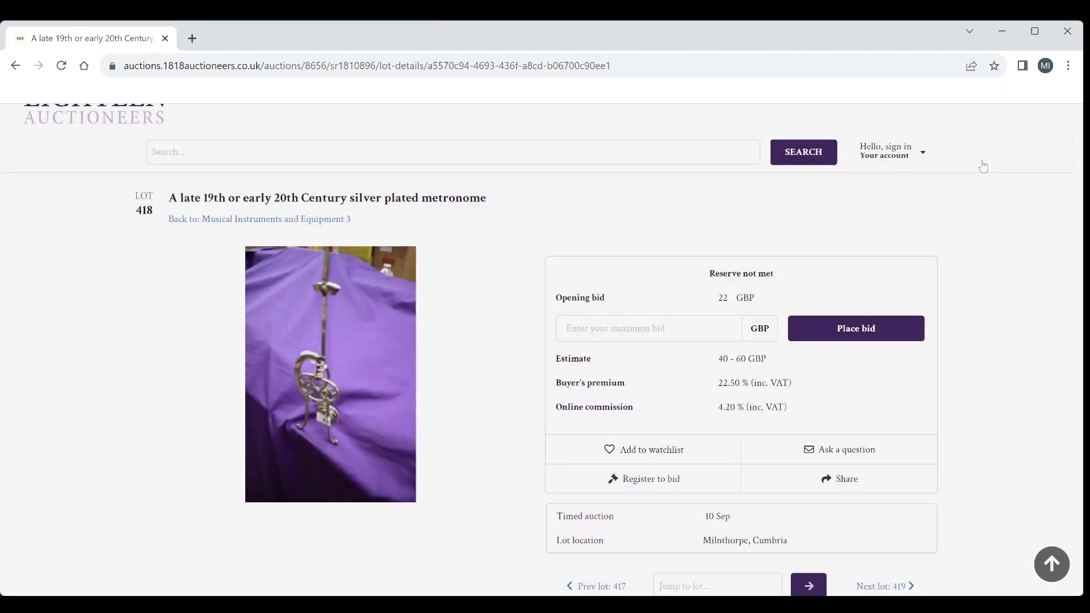
scroll("down", 3)
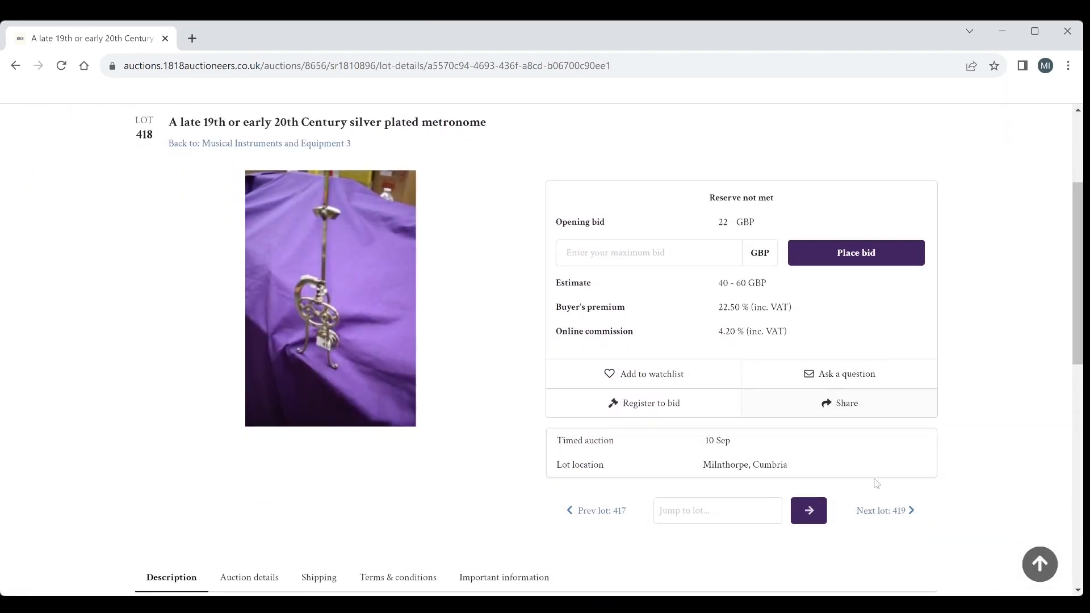
left_click(881, 510)
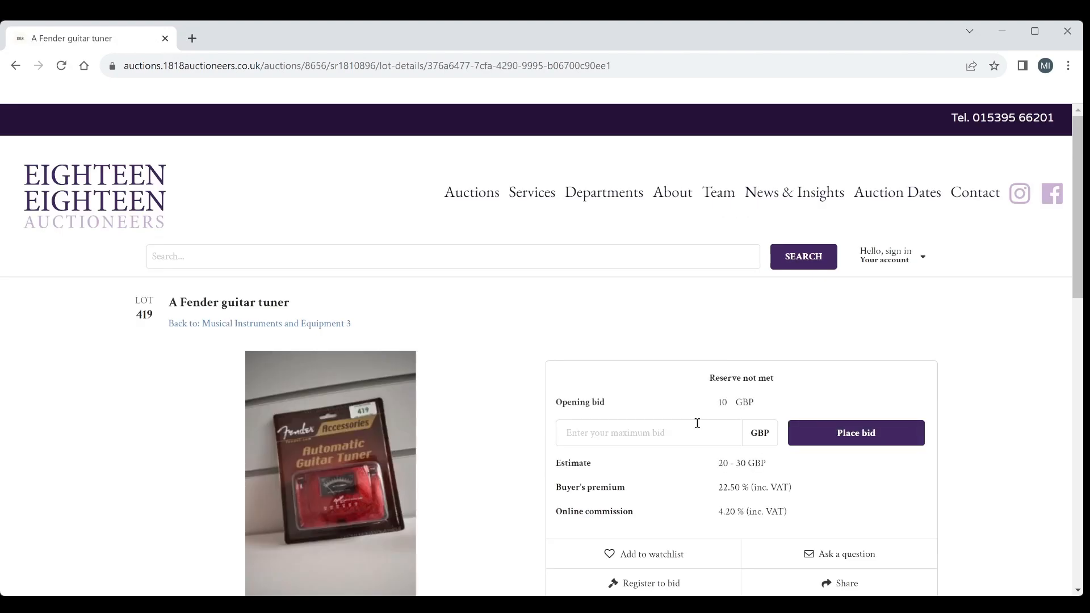
Step: Move through lots 420 and 421 to lot 422, the Behringer X Air XR12 wireless mixer
scroll("down", 3)
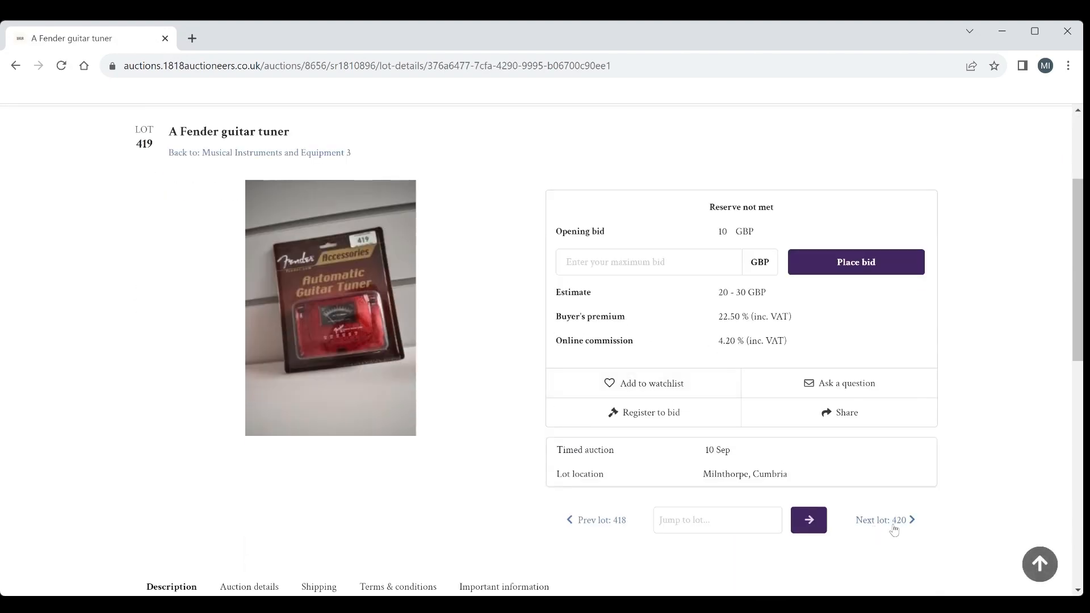
left_click(884, 520)
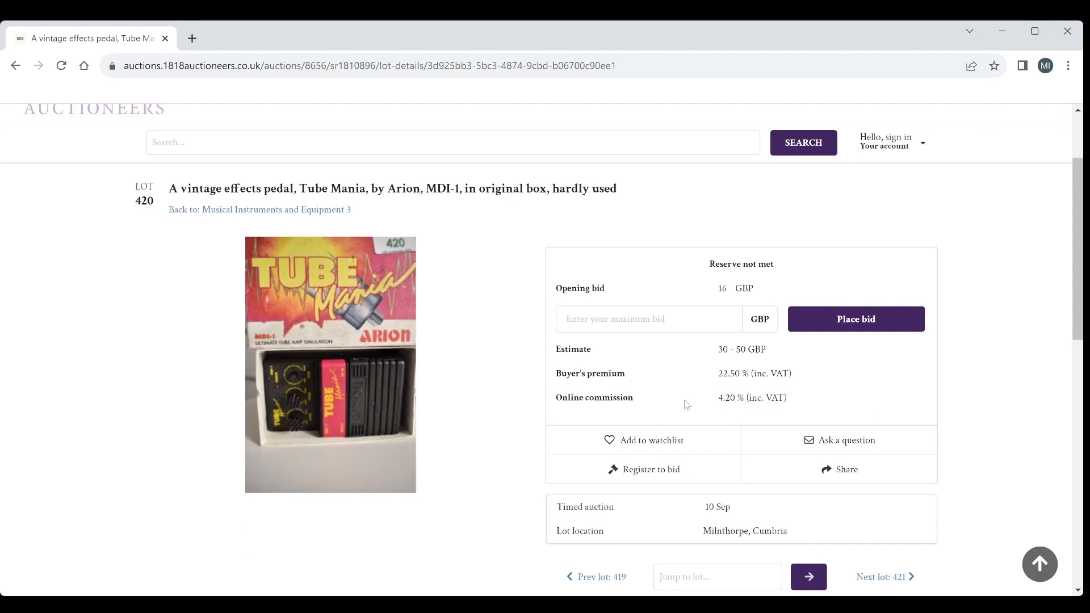
mouse_move(525, 347)
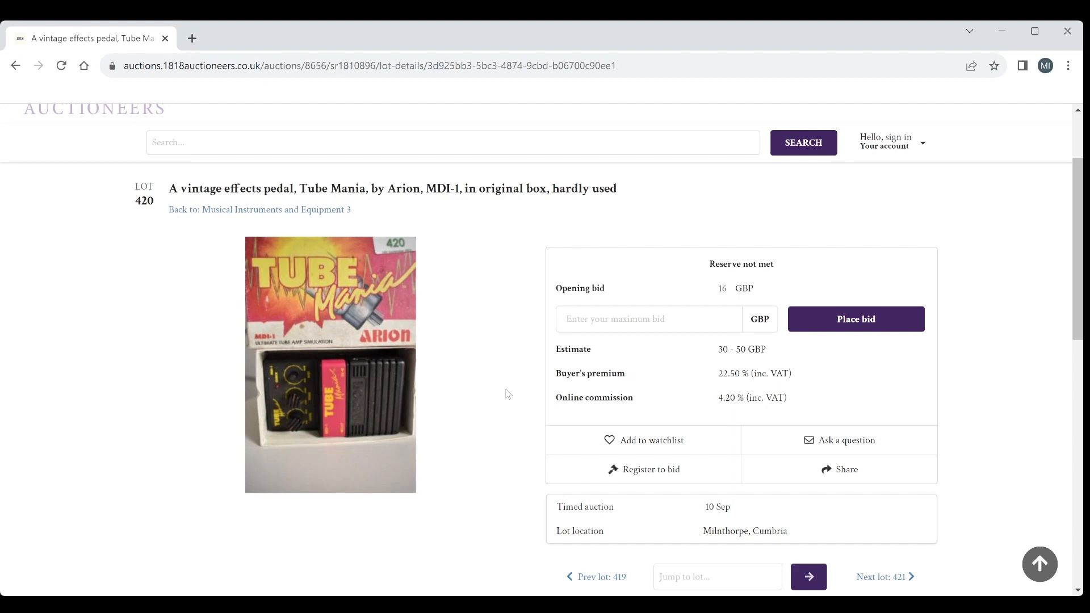
mouse_move(840, 441)
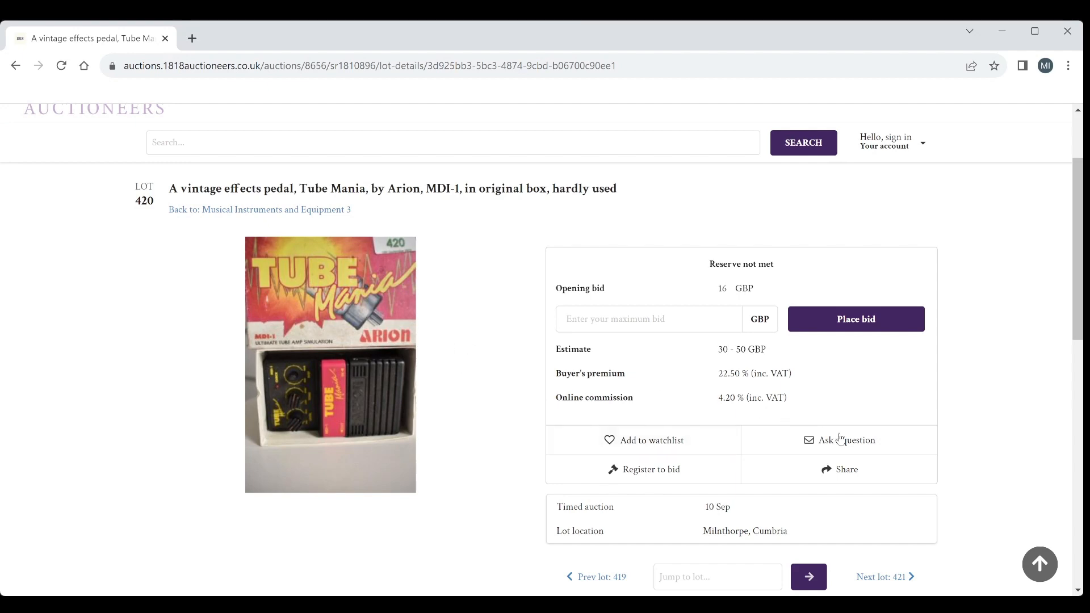
mouse_move(879, 579)
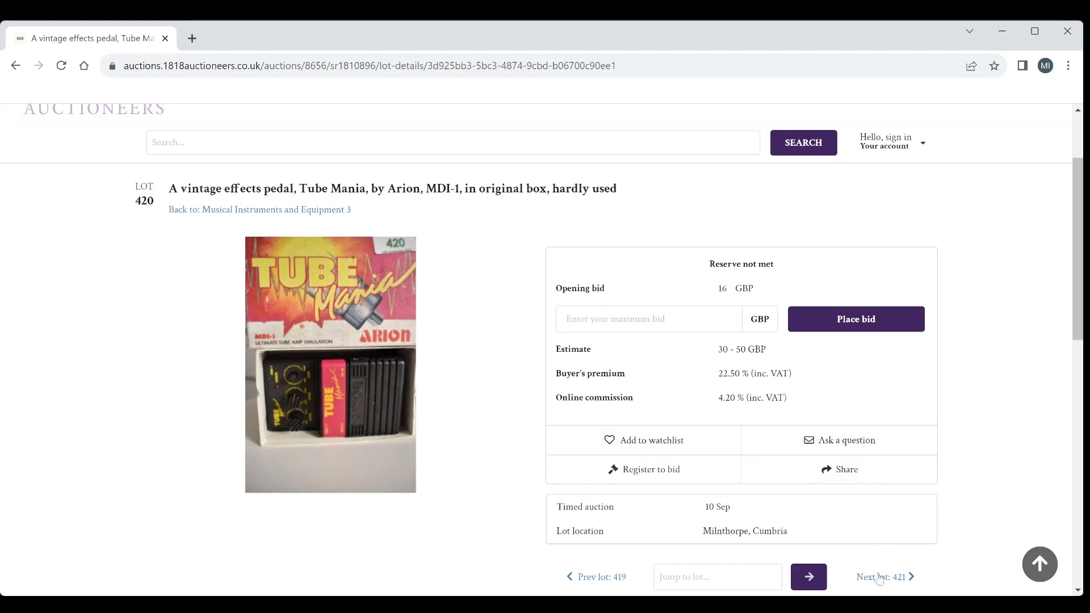
left_click(883, 577)
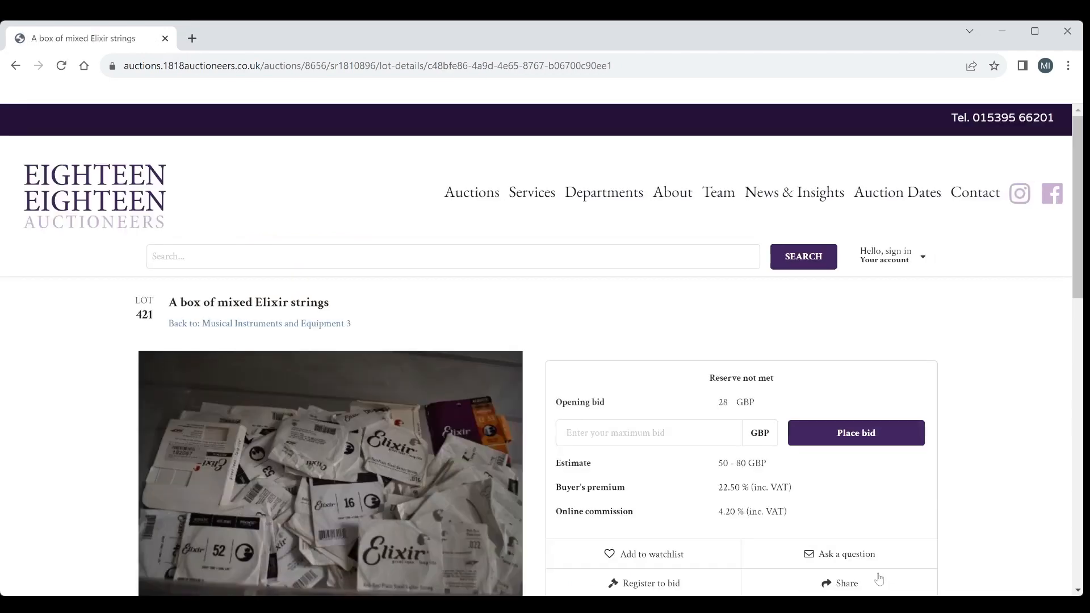
scroll("down", 3)
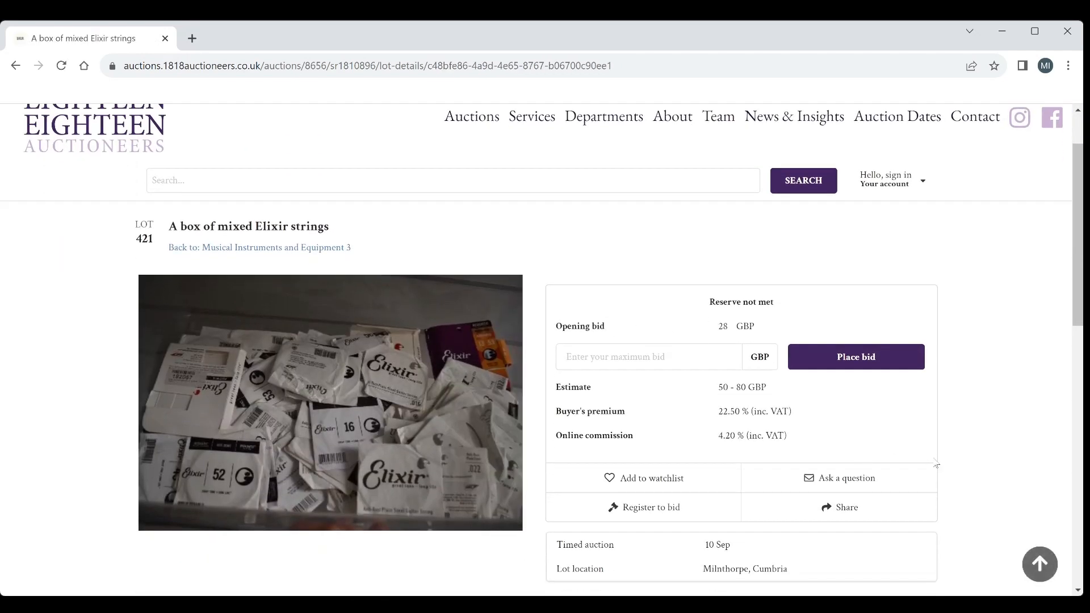
scroll("down", 3)
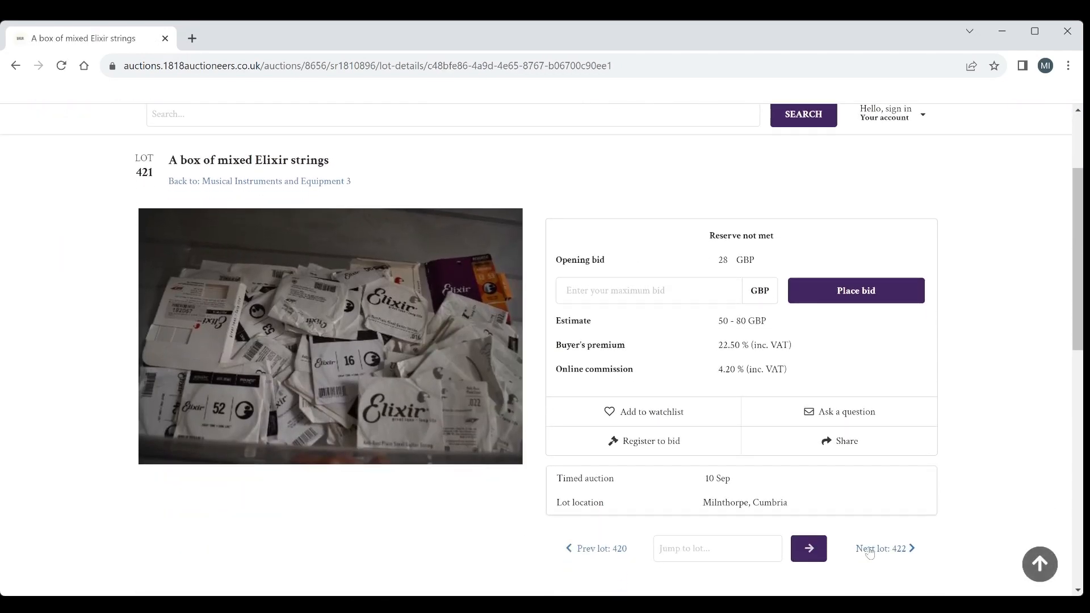
left_click(881, 548)
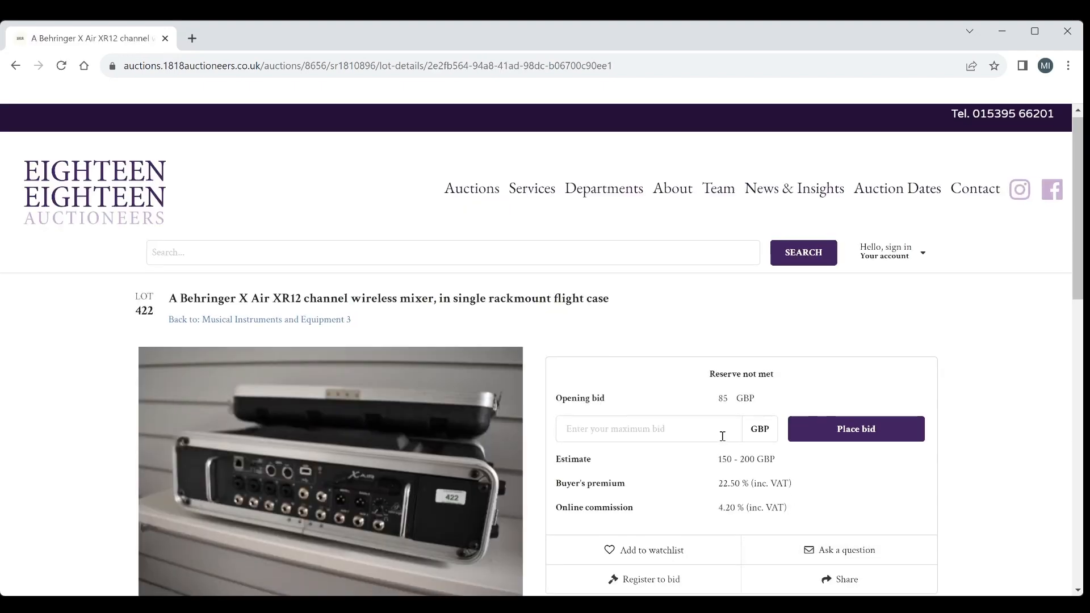
Step: Page through lots 423 to 427 and arrive at lot 428, the Yamaha Hundred B212 combo amp
scroll("down", 3)
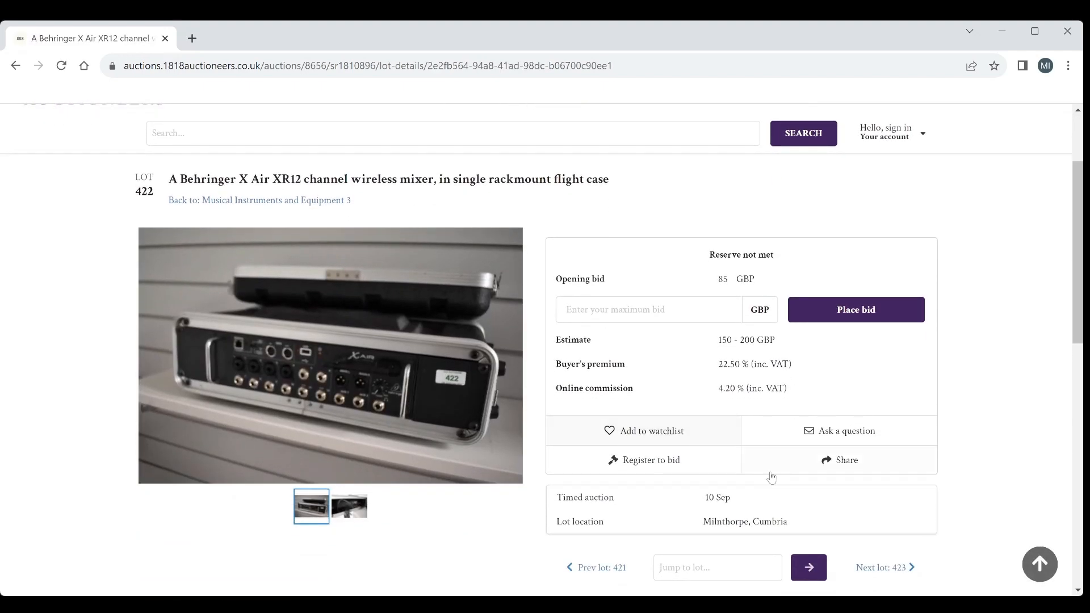
mouse_move(887, 571)
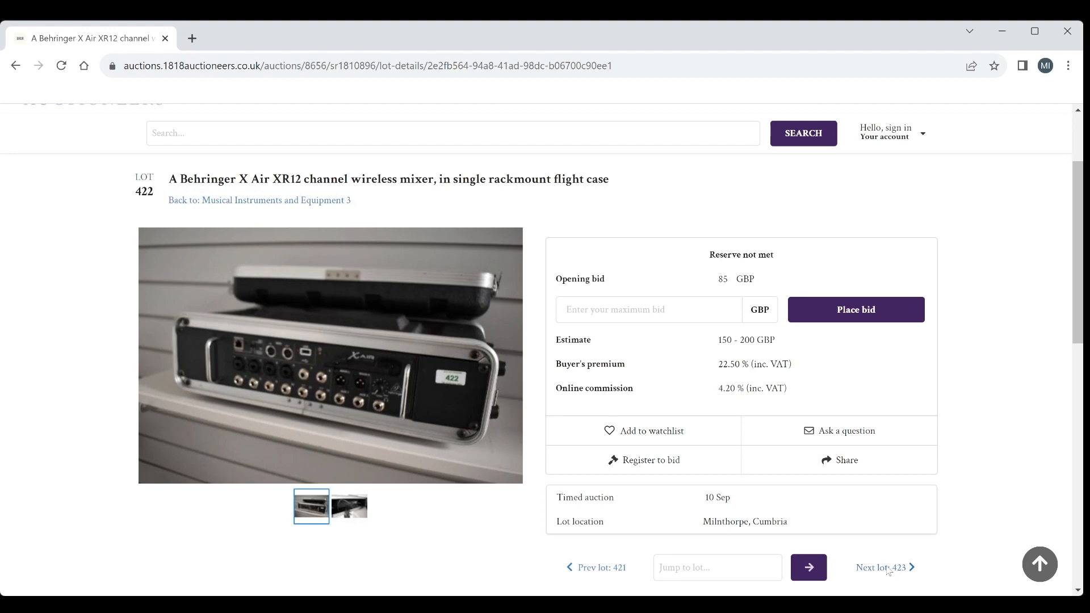
left_click(881, 568)
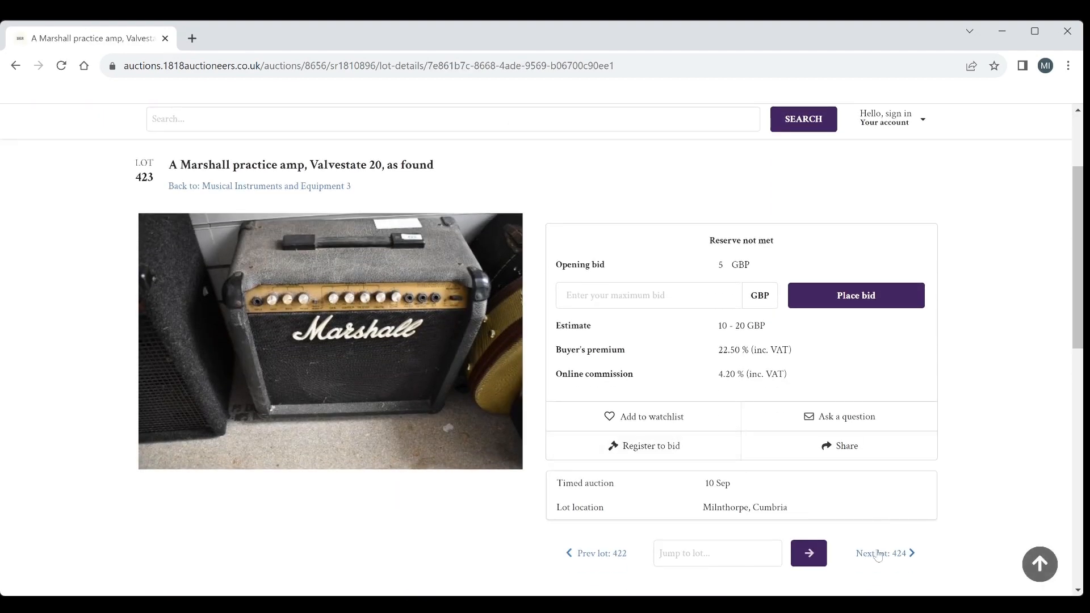
left_click(881, 553)
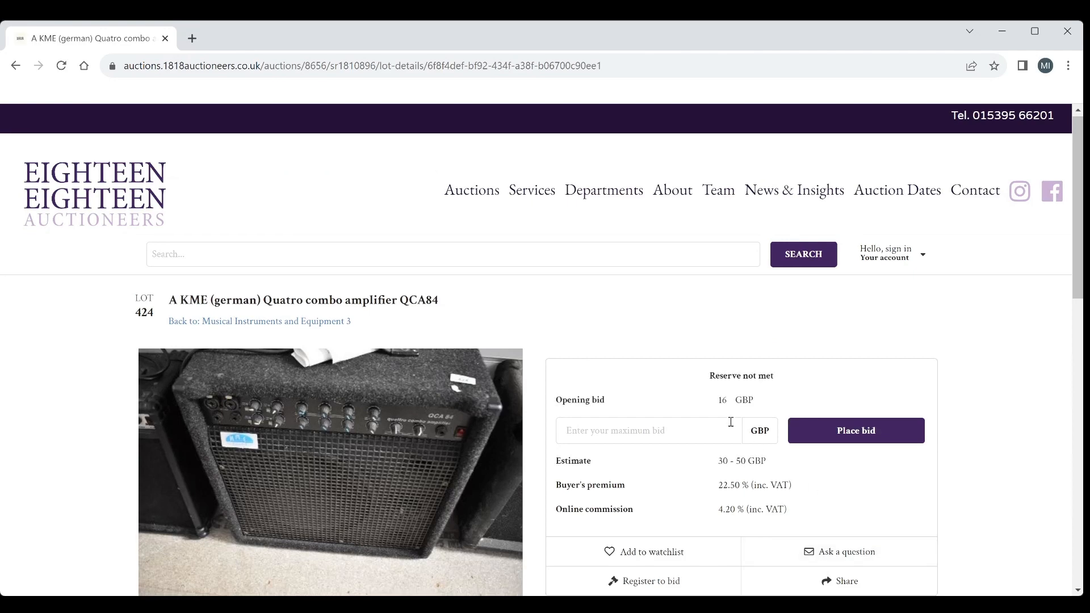
scroll("down", 3)
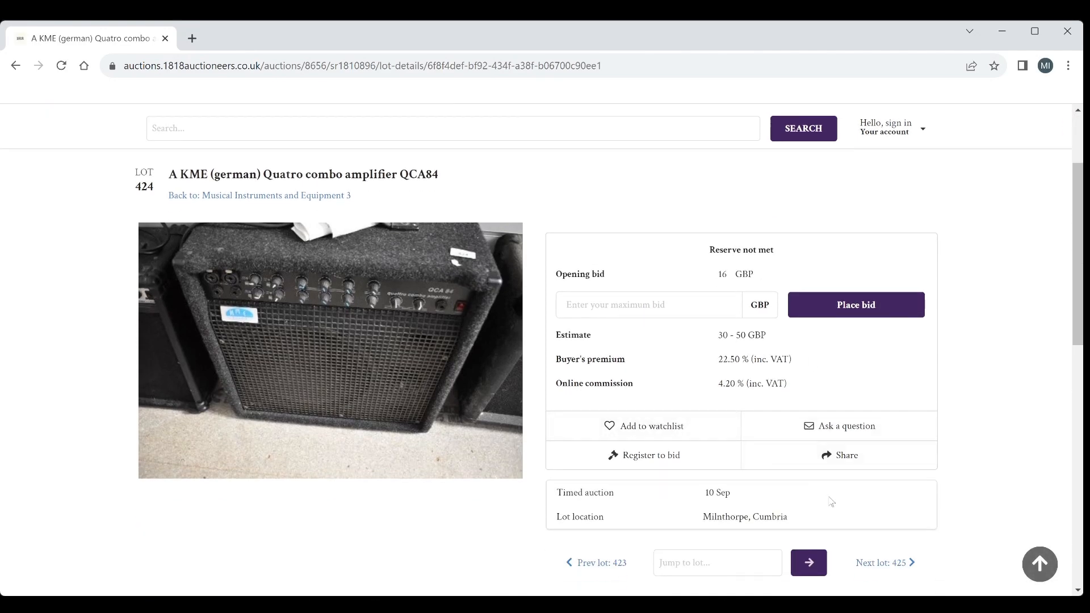
mouse_move(878, 567)
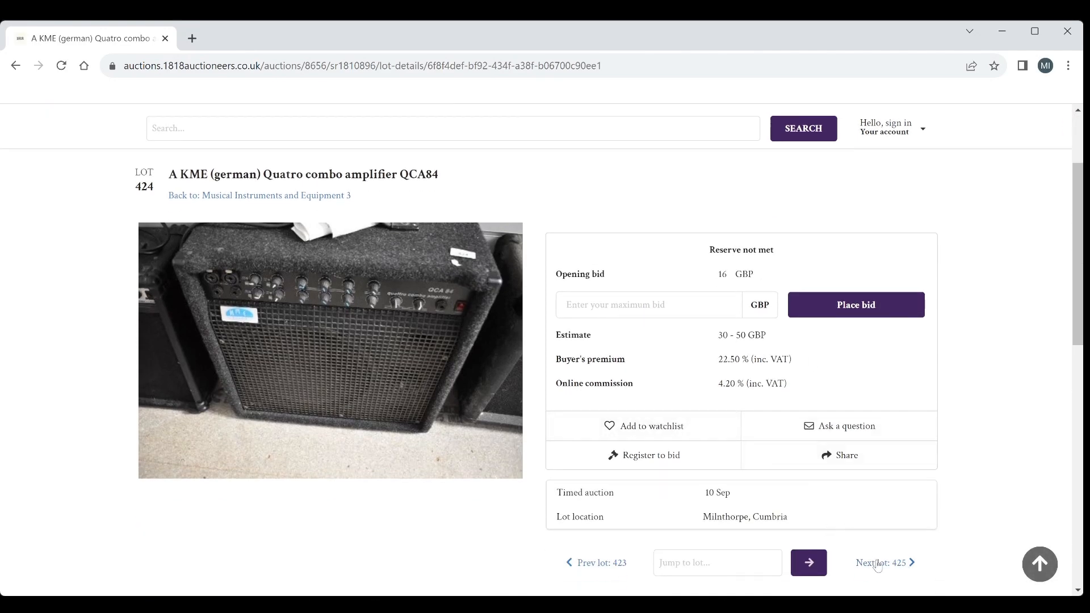
left_click(881, 562)
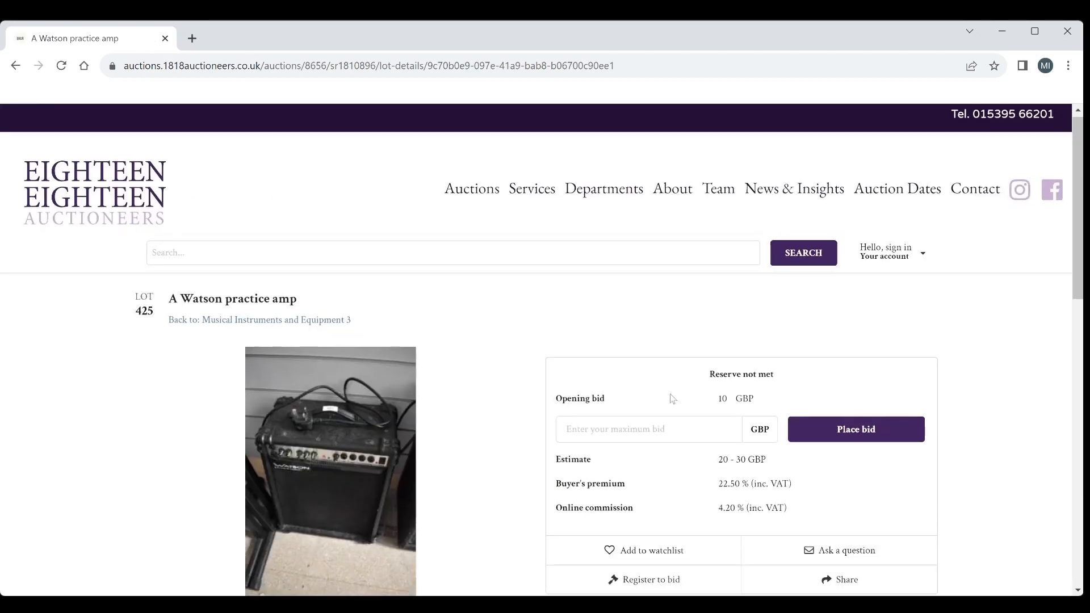
scroll("down", 3)
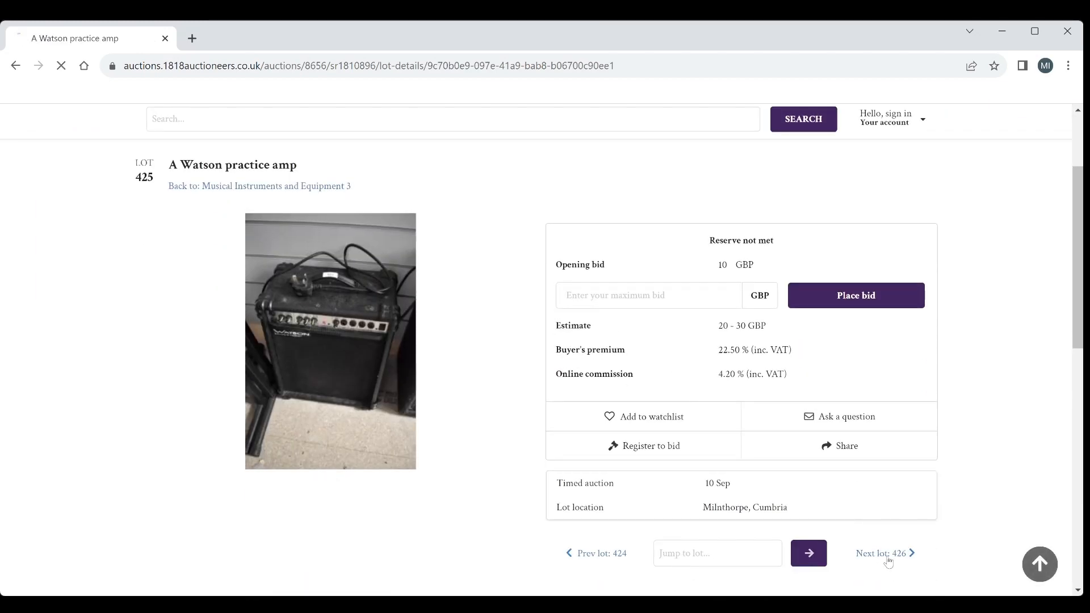
left_click(882, 553)
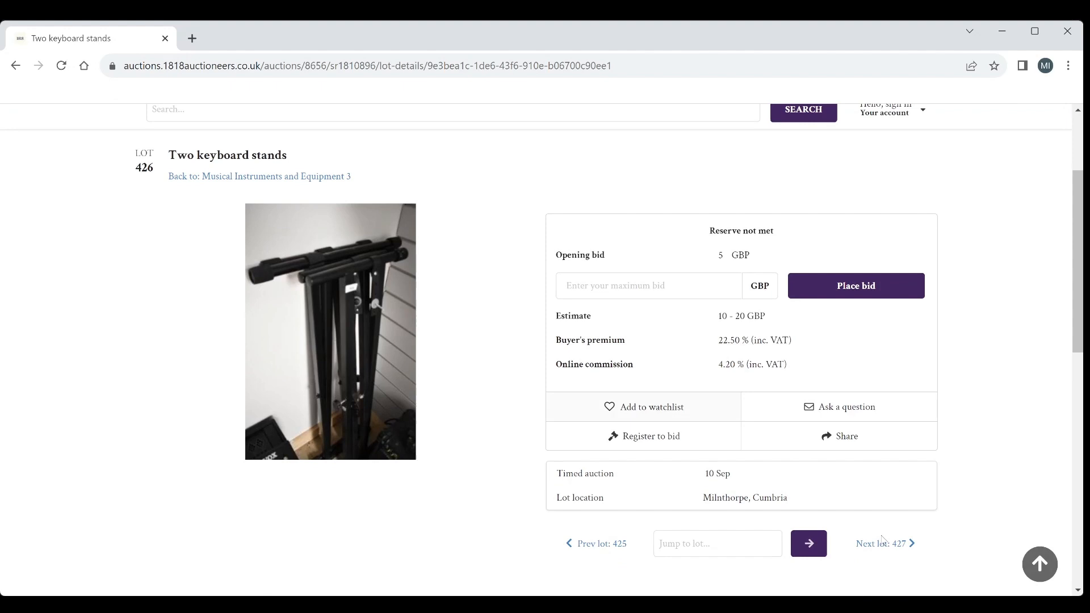
left_click(881, 543)
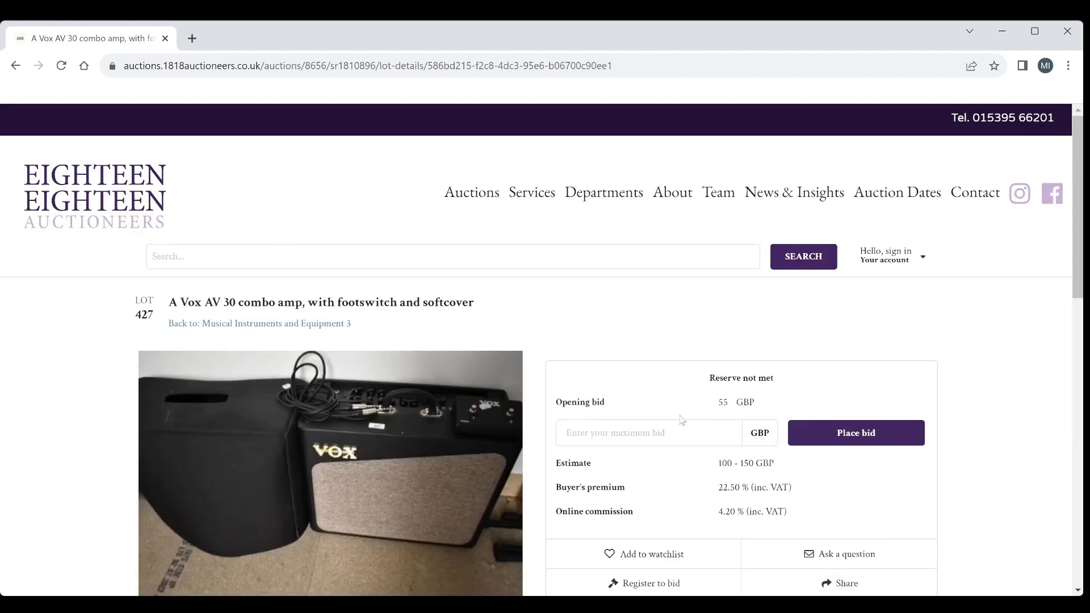
scroll("down", 3)
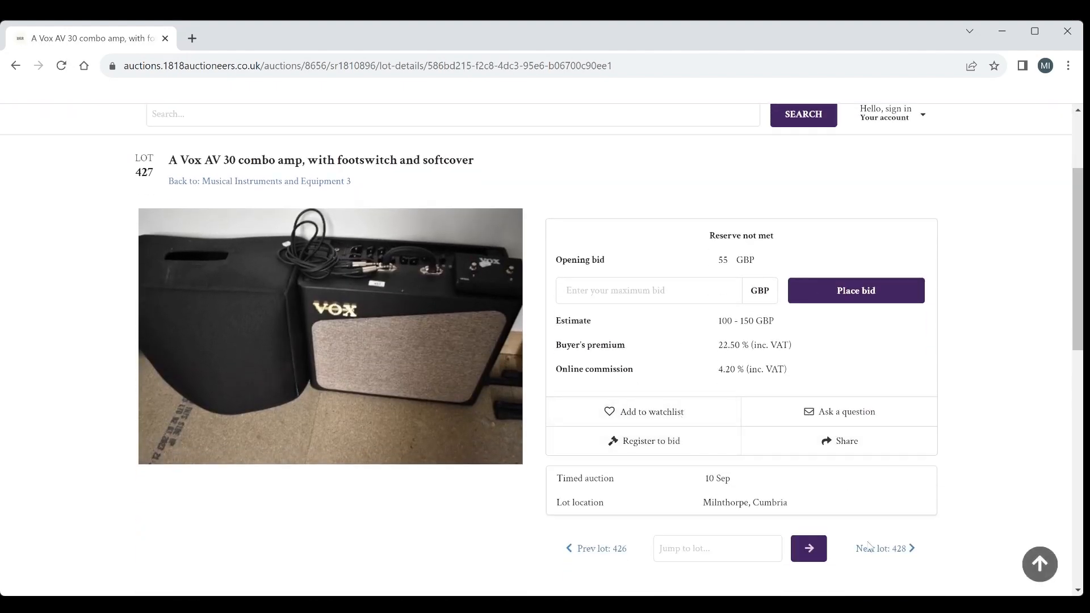
left_click(885, 549)
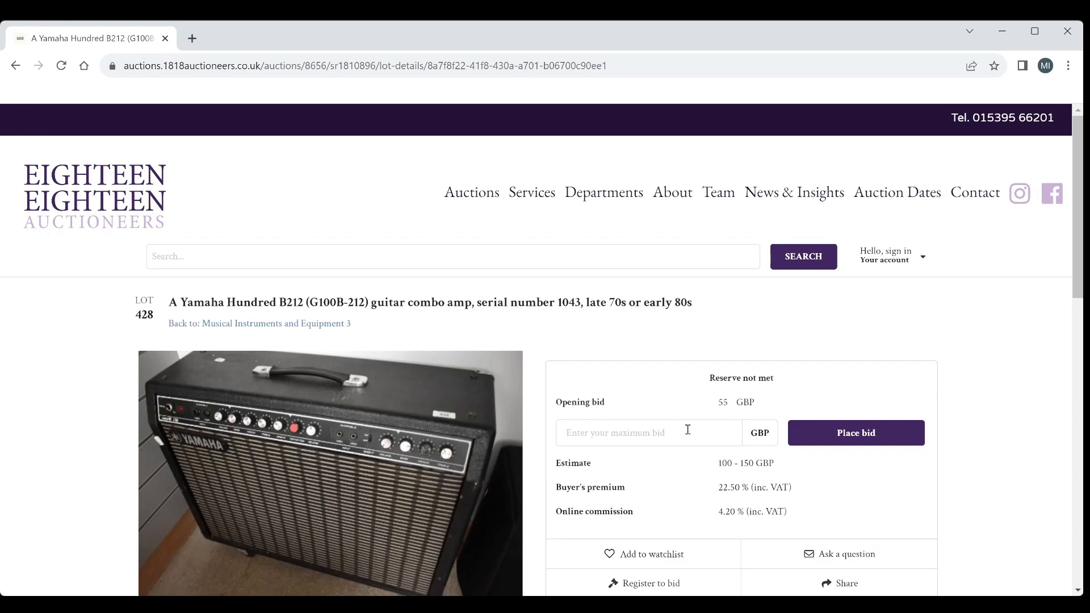
Step: Review lots 428 to 430, the Yamaha amp and Artley clarinet, advancing to lot 431
scroll("down", 3)
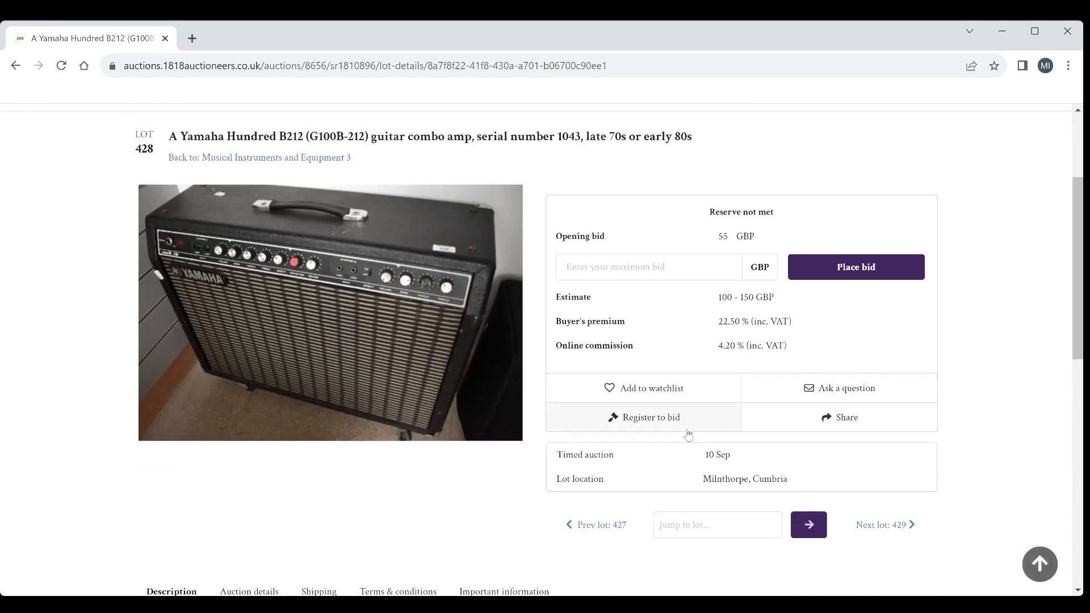
mouse_move(939, 455)
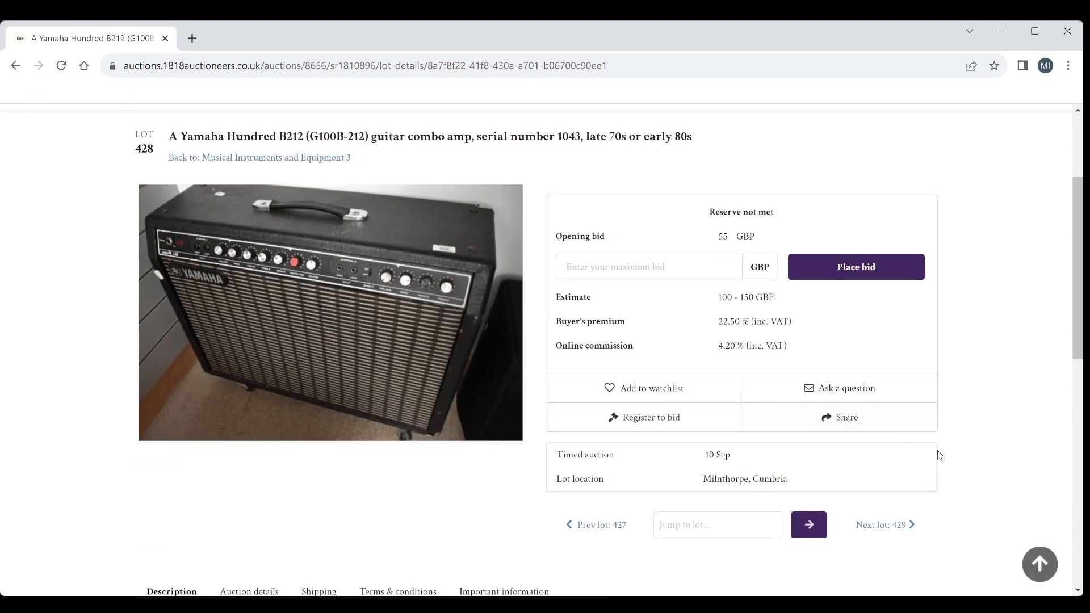
mouse_move(923, 492)
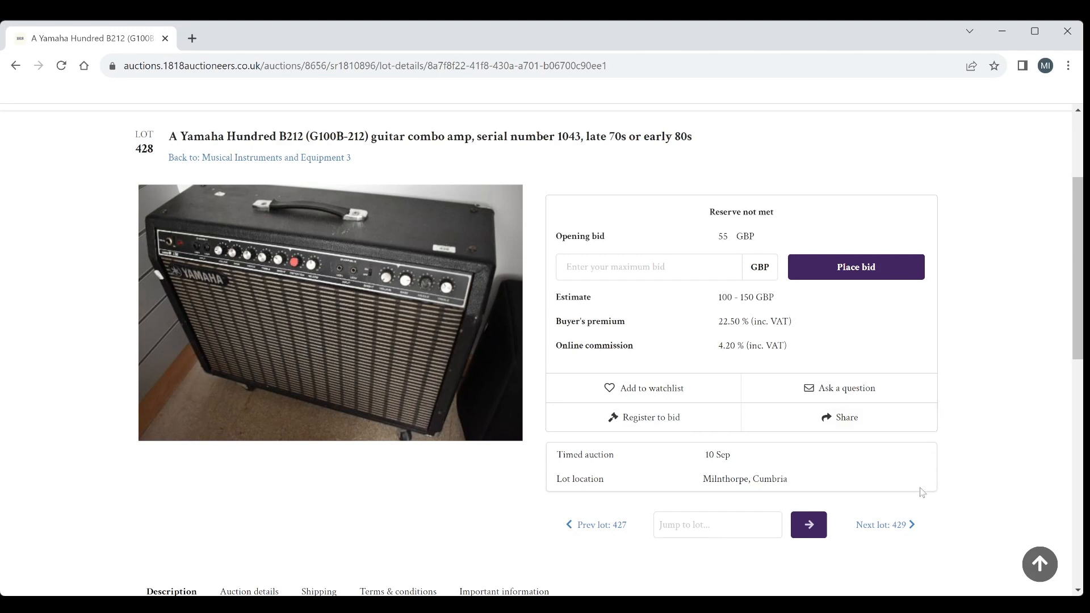
mouse_move(901, 492)
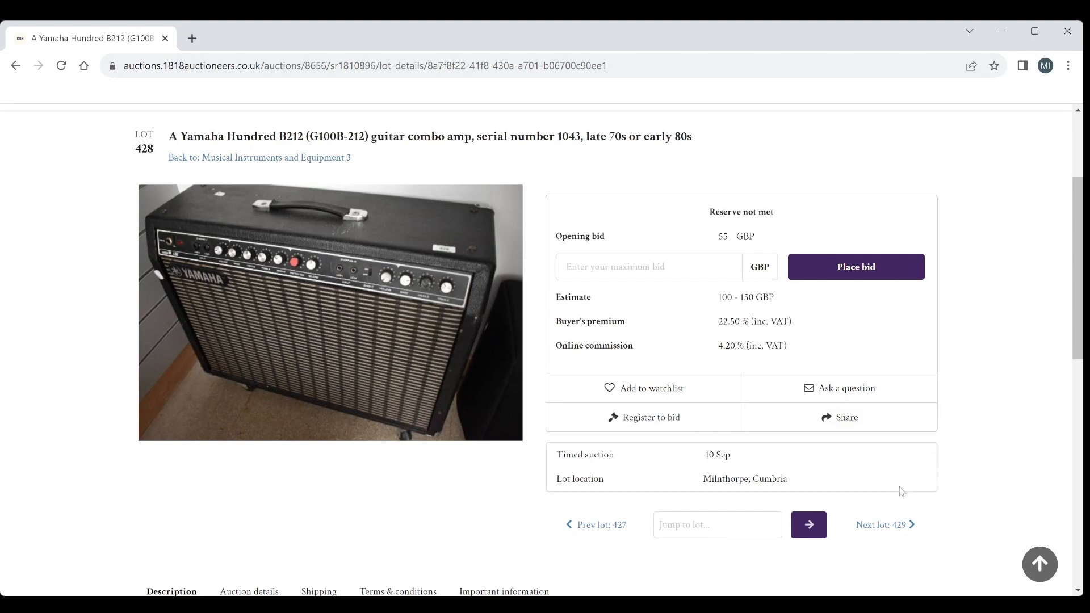
left_click(883, 525)
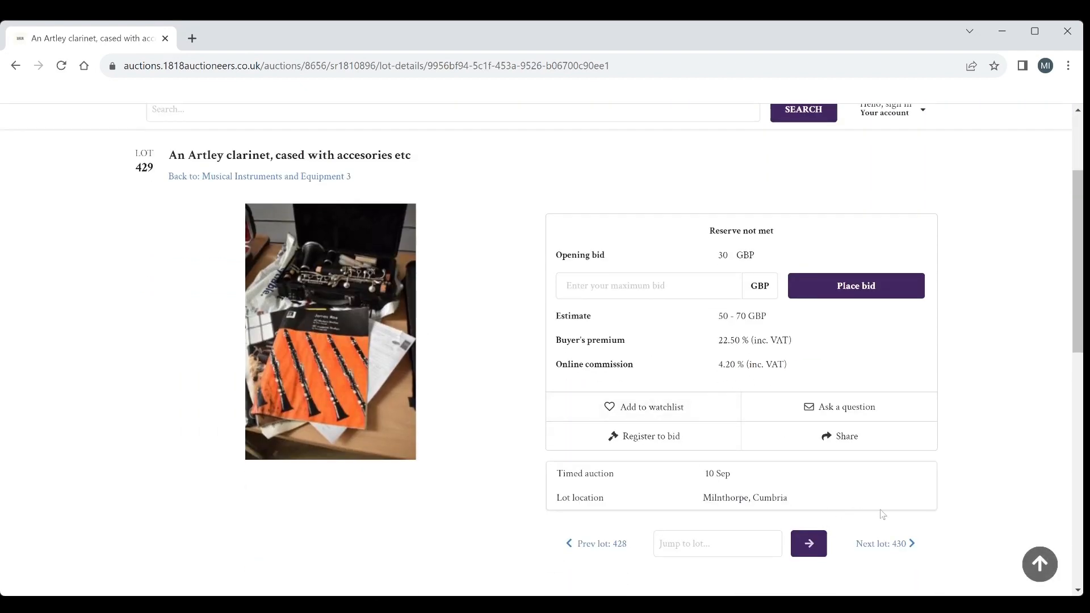
left_click(884, 543)
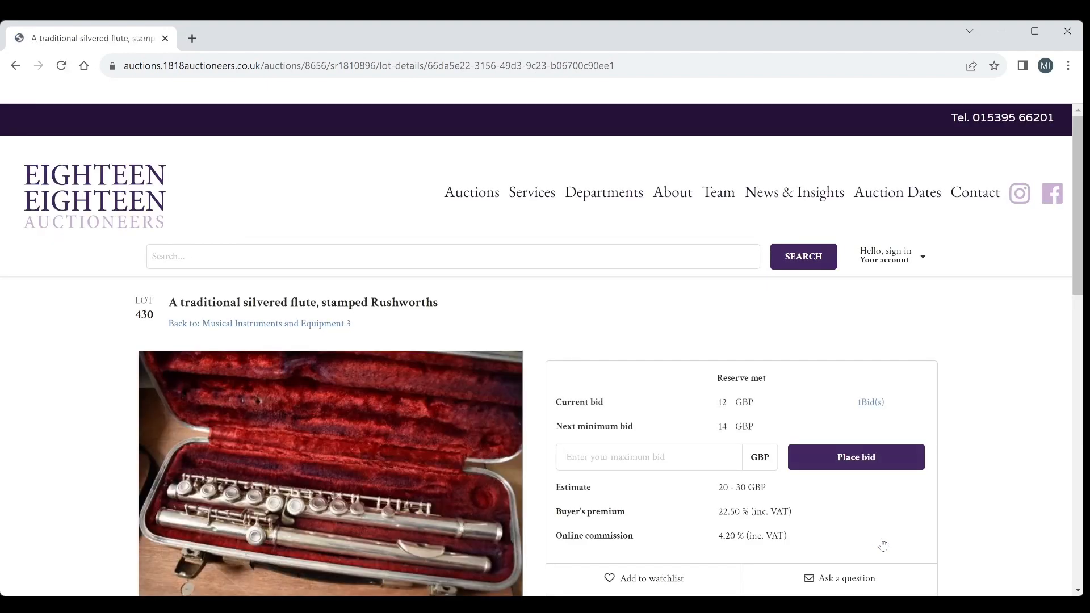
scroll("down", 3)
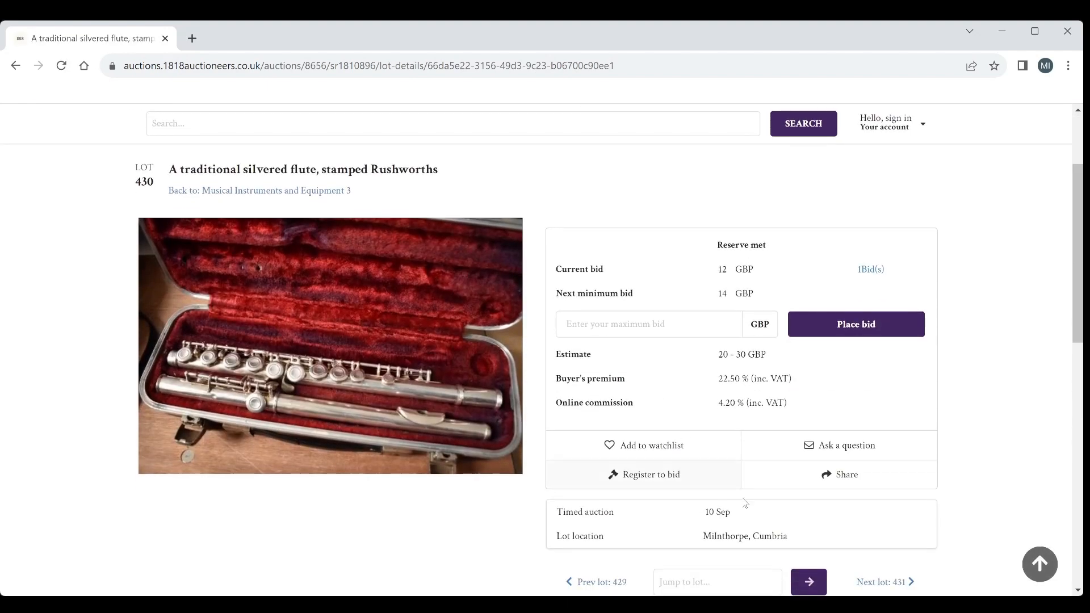
mouse_move(784, 510)
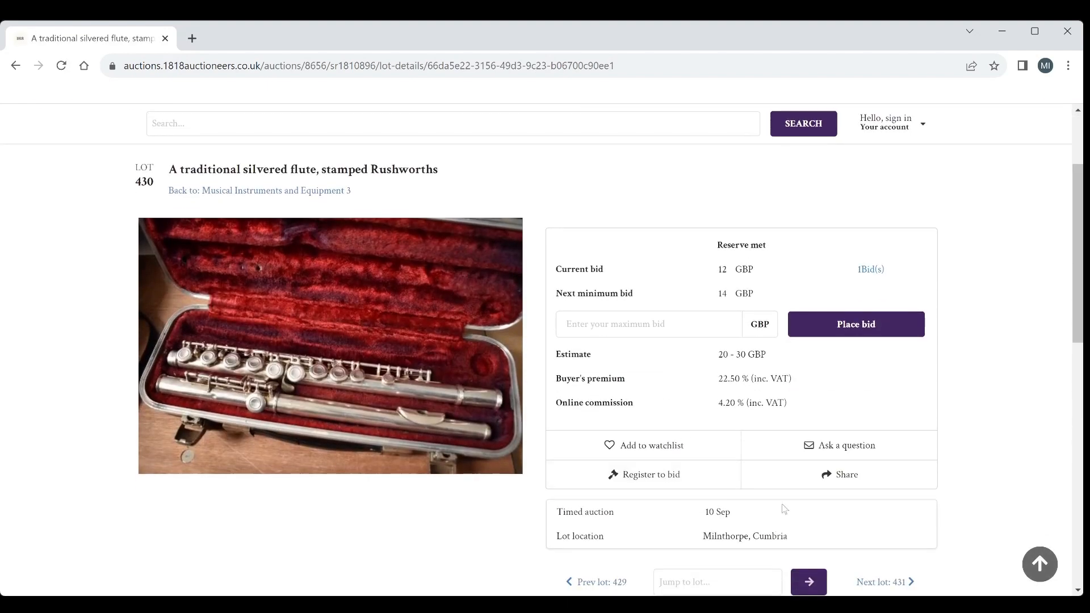
left_click(881, 581)
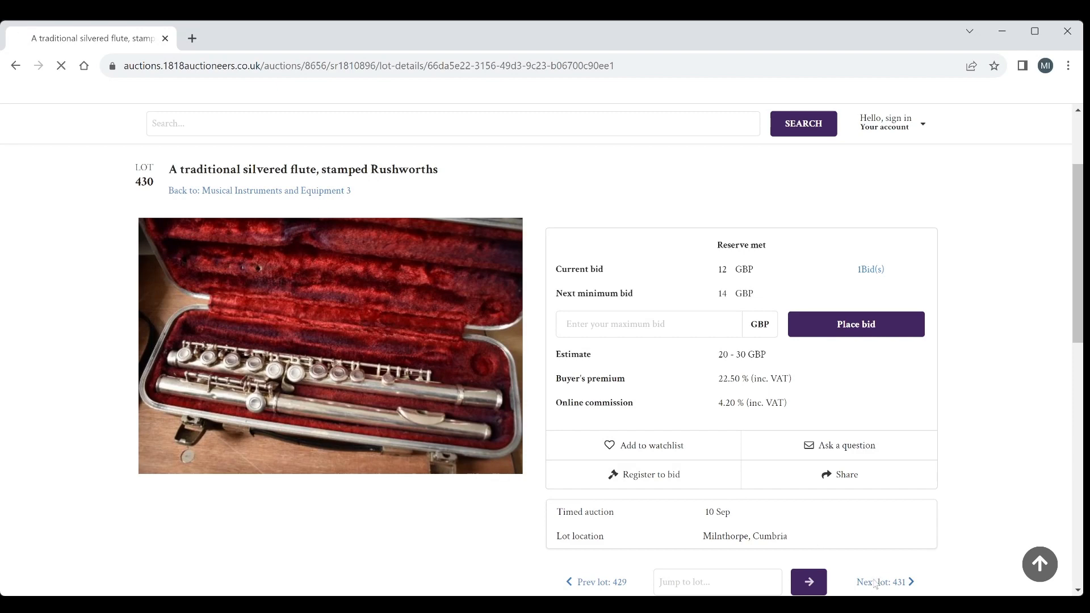
left_click(881, 582)
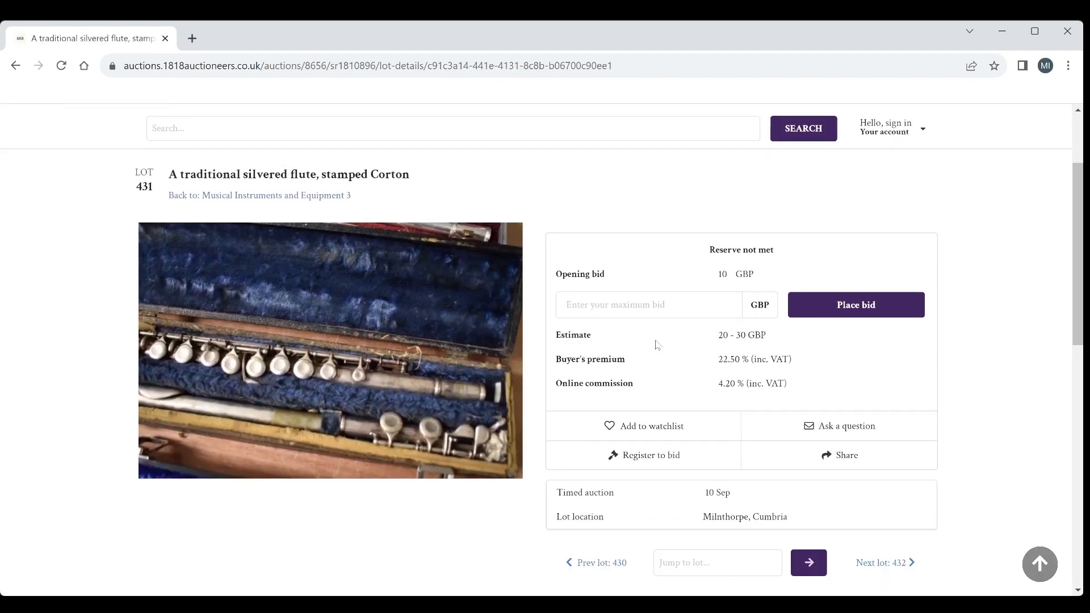
mouse_move(735, 440)
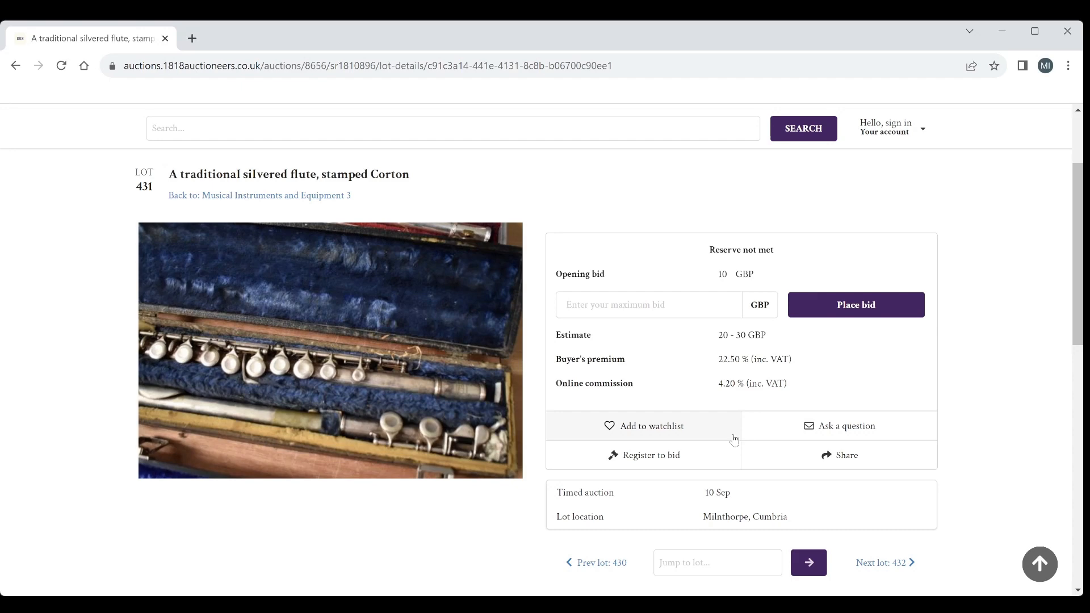
mouse_move(894, 559)
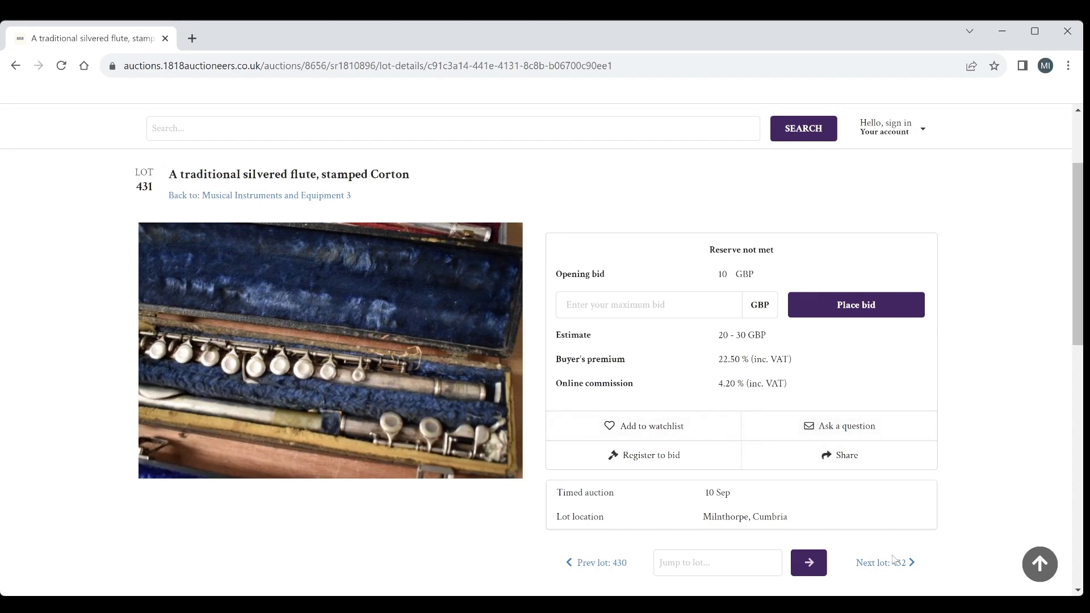
Step: Review the silvered flute lots 431 and 432, then advance to lot 433, the Bellolino violin
left_click(883, 562)
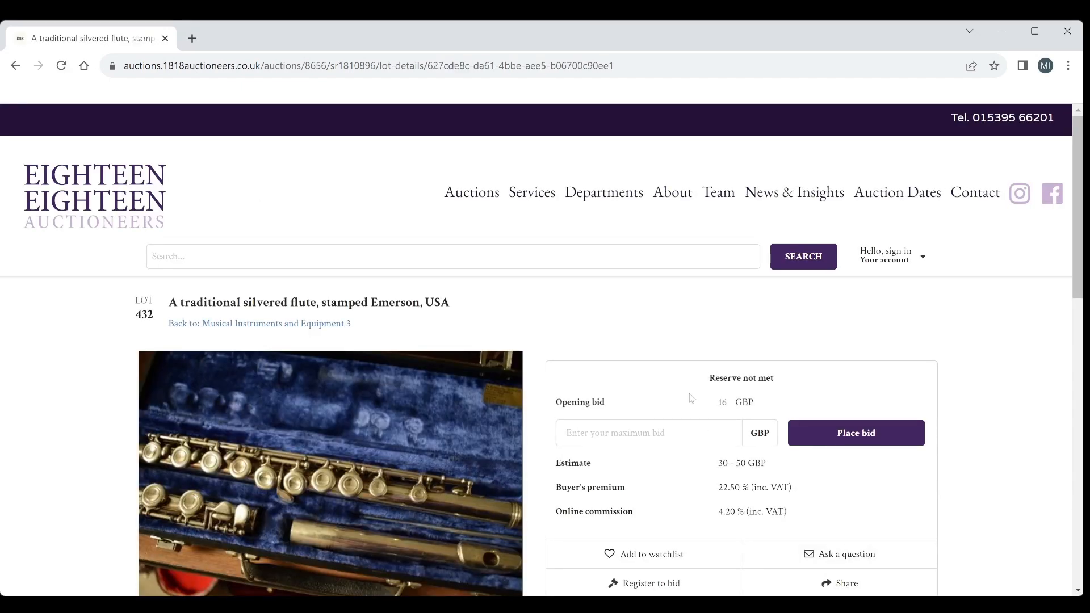
scroll("down", 3)
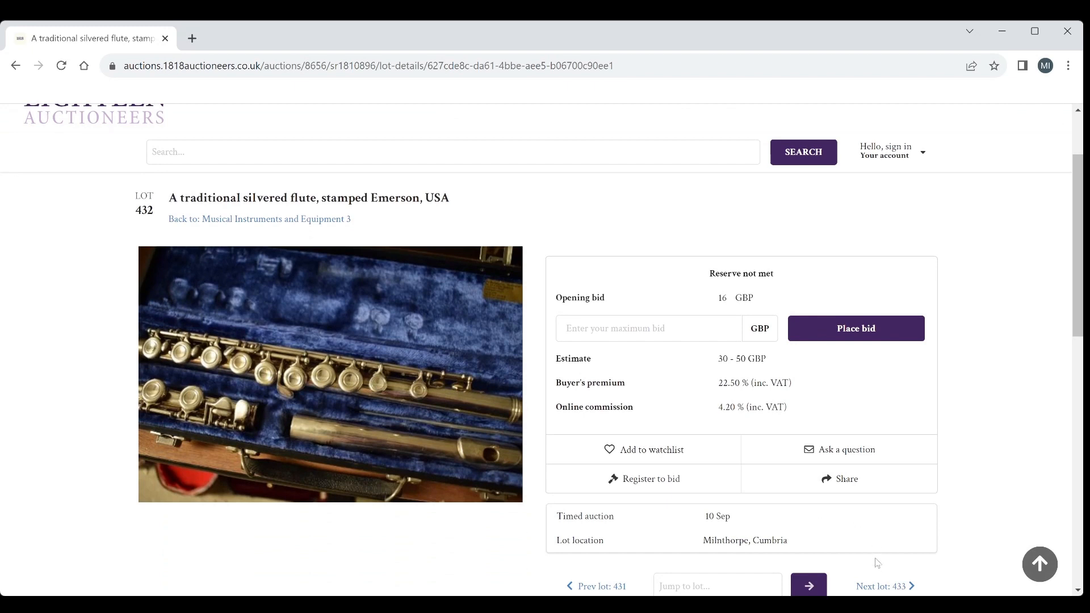
left_click(881, 585)
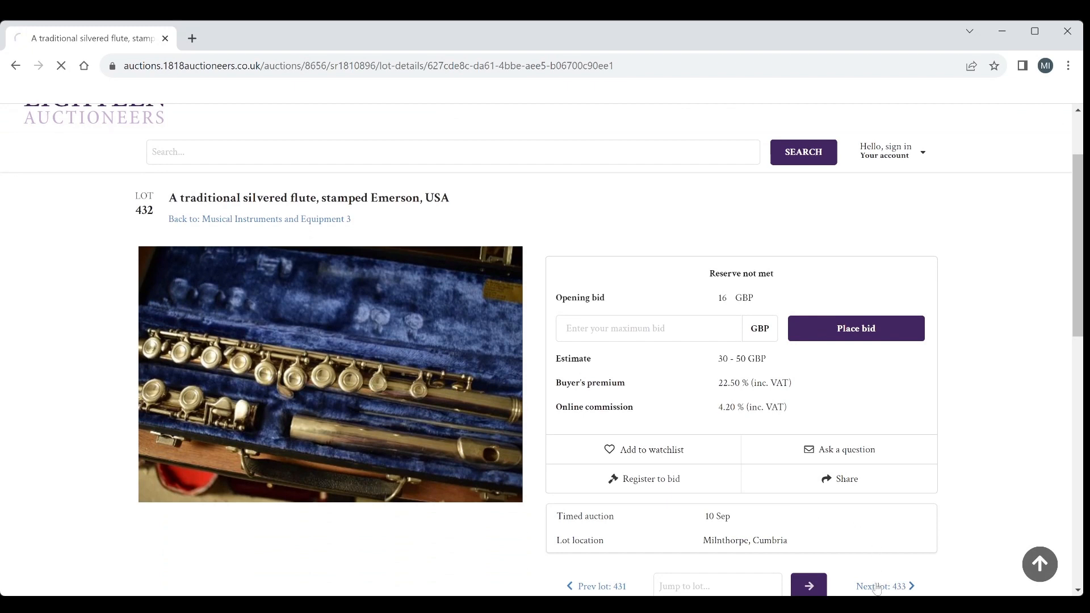
left_click(881, 586)
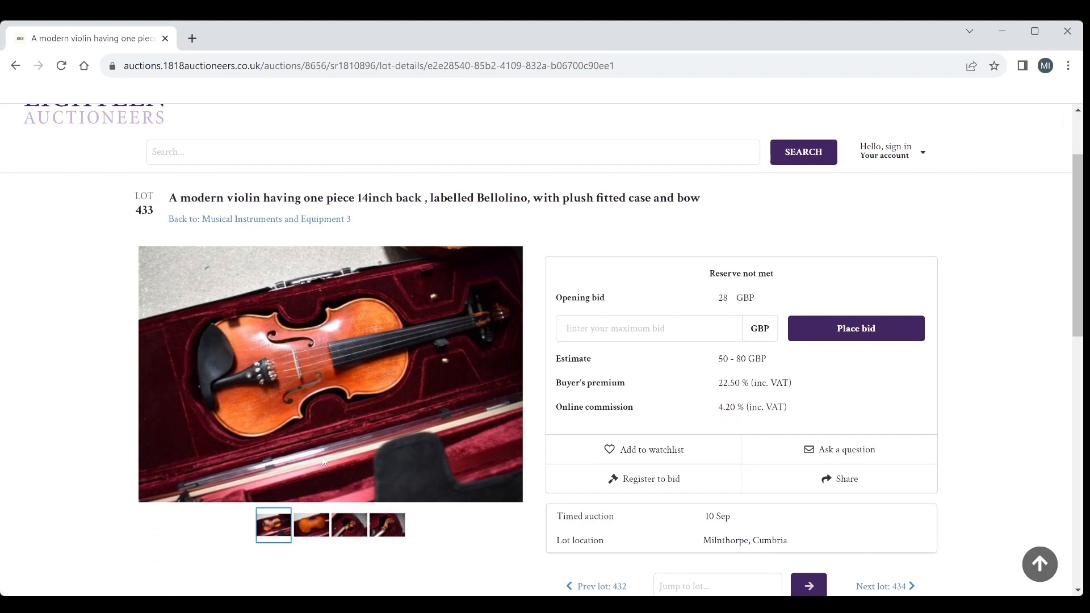
Step: View lot 433's violin back and scroll photos, then move to lot 434
left_click(311, 525)
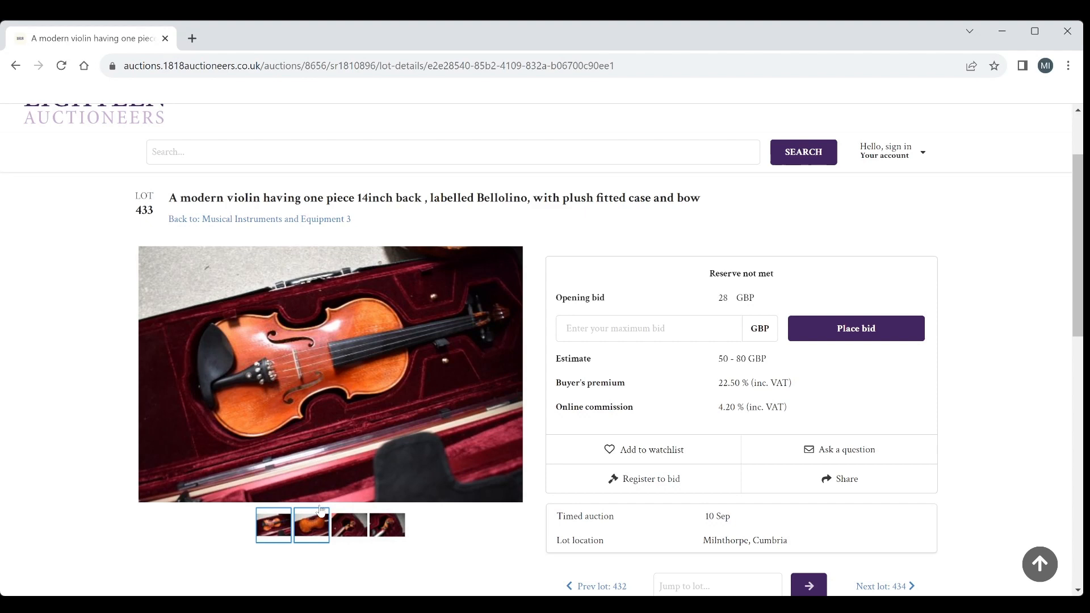
left_click(311, 524)
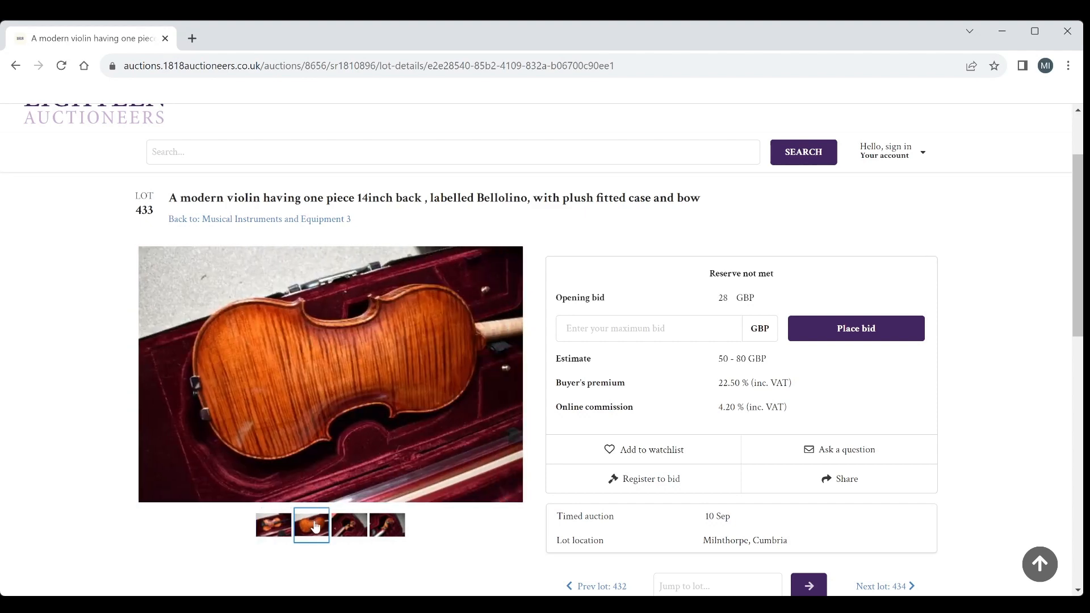
left_click(350, 525)
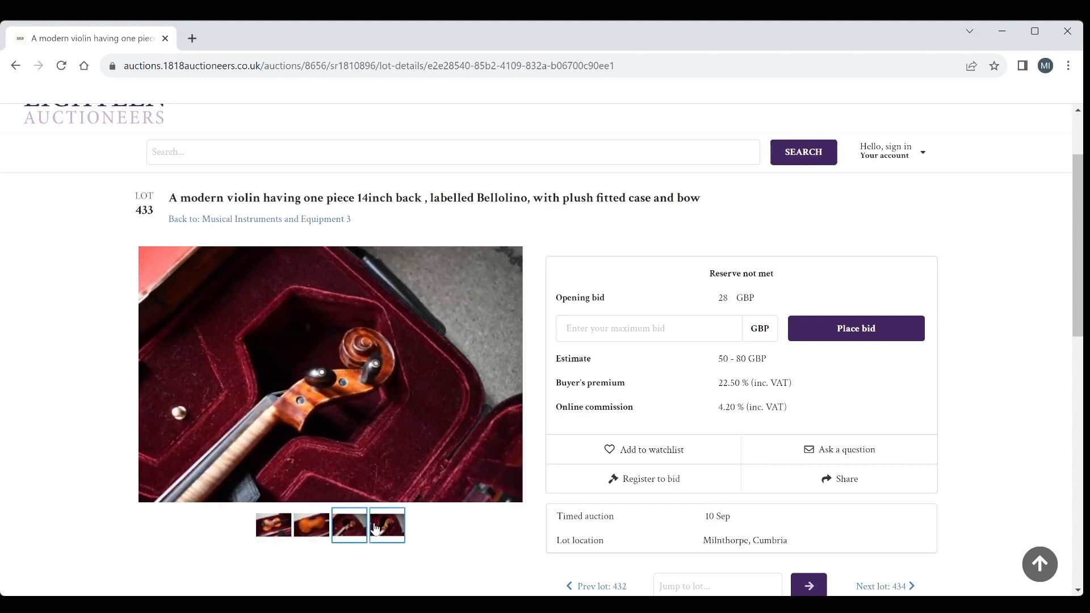
scroll("down", 3)
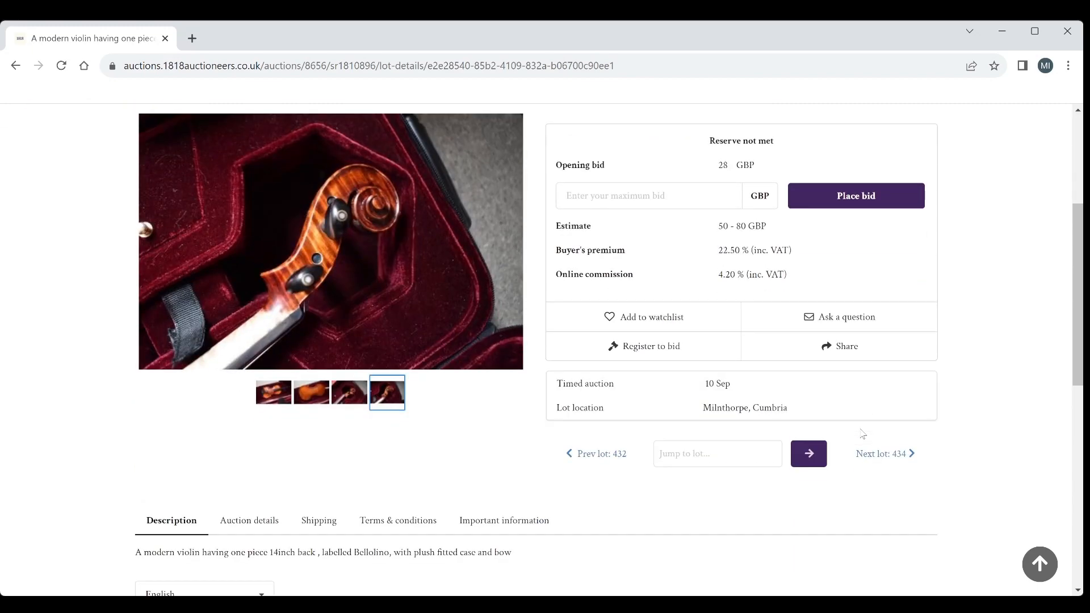
left_click(881, 453)
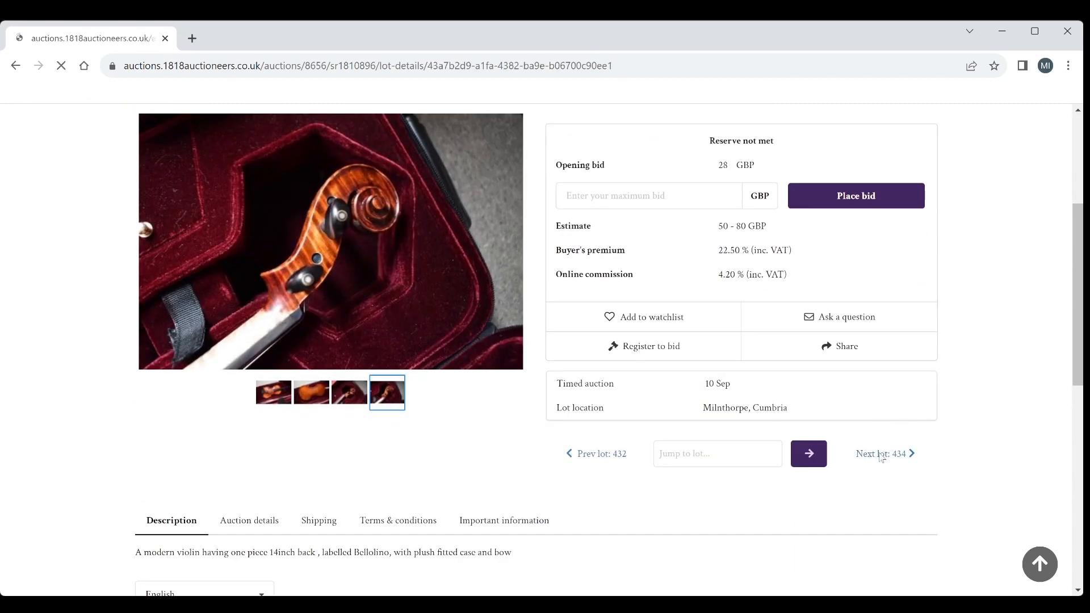
left_click(882, 453)
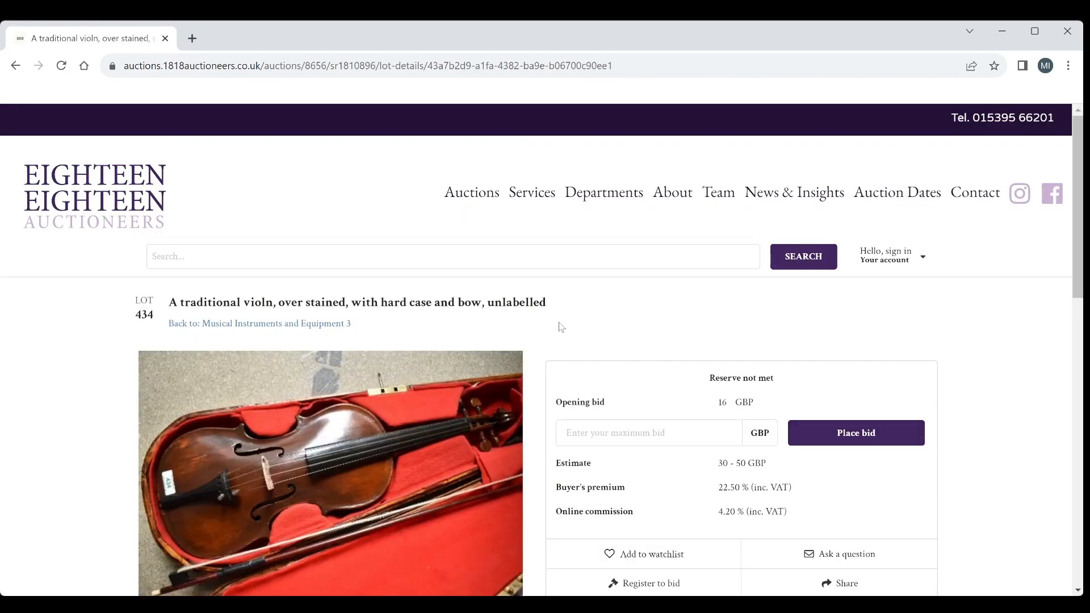
Step: View lot 434's back and scroll-and-bow photos, then move on to lot 435, the brass trumpet
scroll("up", 3)
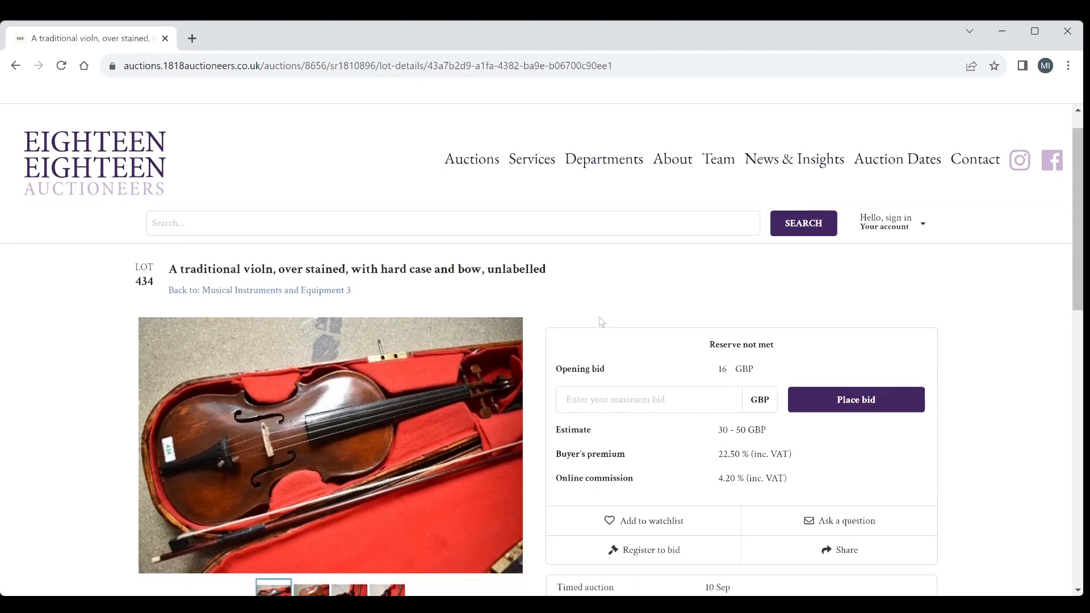
scroll("down", 3)
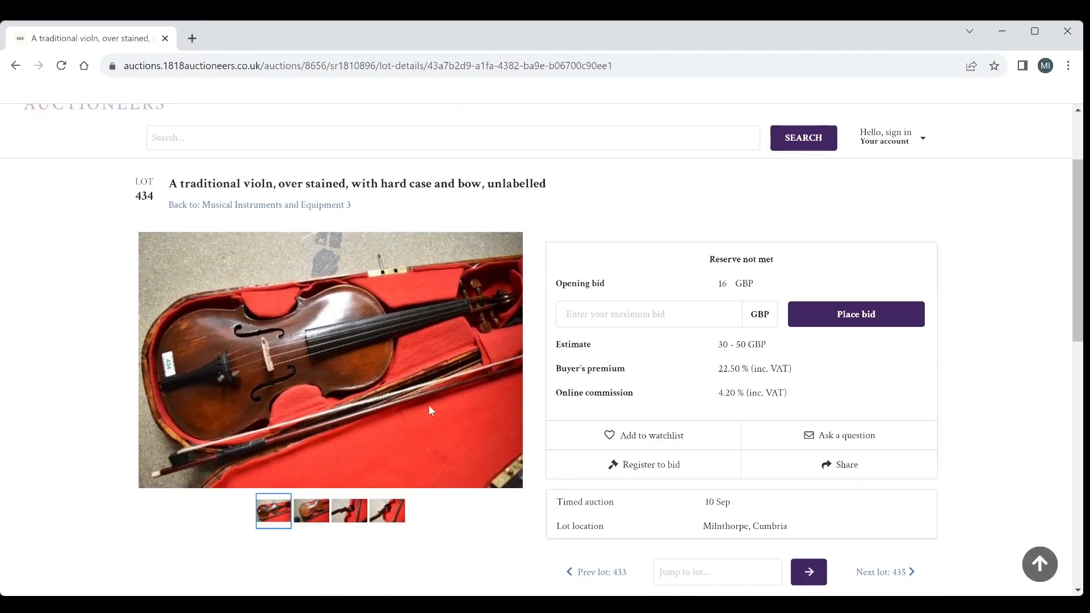
mouse_move(321, 365)
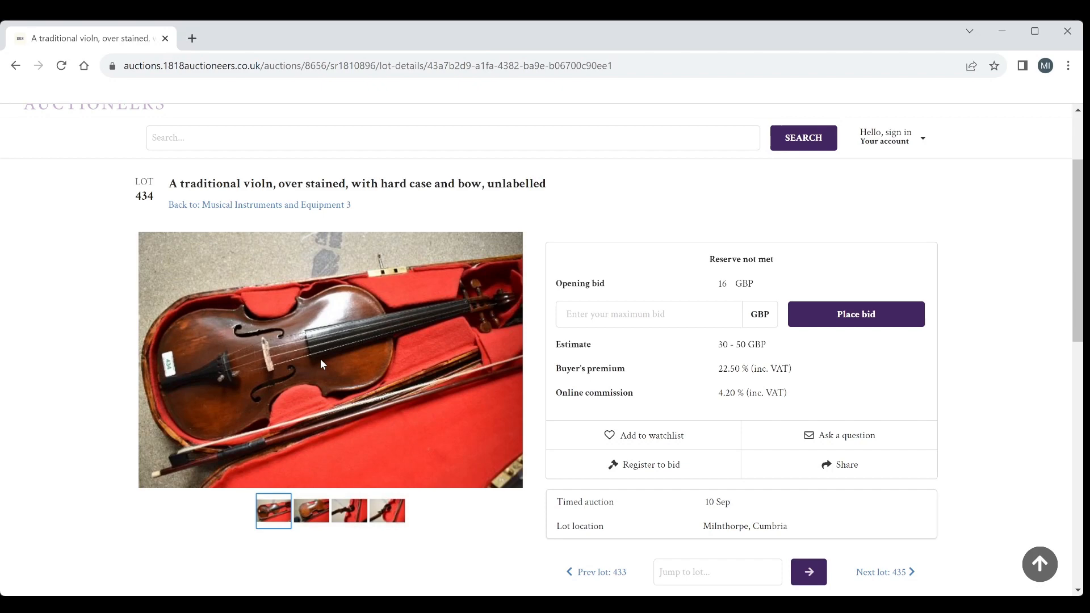
left_click(311, 510)
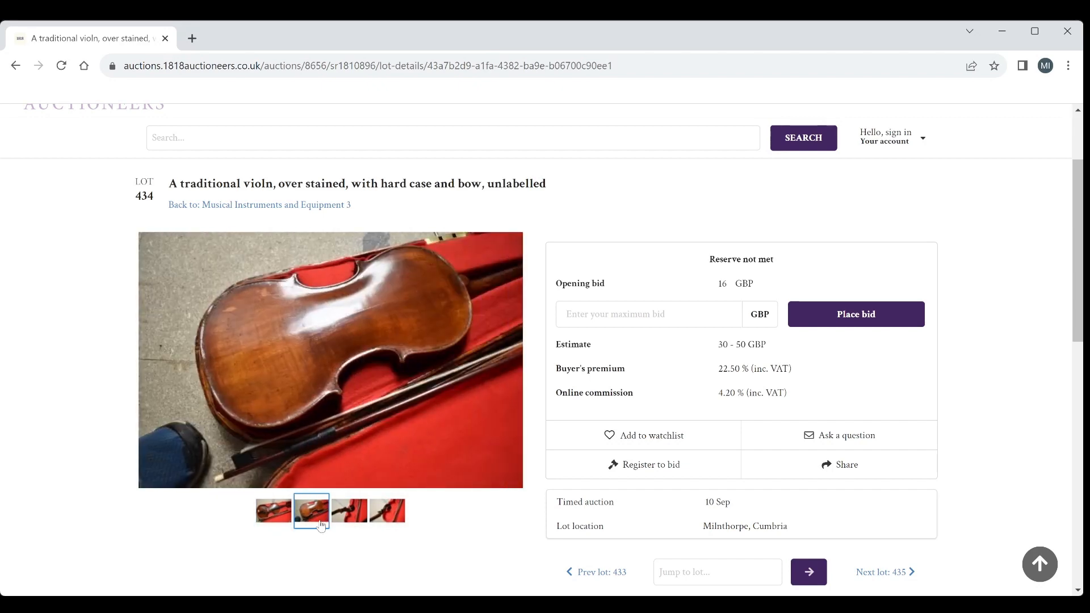
mouse_move(365, 487)
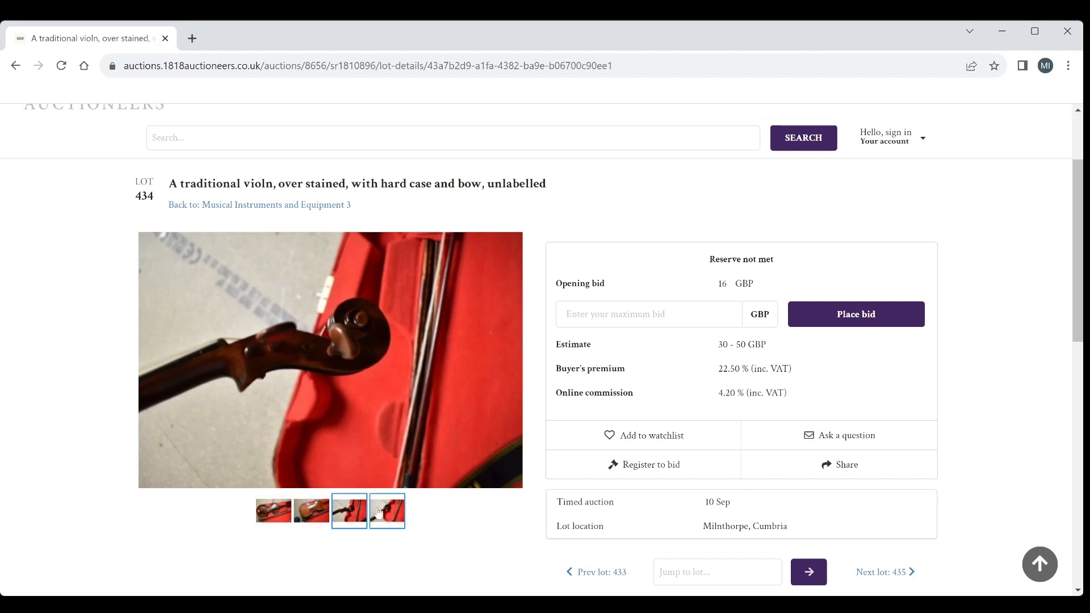
left_click(387, 511)
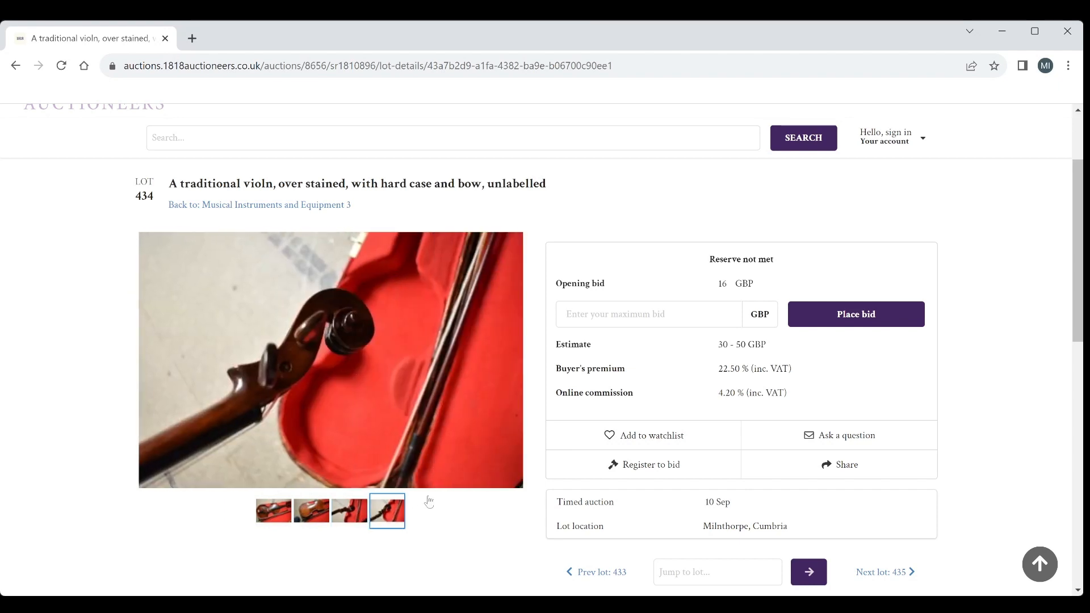
scroll("down", 3)
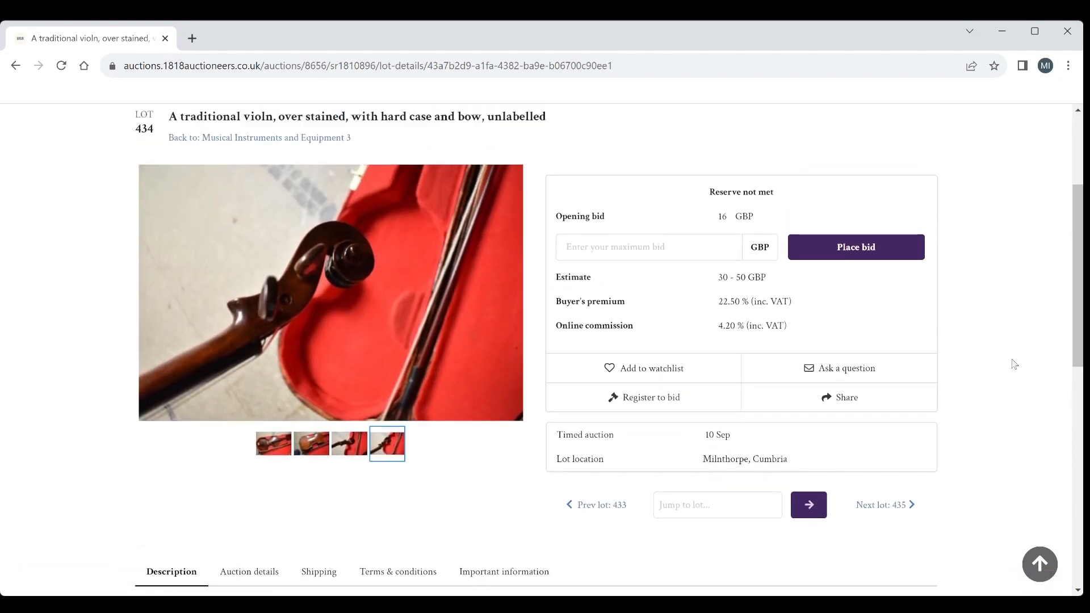
left_click(882, 504)
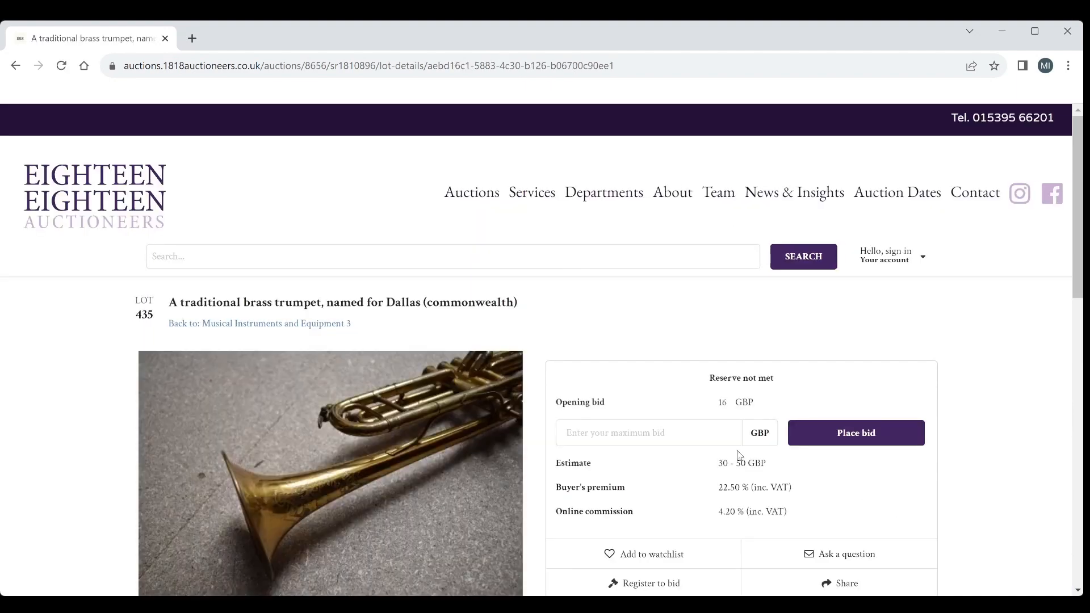
Step: Review lot 435 and move to lot 436, viewing its trumpet mouthpiece photo
scroll("down", 3)
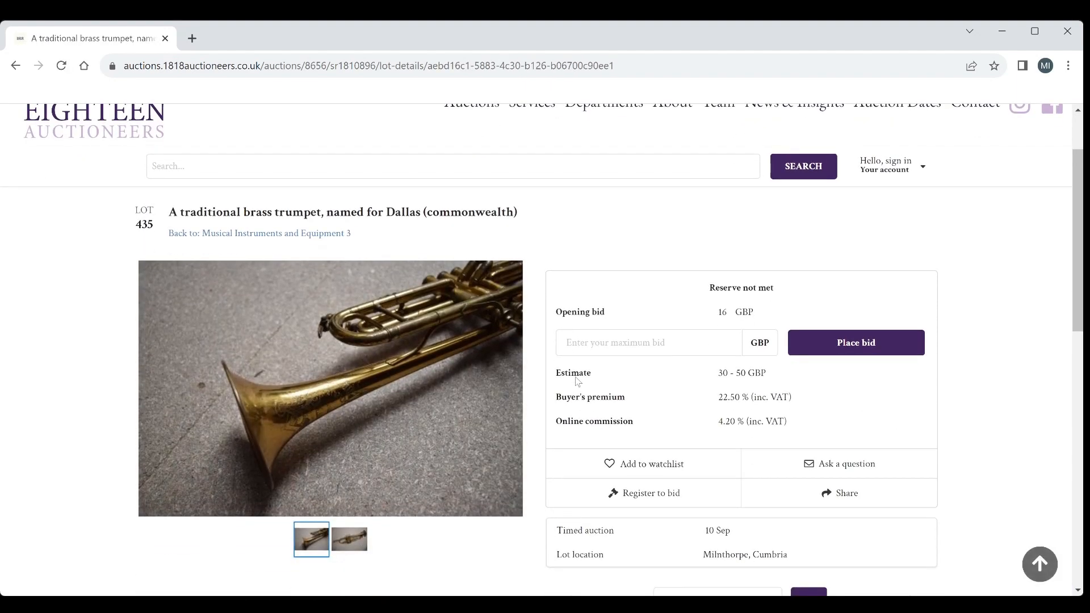
scroll("down", 3)
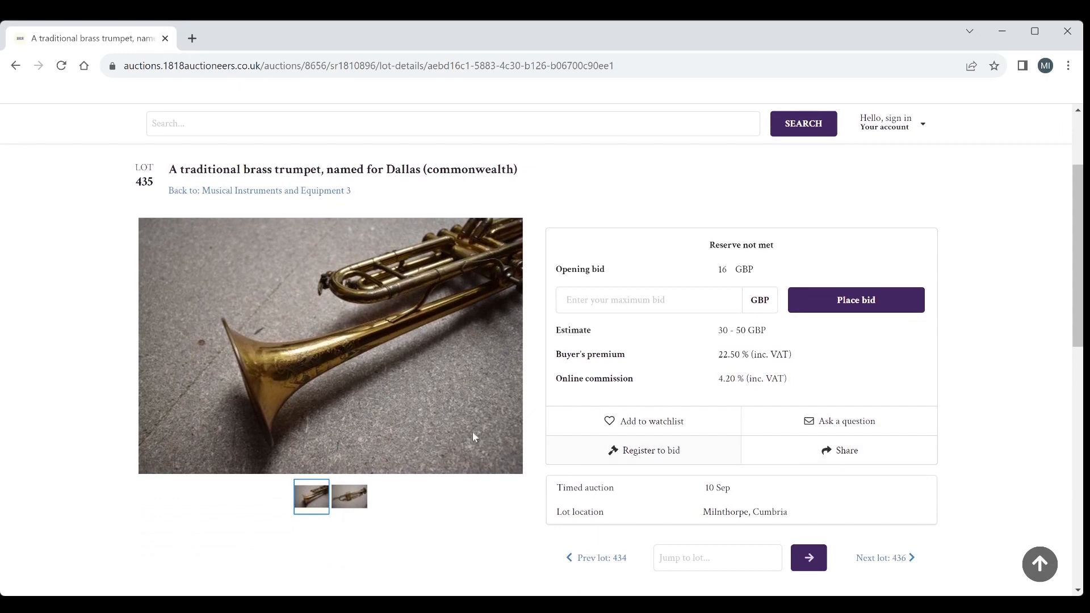
left_click(348, 496)
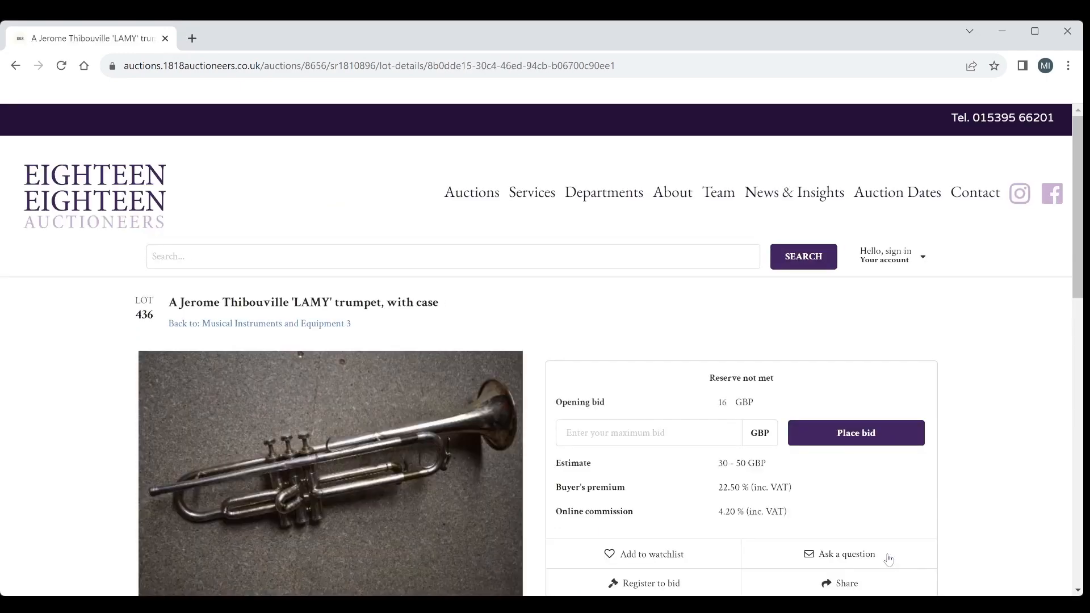
scroll("down", 3)
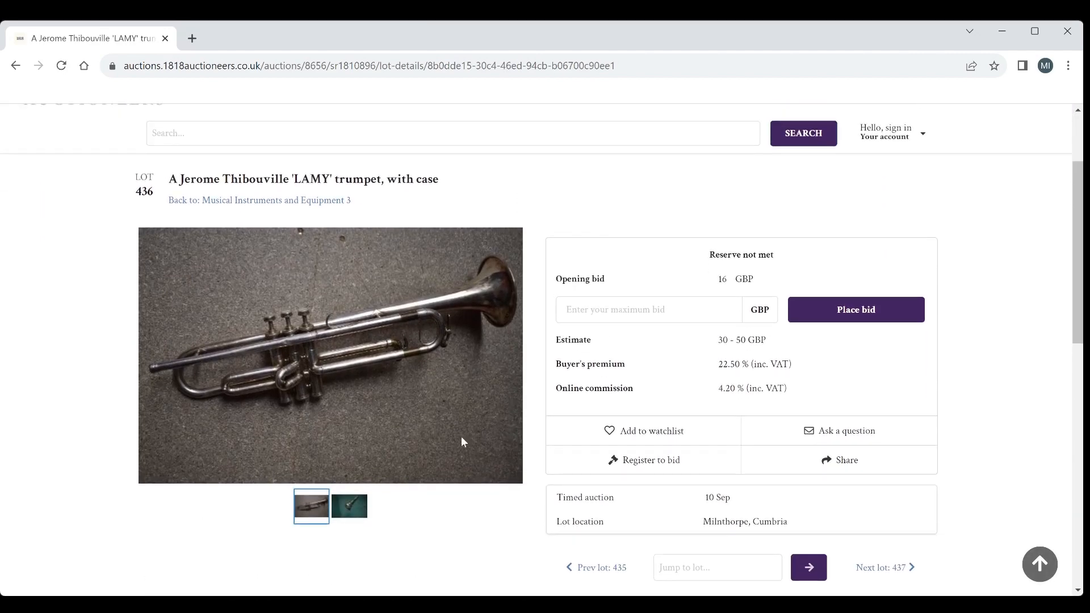
left_click(348, 505)
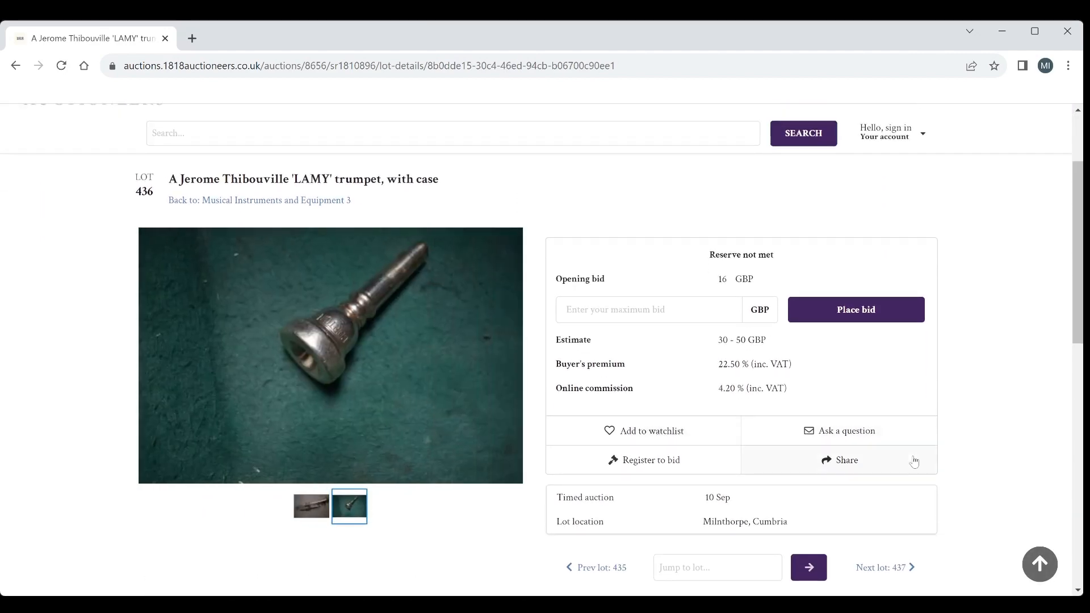
Step: Advance to lot 437, the clarinet parts and wooden recorder, and read its details
left_click(881, 568)
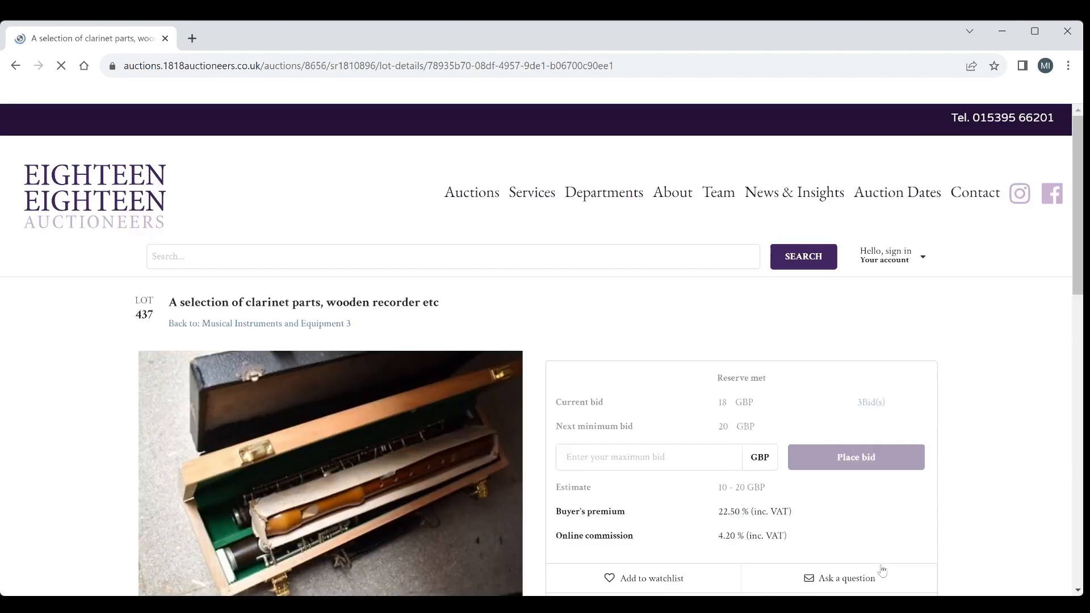
scroll("down", 3)
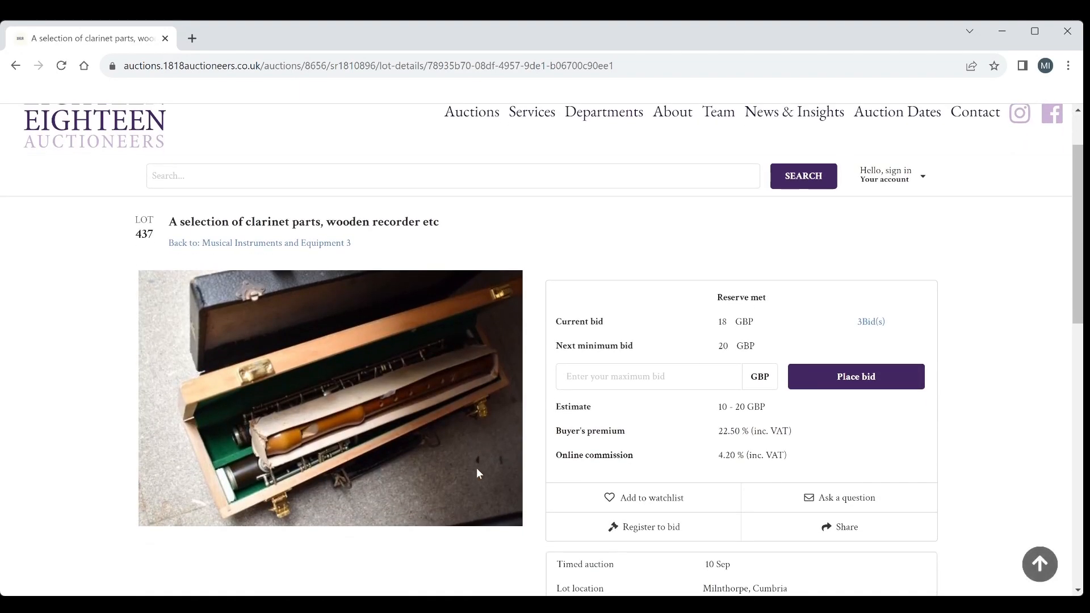
scroll("down", 3)
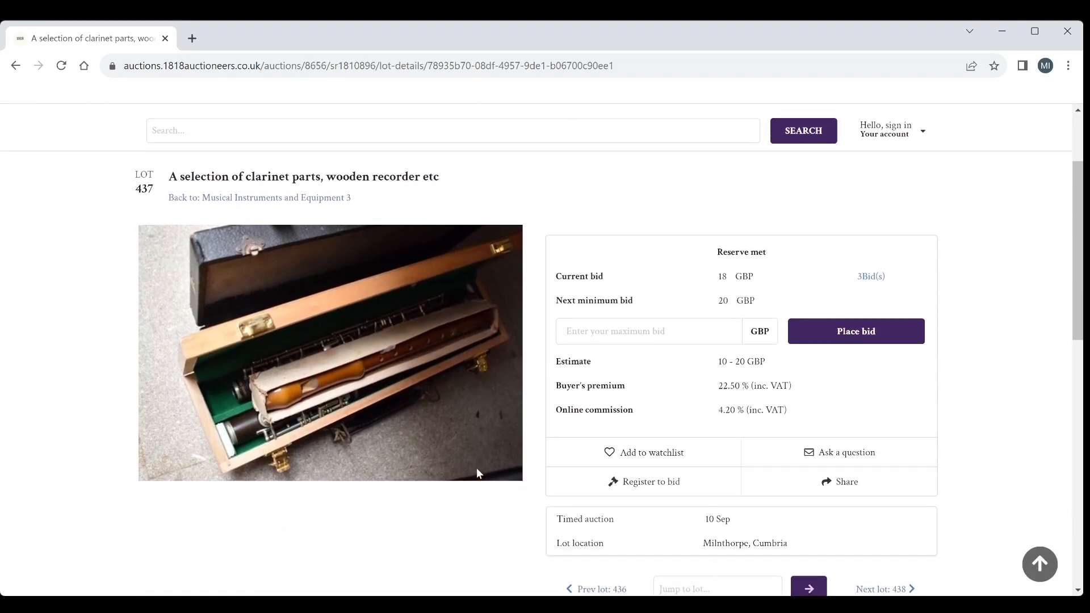
scroll("down", 3)
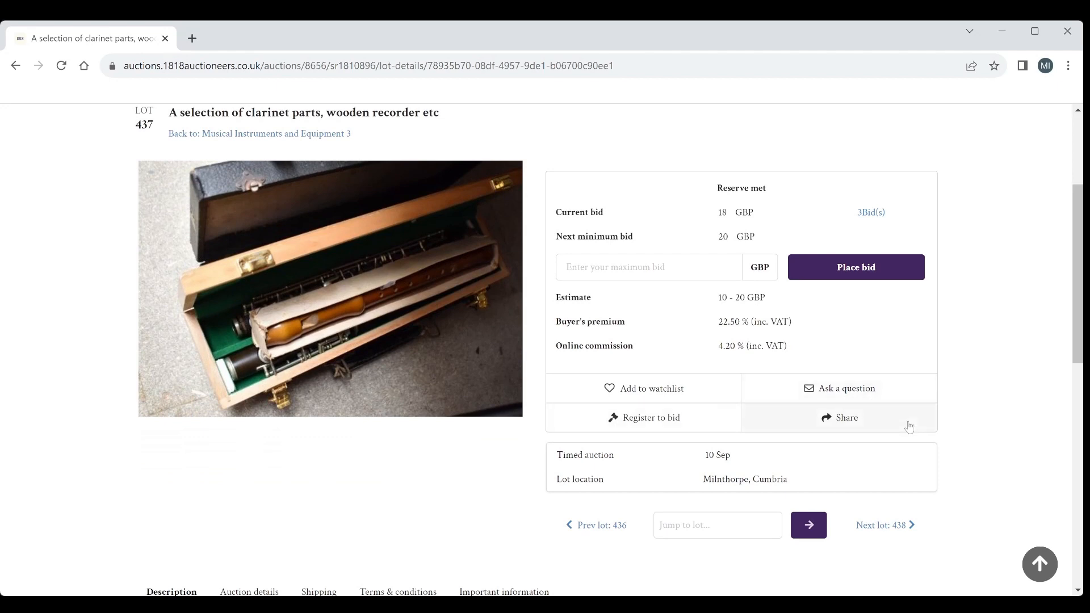
Step: Step through lots 438 and 439's cymbals to reach lot 440, the par can type lights
left_click(884, 525)
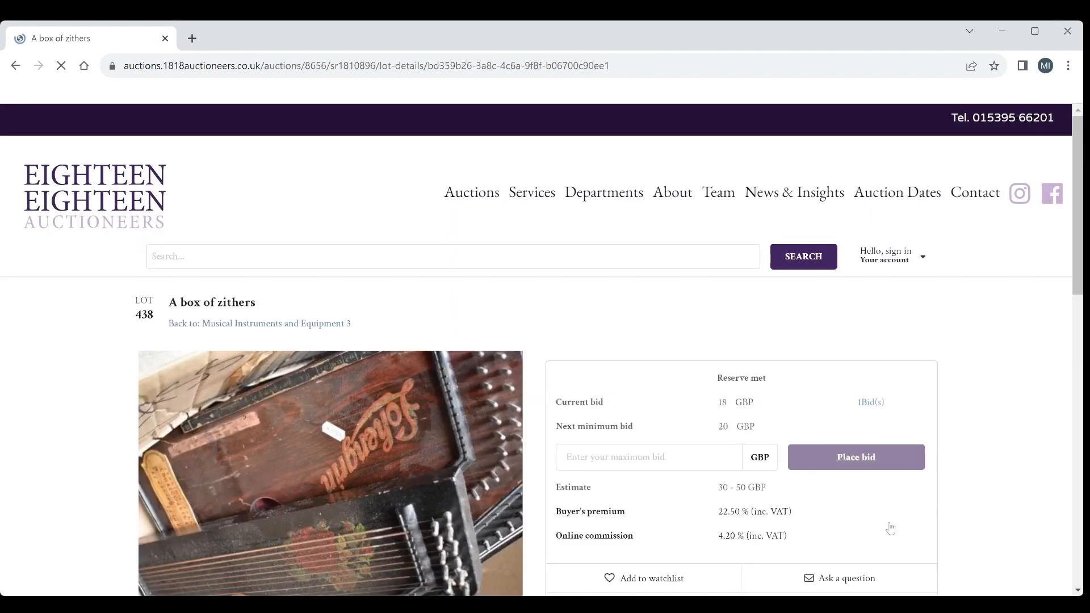
scroll("down", 3)
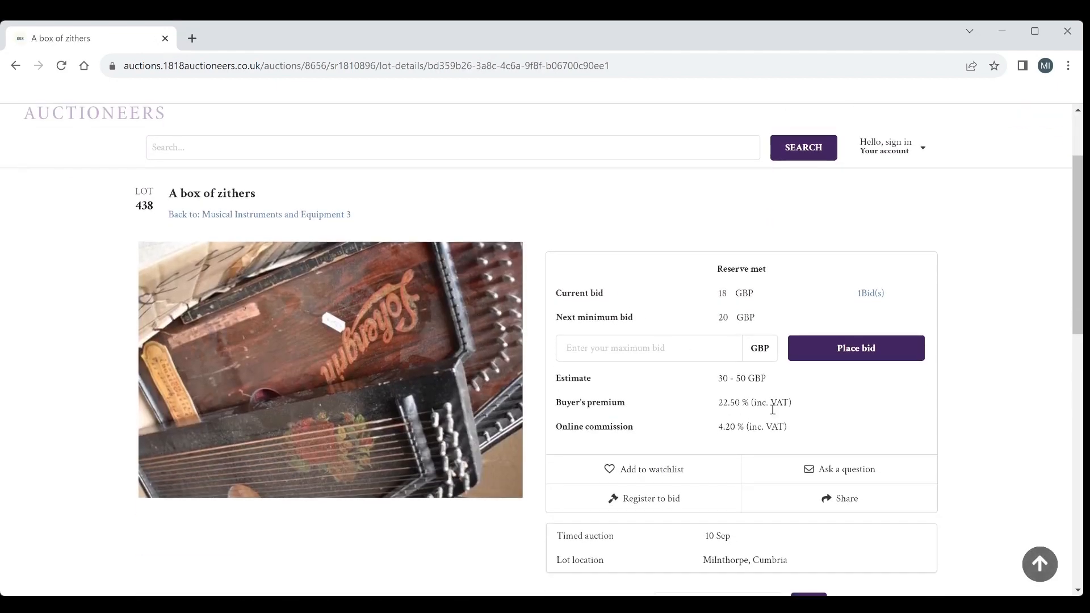
scroll("down", 3)
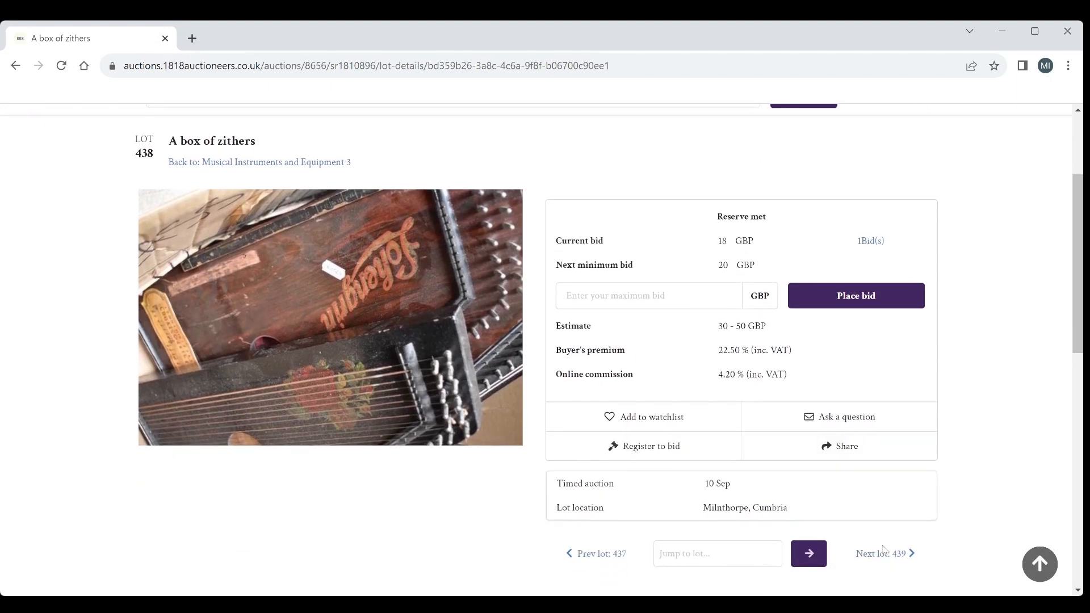
left_click(882, 553)
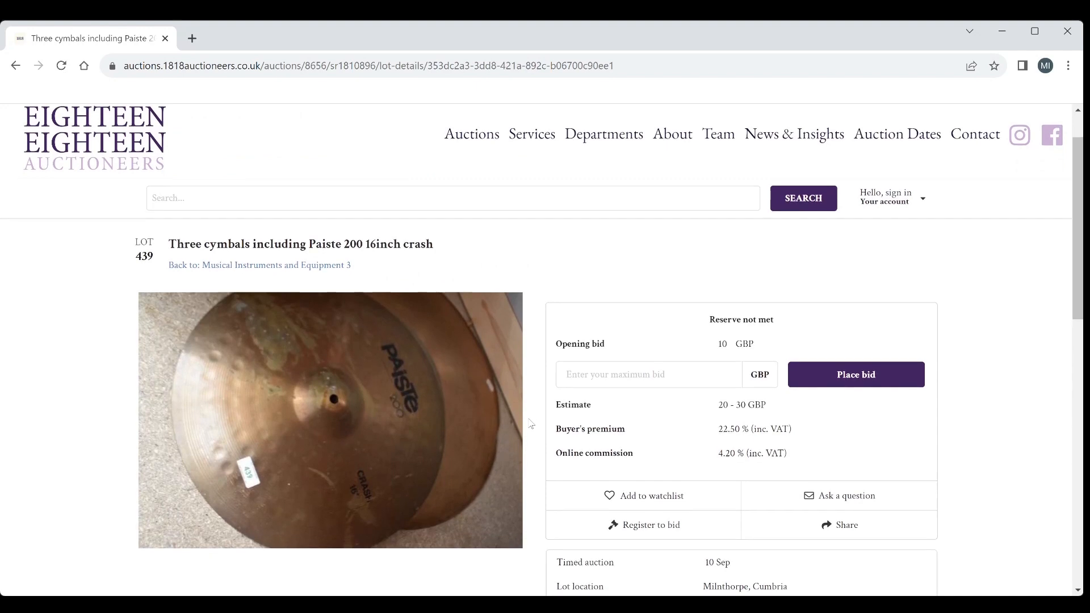
scroll("down", 3)
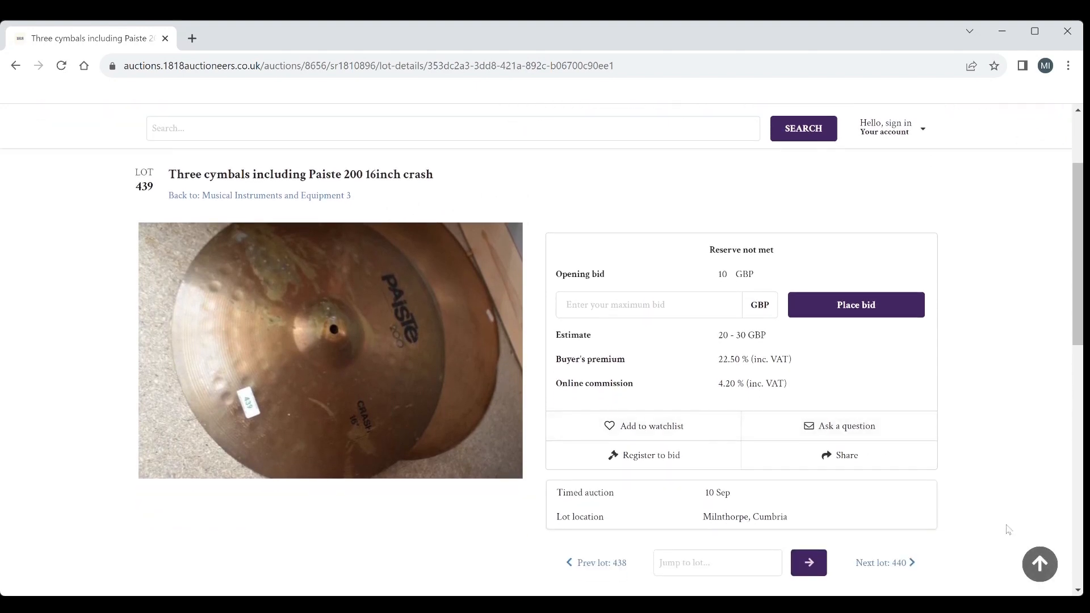
mouse_move(897, 569)
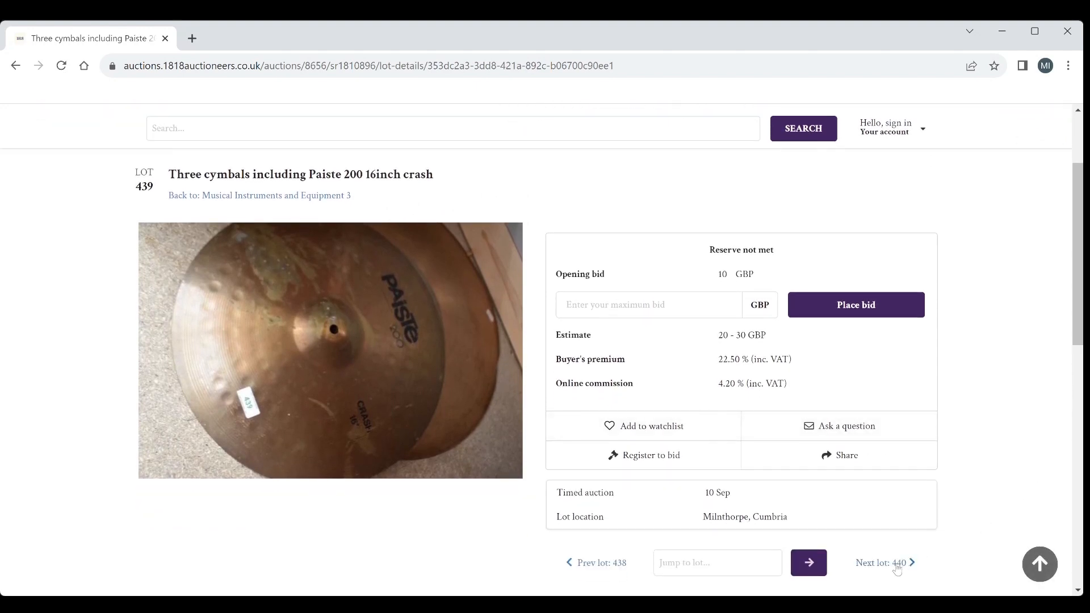
left_click(884, 563)
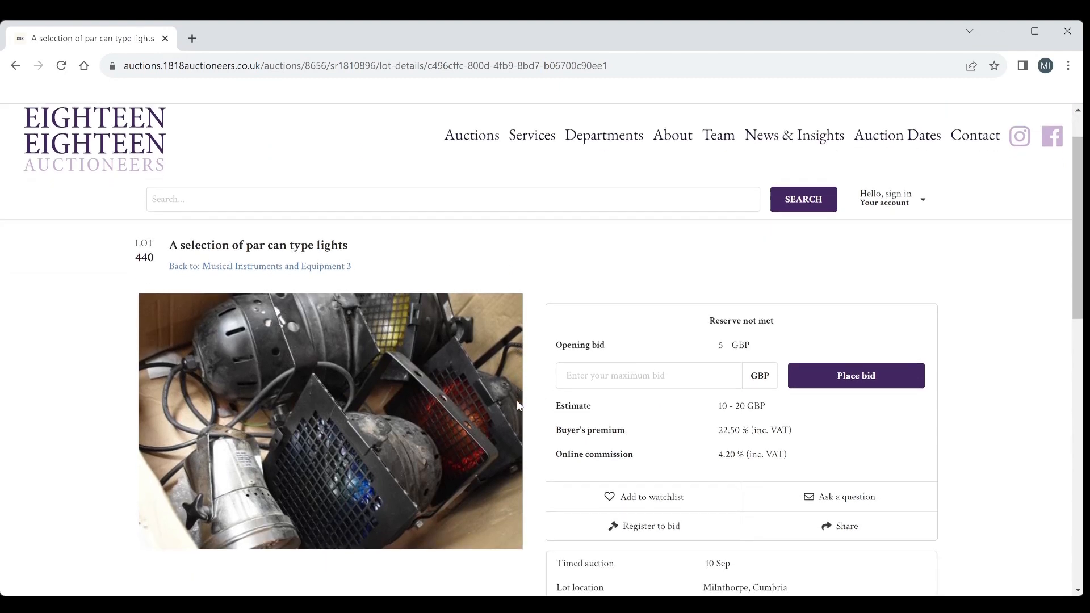
scroll("down", 3)
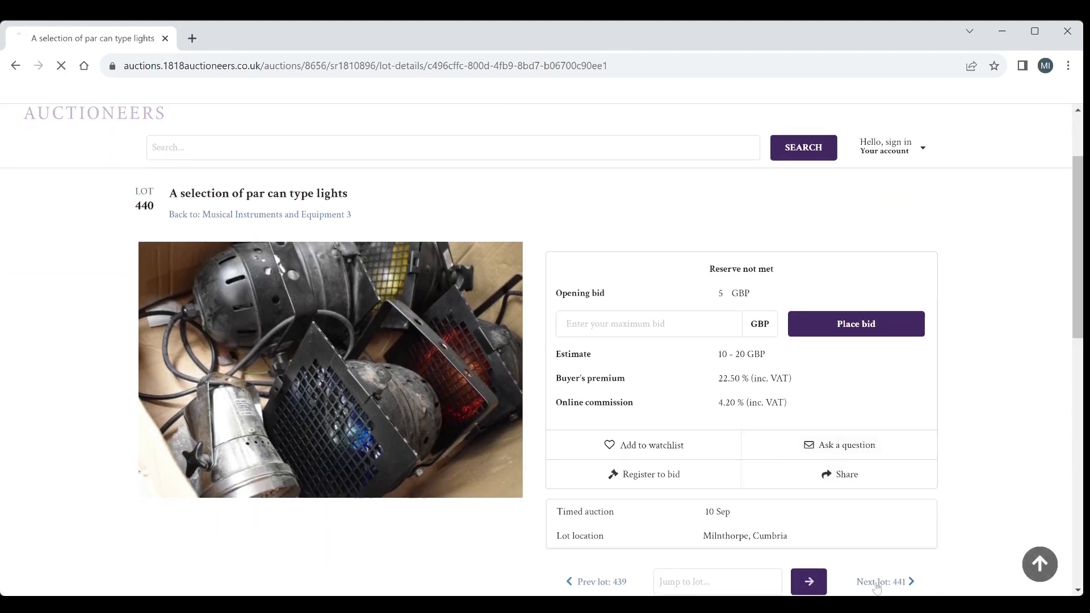
Step: Advance to lot 441 and view its effects pedals photo enlarged in the lightbox
left_click(881, 581)
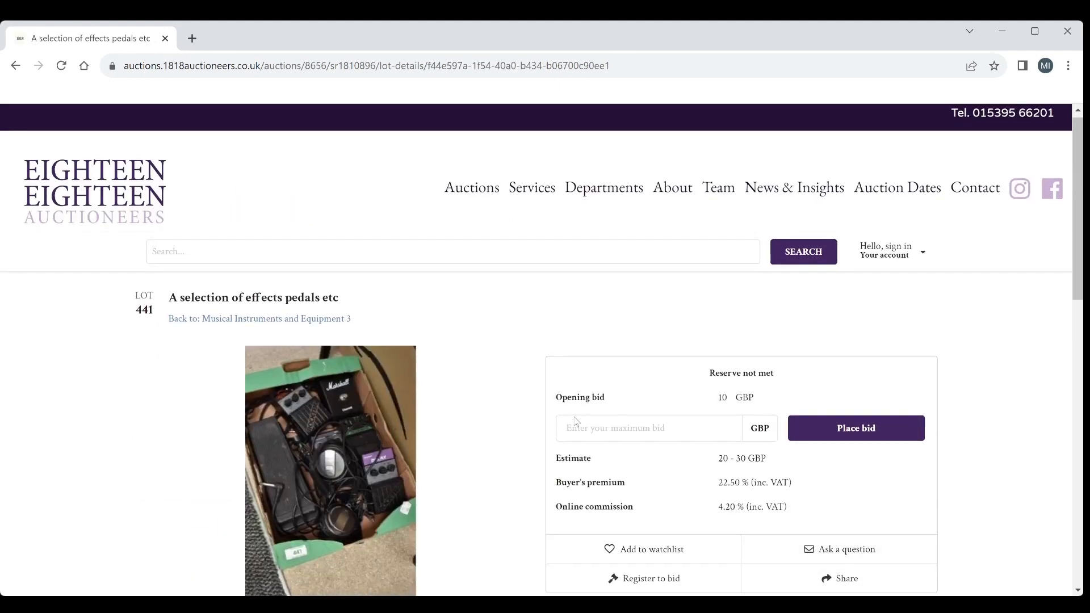
scroll("down", 3)
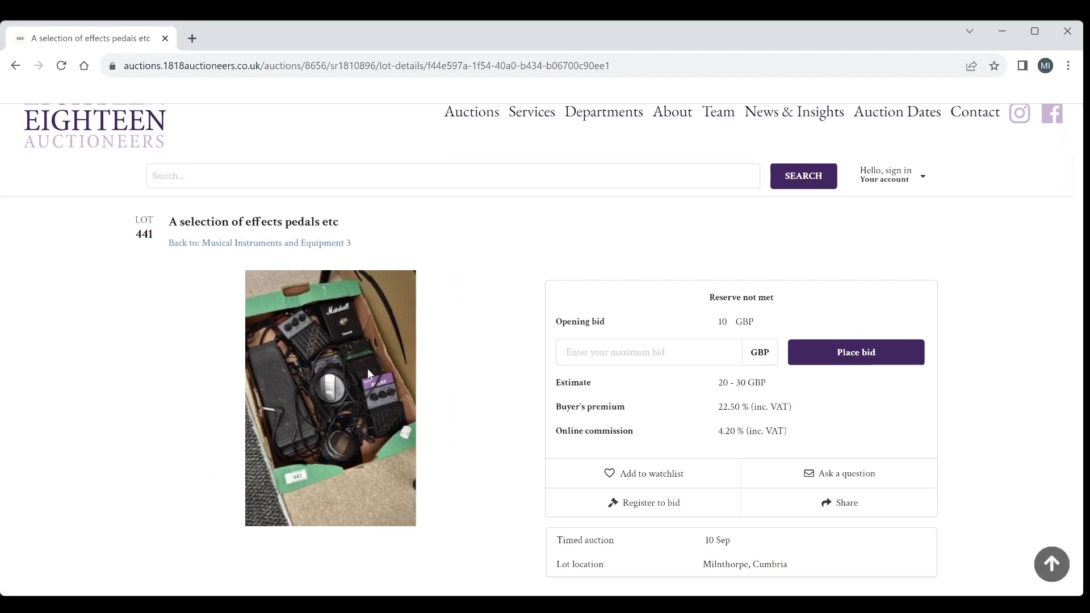
left_click(330, 397)
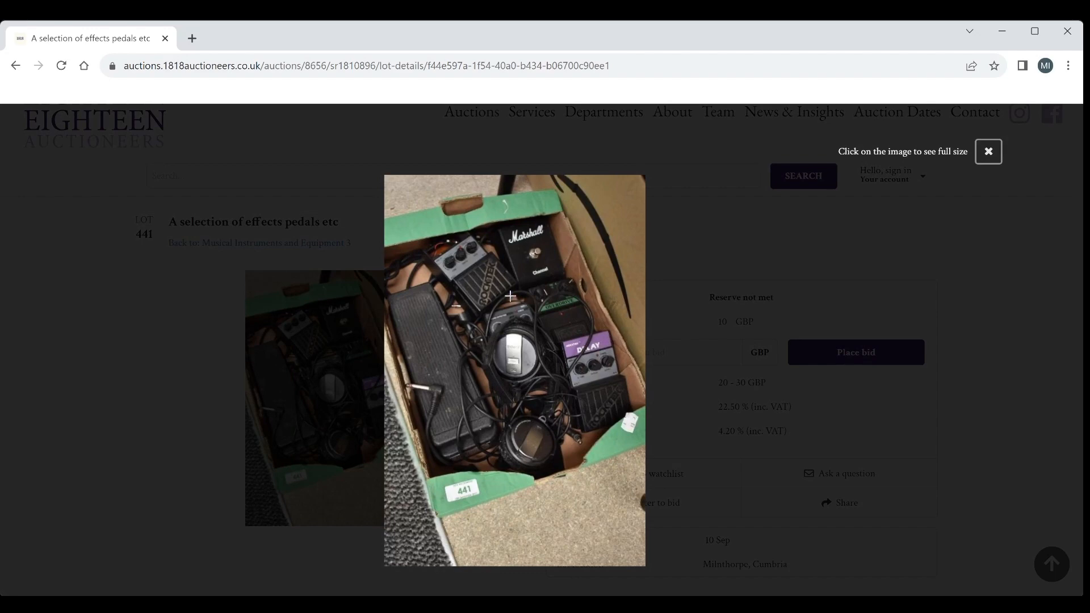
mouse_move(511, 295)
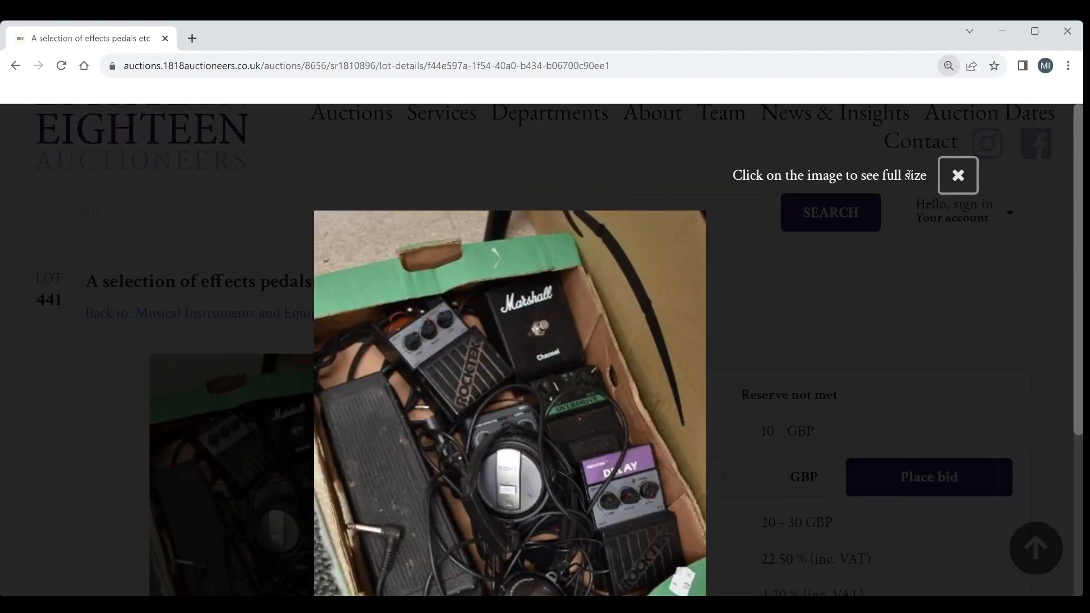
left_click(957, 175)
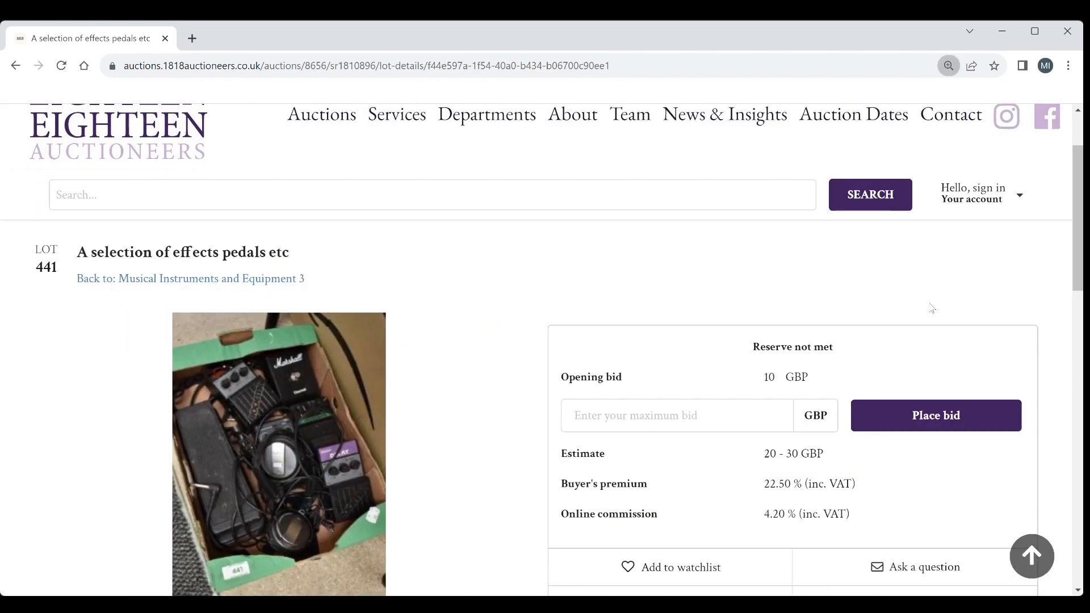
Step: Read lot 441's details and move on to lot 442, the Rudall-Carte 'Starline' clarinet
scroll("down", 3)
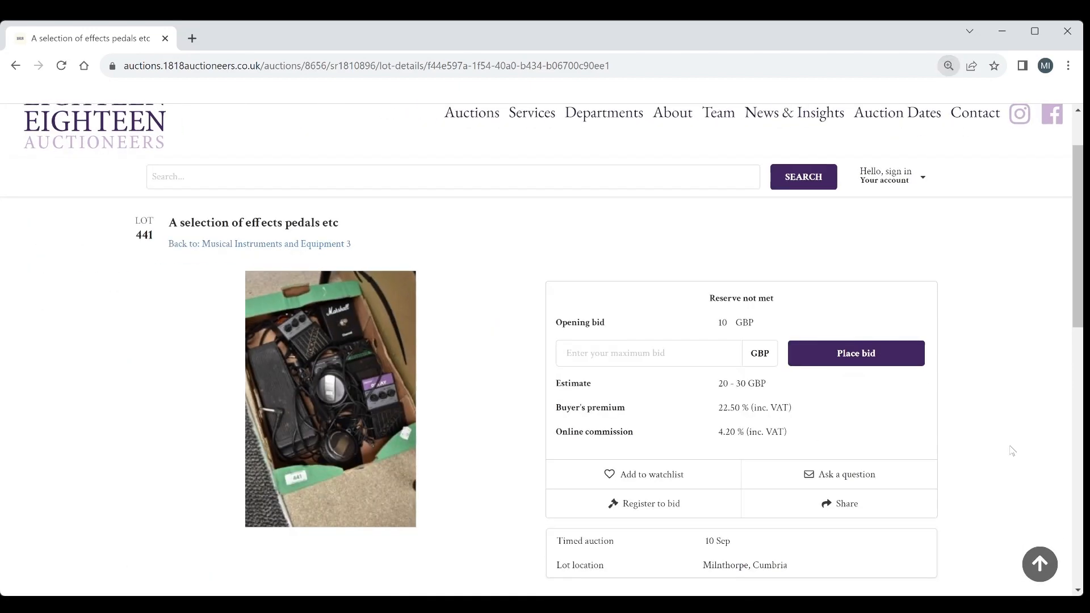
scroll("down", 3)
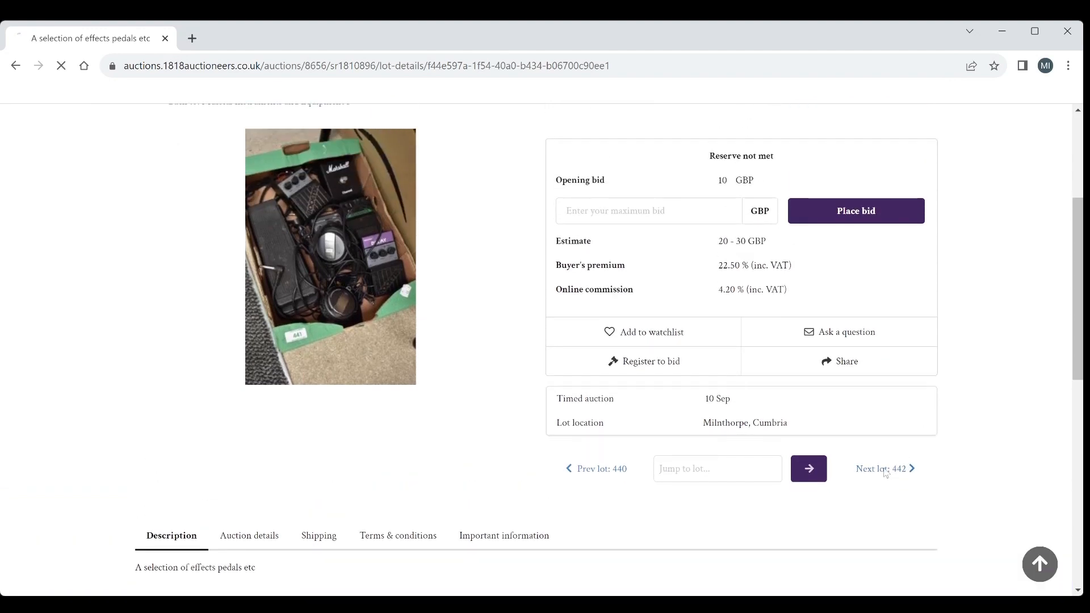
left_click(883, 469)
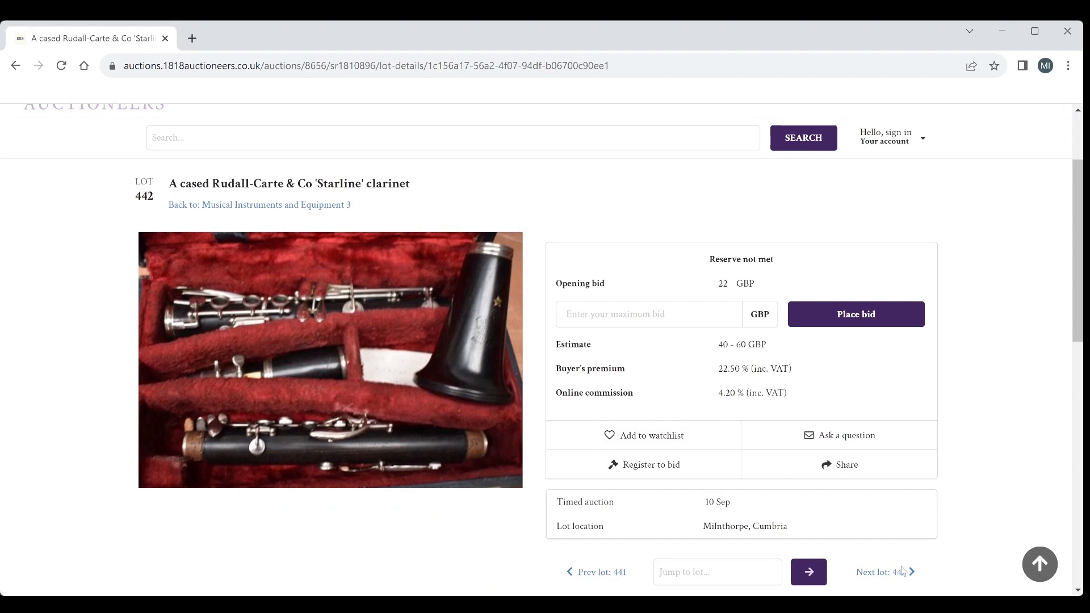
Step: Step through lot 443, the Boosey & Hawkes clarinet, and lot 444, the blackwood clarinet
left_click(880, 571)
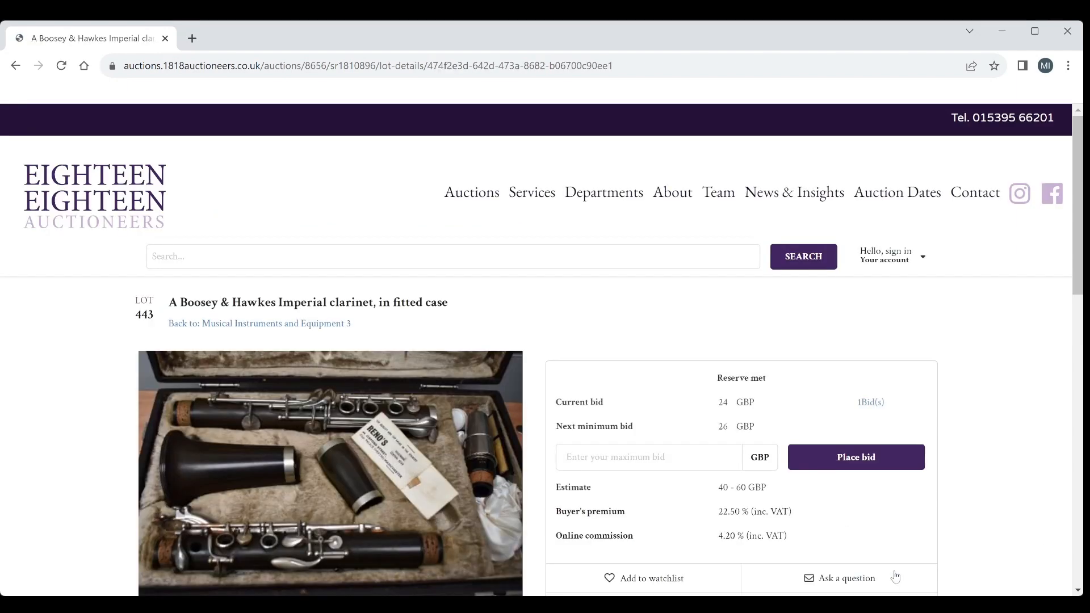
scroll("down", 3)
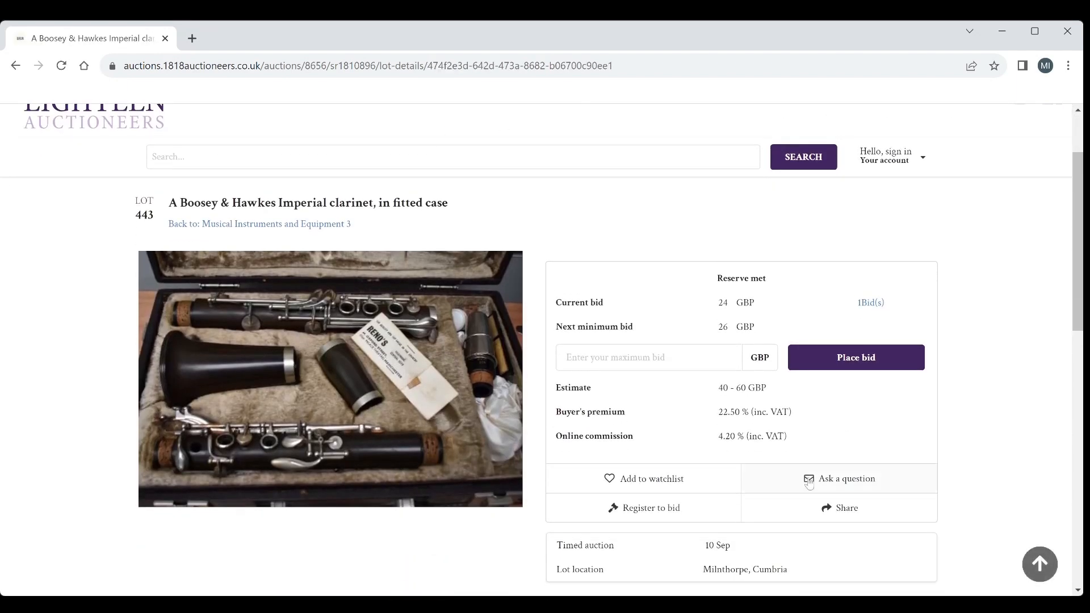
scroll("down", 3)
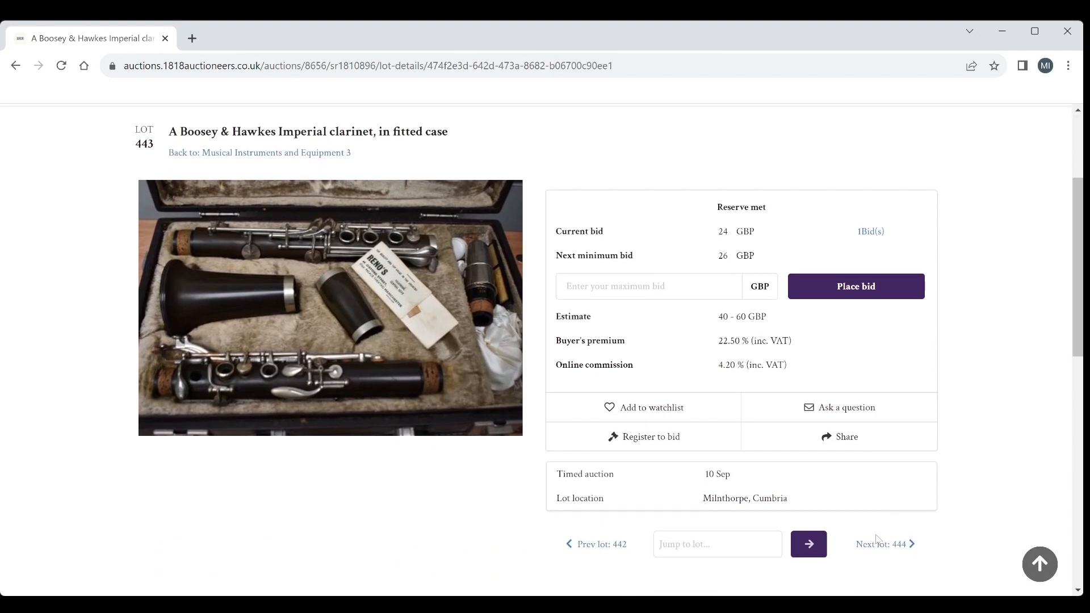
left_click(881, 544)
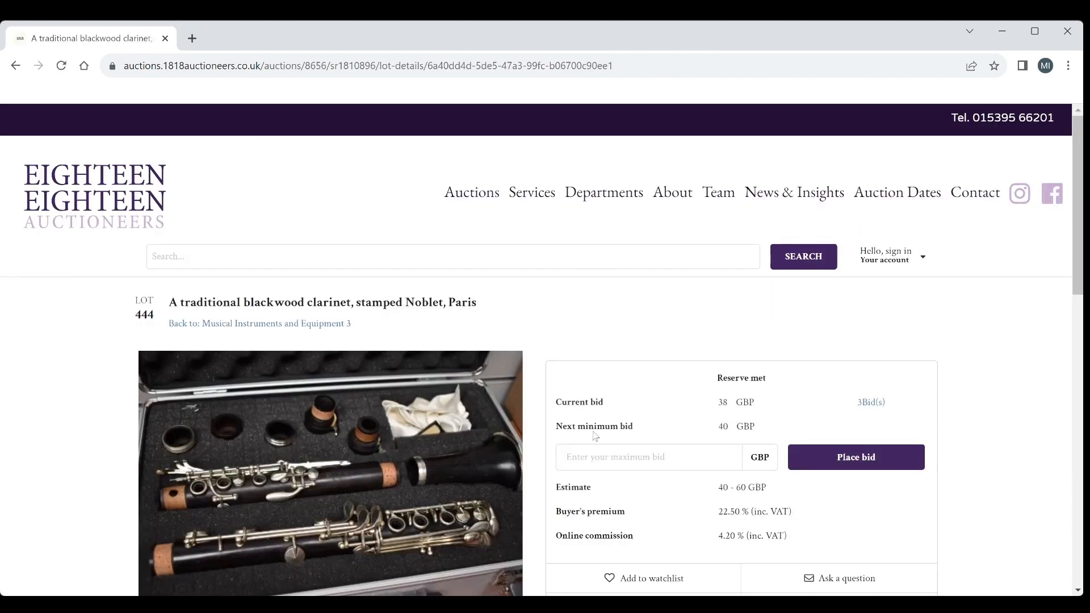
scroll("down", 3)
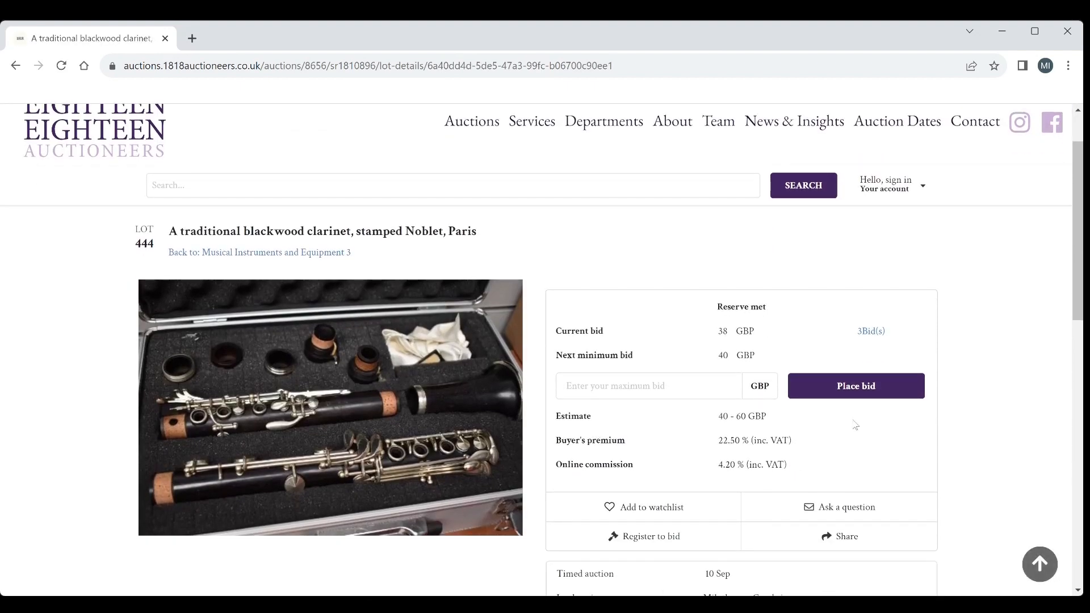
scroll("down", 3)
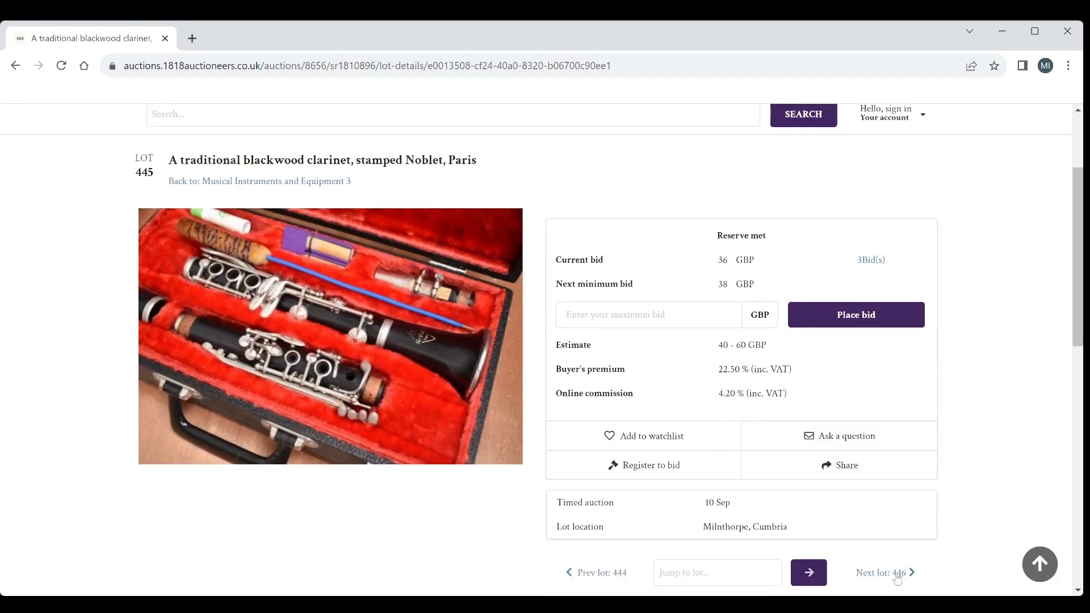
Step: Advance to lot 446, the two cased clarinets, and read through its details
left_click(882, 572)
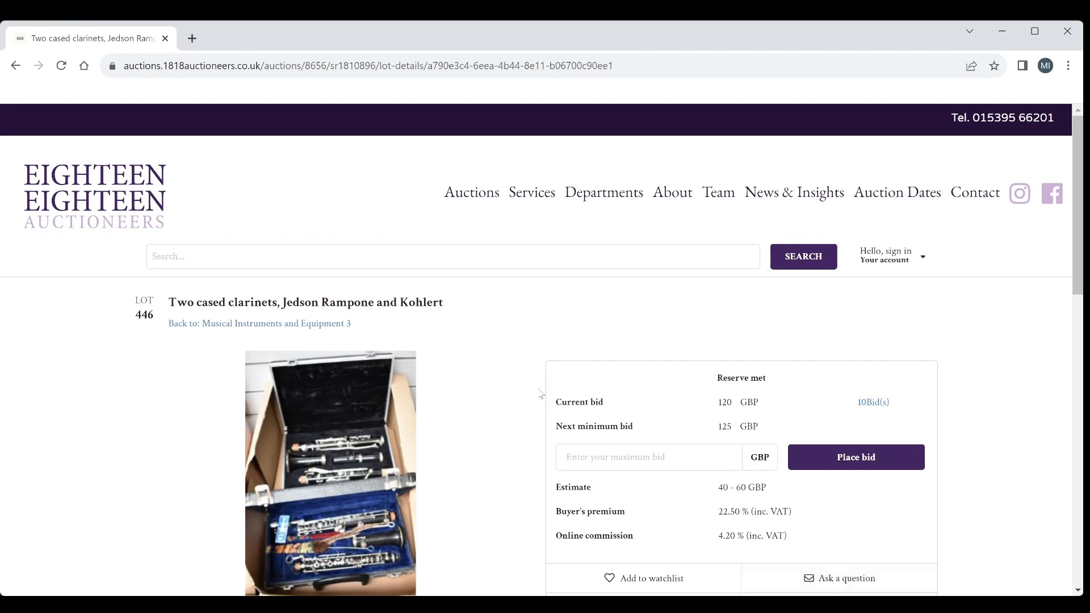
scroll("down", 3)
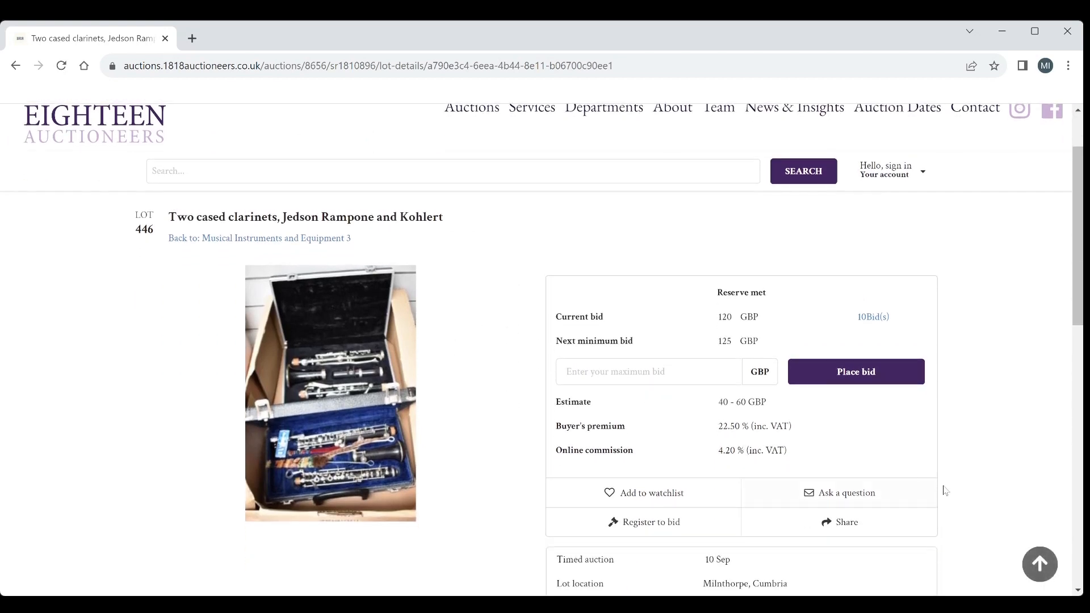
scroll("down", 3)
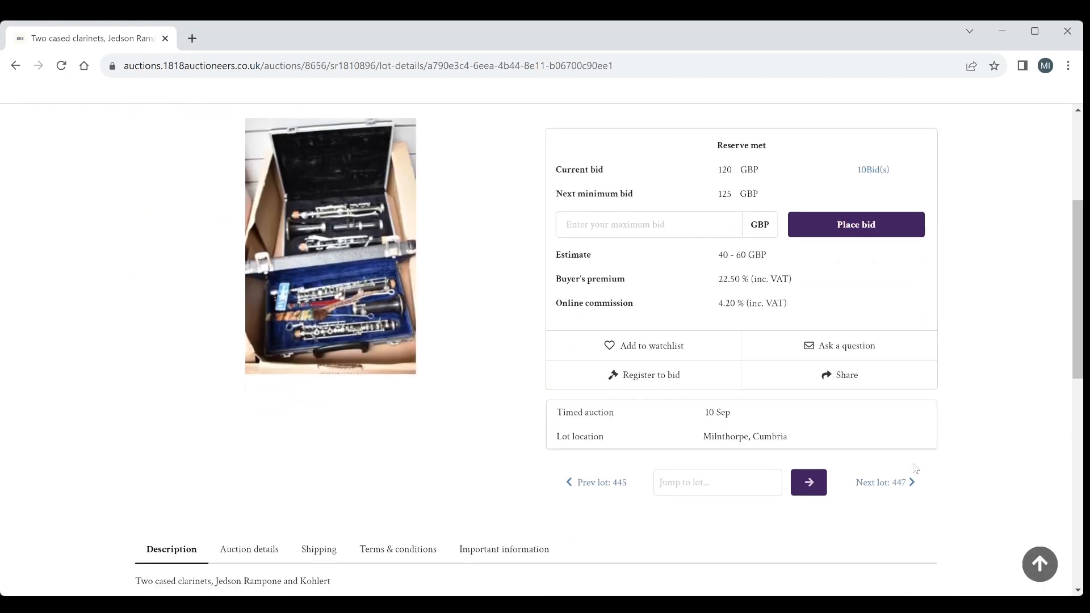
mouse_move(897, 485)
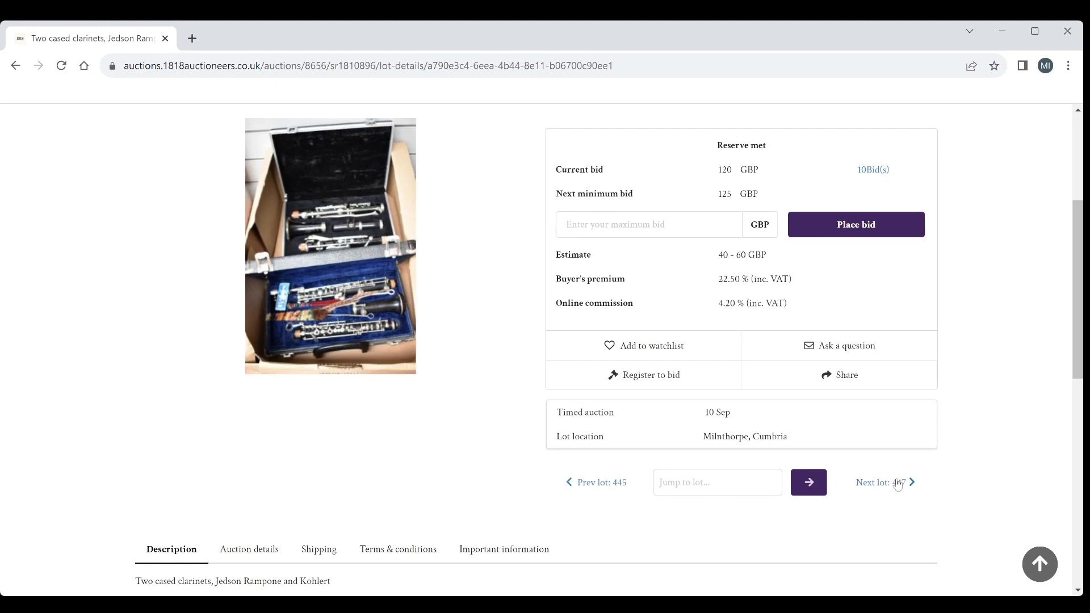
scroll("up", 3)
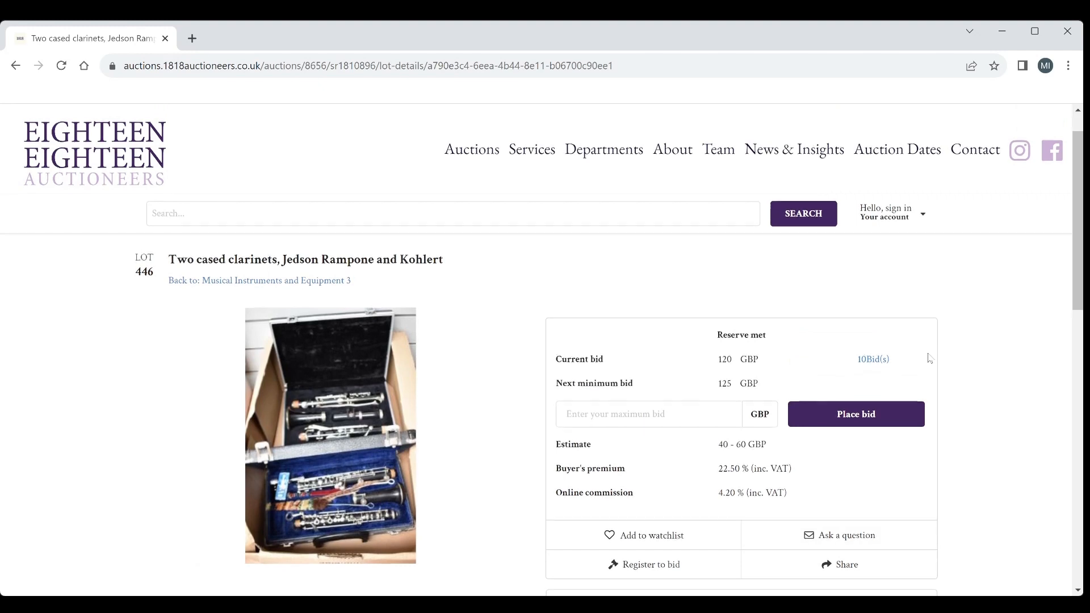
scroll("down", 3)
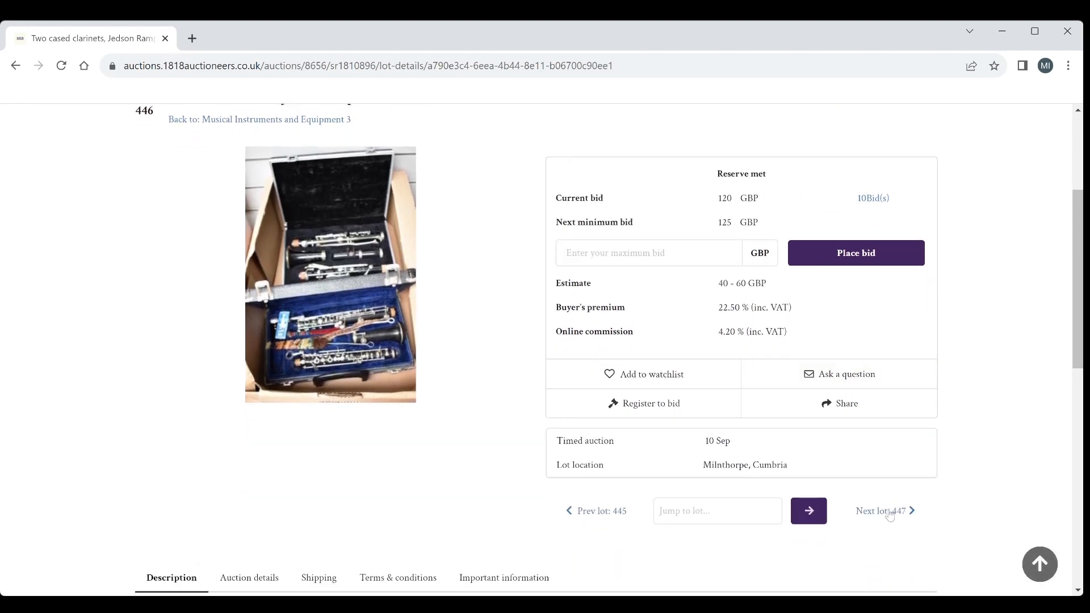
Step: Step through lot 447, the Gear4Music and Lemaire clarinets, to reach lot 448
left_click(885, 511)
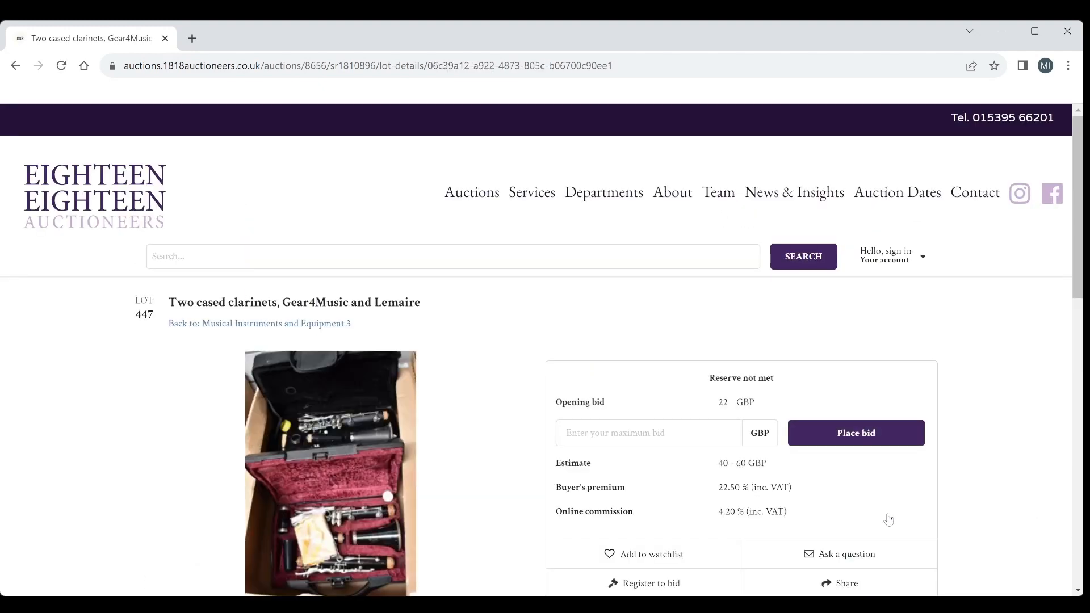
scroll("down", 3)
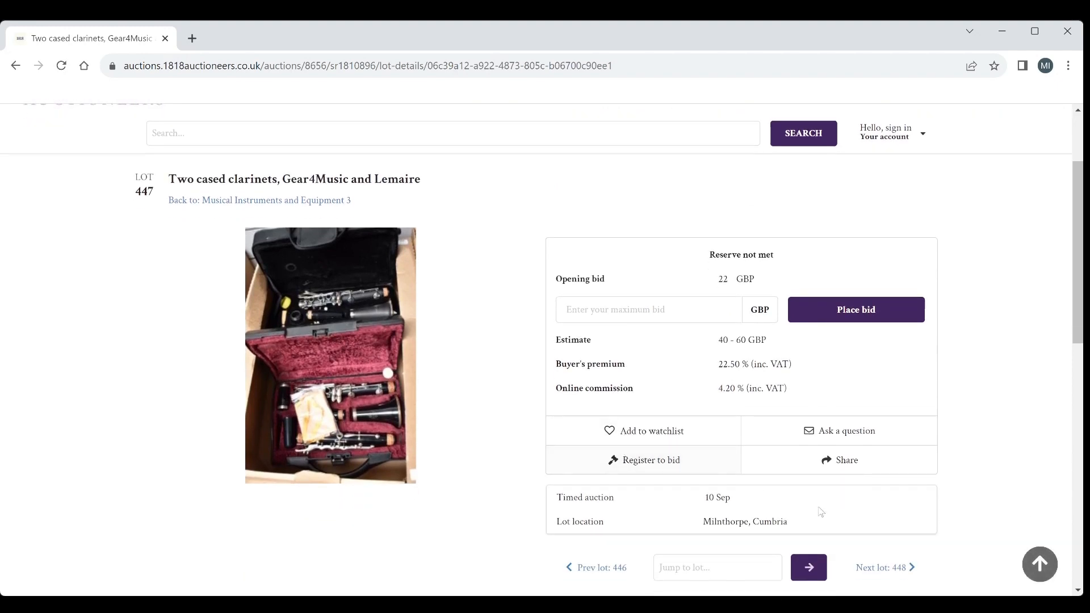
left_click(883, 568)
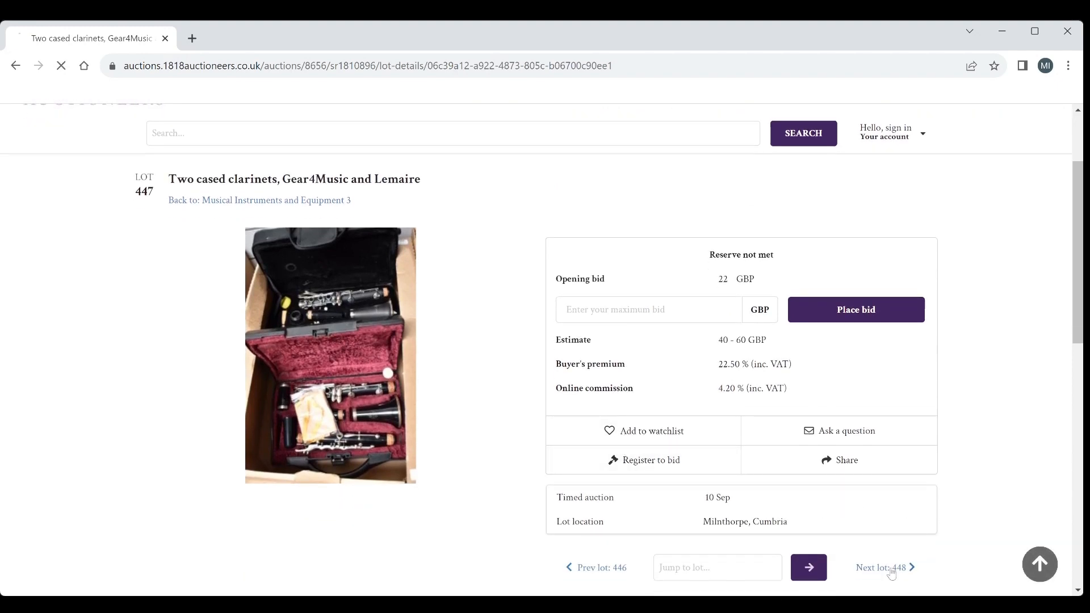
left_click(883, 568)
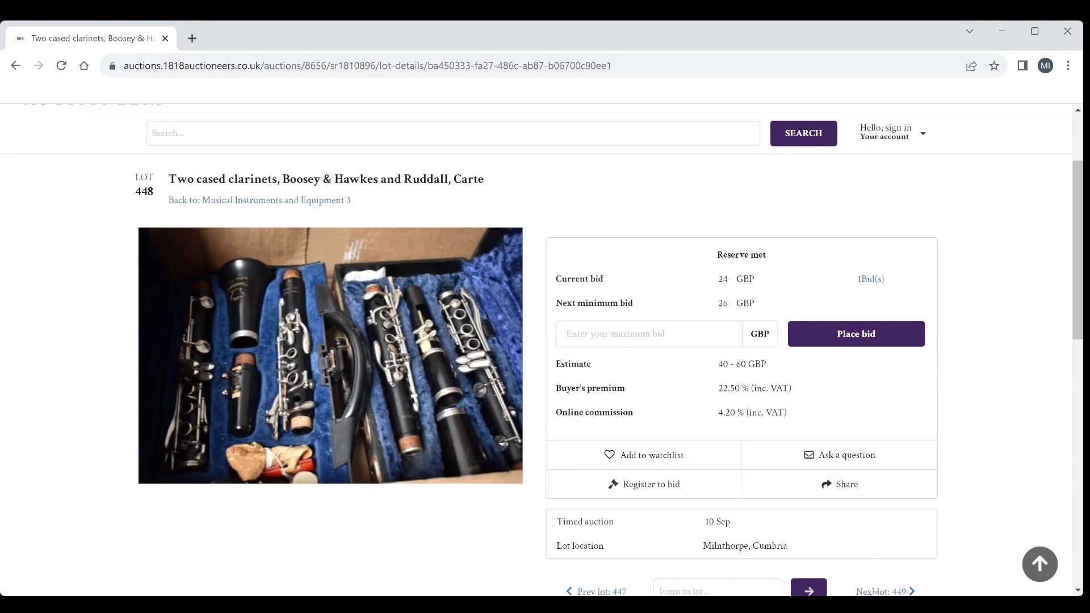
Step: Review lot 449, the Lermaine and Ruddall clarinets, and move on to lot 450
left_click(881, 591)
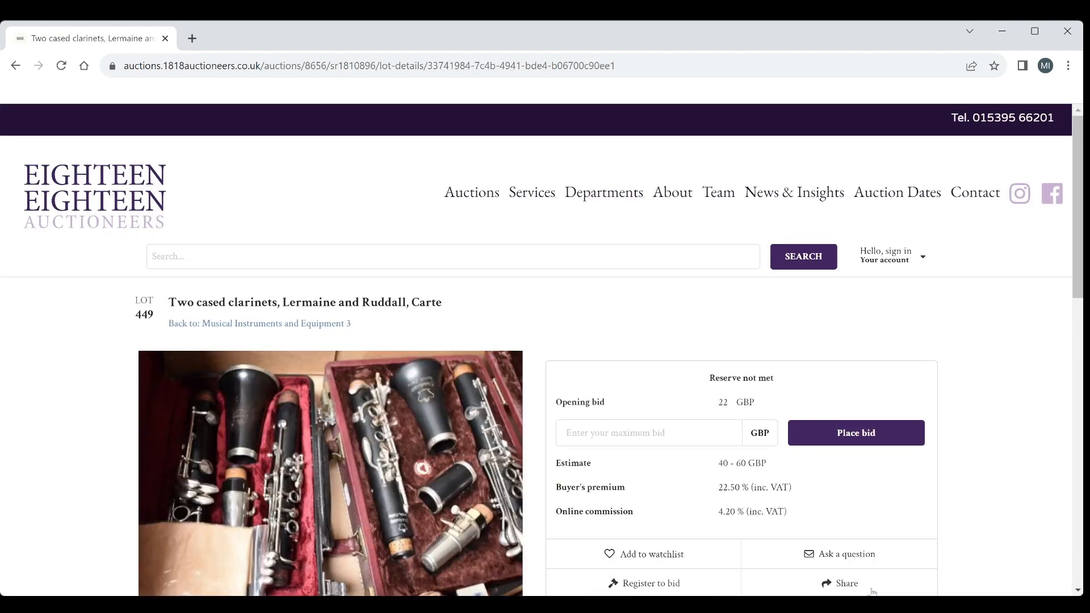
scroll("down", 3)
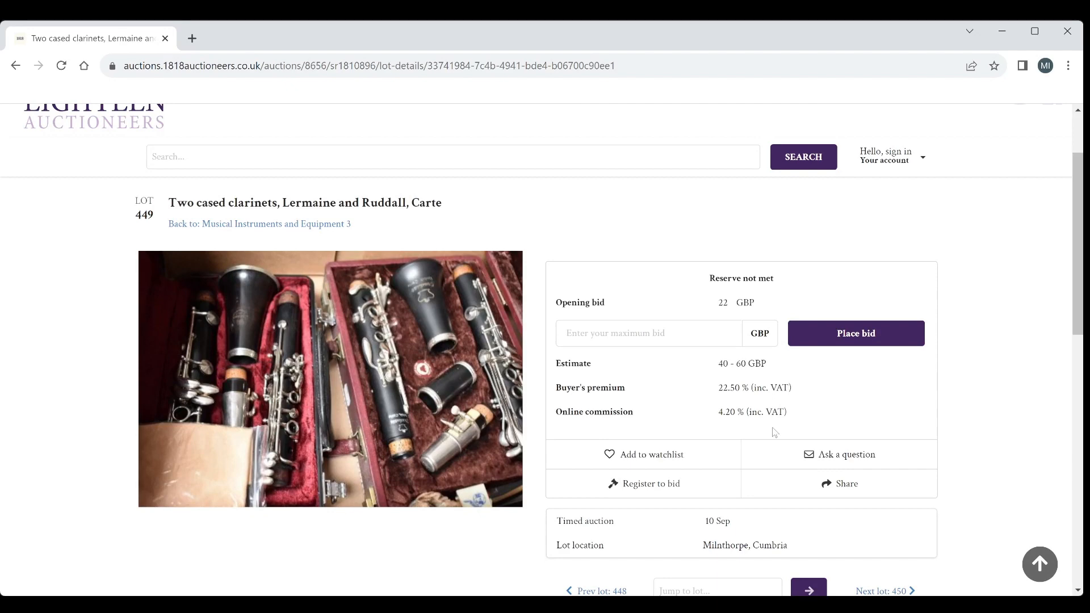
scroll("down", 3)
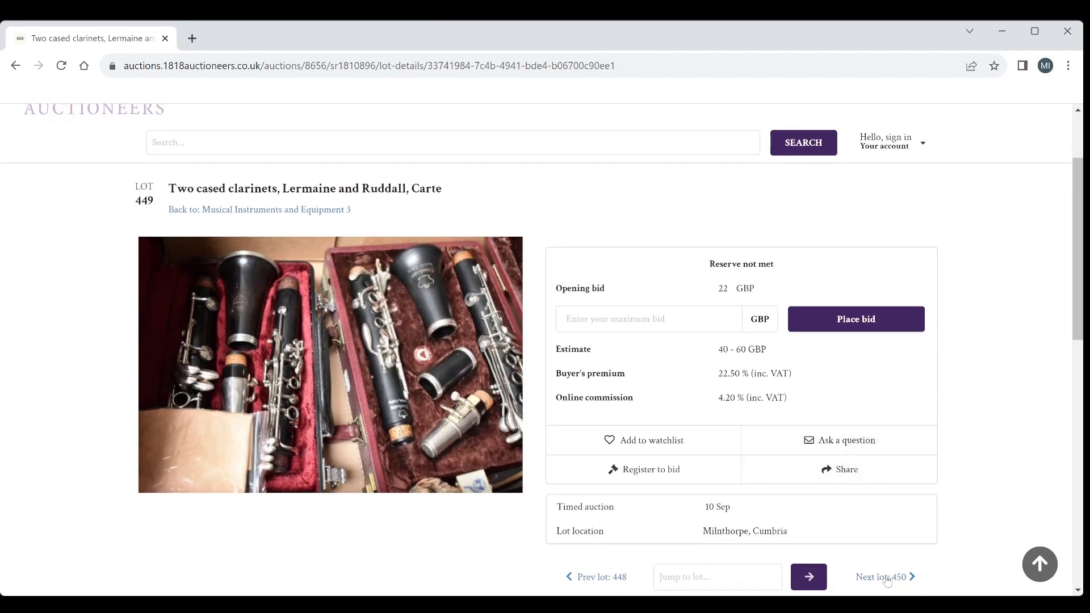
left_click(879, 576)
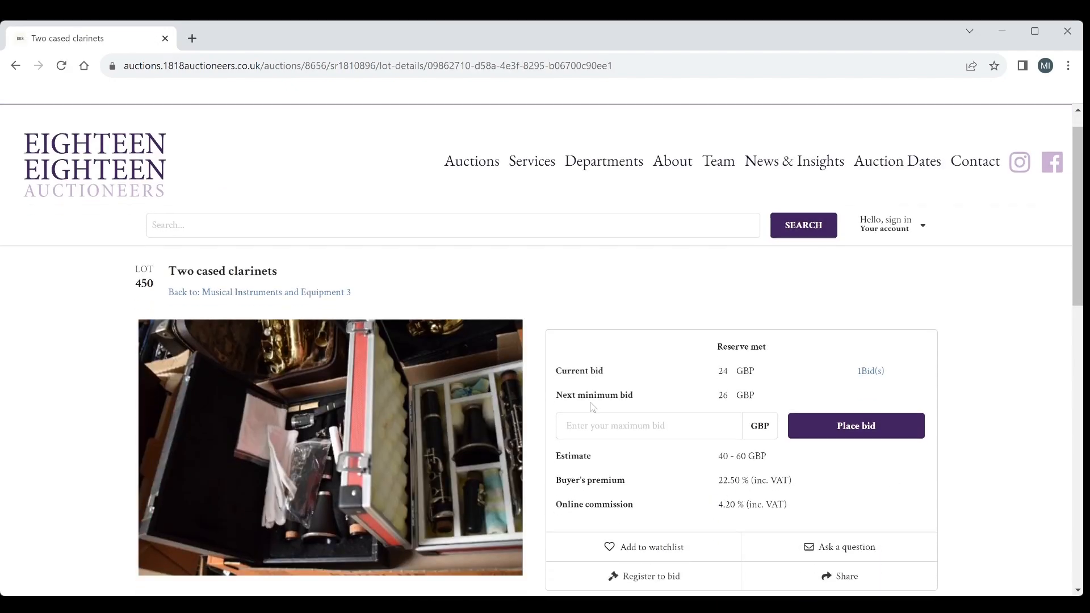
scroll("down", 3)
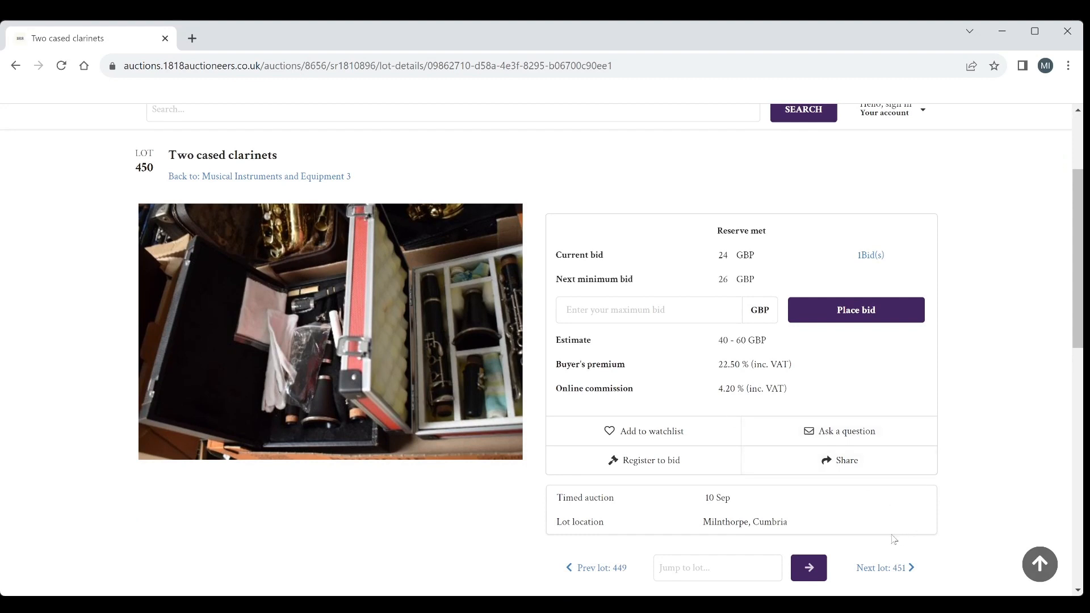
Step: Advance to lot 451, the Yanagisawa SC901 curved soprano saxophone, and read its details
left_click(881, 568)
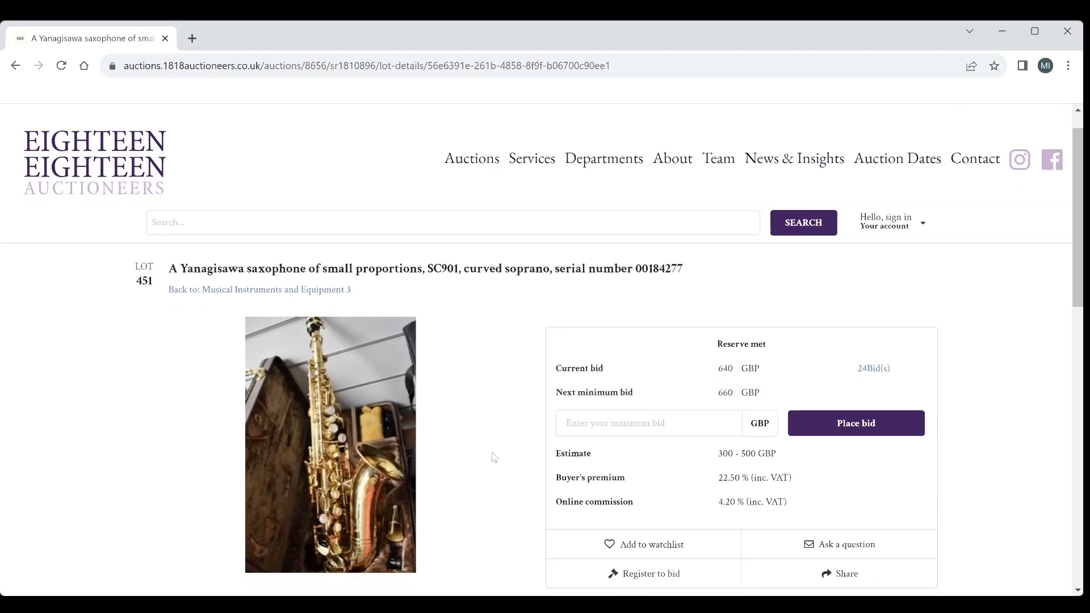
scroll("down", 3)
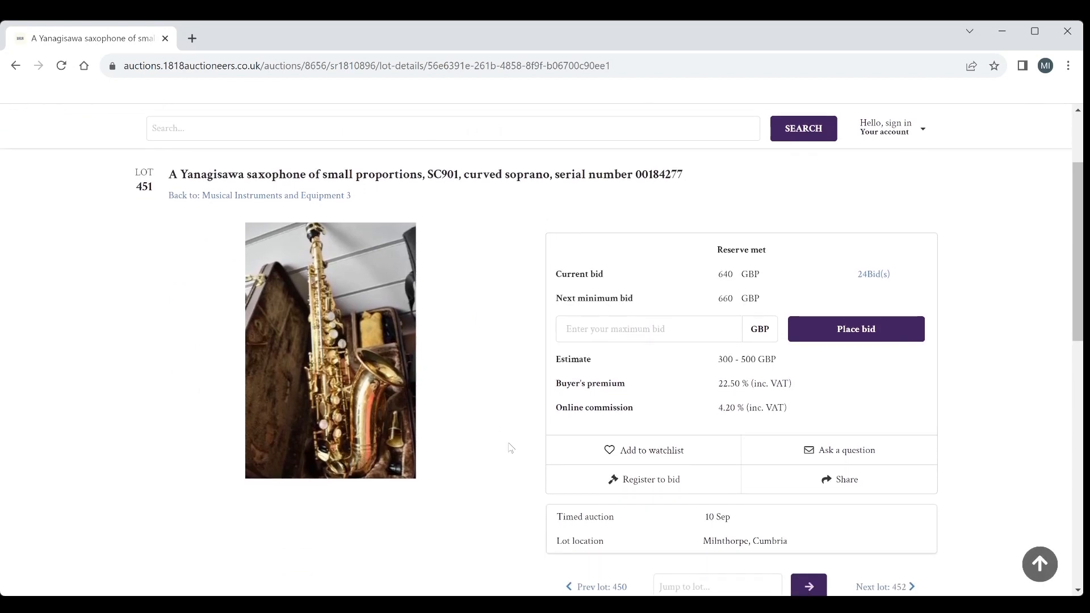
mouse_move(838, 524)
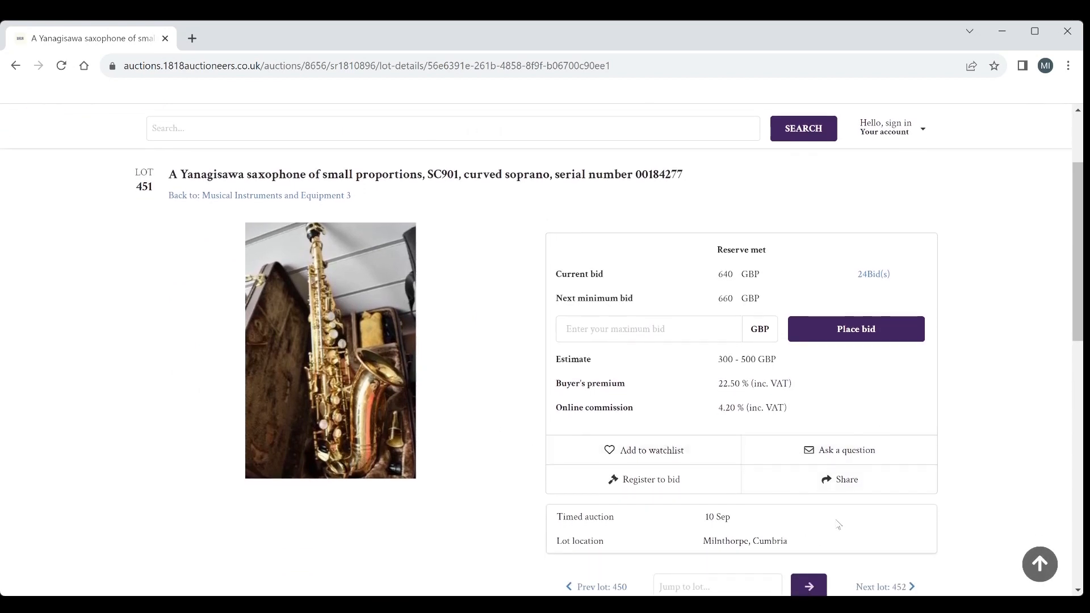
scroll("down", 3)
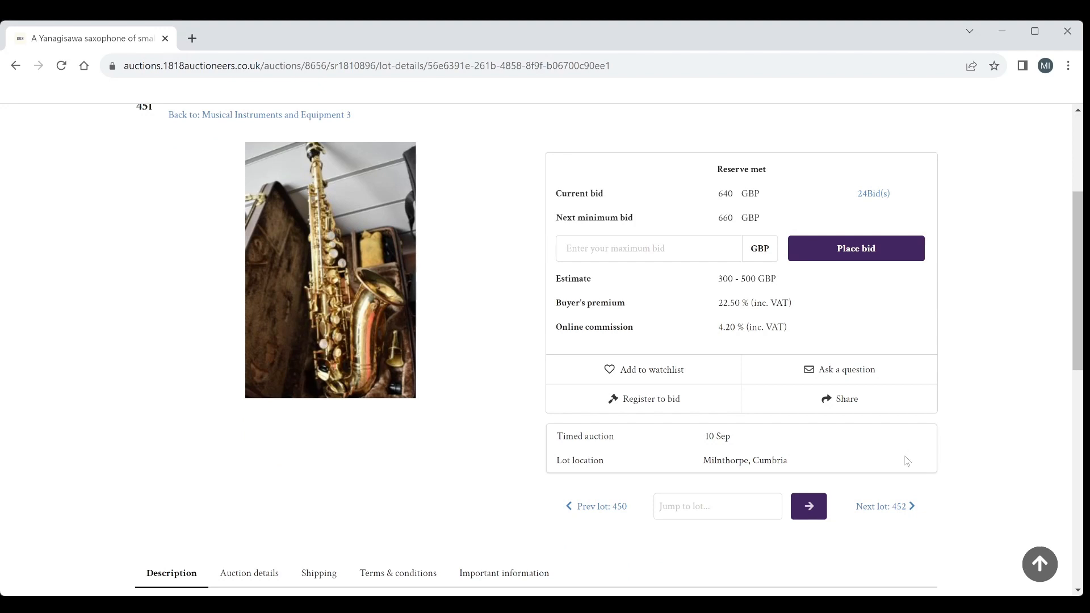
mouse_move(881, 511)
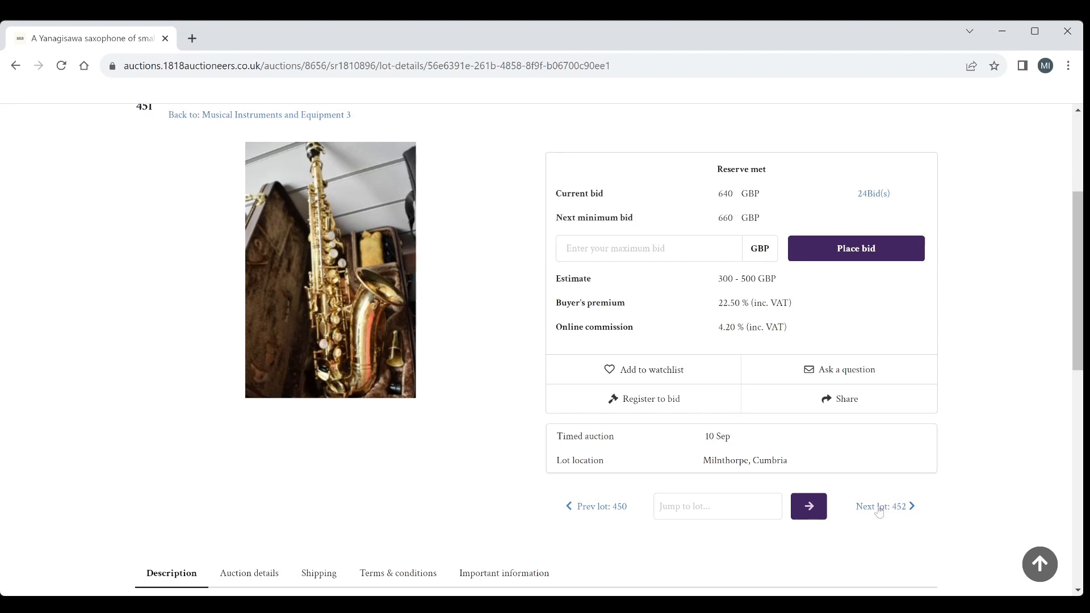
Step: Open lot 452, the Slade saxophone, and try the Jump to lot button with an empty field
left_click(882, 507)
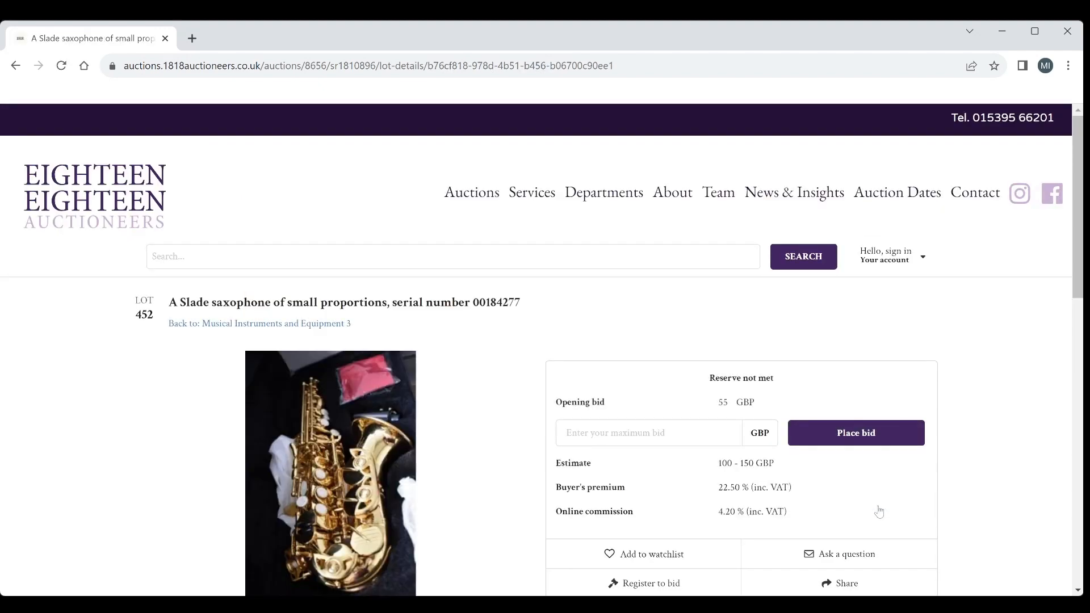
scroll("down", 3)
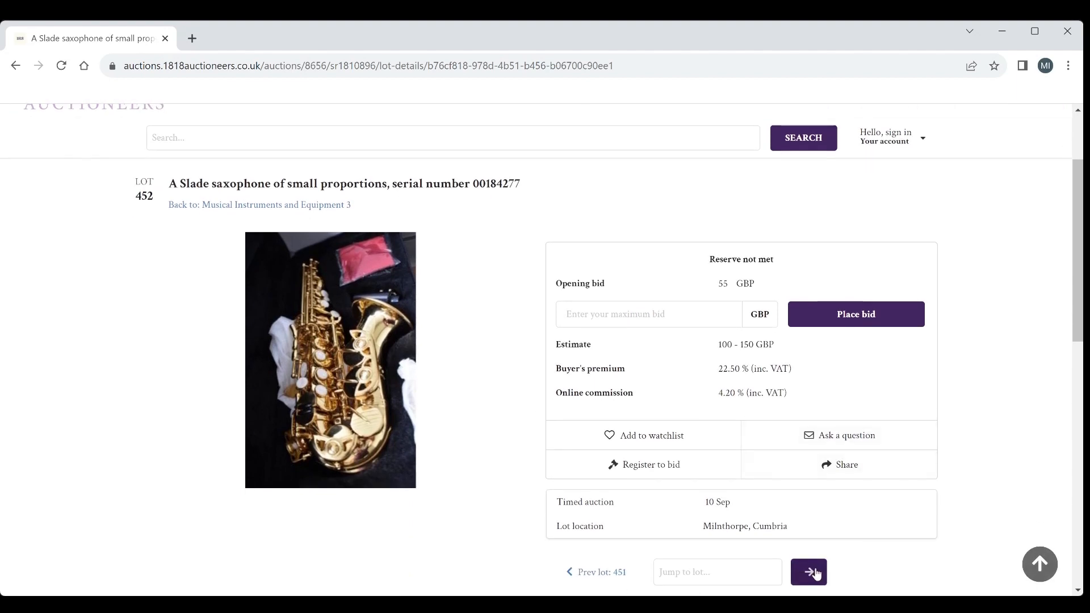
mouse_move(708, 403)
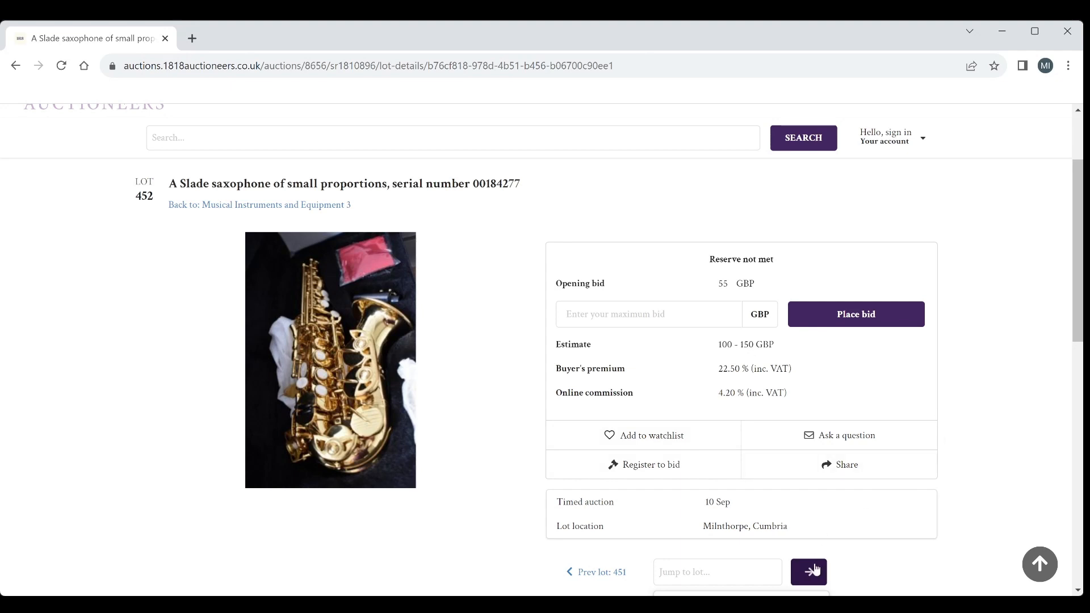
left_click(807, 571)
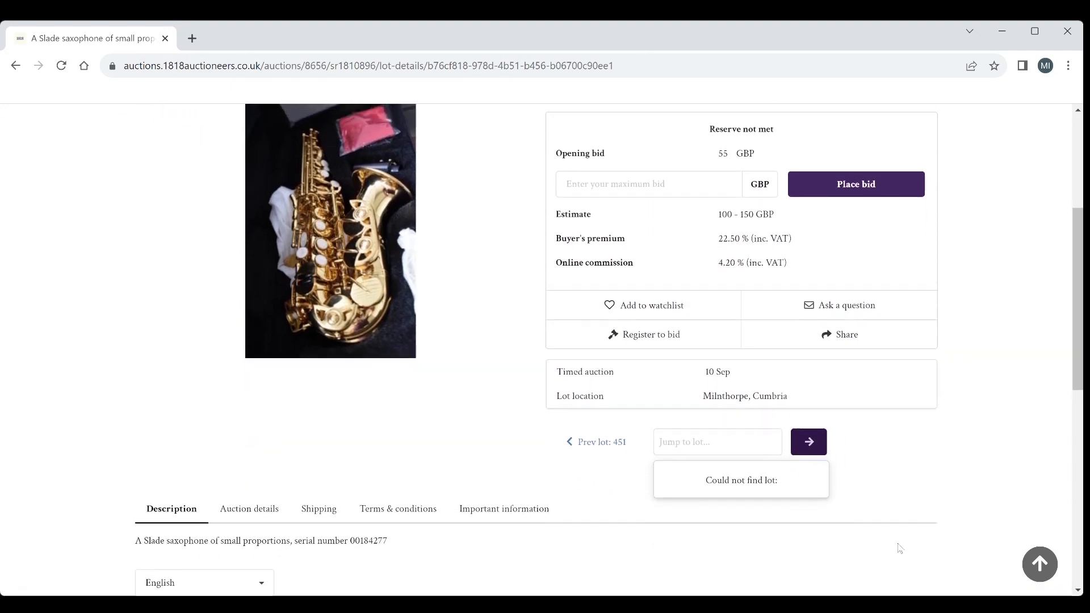
scroll("up", 3)
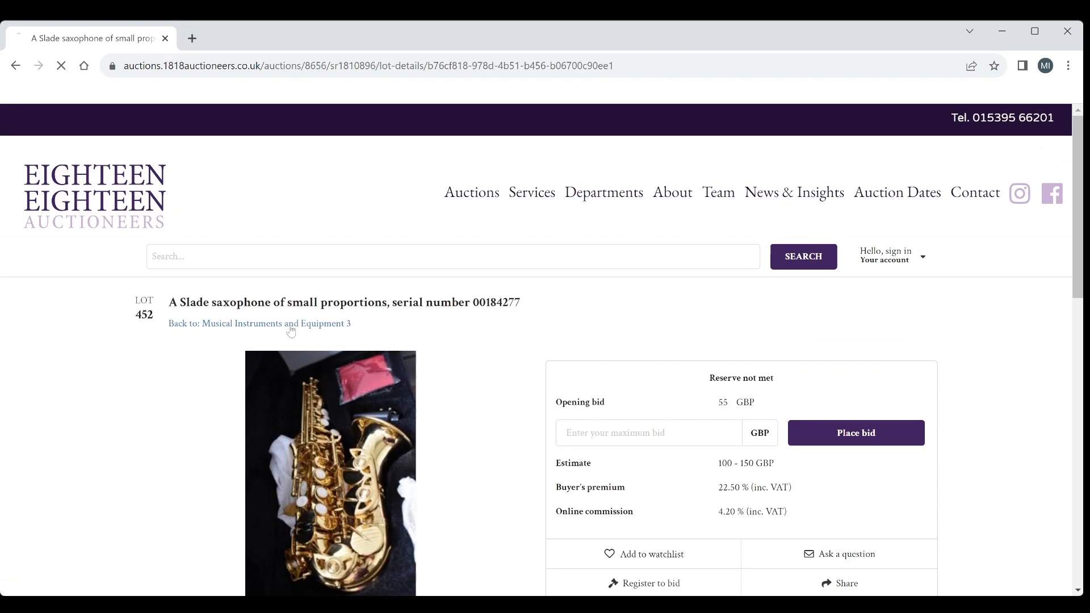
Step: Return to the Musical Instruments and Equipment 3 overview and scroll through its lot grid
left_click(275, 323)
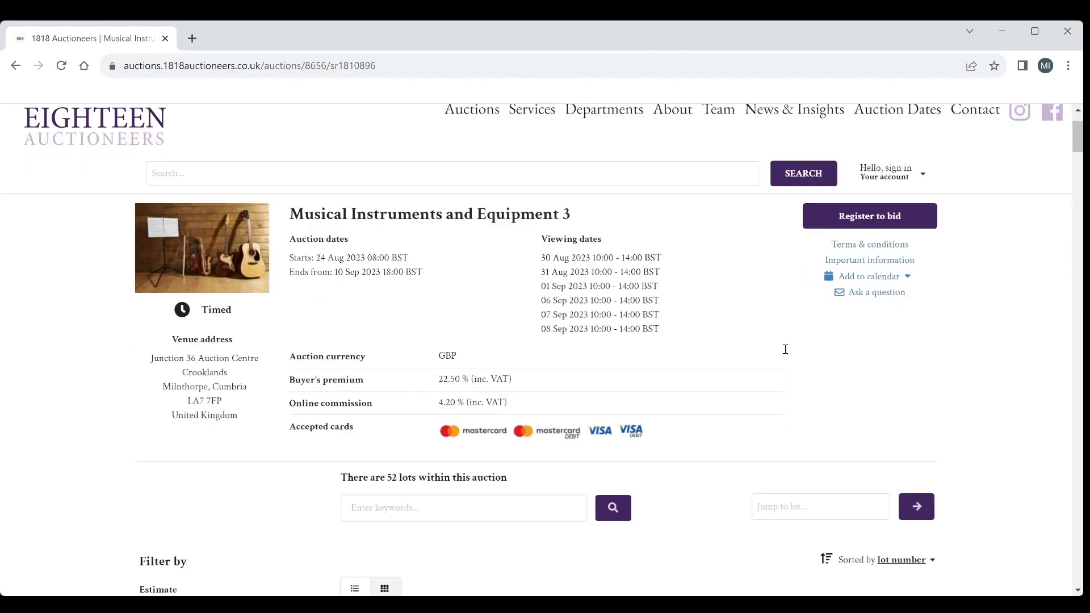
scroll("down", 3)
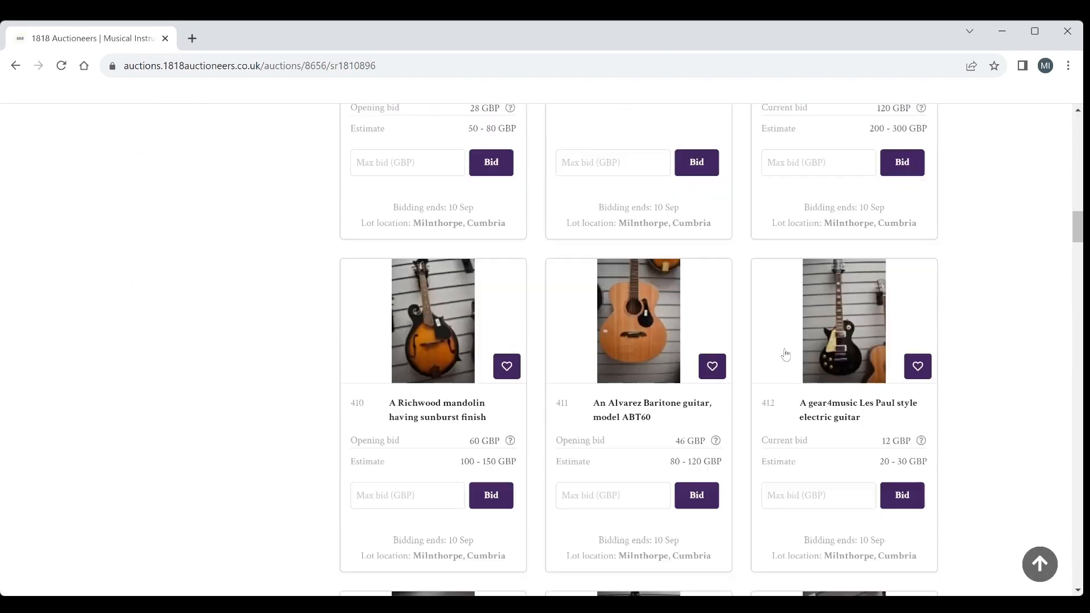
scroll("down", 3)
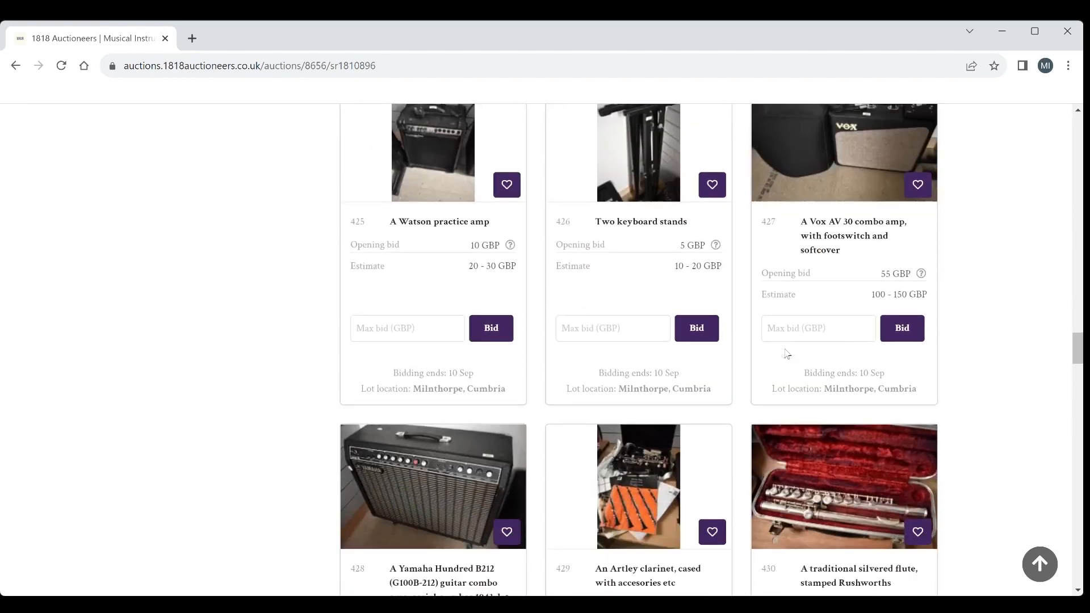
scroll("down", 3)
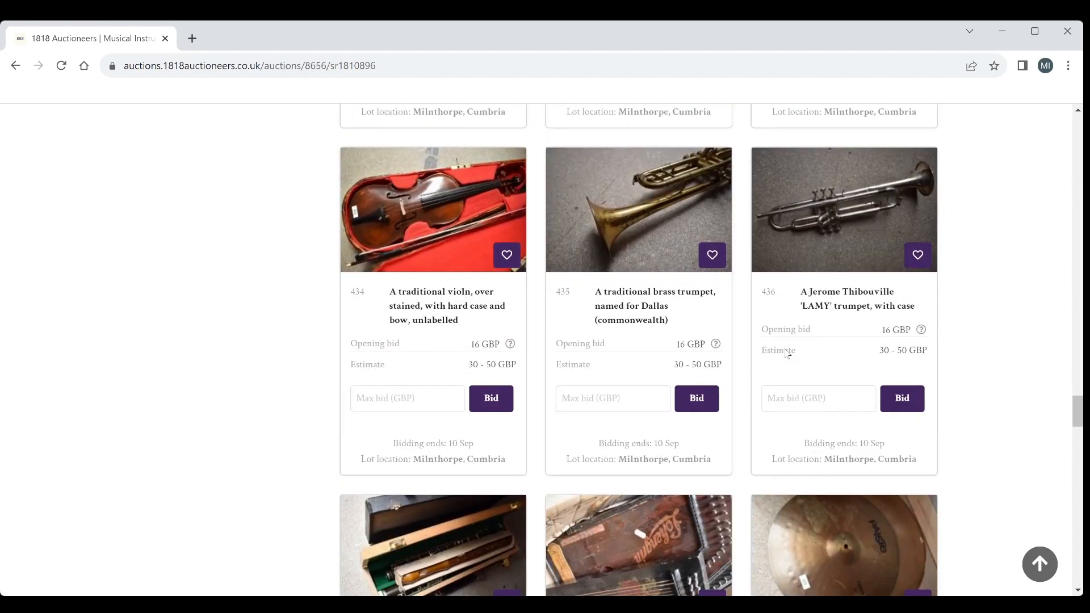
scroll("down", 3)
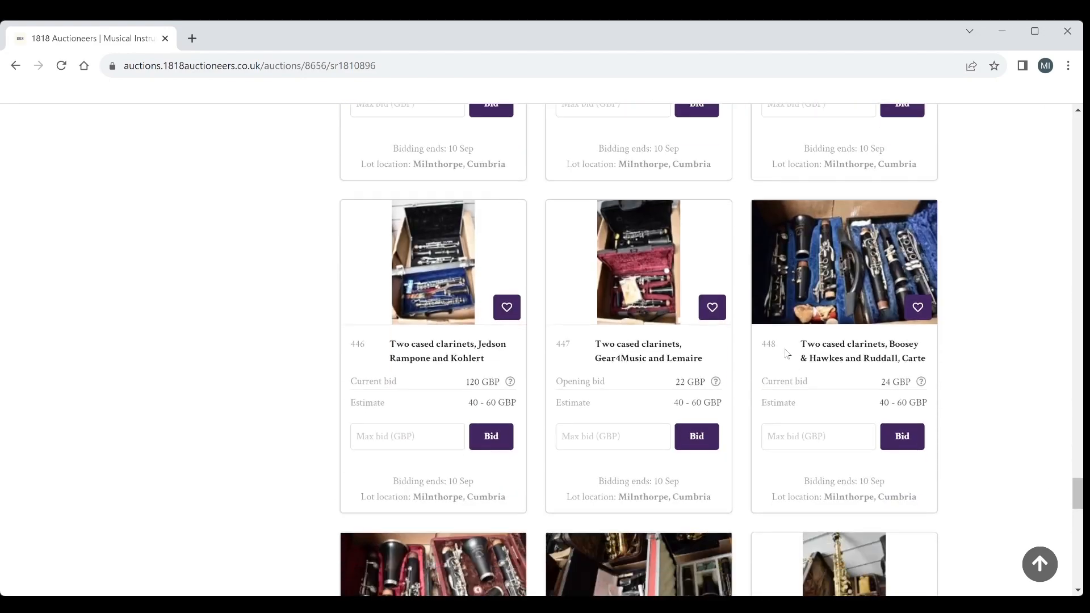
scroll("down", 3)
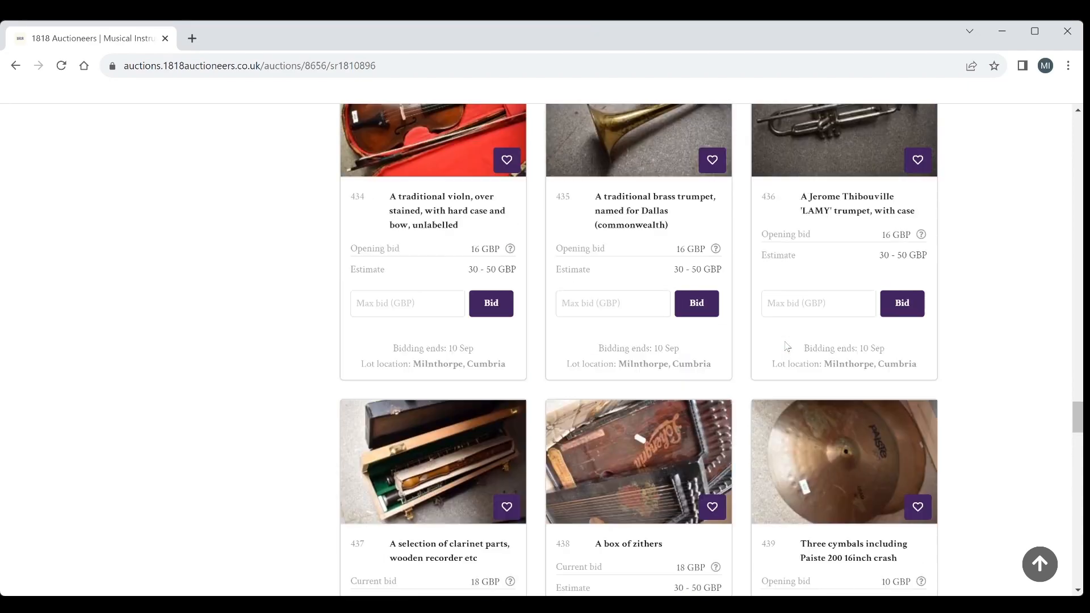
Step: Scroll back to the top of the auction overview listing its 52 lots
scroll("up", 3)
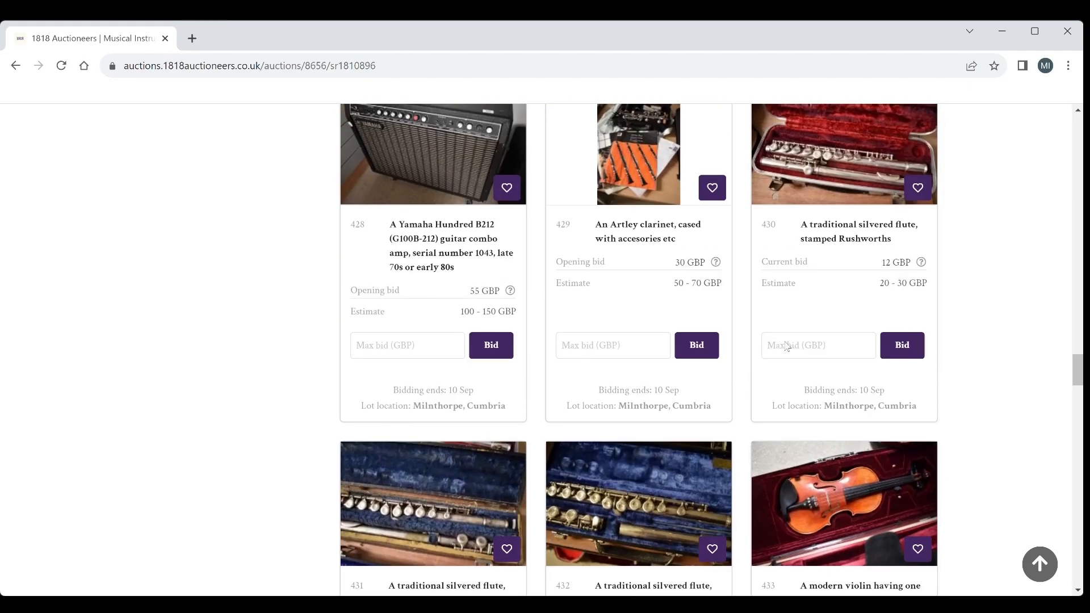
scroll("up", 3)
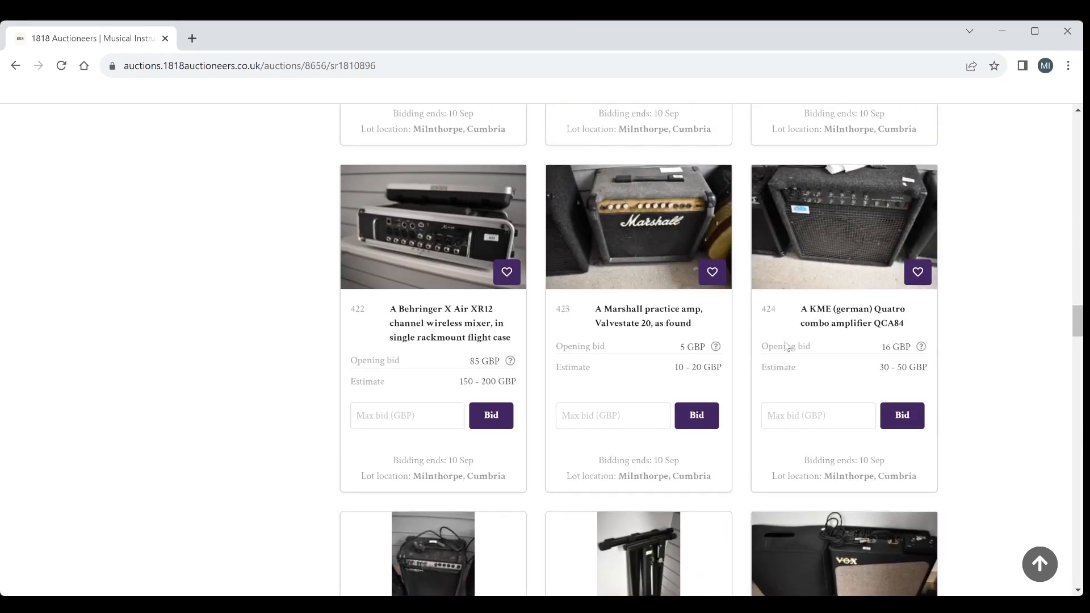
scroll("up", 3)
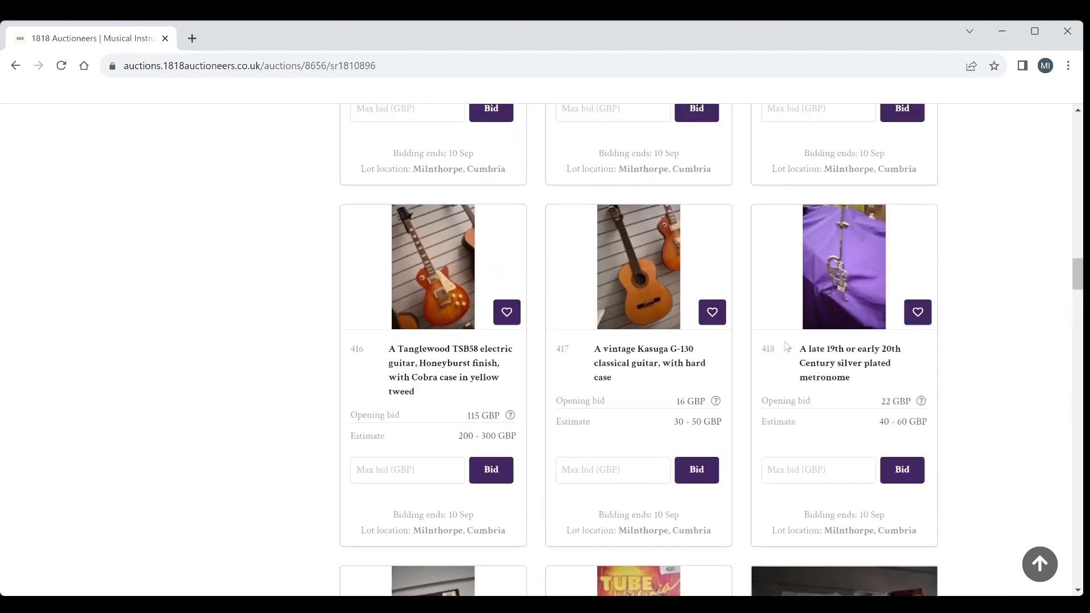
scroll("up", 3)
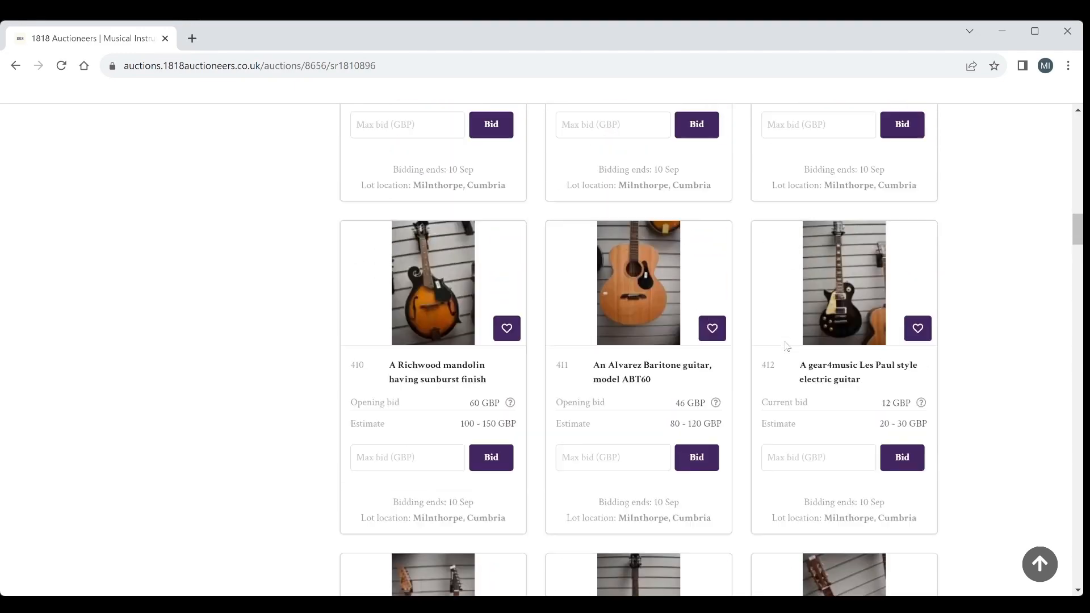
scroll("up", 3)
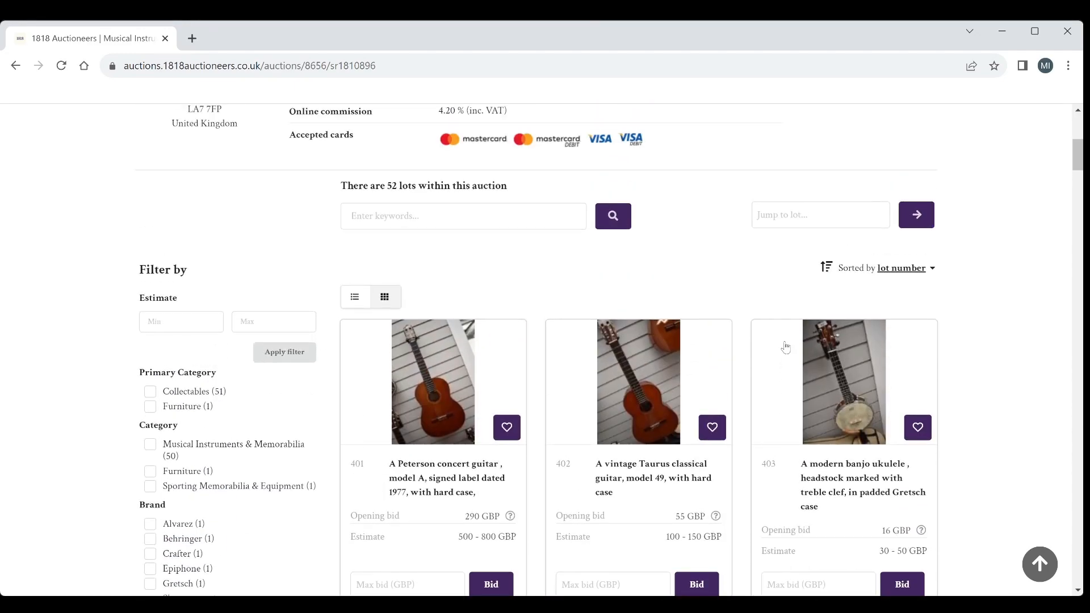
scroll("up", 3)
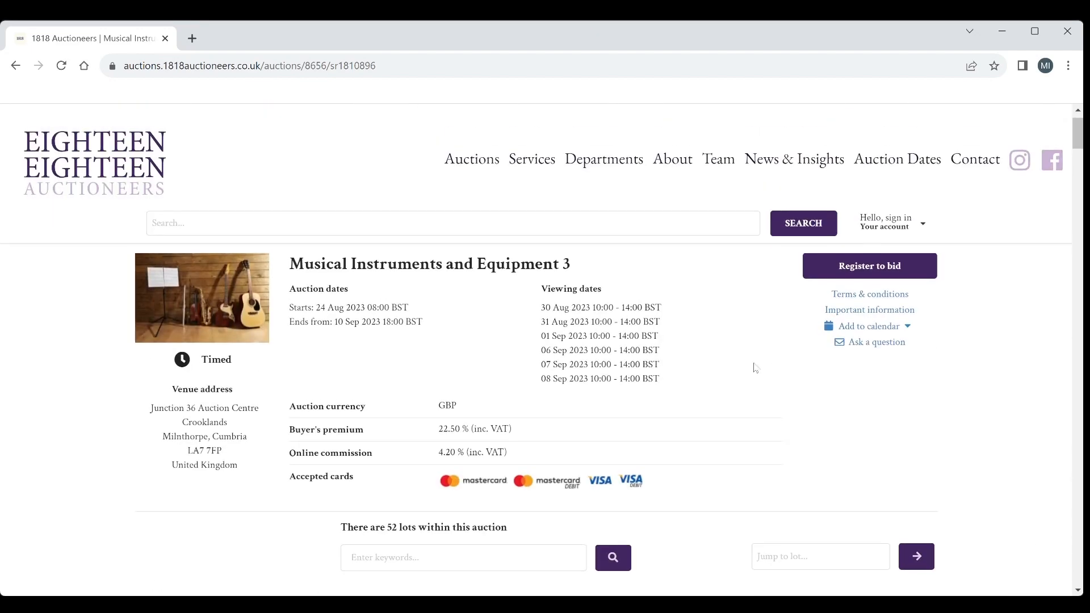
scroll("down", 3)
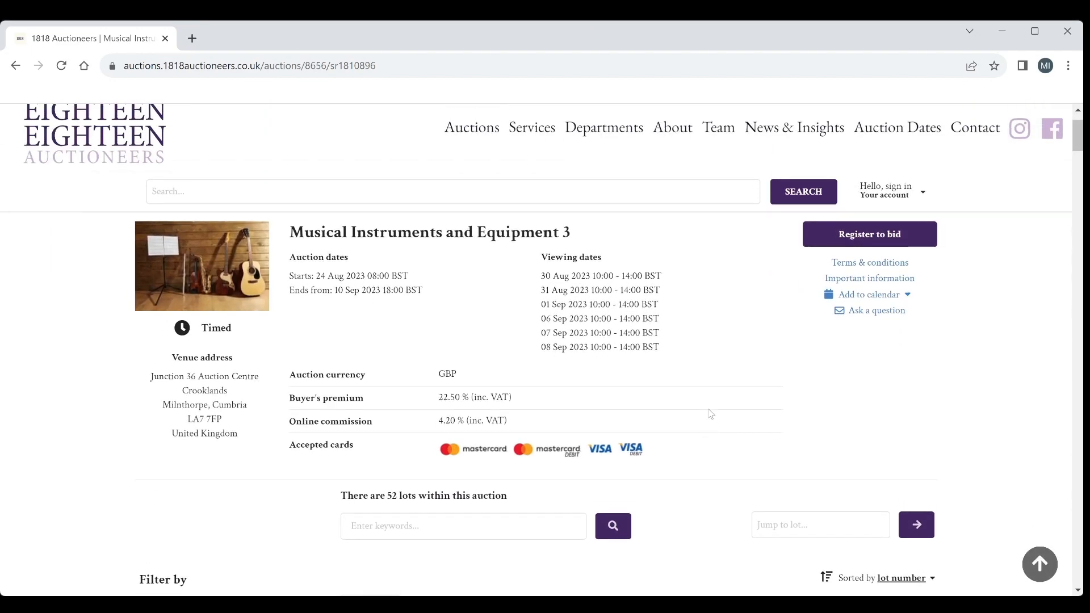